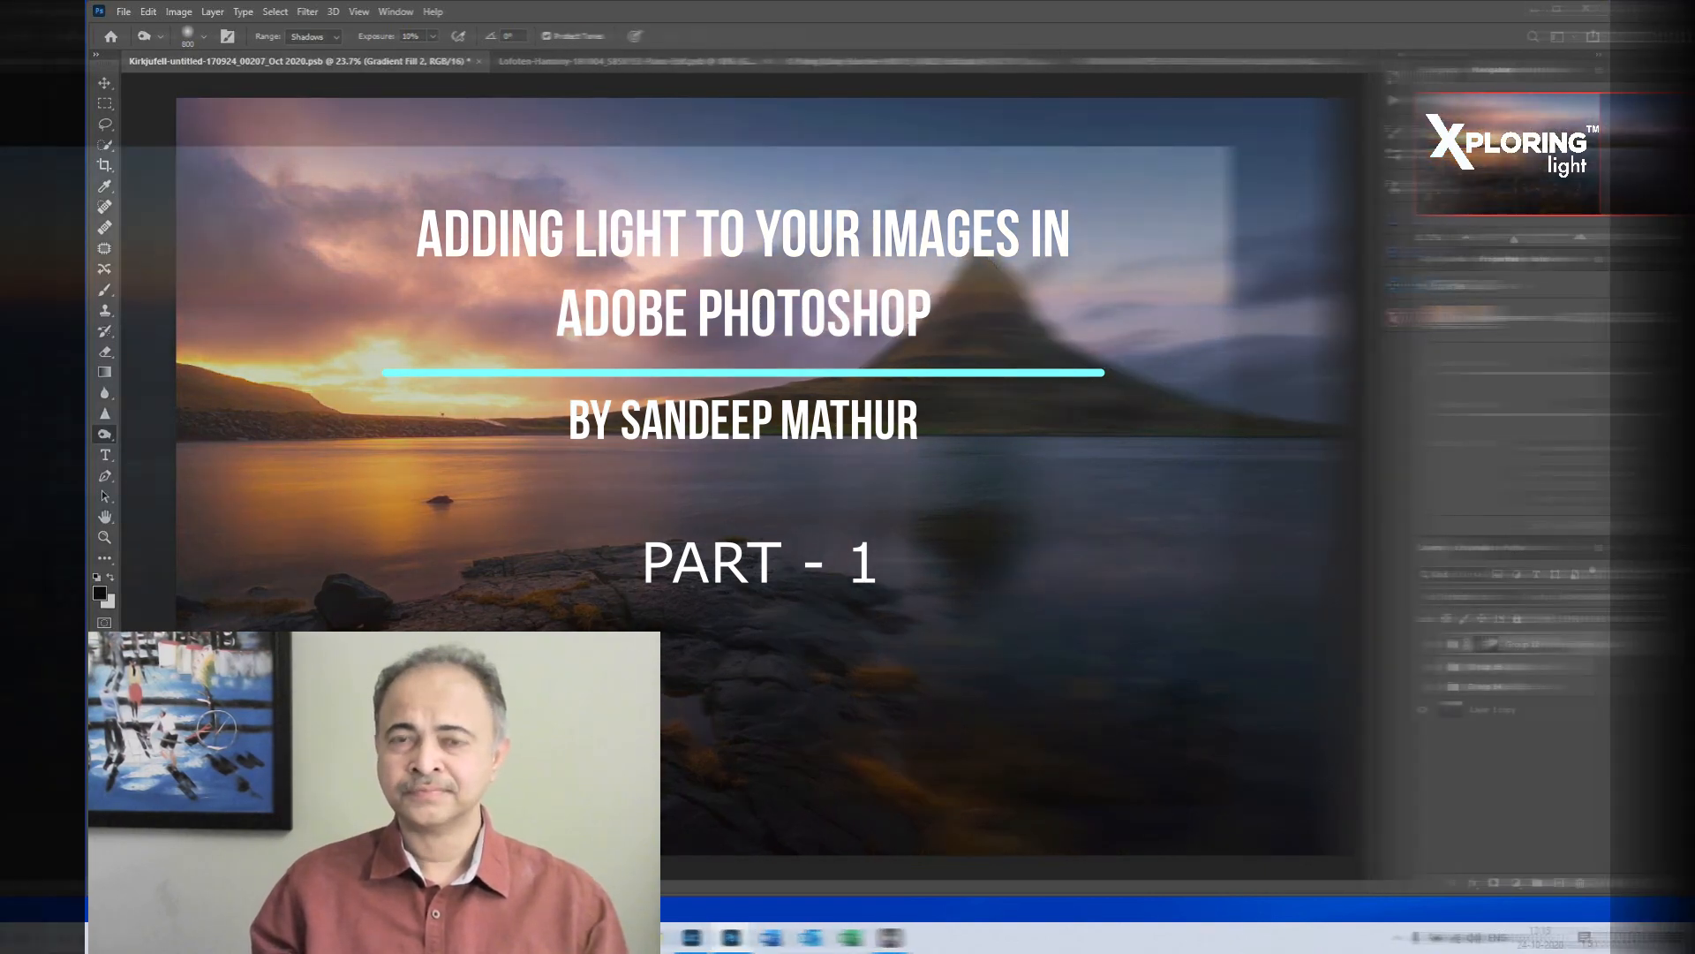
Make the Group 14 and Group 16 light groups visible over the city photo
{"action": "left_click", "coordinate": [876, 61]}
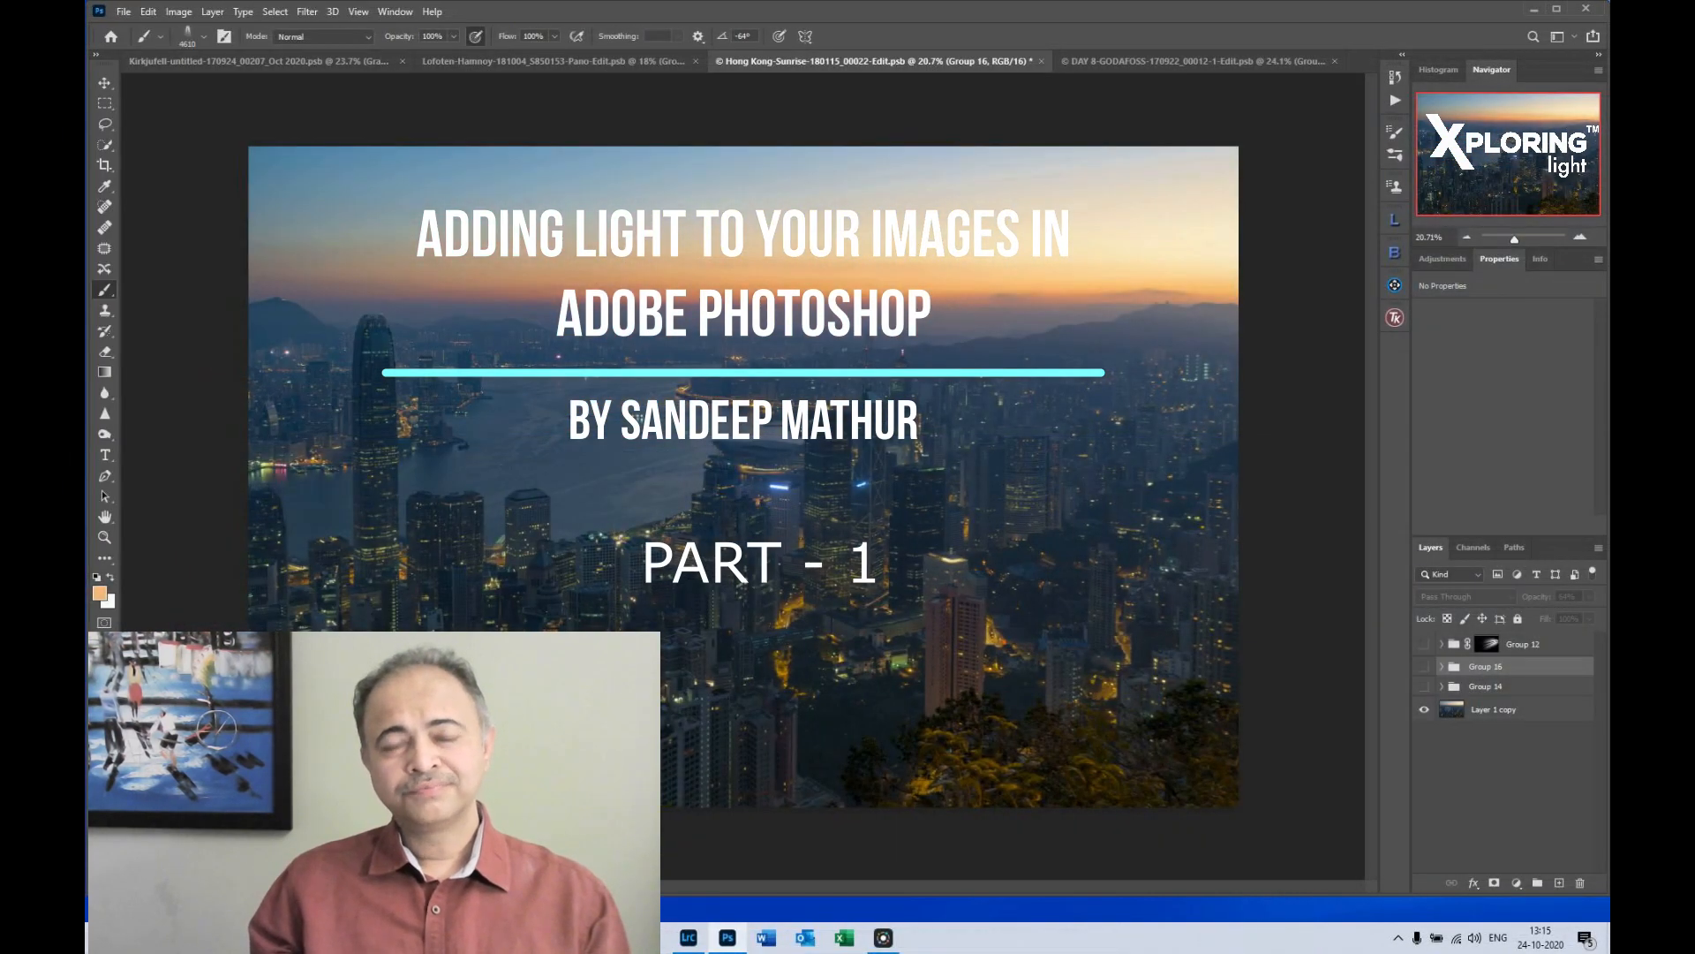
{"action": "left_click", "coordinate": [1425, 685]}
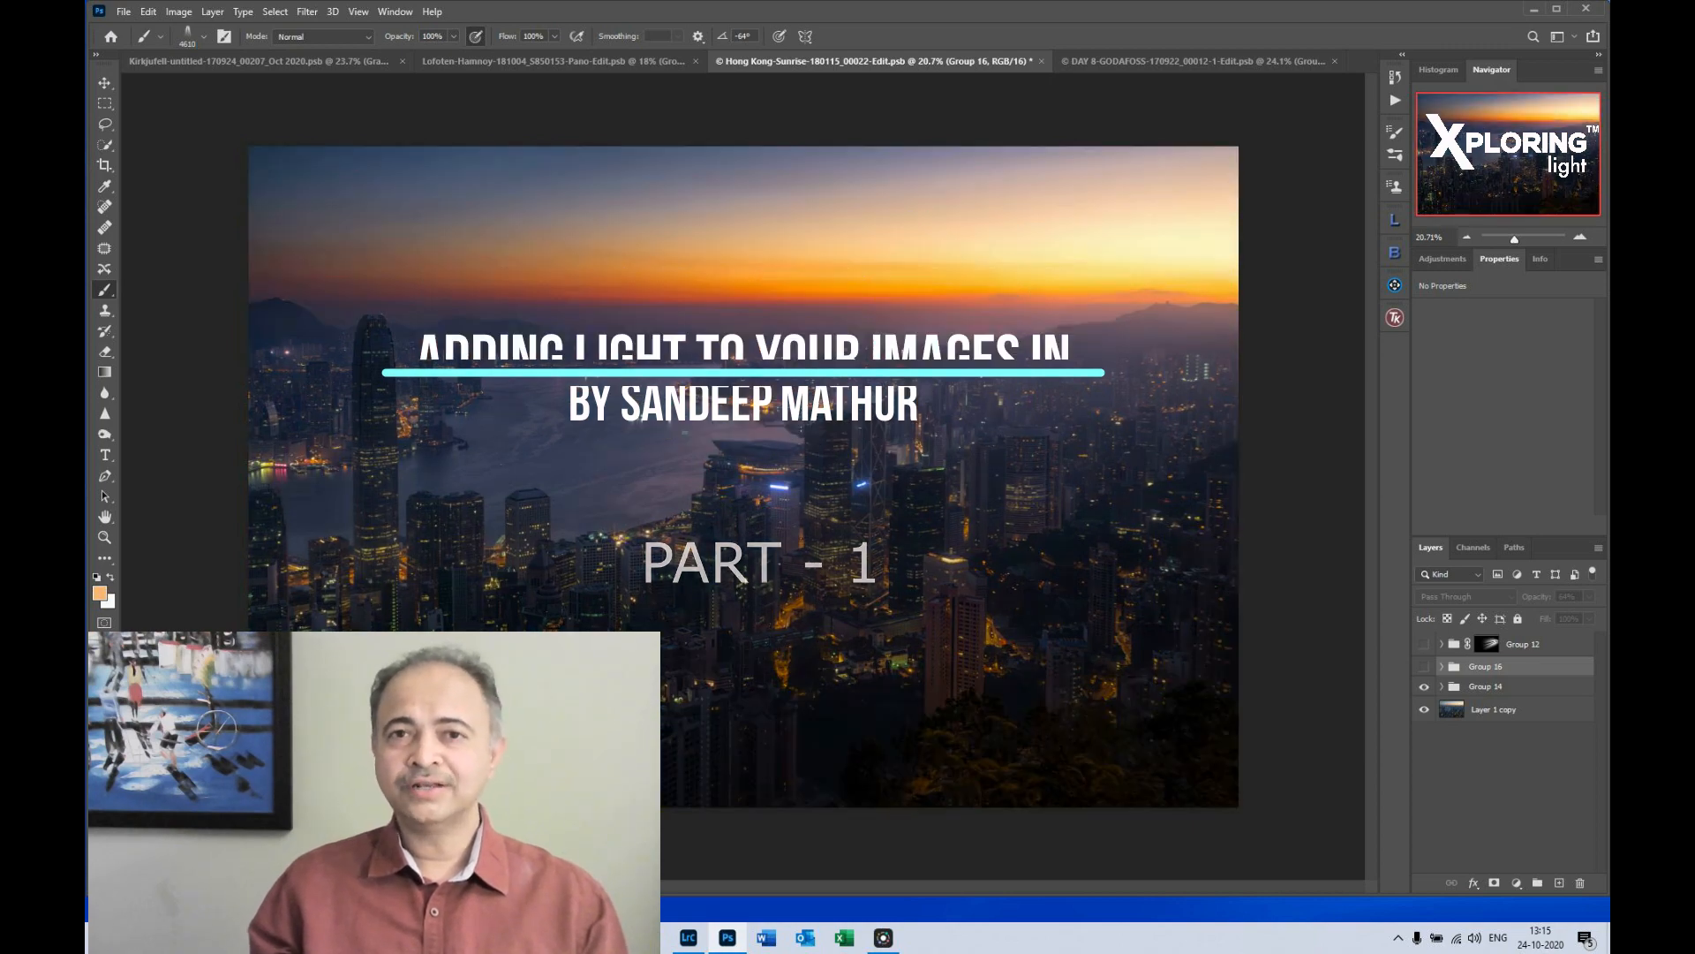
{"action": "left_click", "coordinate": [1425, 666]}
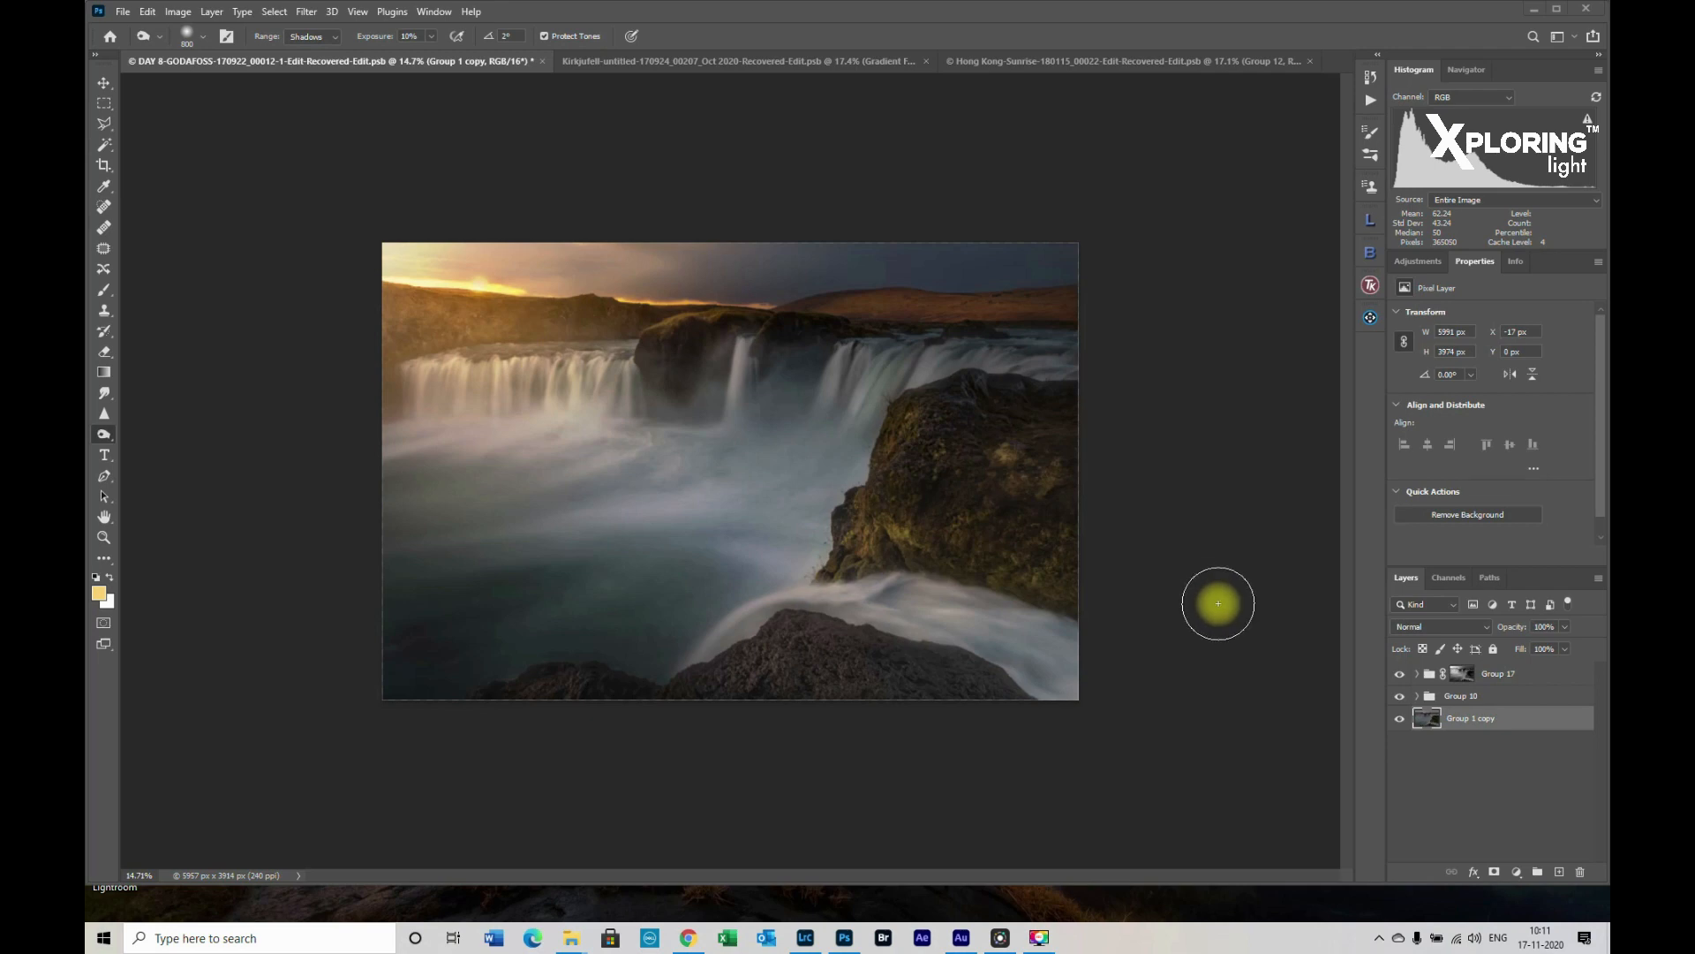
{"action": "mouse_move", "coordinate": [1273, 706]}
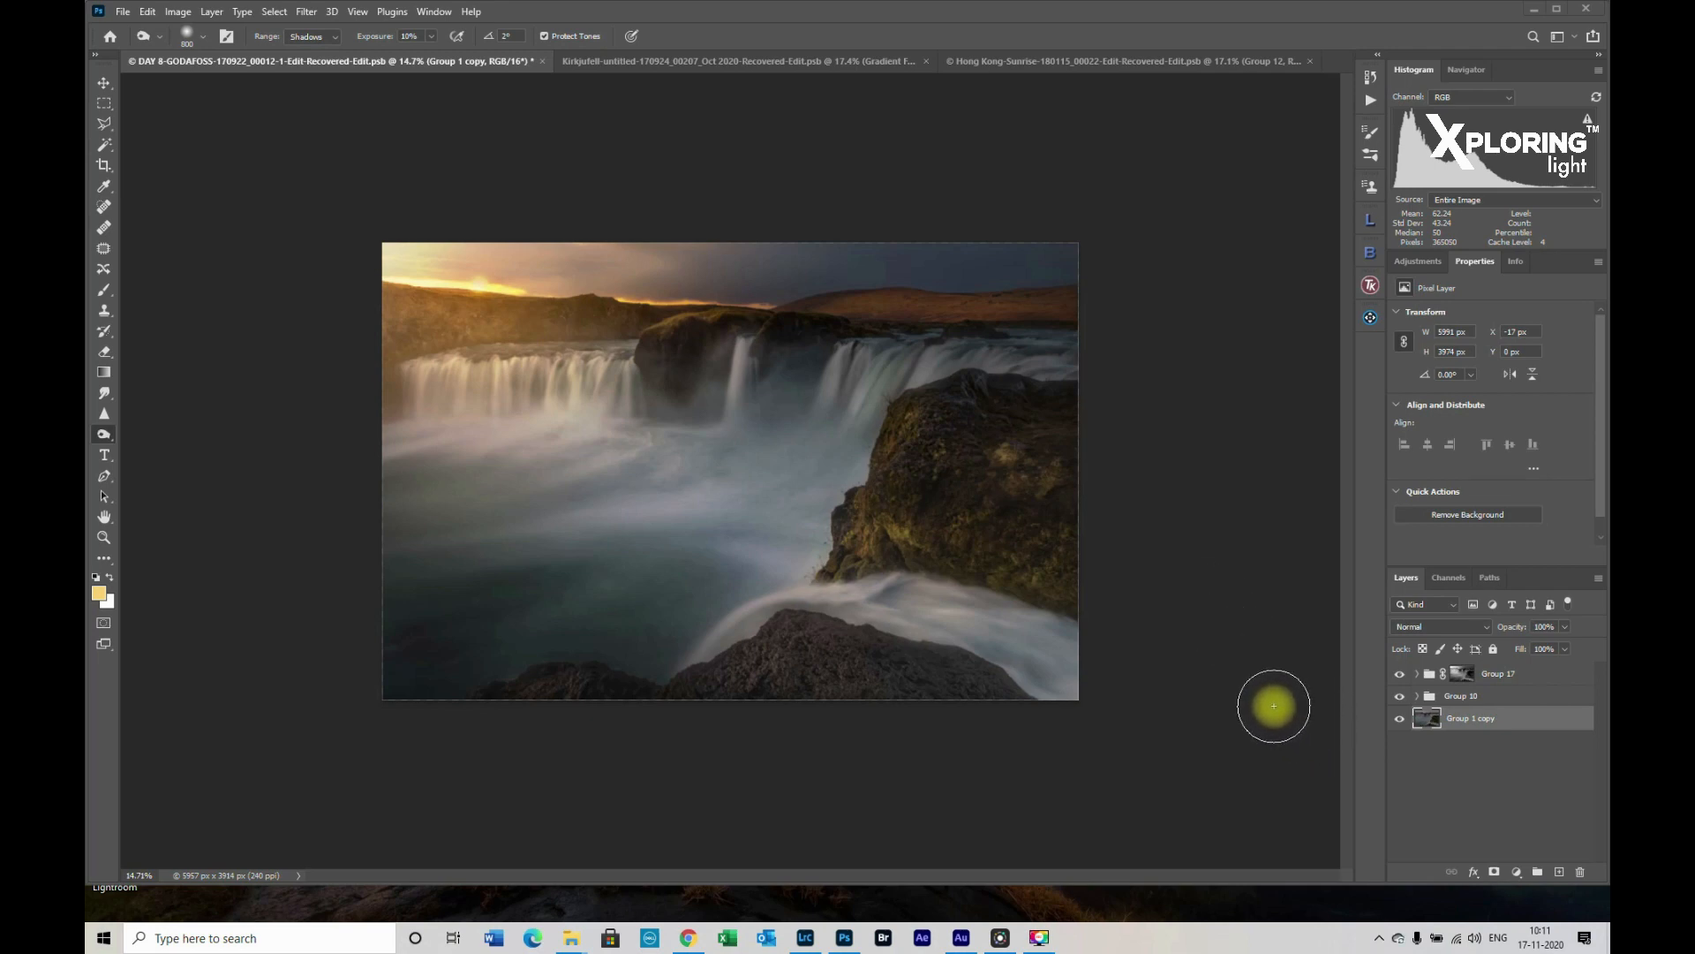
{"action": "mouse_move", "coordinate": [1492, 776]}
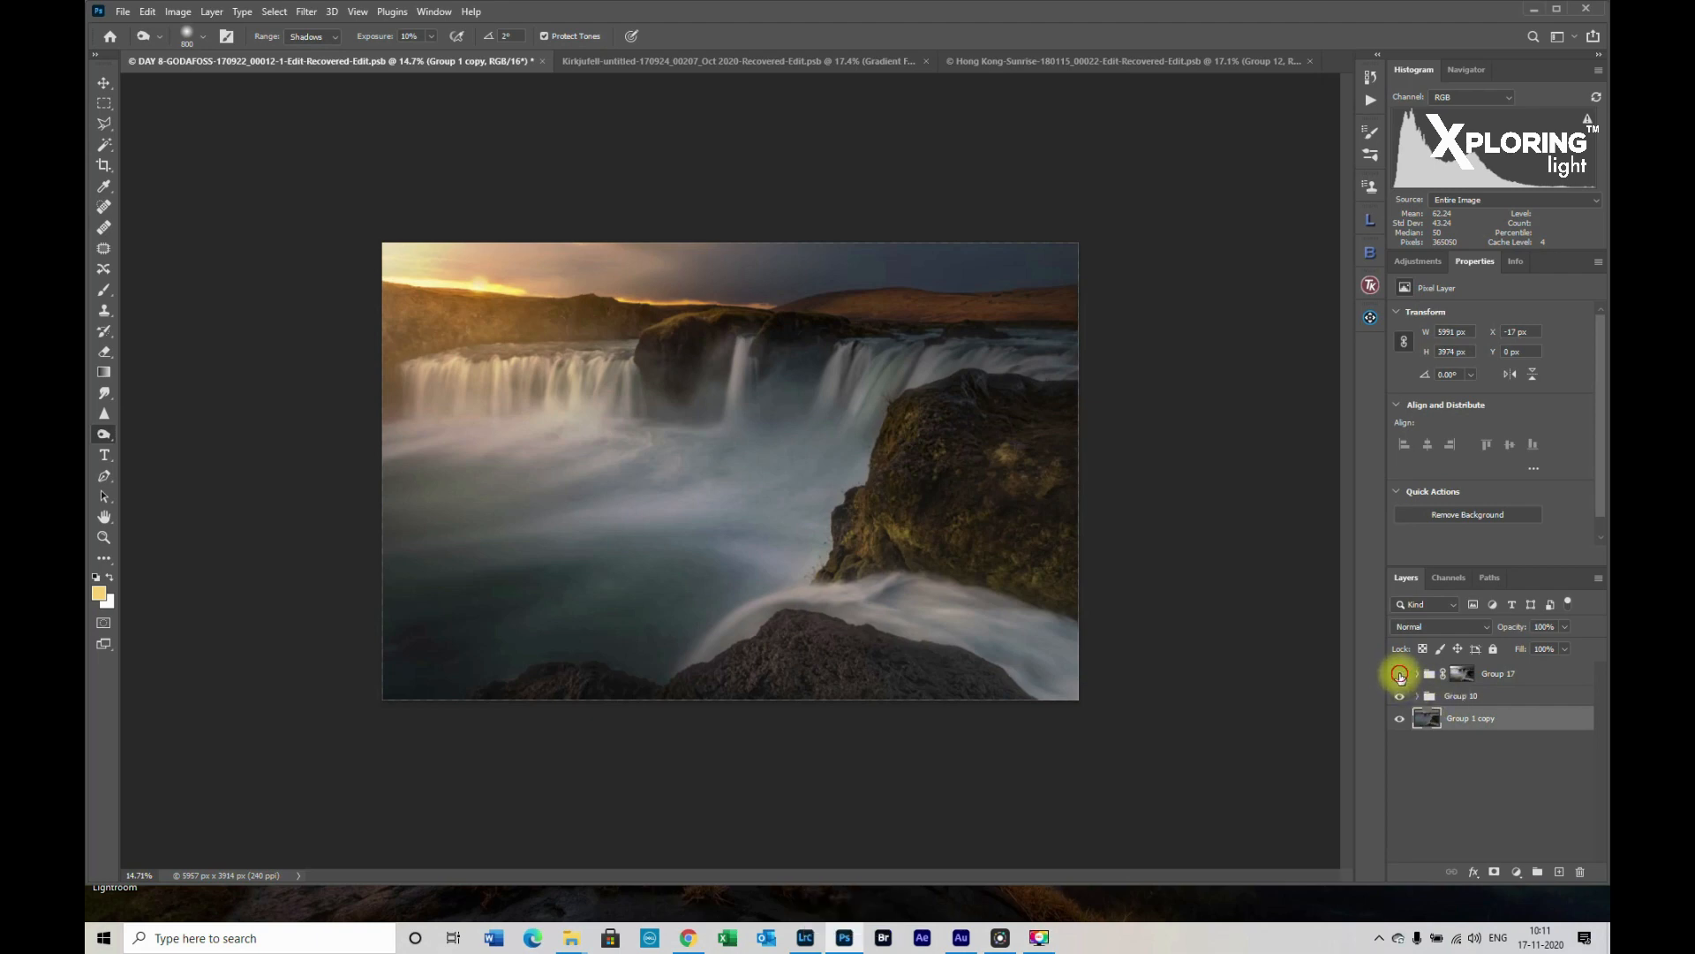
{"action": "left_click", "coordinate": [1398, 673]}
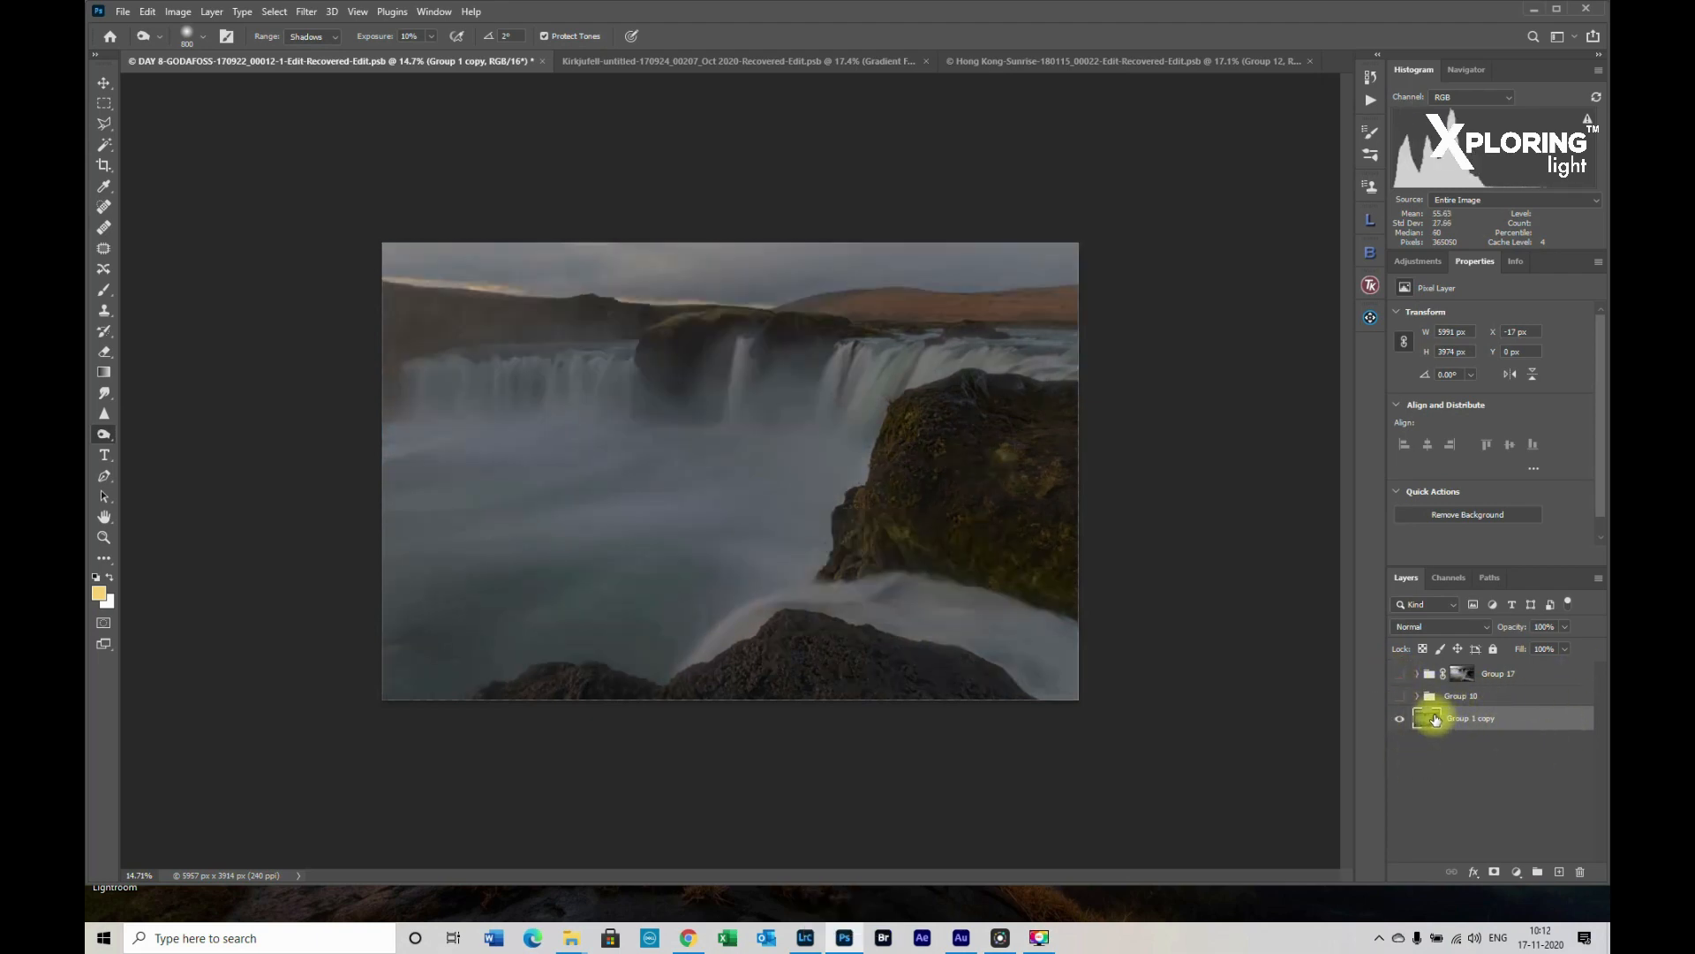
{"action": "mouse_move", "coordinate": [1430, 722]}
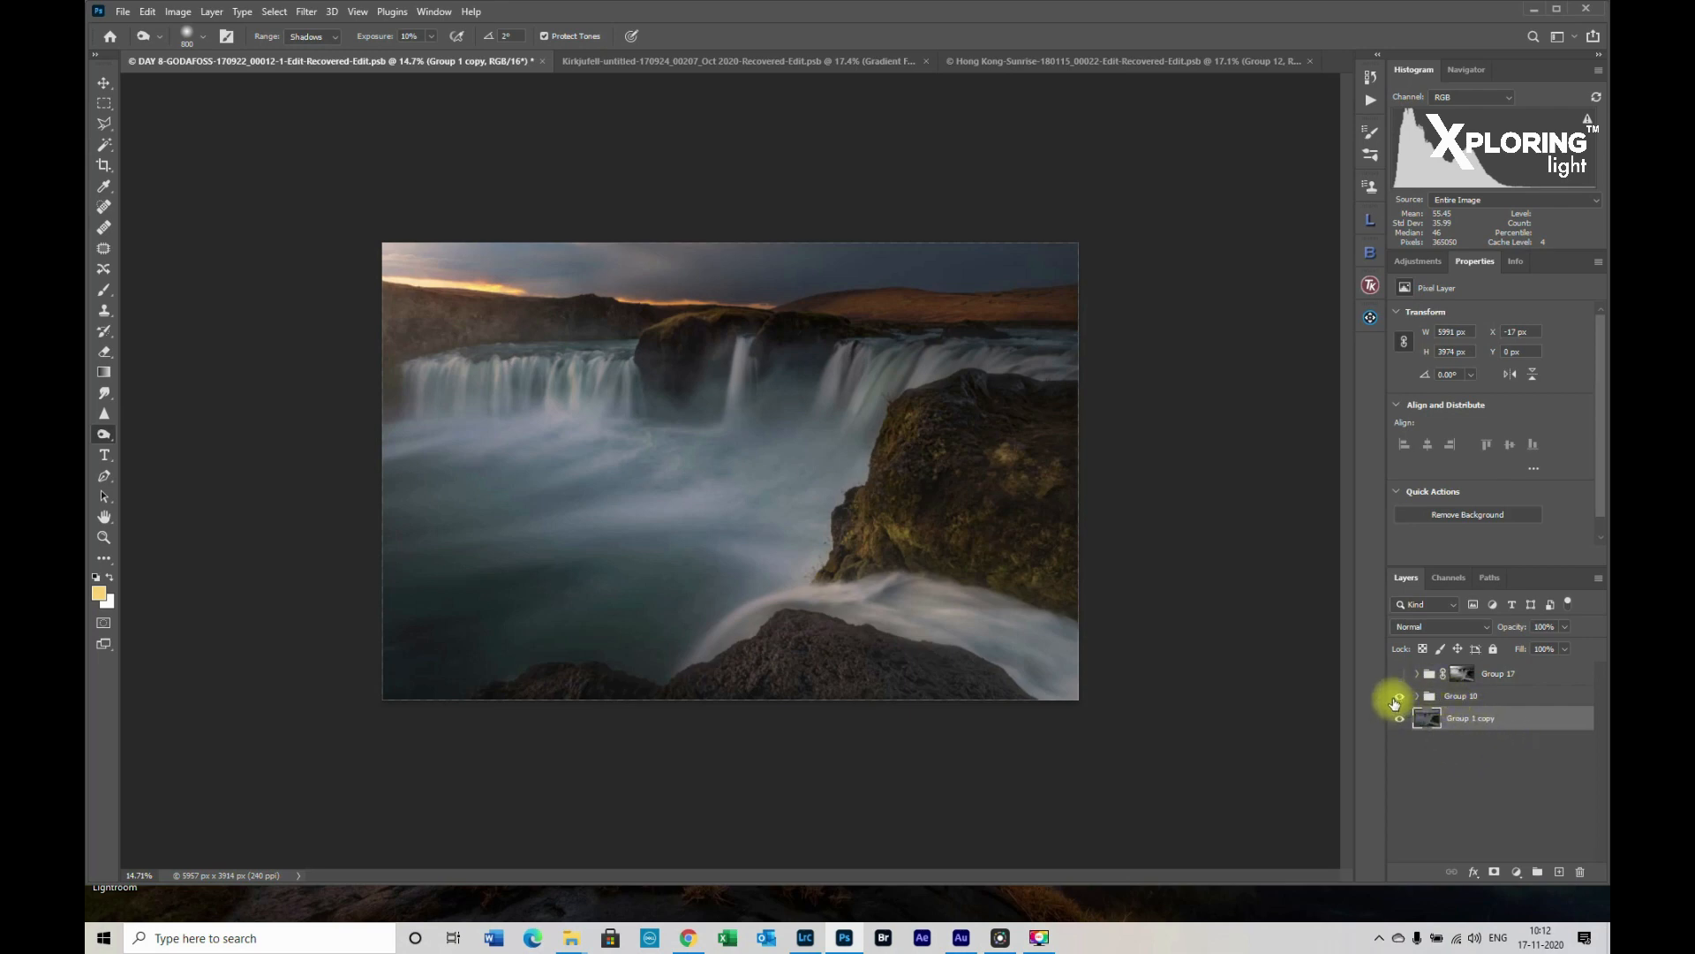
{"action": "left_click", "coordinate": [1398, 673]}
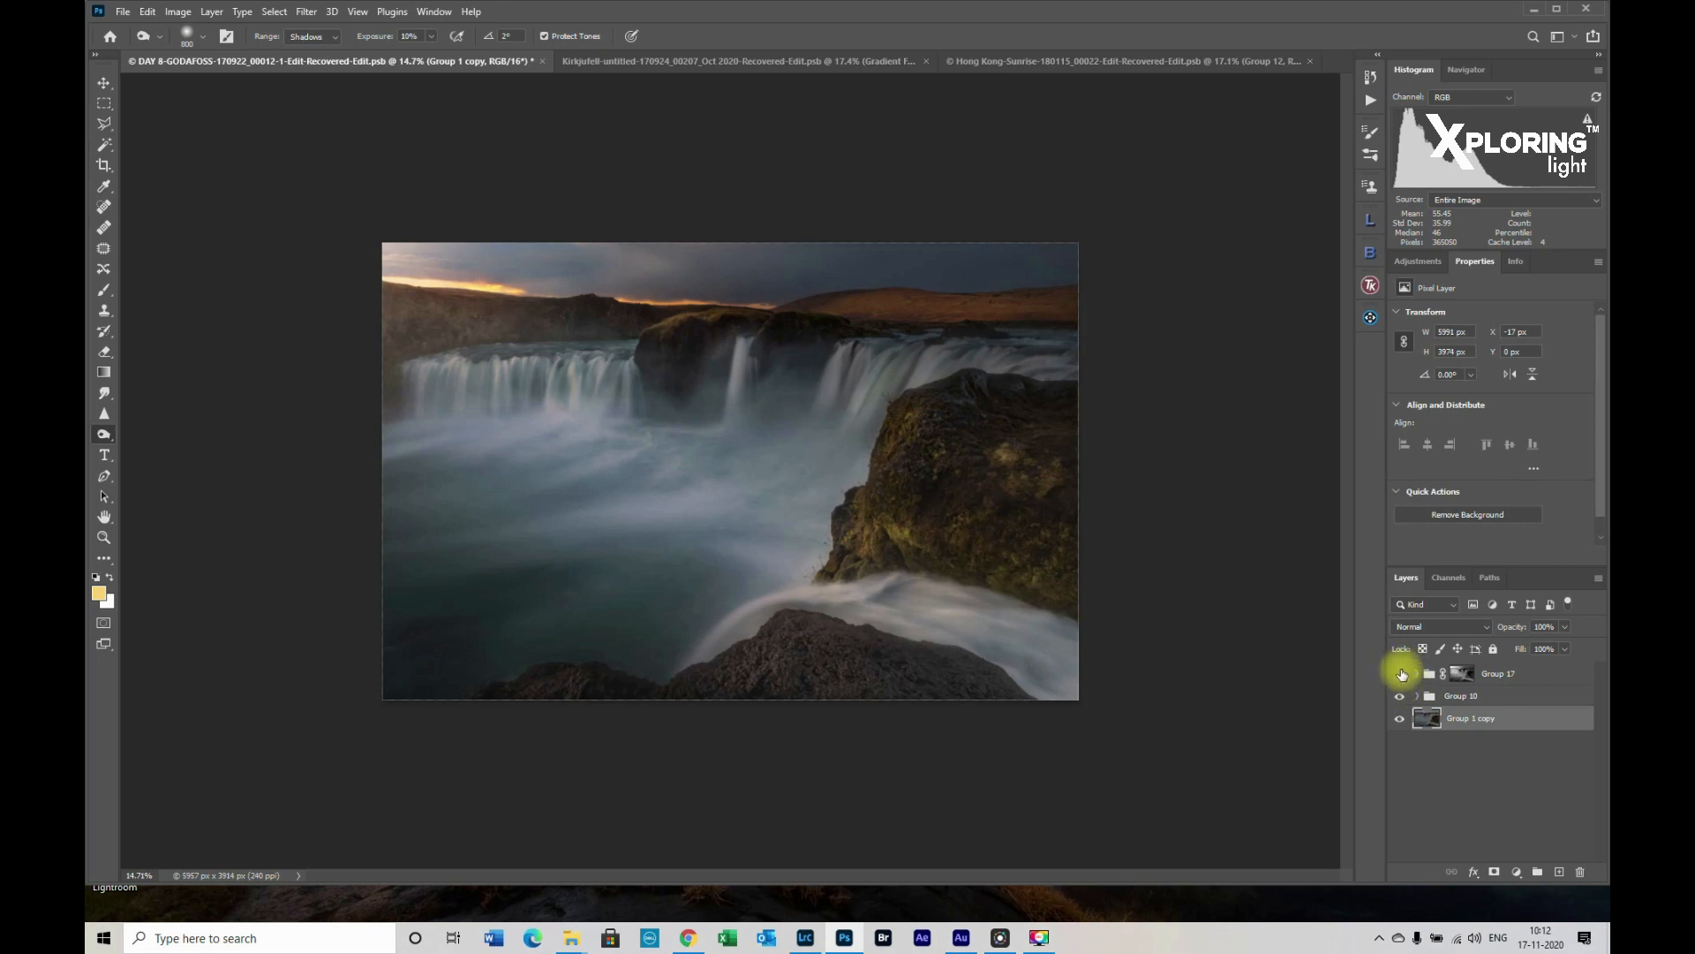
{"action": "left_click", "coordinate": [1398, 673]}
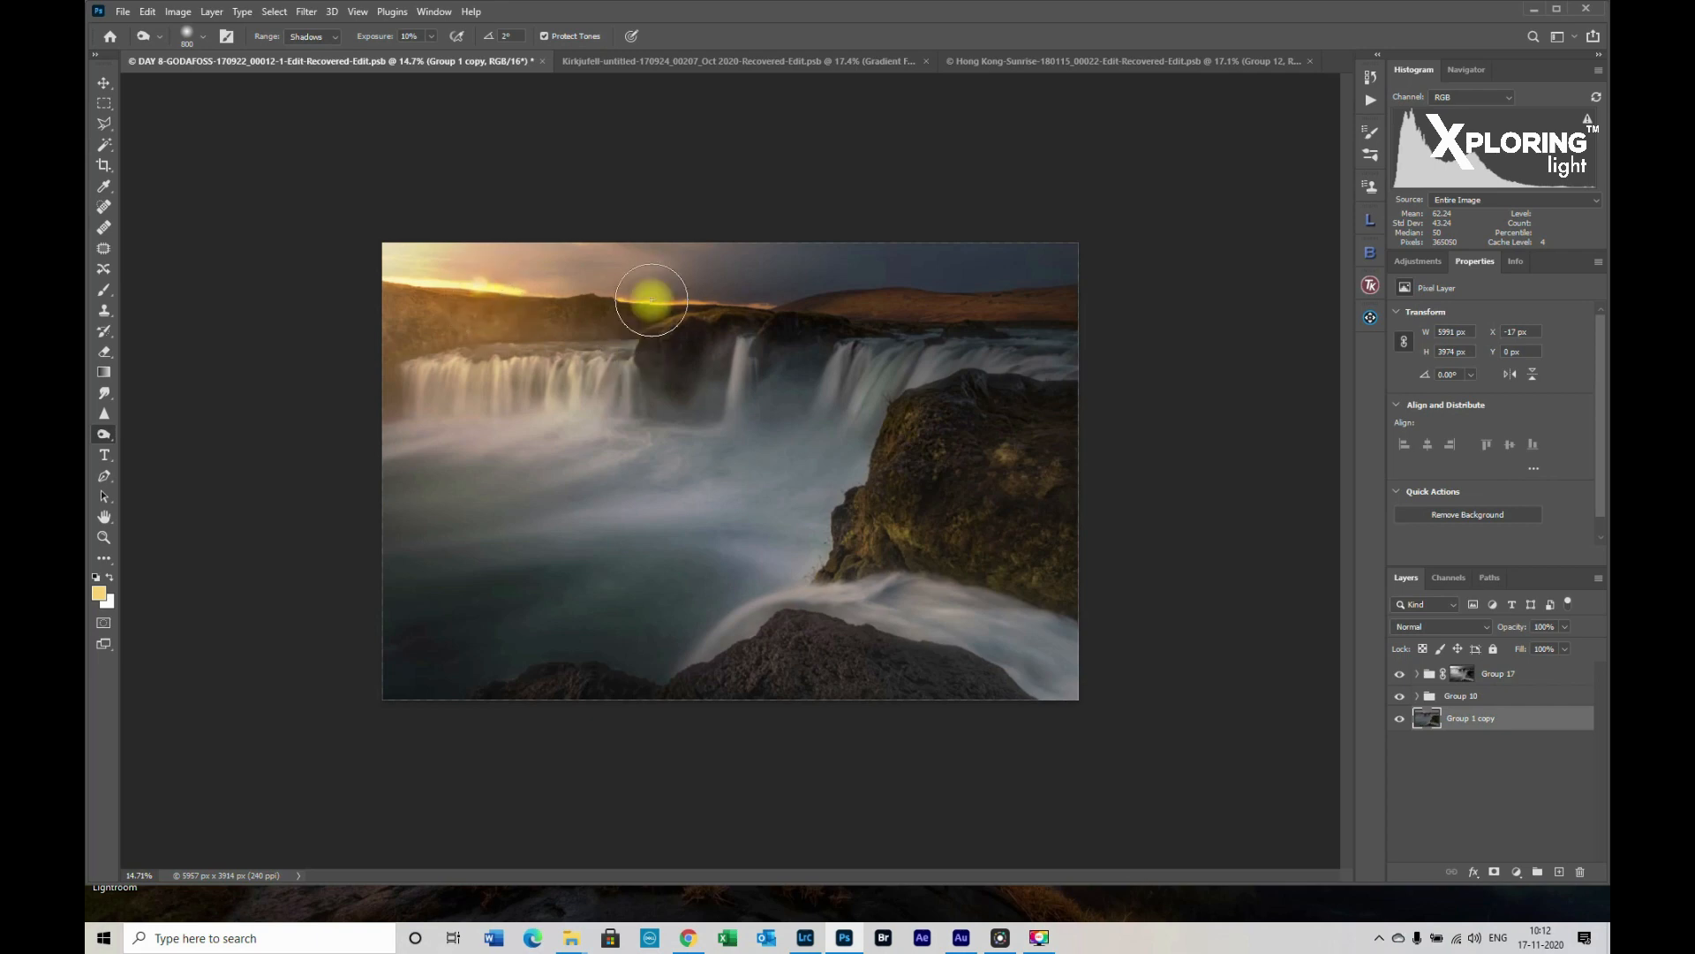
{"action": "mouse_move", "coordinate": [1546, 762]}
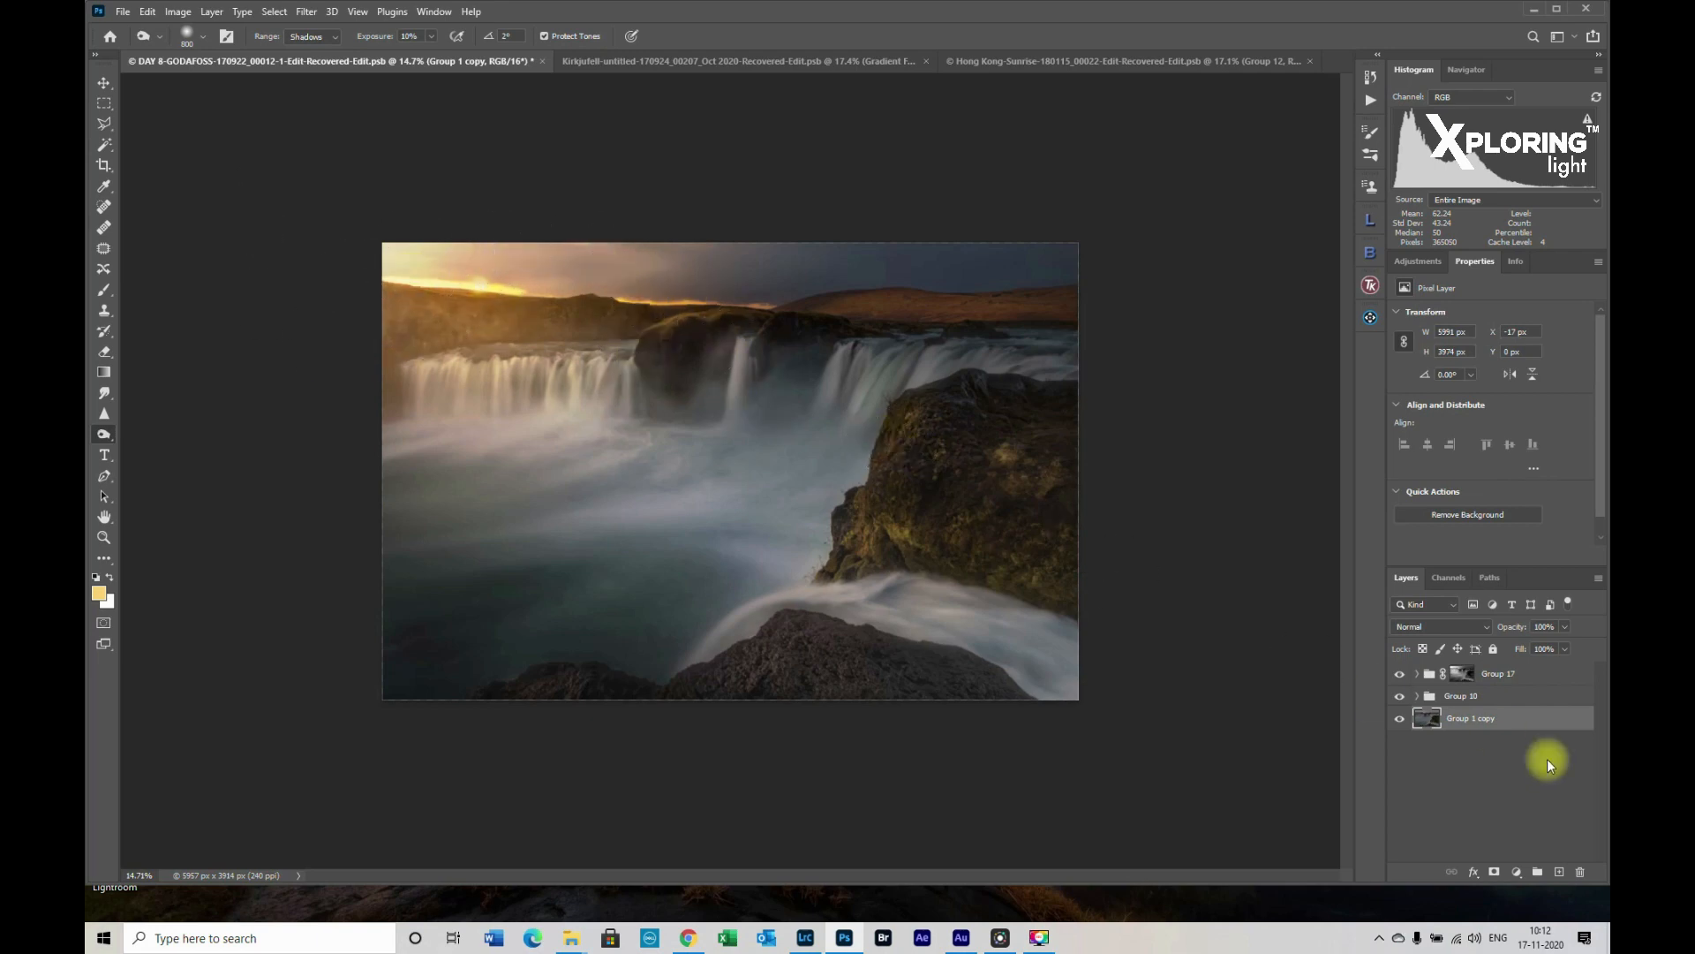
{"action": "left_click", "coordinate": [1399, 695]}
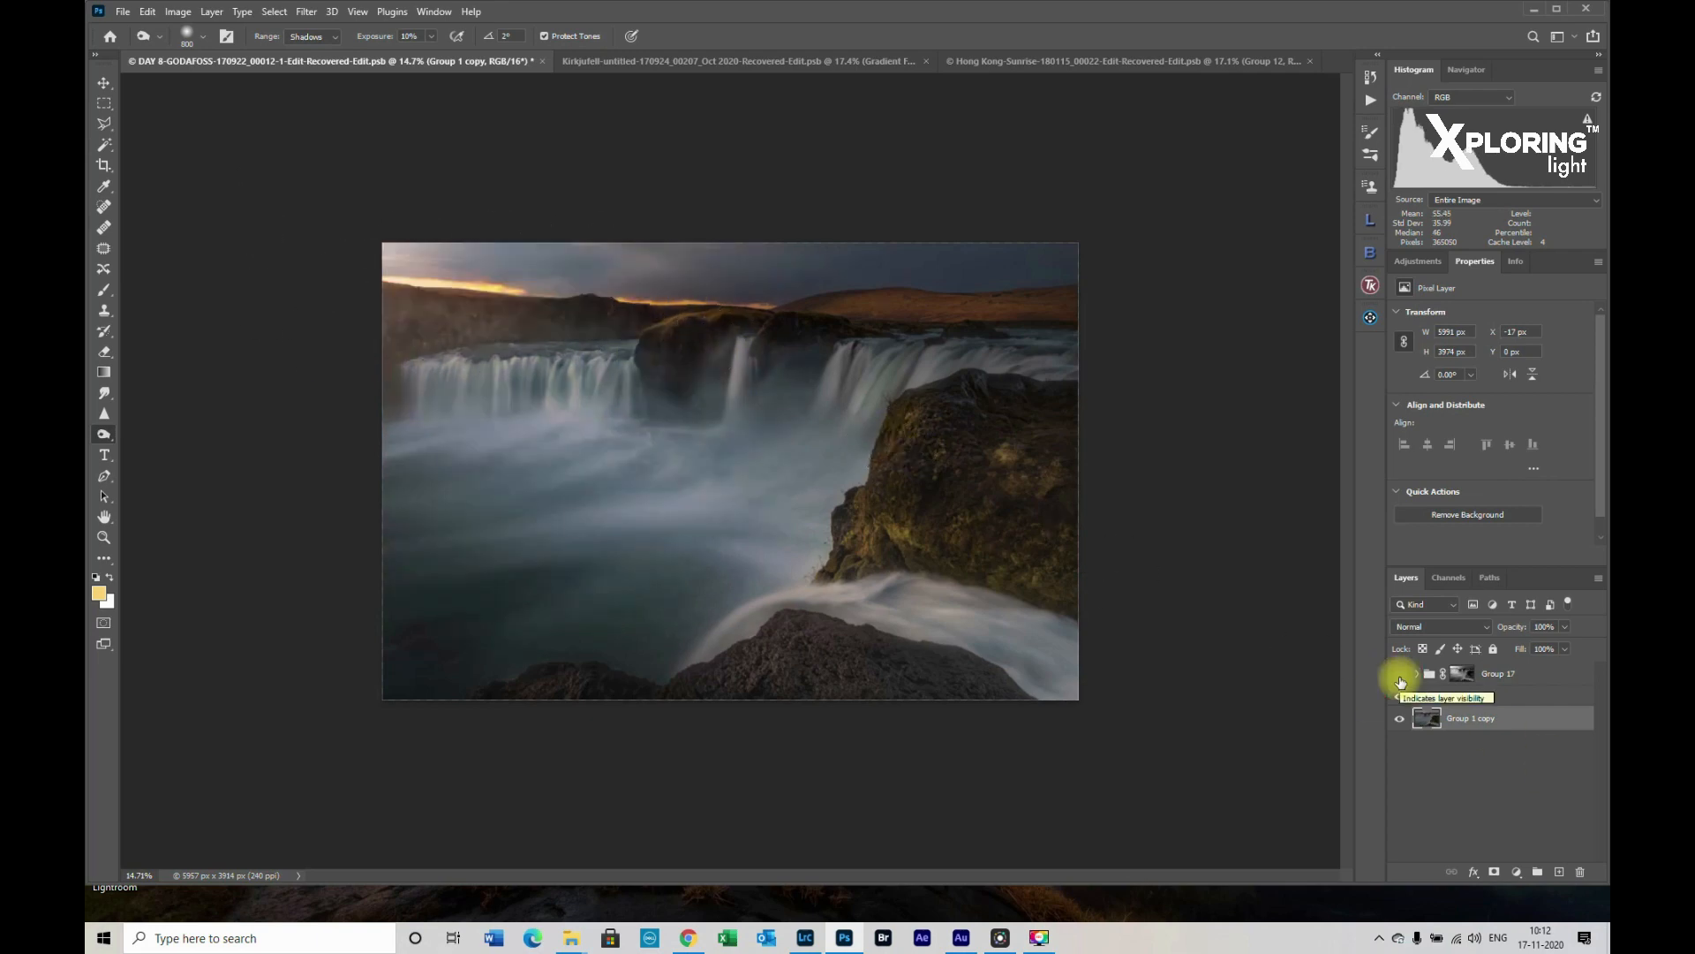
{"action": "left_click", "coordinate": [1398, 674]}
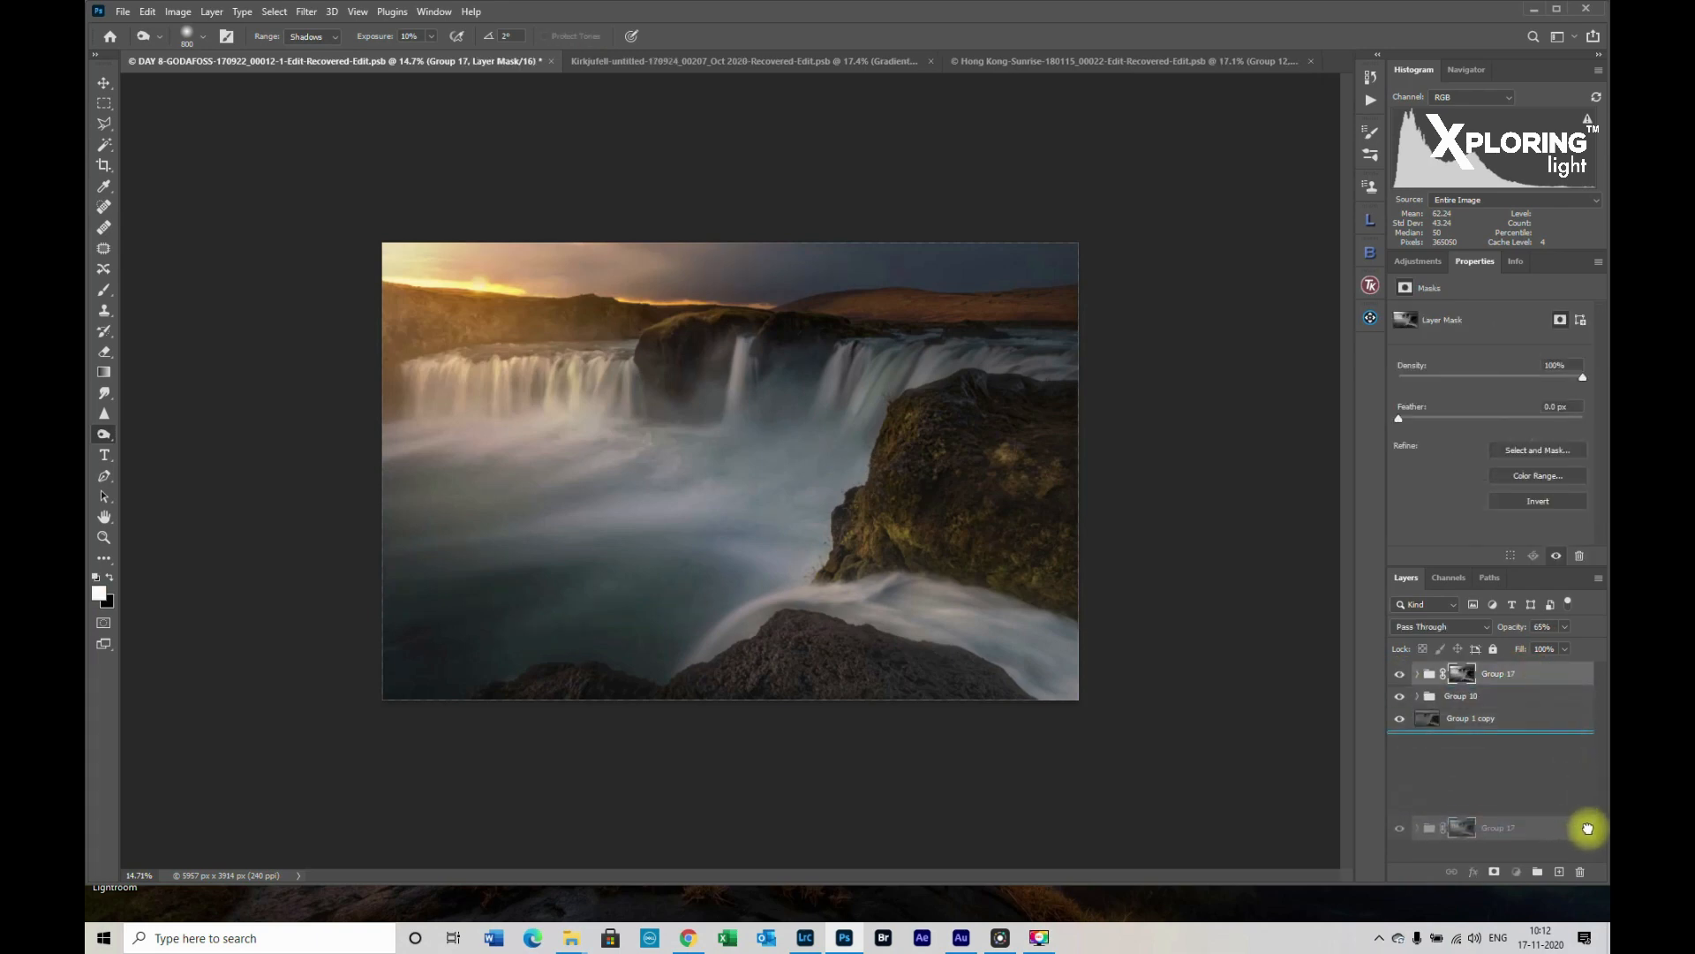
Delete the Group 17 glow and add a new empty layer for painting
{"action": "left_click", "coordinate": [1579, 870]}
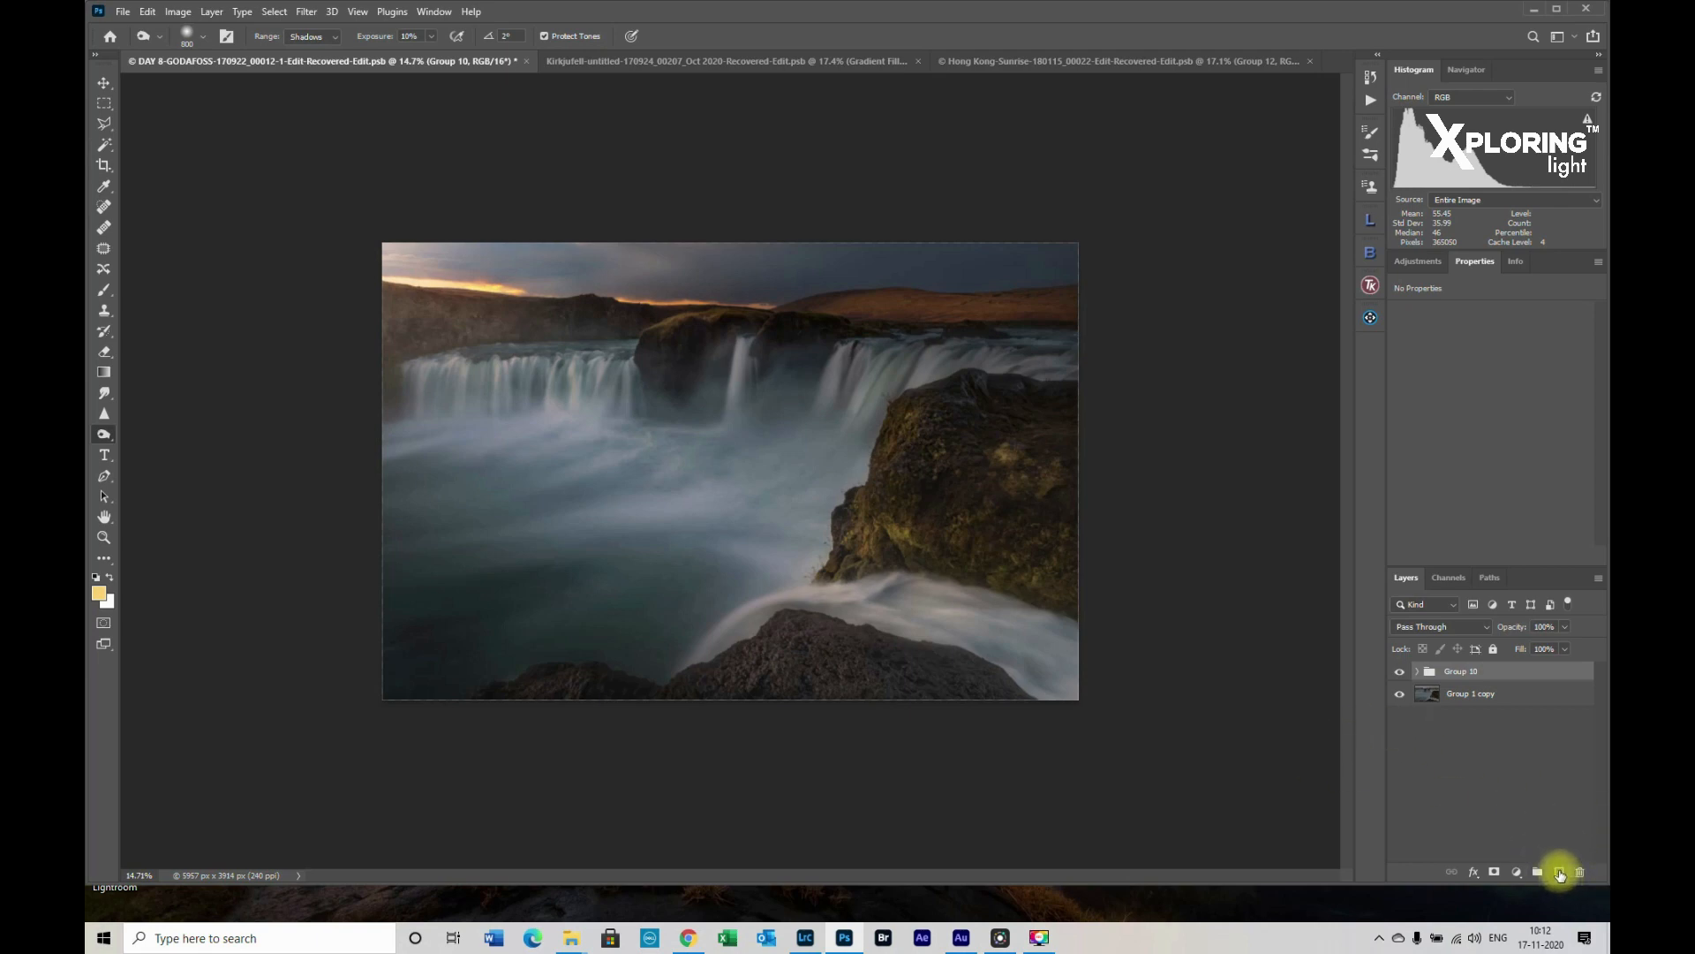
{"action": "mouse_move", "coordinate": [1558, 867]}
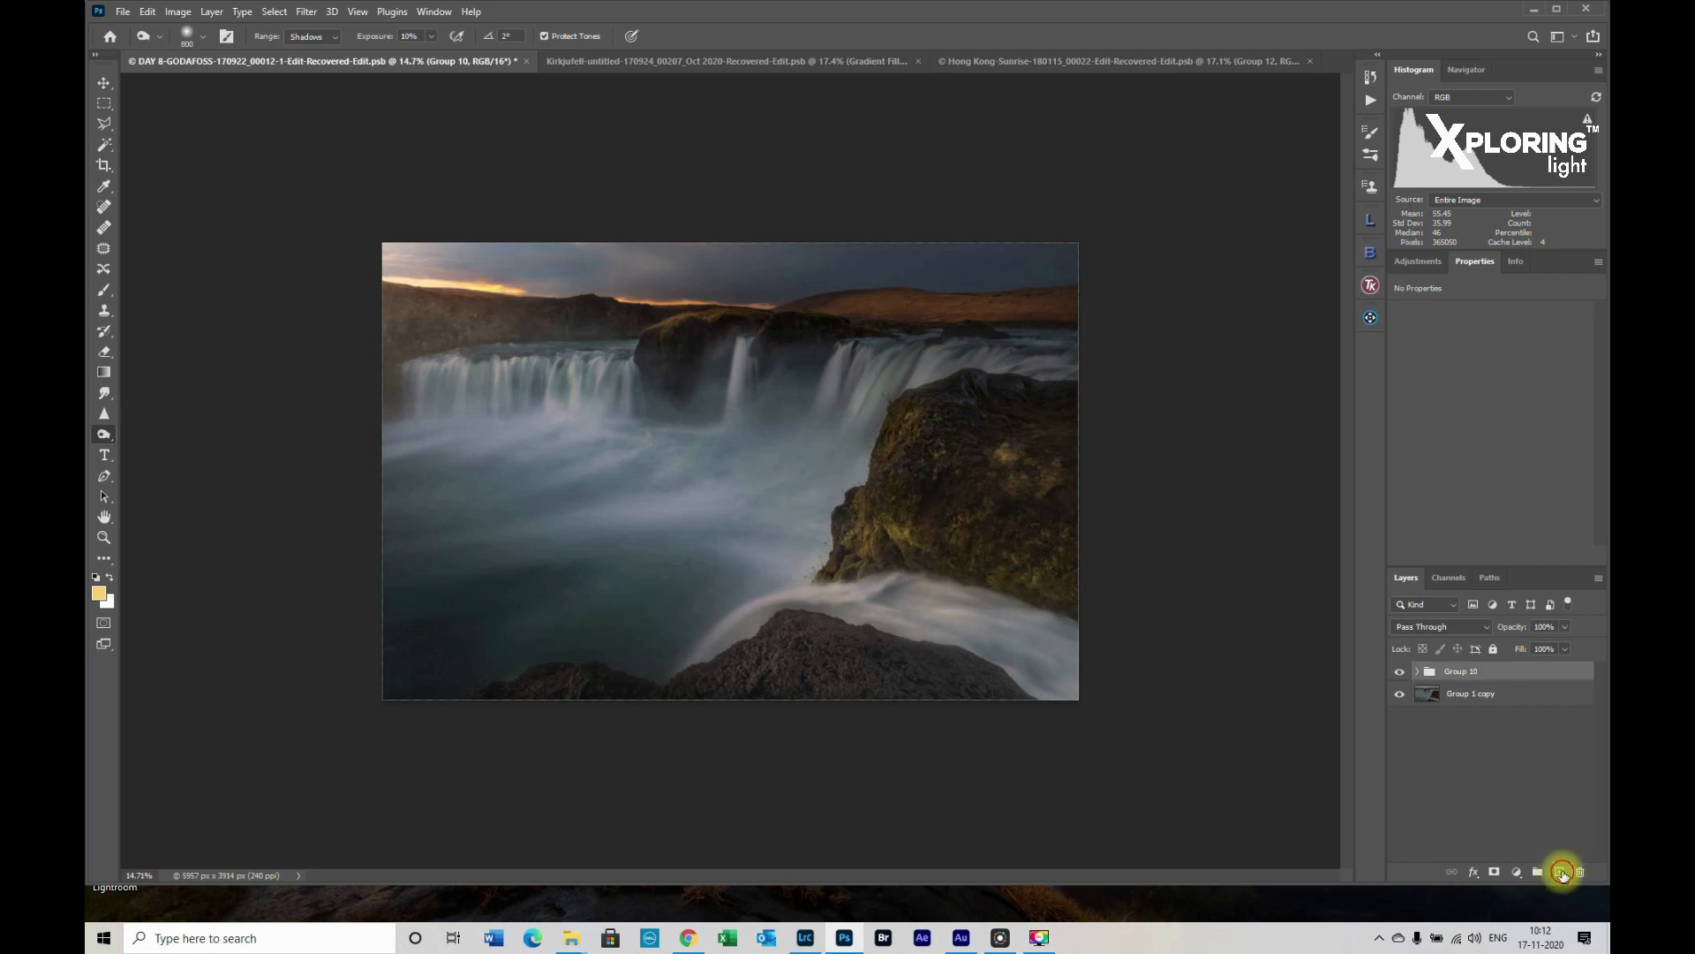
{"action": "left_click", "coordinate": [1561, 872]}
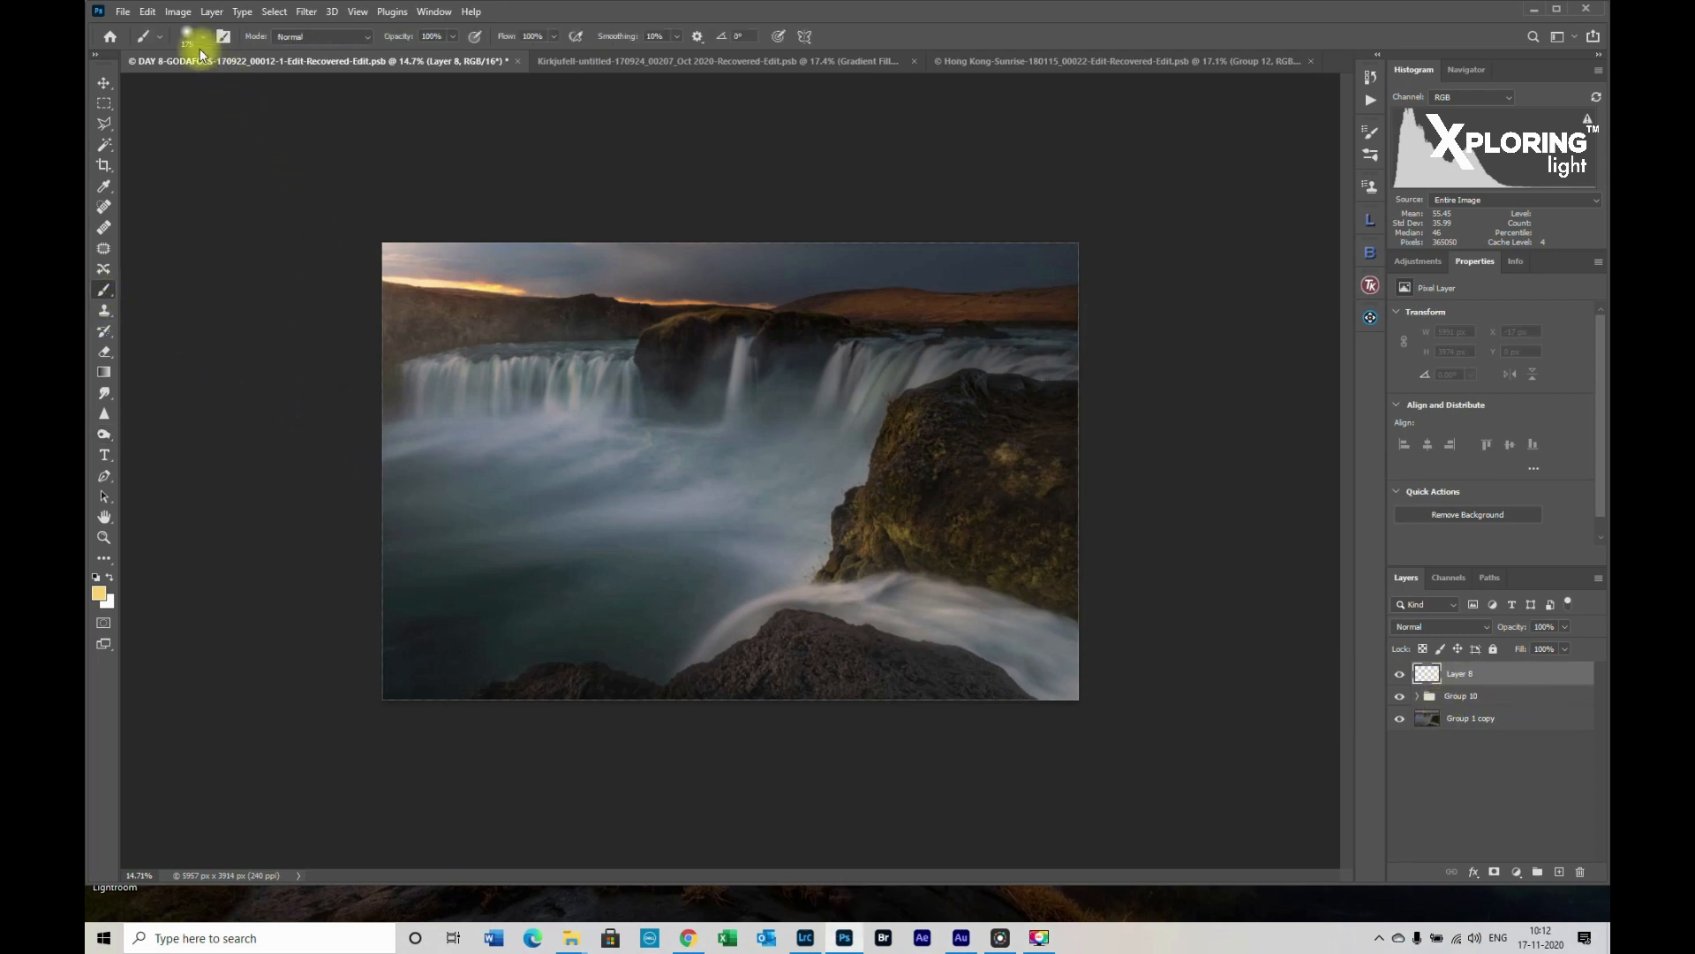
Make the brush much larger with 0% hardness in the Brush Preset picker
{"action": "left_click", "coordinate": [175, 36]}
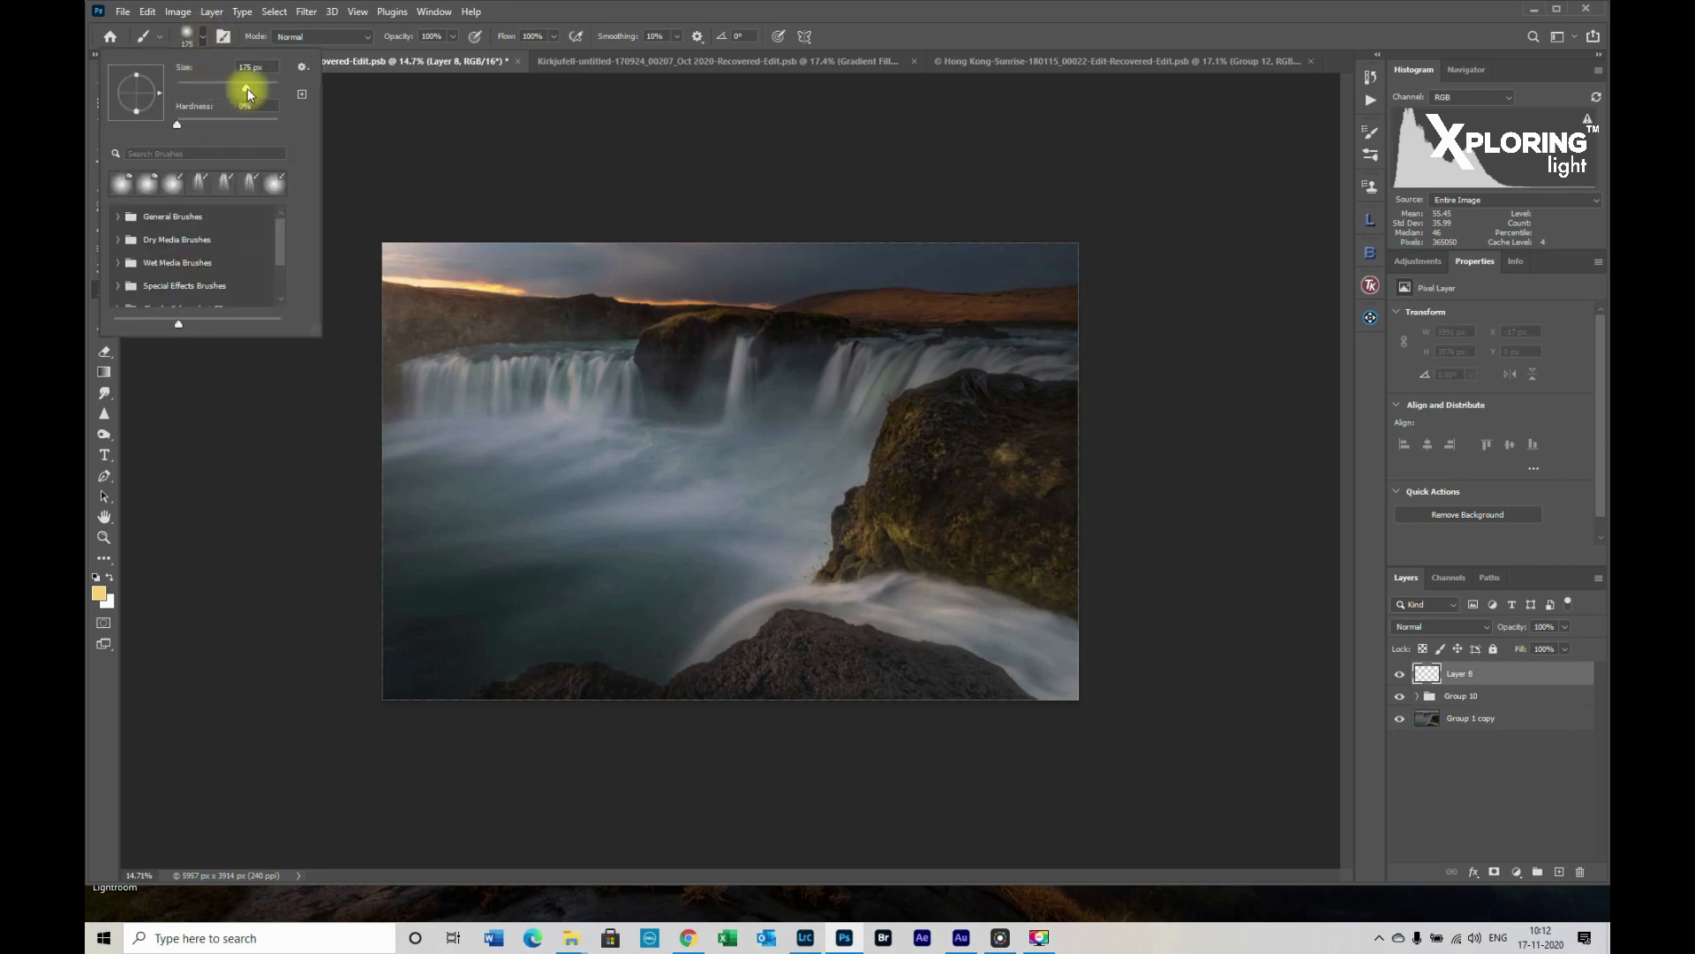
{"action": "left_click_drag", "start_coordinate": [247, 88], "coordinate": [259, 88]}
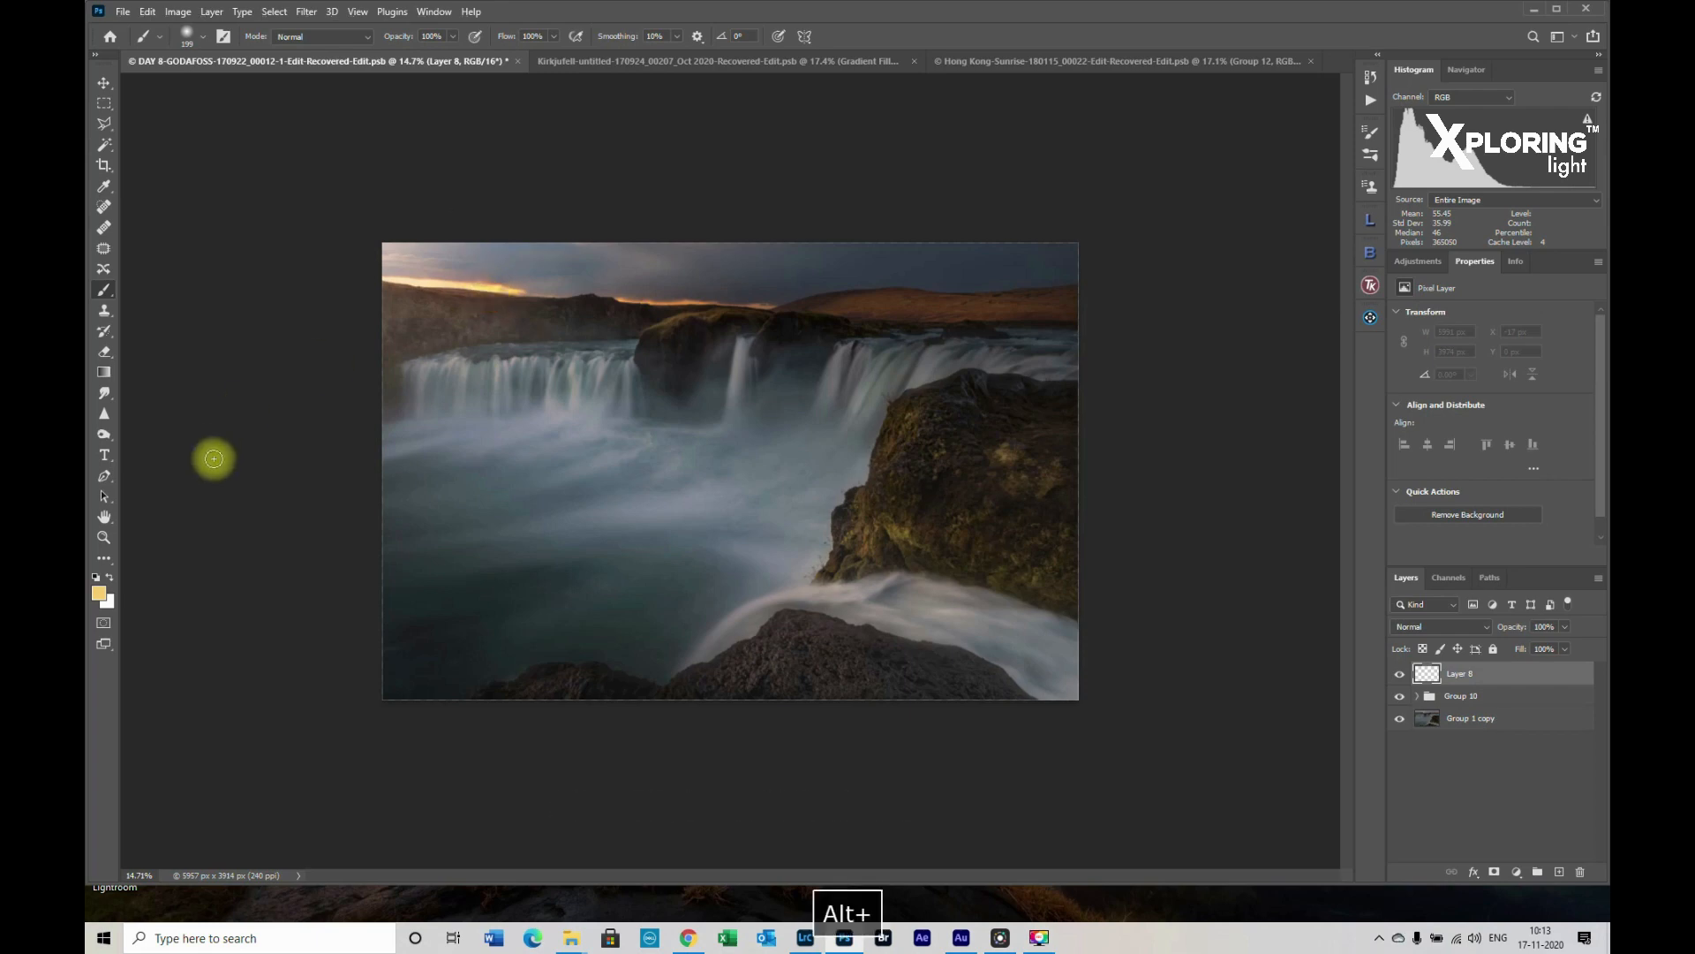
Set the foreground colour to pale gold: H 40, S 50, B 100
{"action": "left_click", "coordinate": [96, 588]}
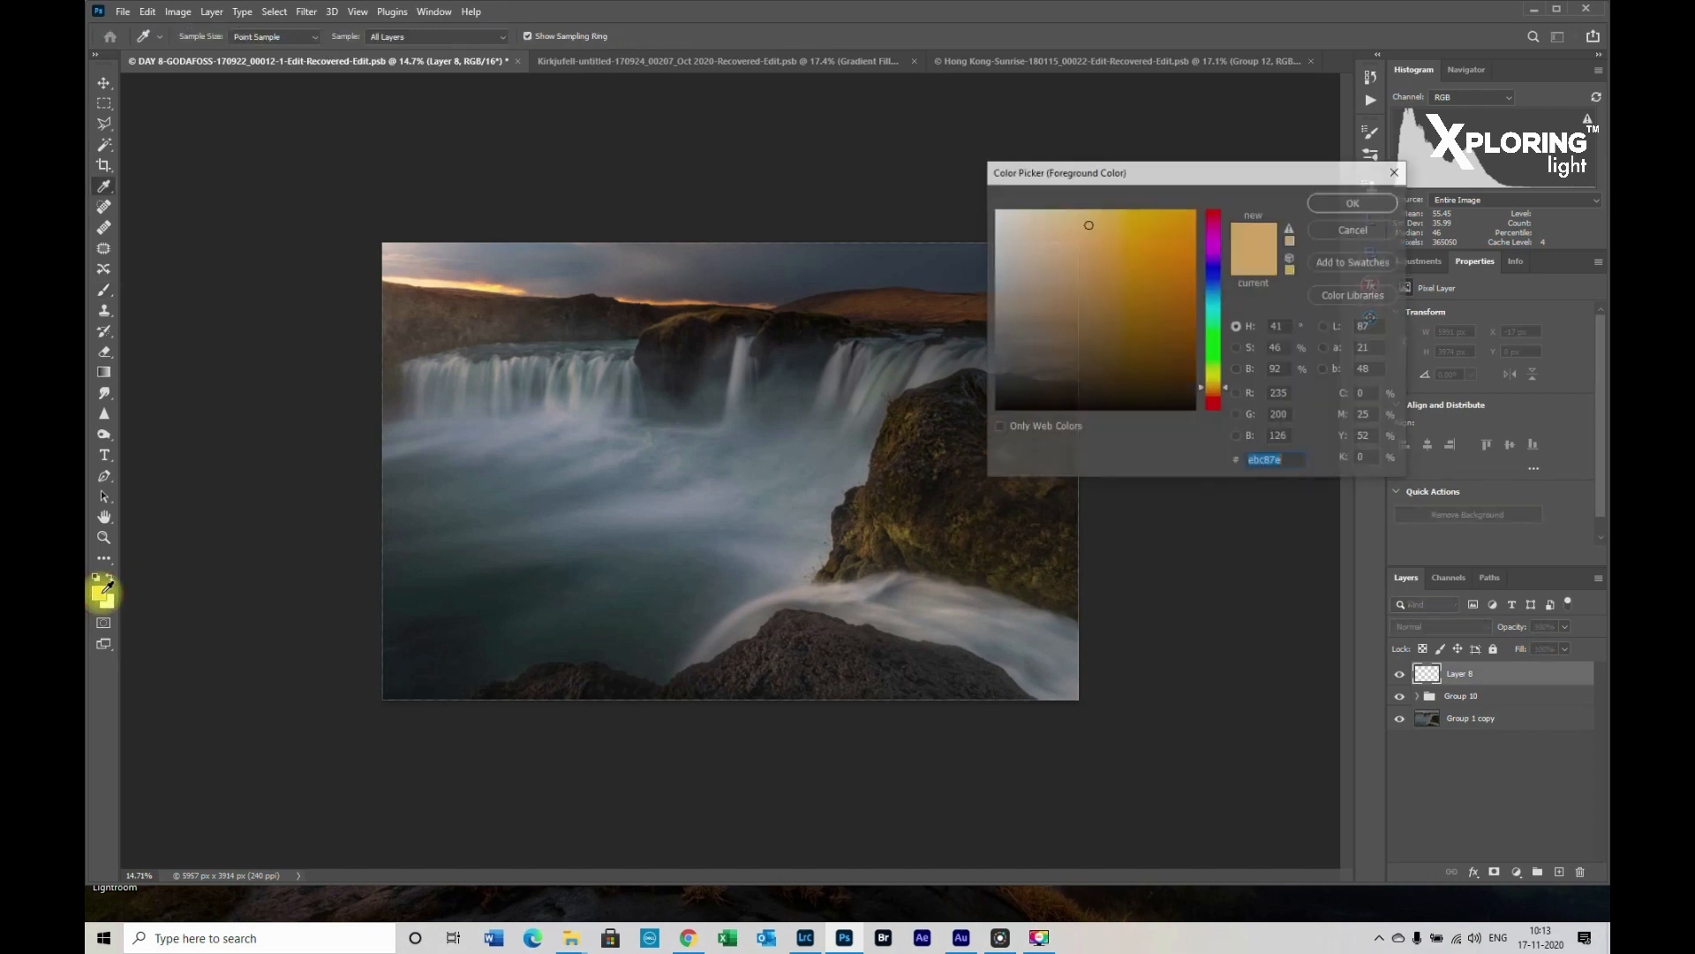
{"action": "mouse_move", "coordinate": [638, 321]}
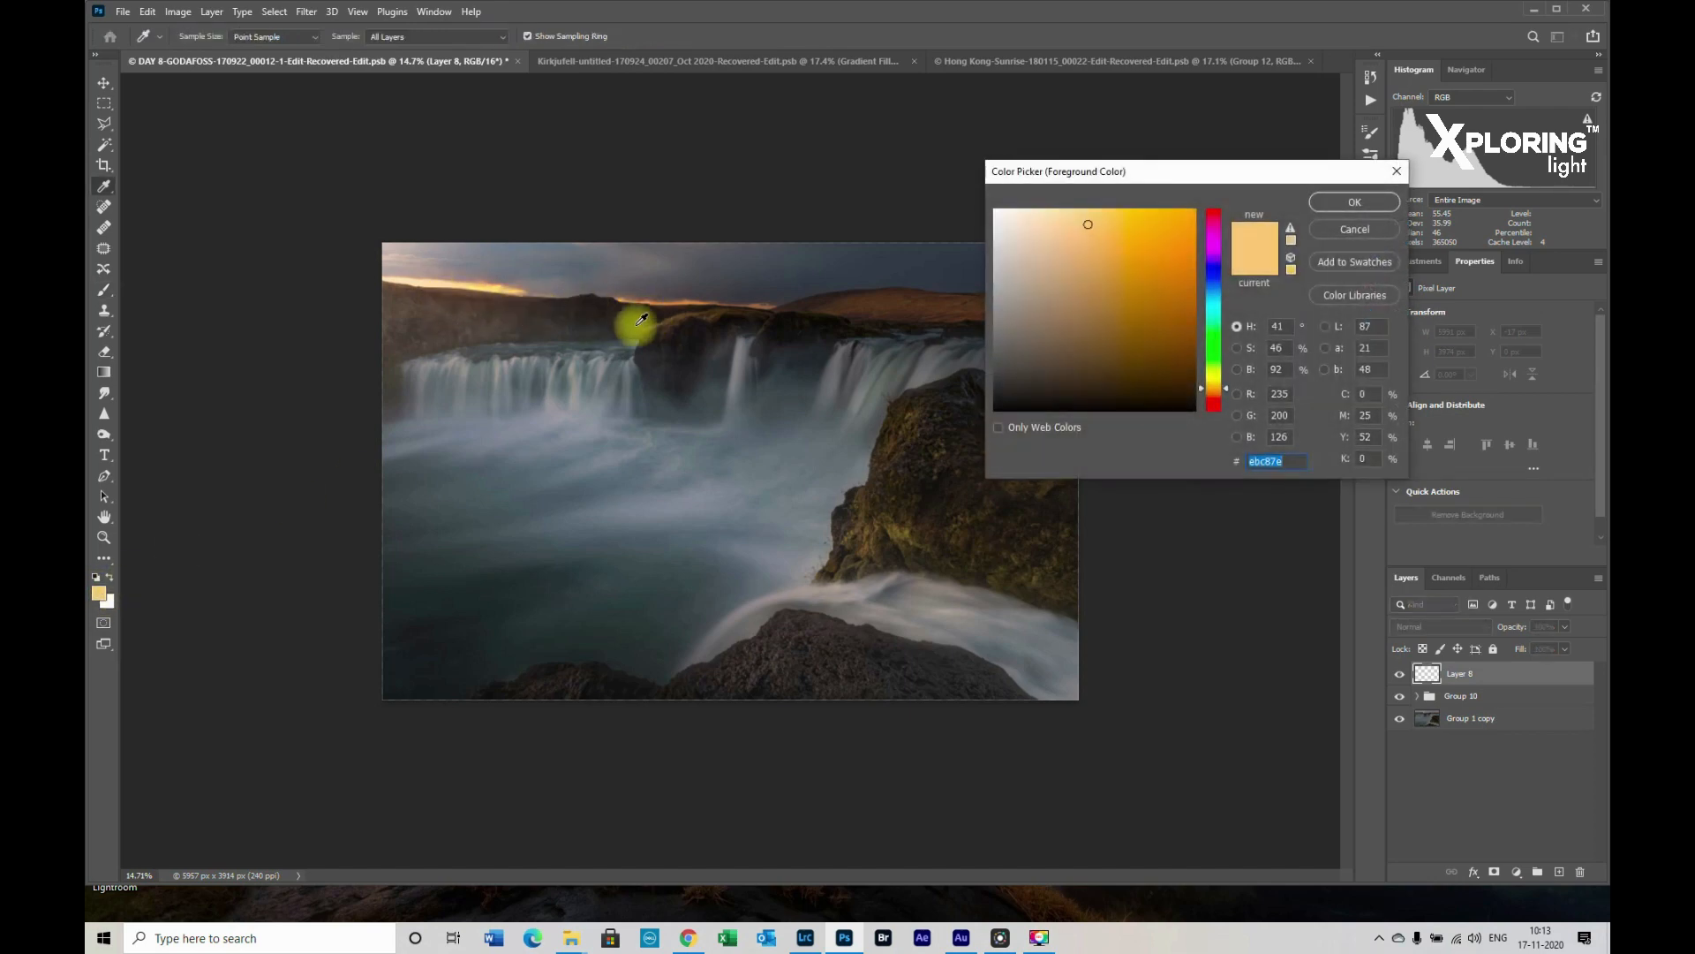
{"action": "mouse_move", "coordinate": [496, 284]}
{"action": "type", "text": "4"}
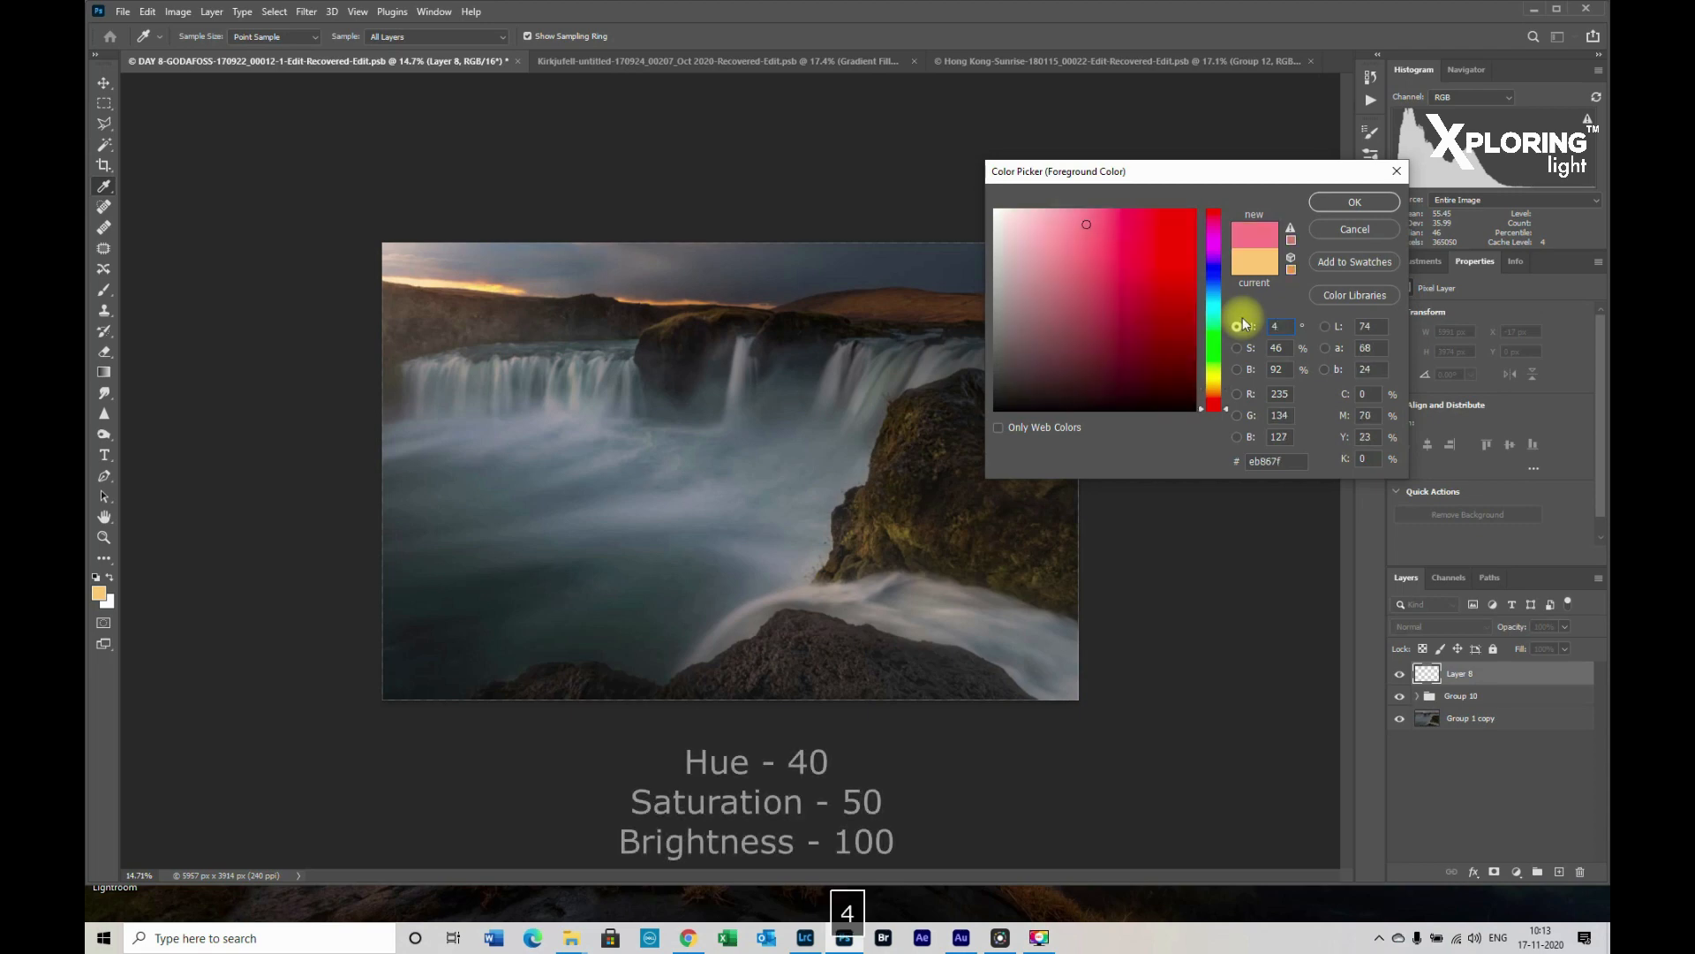
{"action": "left_click", "coordinate": [1213, 390]}
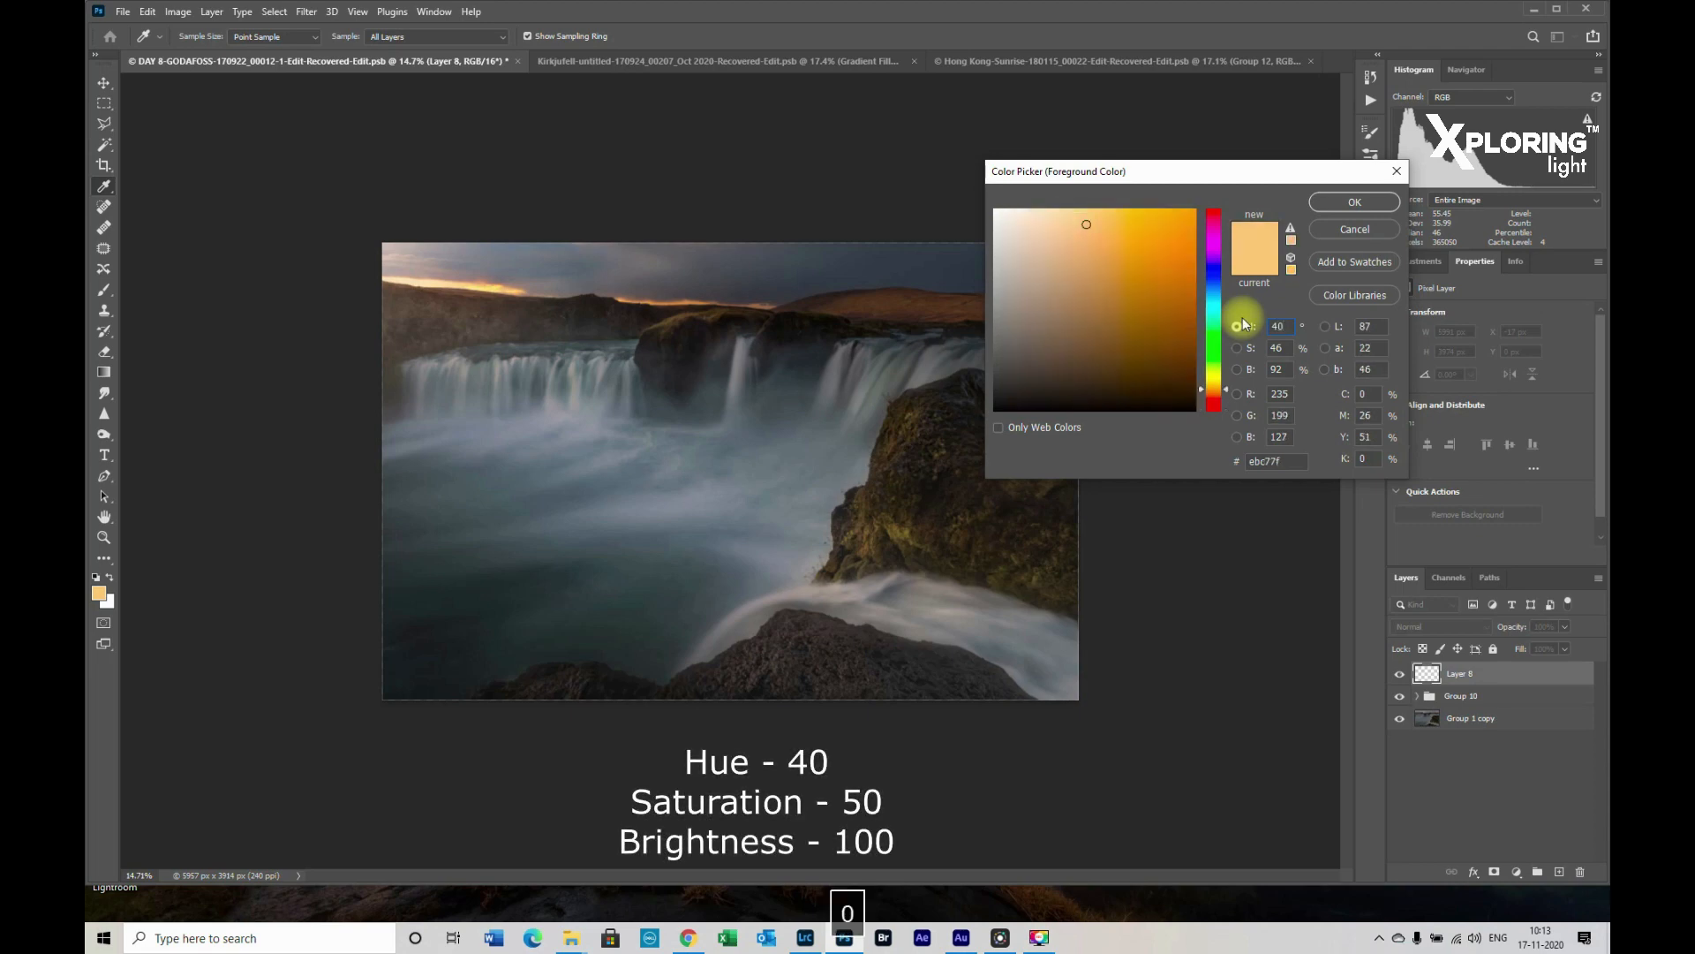
{"action": "triple_click", "coordinate": [1276, 347]}
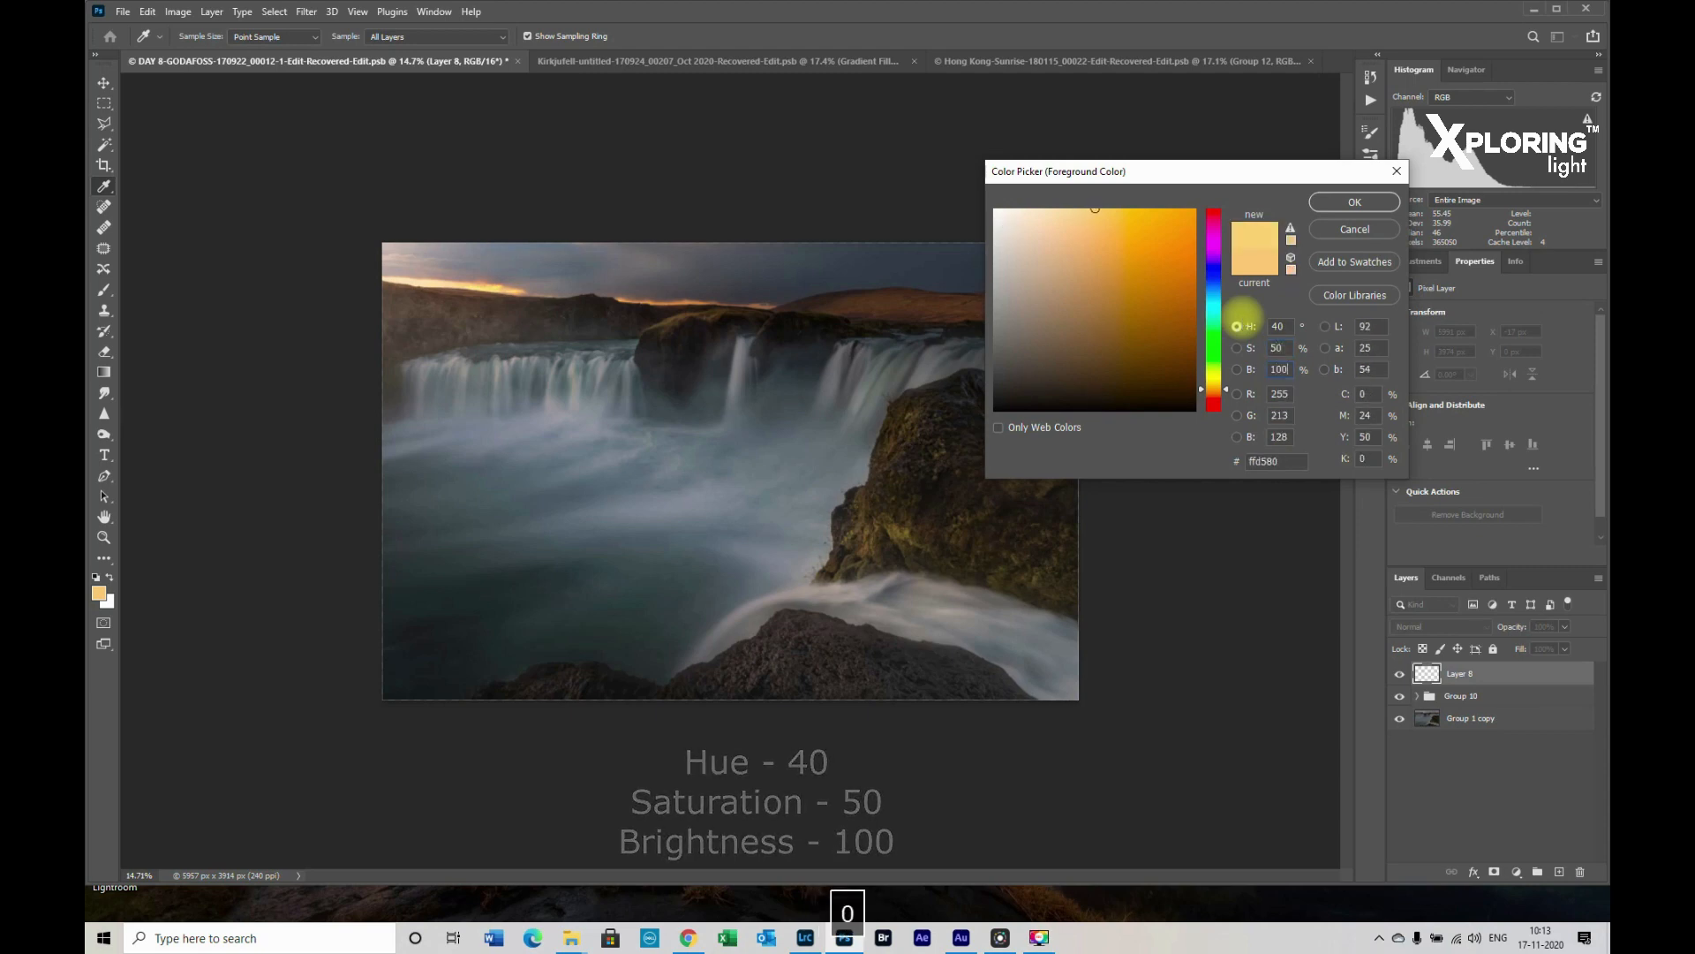
{"action": "left_click", "coordinate": [1353, 201]}
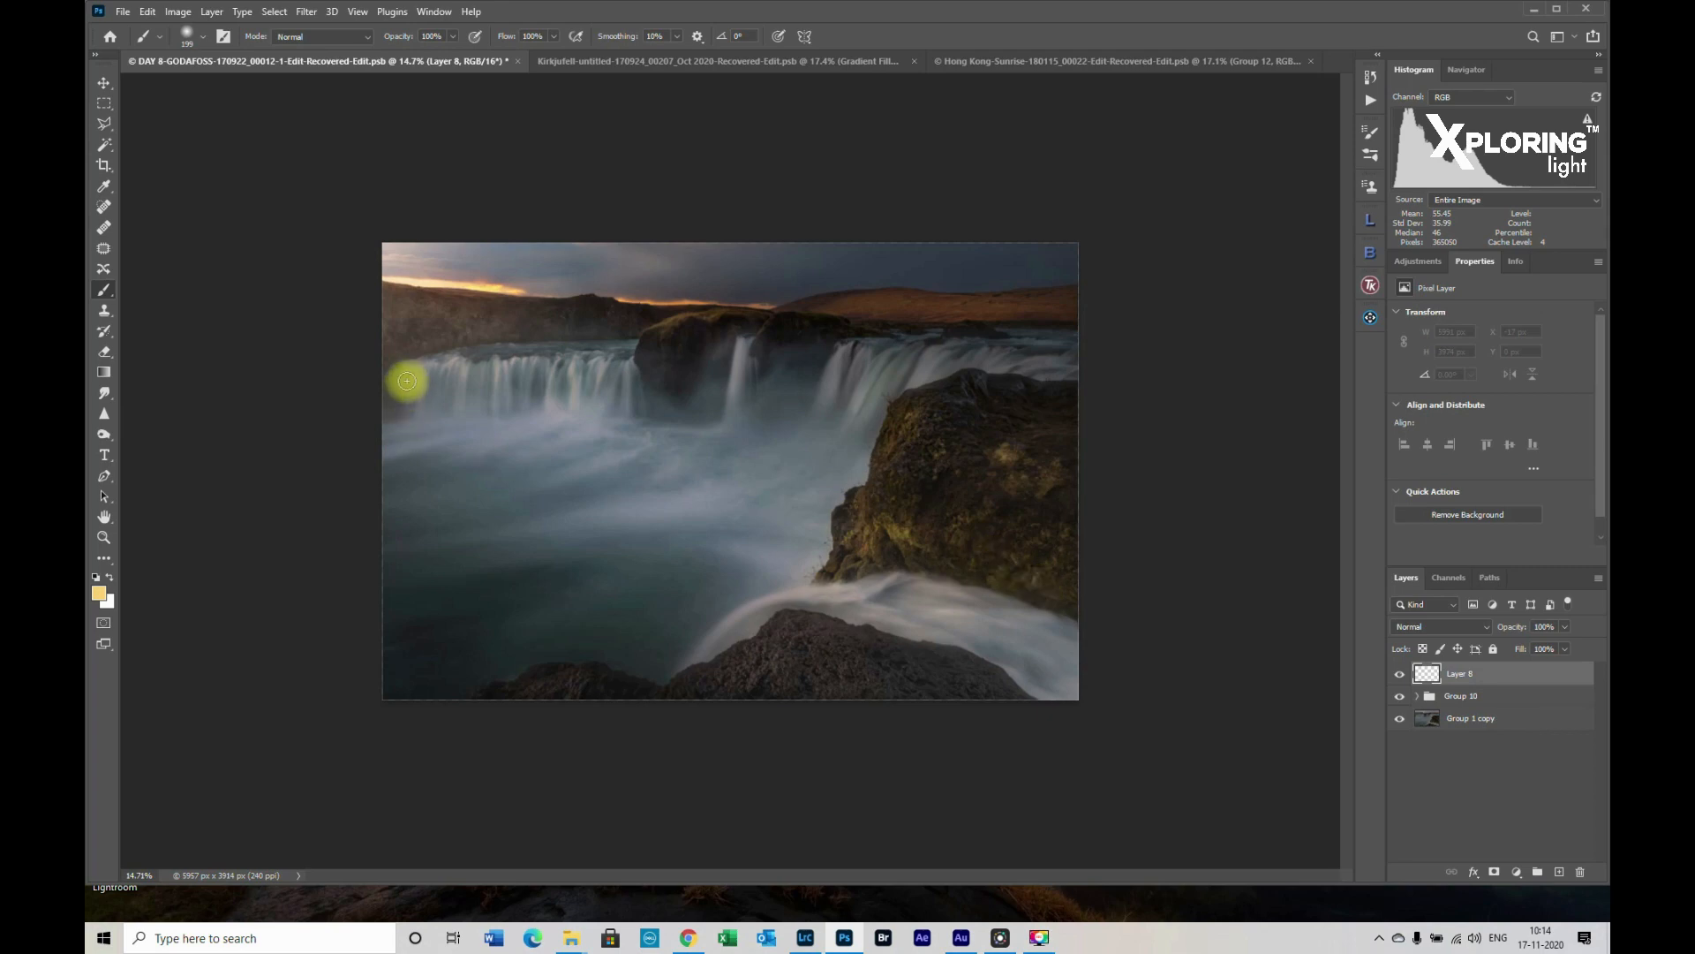
{"action": "mouse_move", "coordinate": [477, 284]}
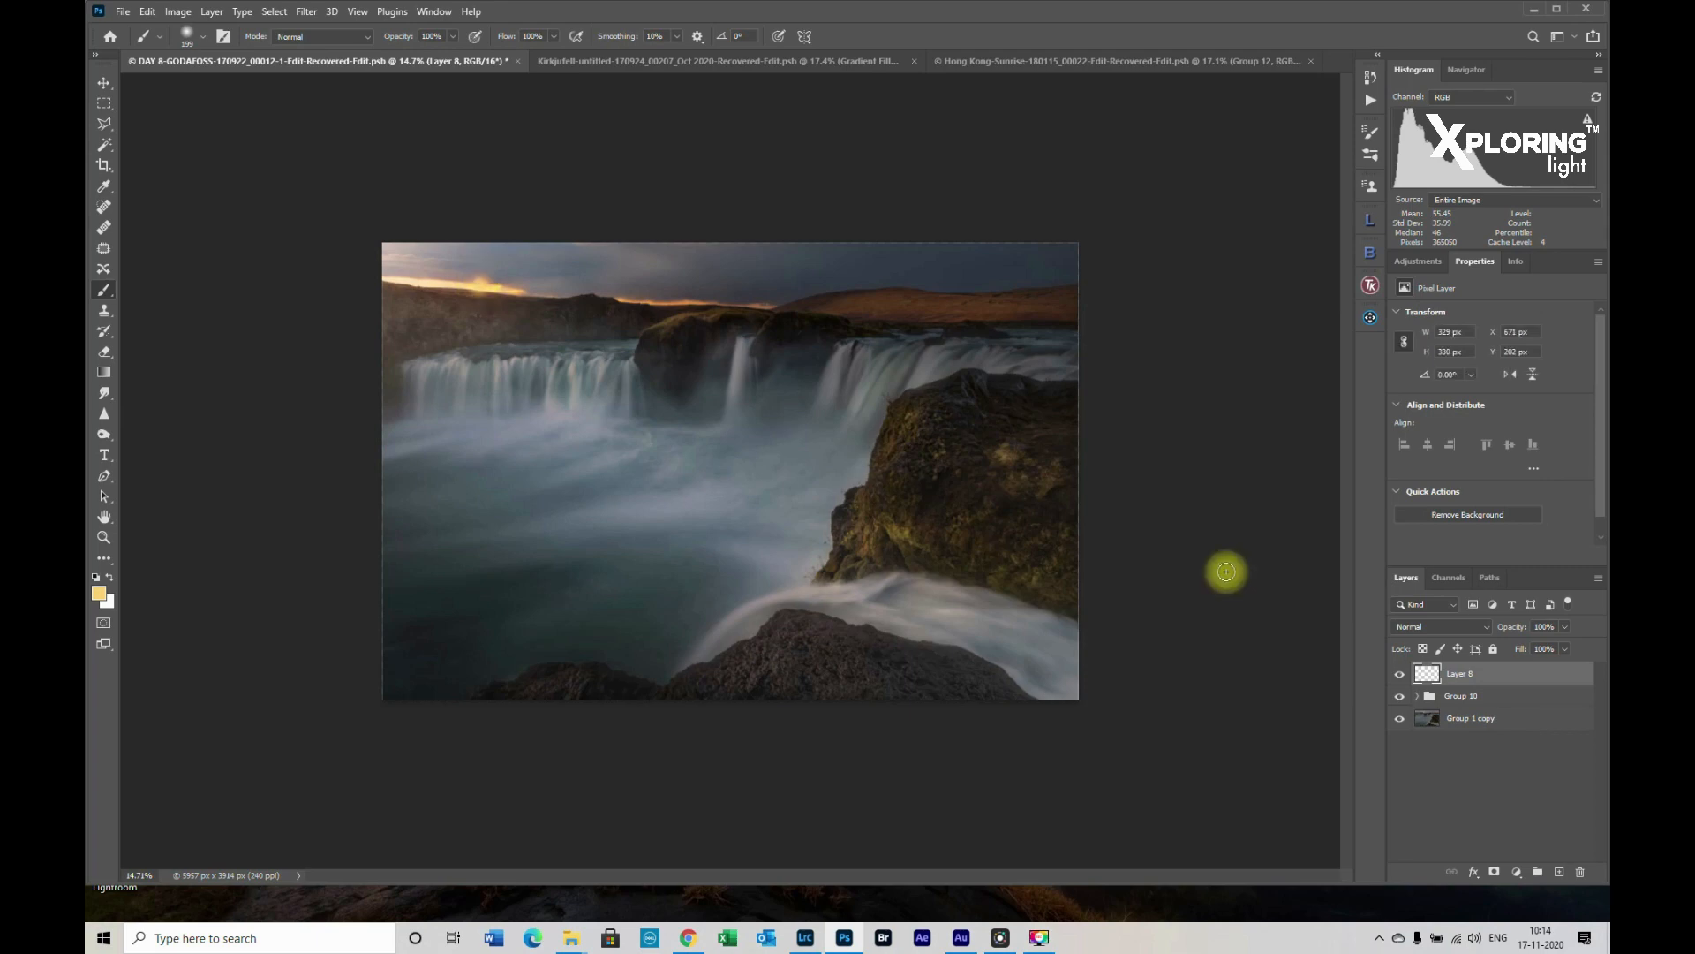
{"action": "mouse_move", "coordinate": [1438, 744]}
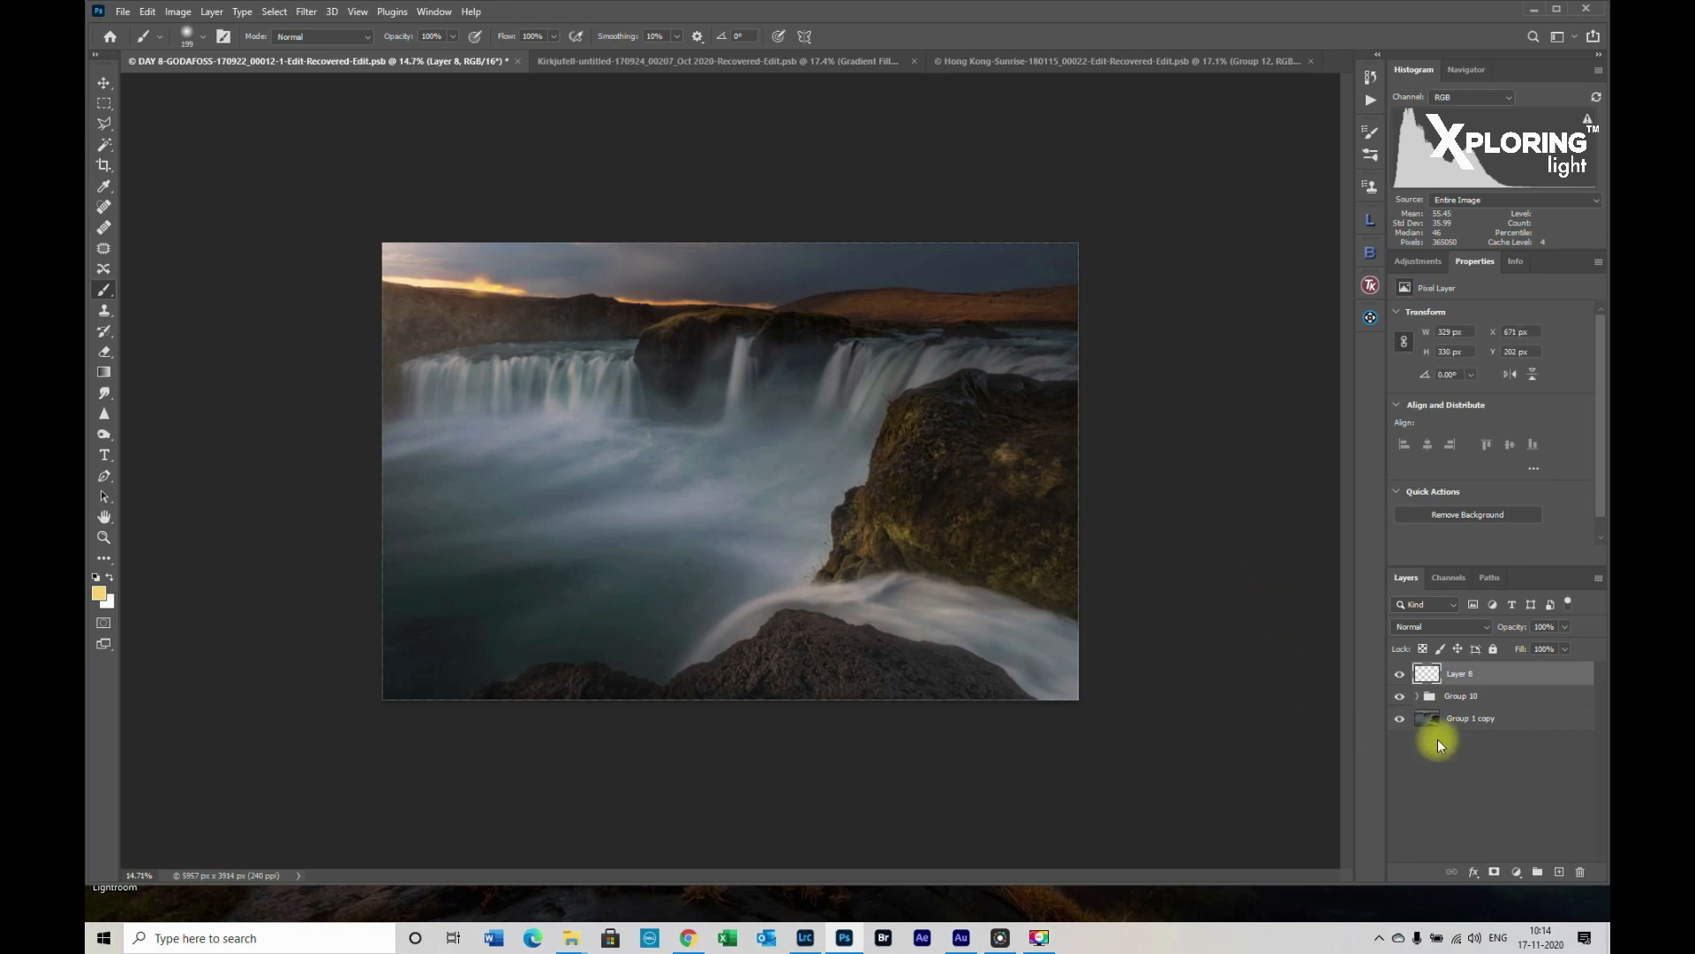
Set the painted glow layer's blend mode to Linear Dodge (Add)
{"action": "left_click", "coordinate": [1440, 626]}
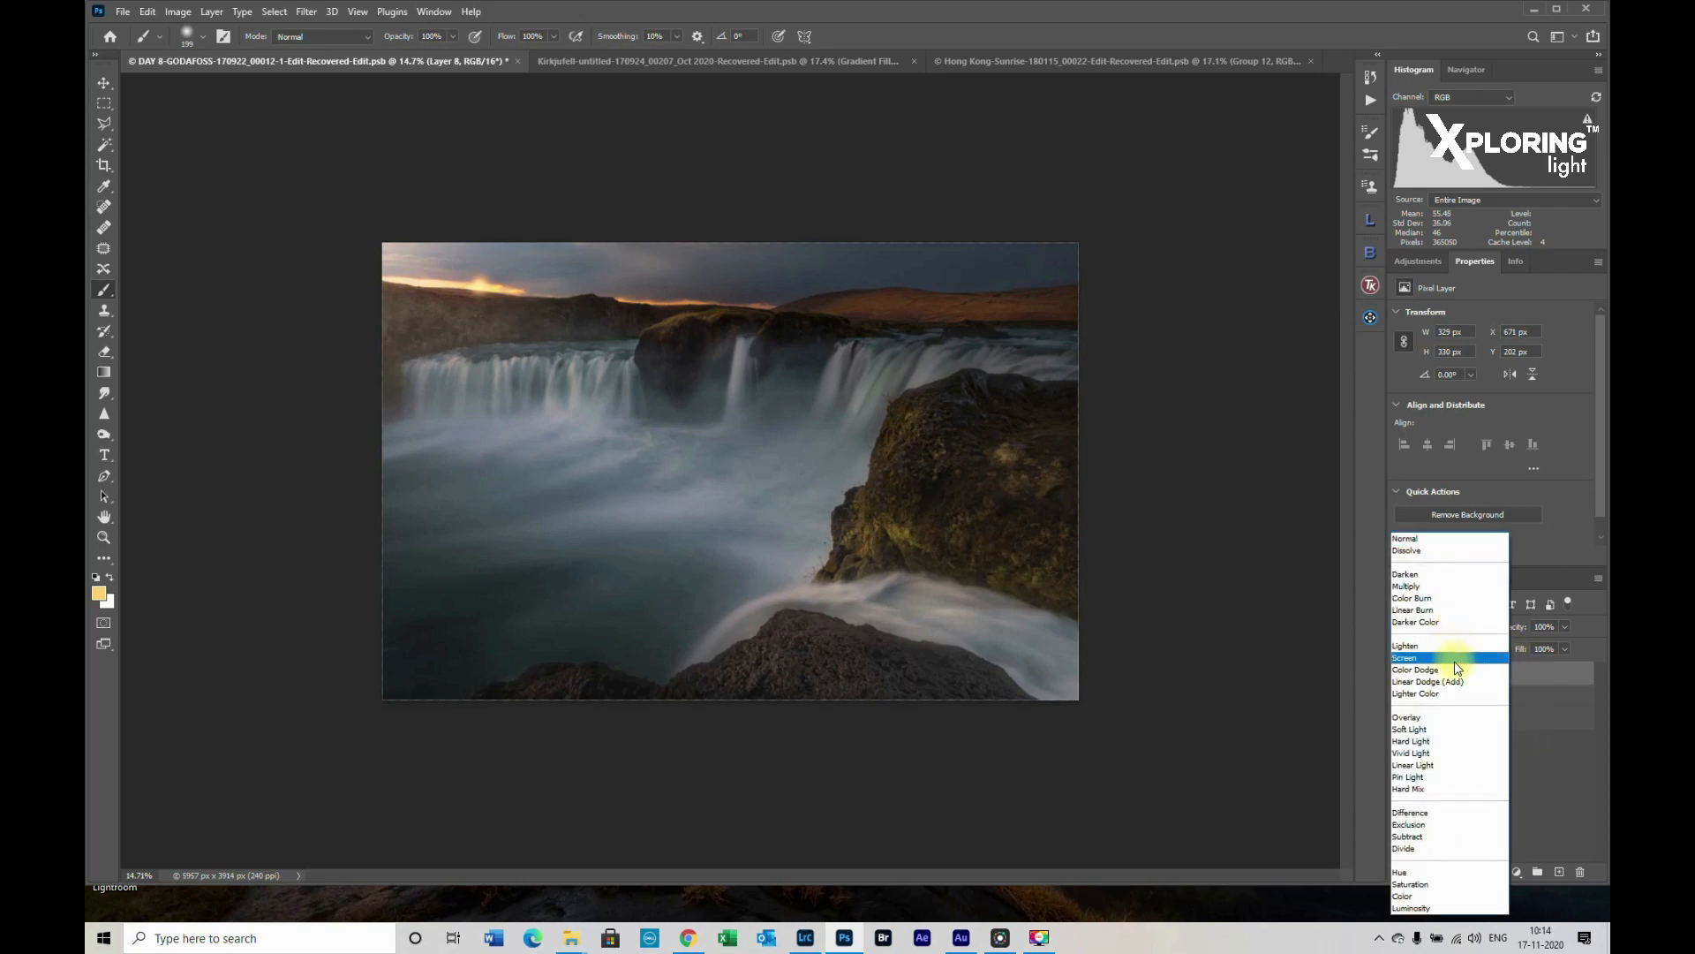
{"action": "left_click", "coordinate": [1427, 681]}
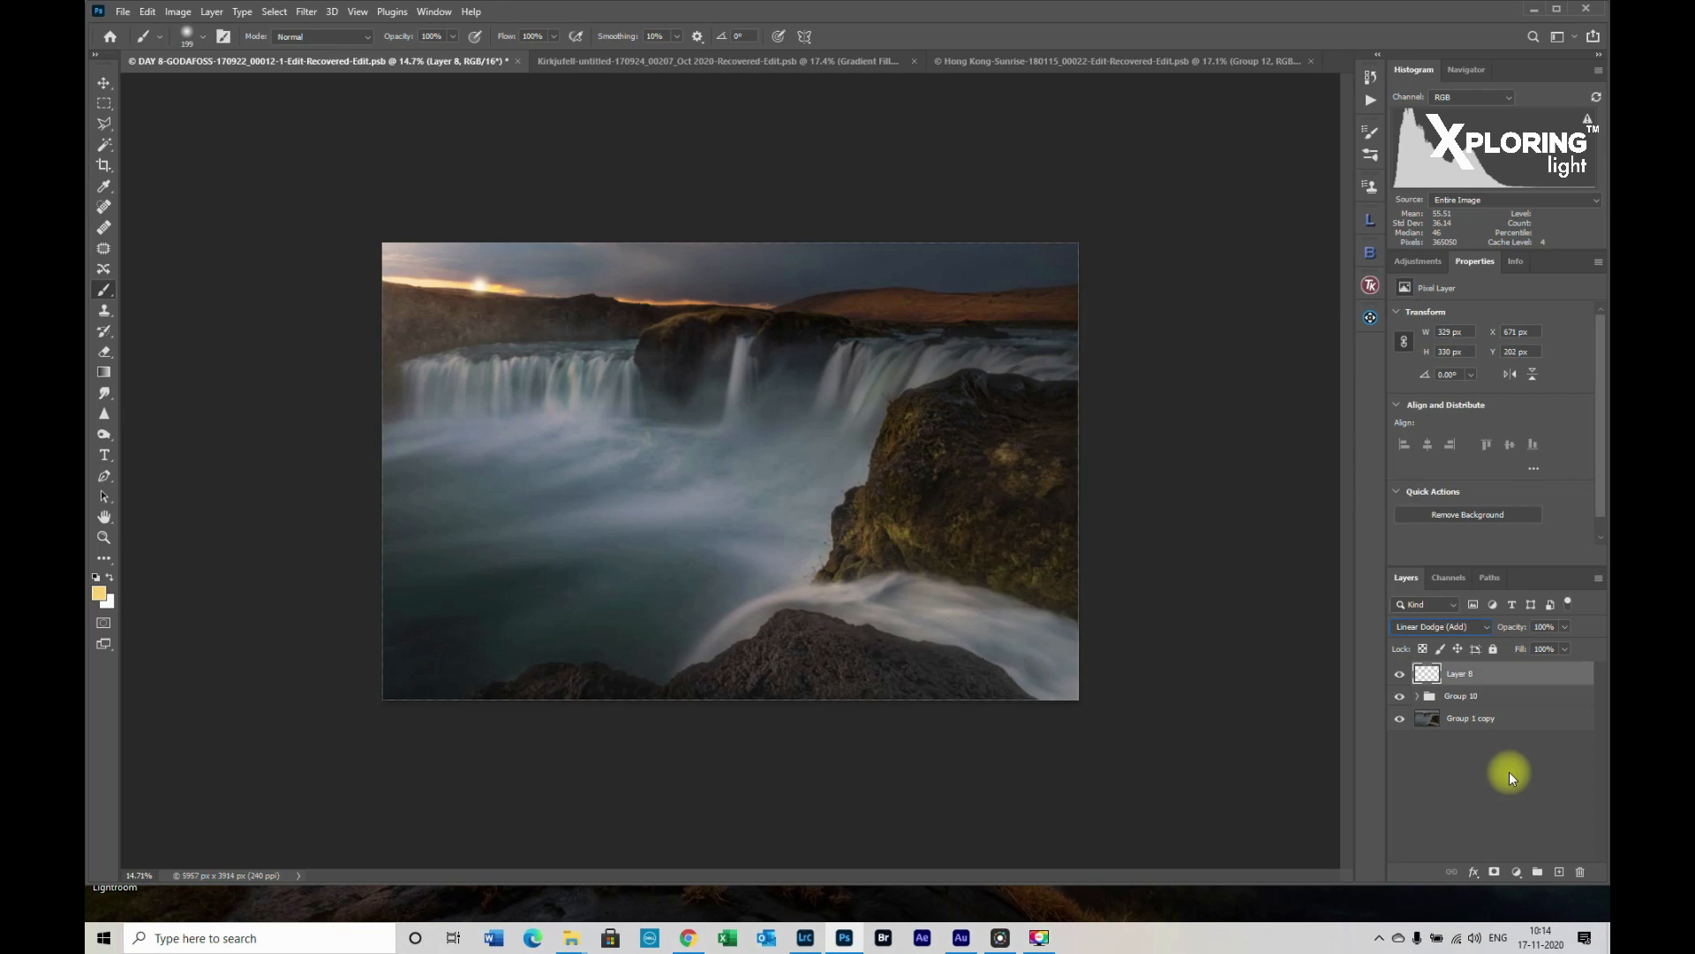
Duplicate the glow layer, hide Layer 8 copy, and select Layer 8
{"action": "key", "text": "ctrl+j"}
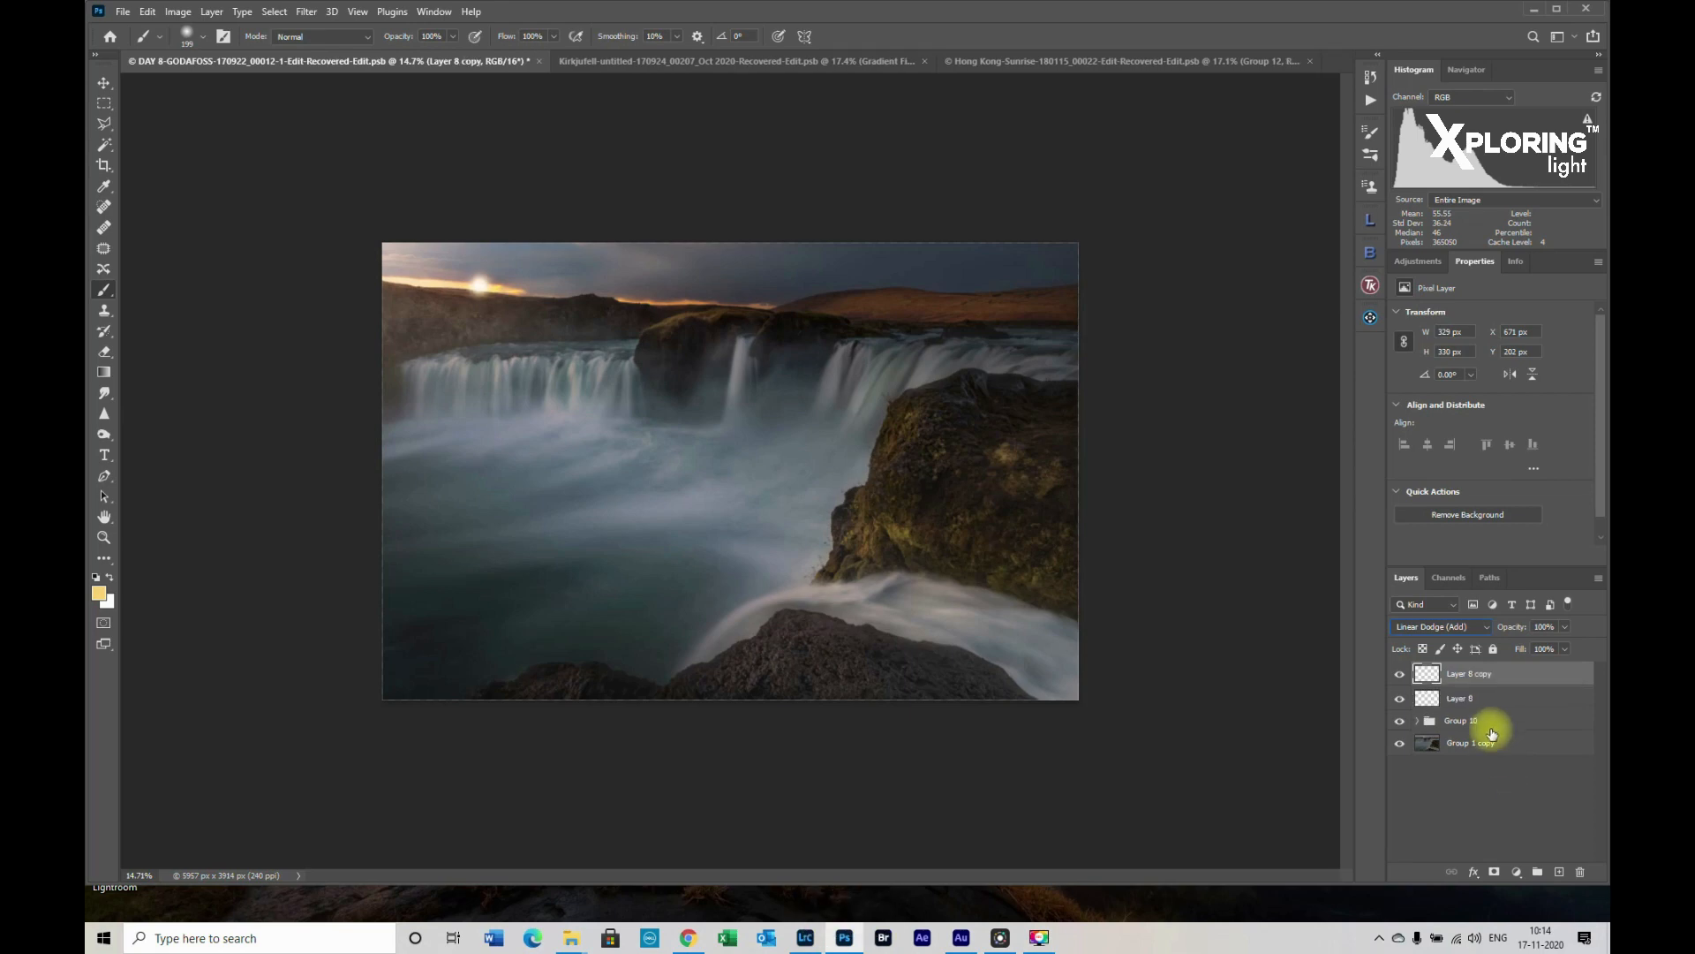
{"action": "left_click", "coordinate": [1427, 673]}
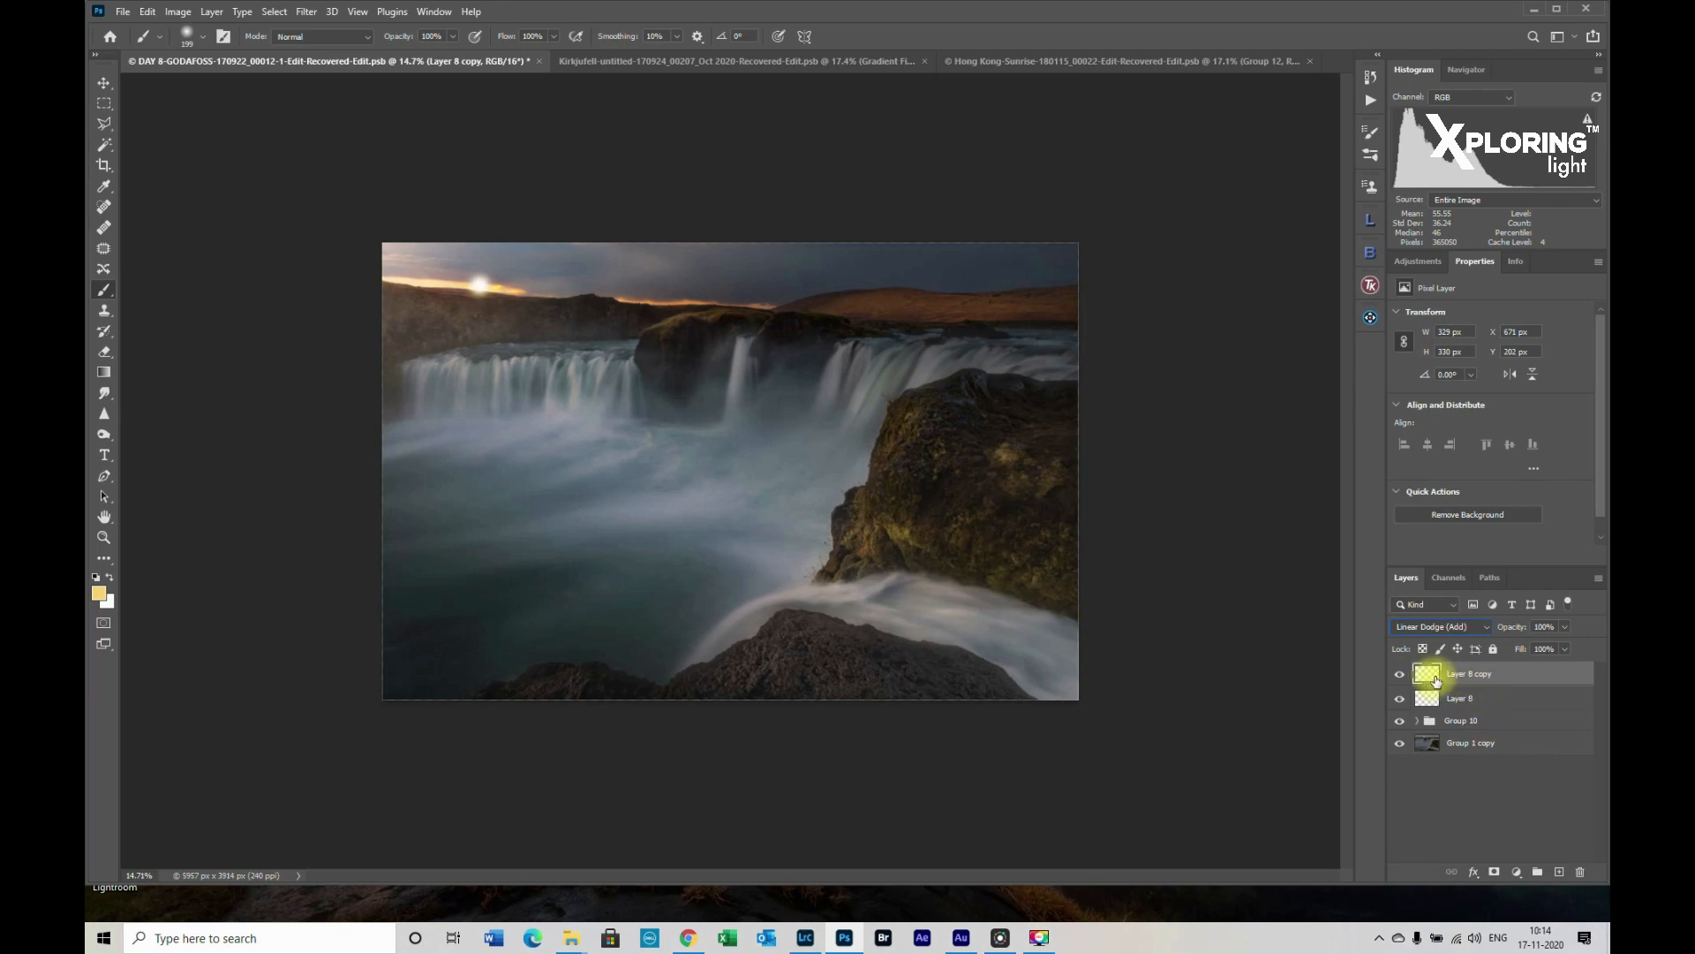
{"action": "left_click", "coordinate": [1399, 674]}
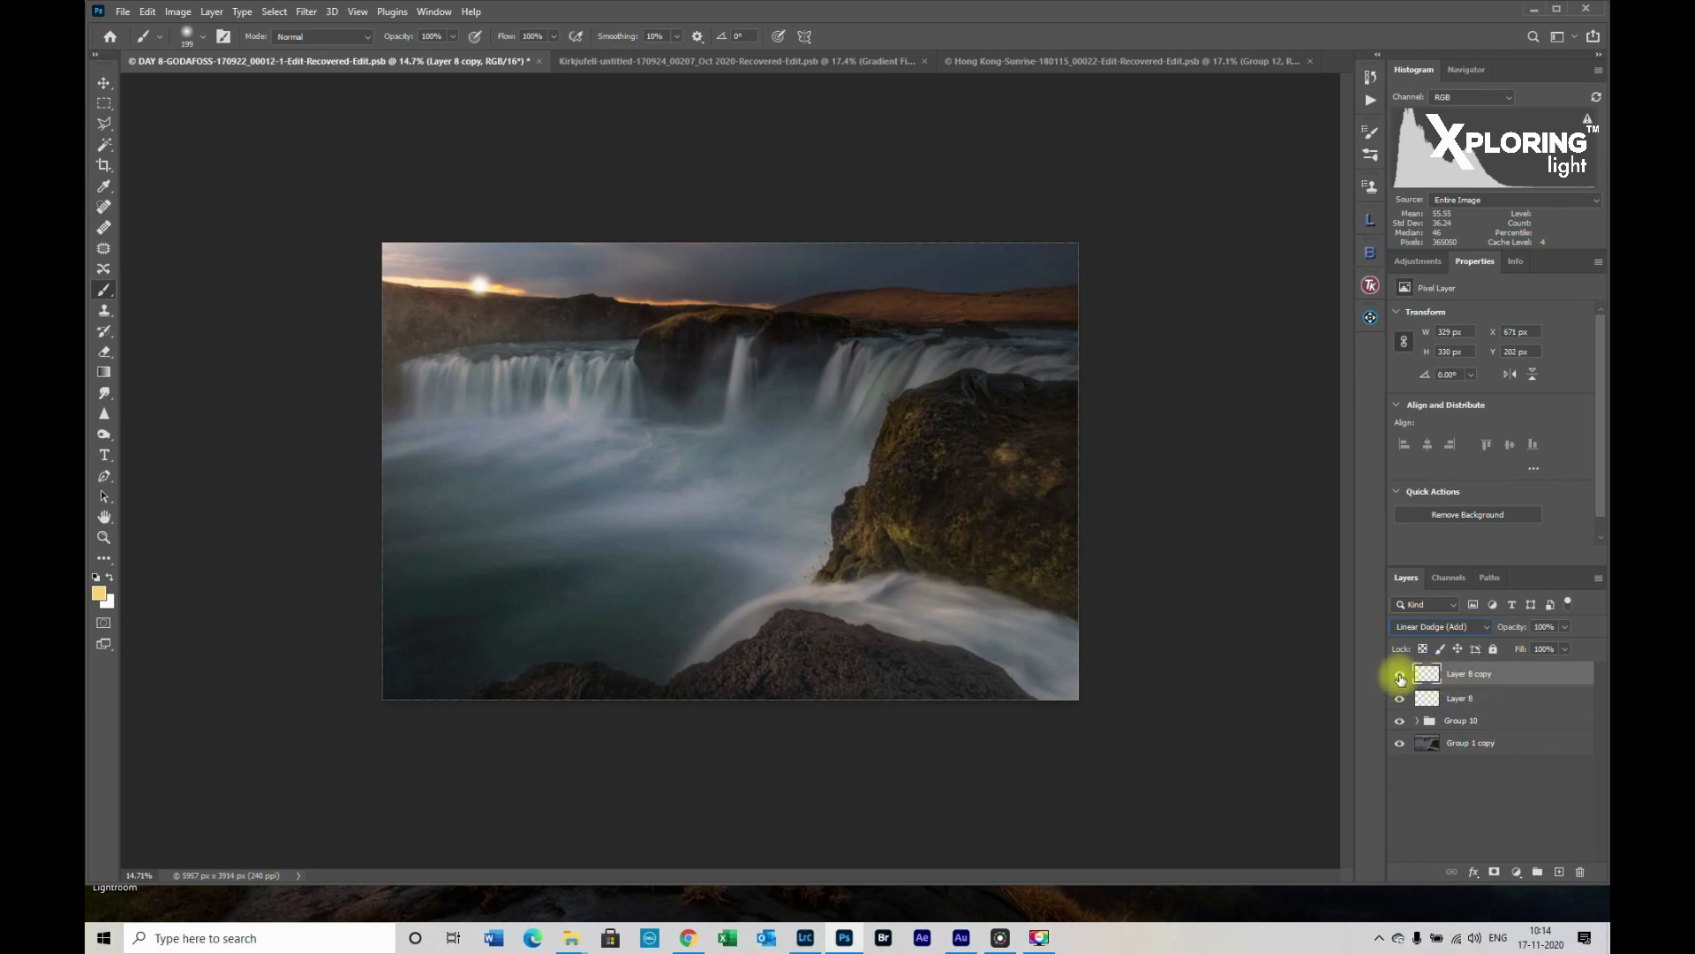
{"action": "left_click", "coordinate": [1399, 673]}
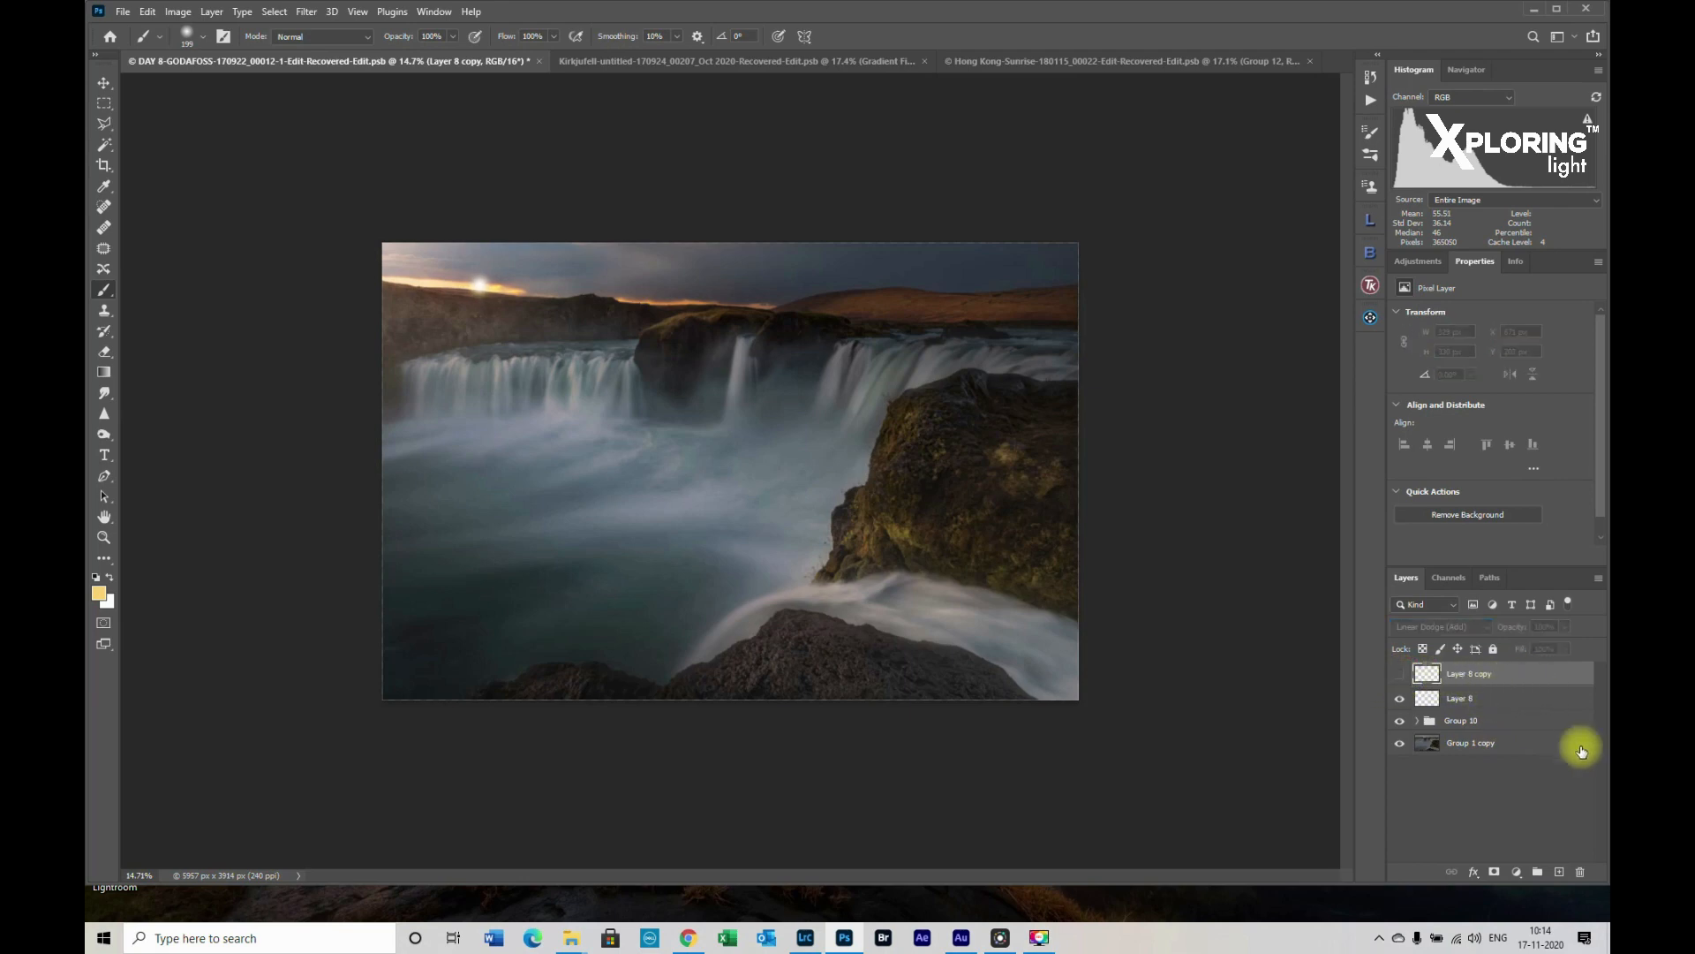
{"action": "left_click", "coordinate": [1459, 697]}
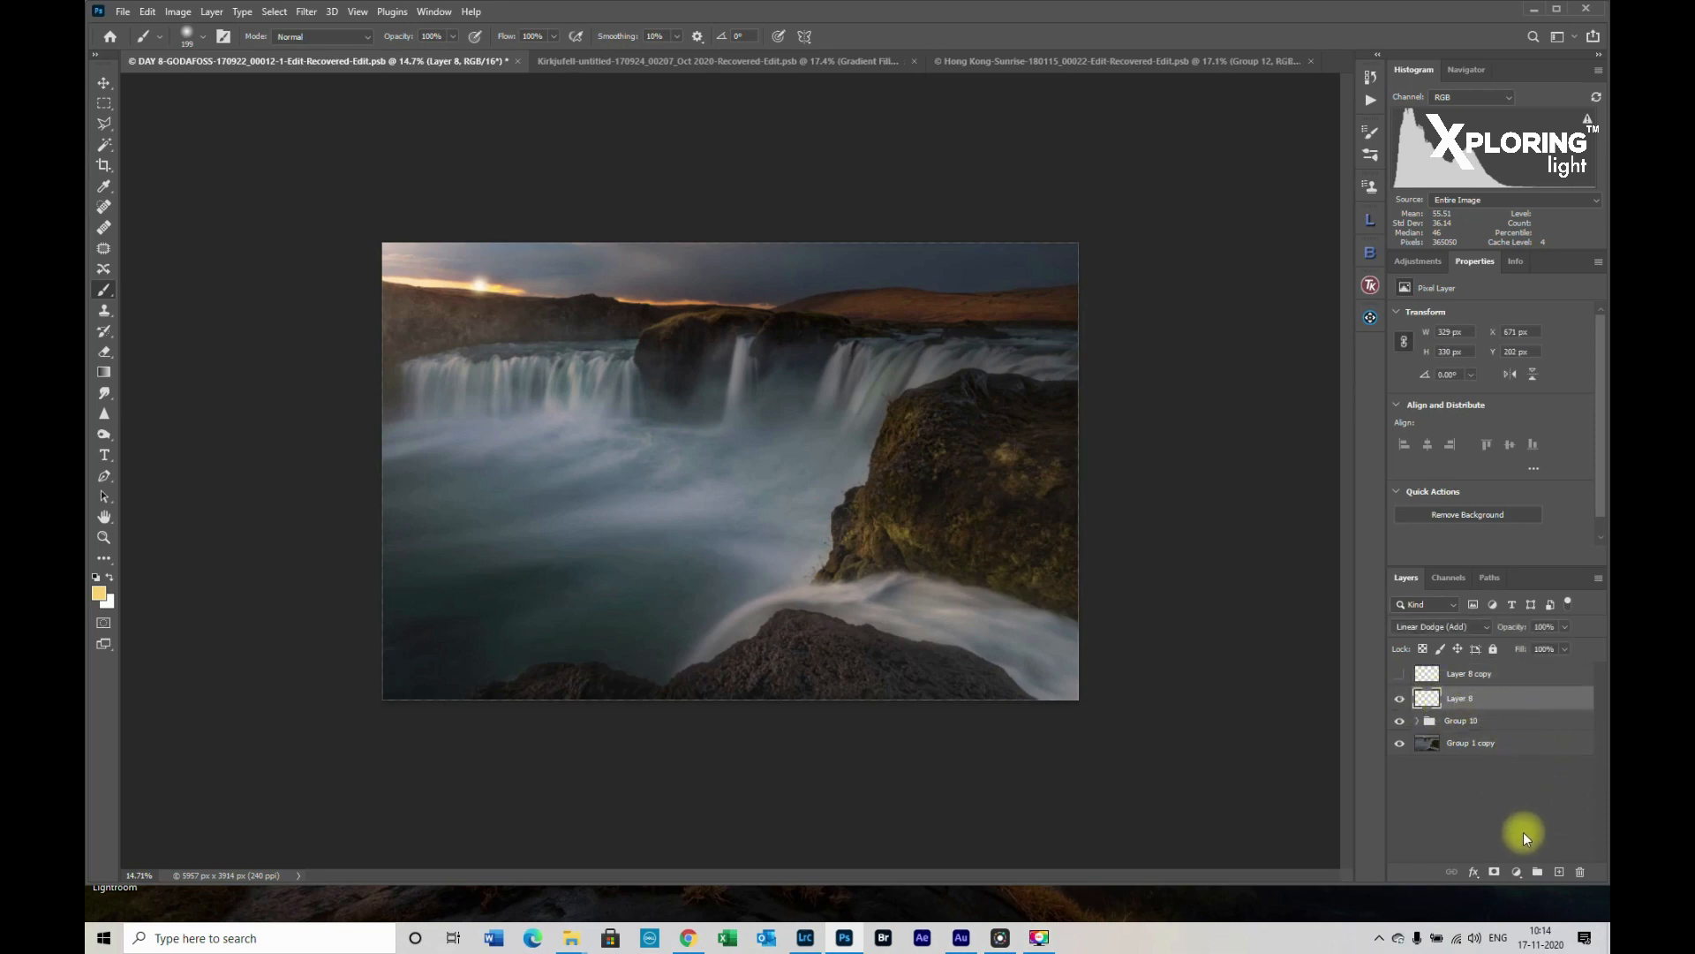
Add a colorized Hue/Saturation adjustment with hue 40, clipped to Layer 8
{"action": "left_click", "coordinate": [1517, 872]}
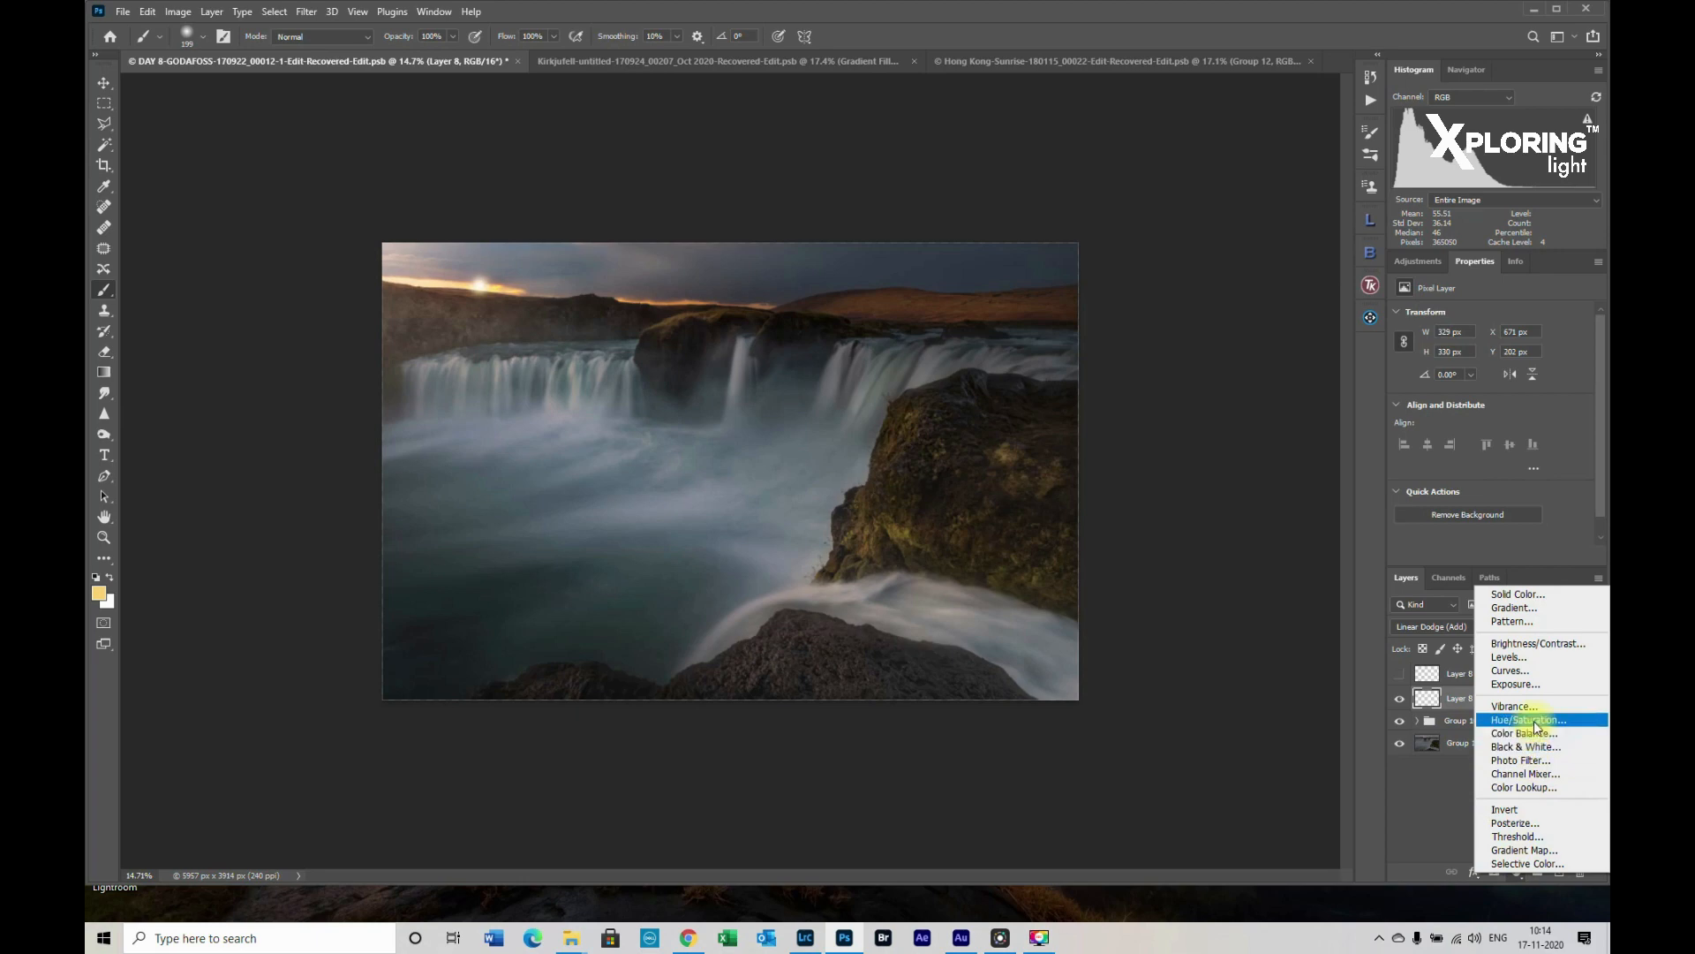
{"action": "left_click", "coordinate": [1527, 721]}
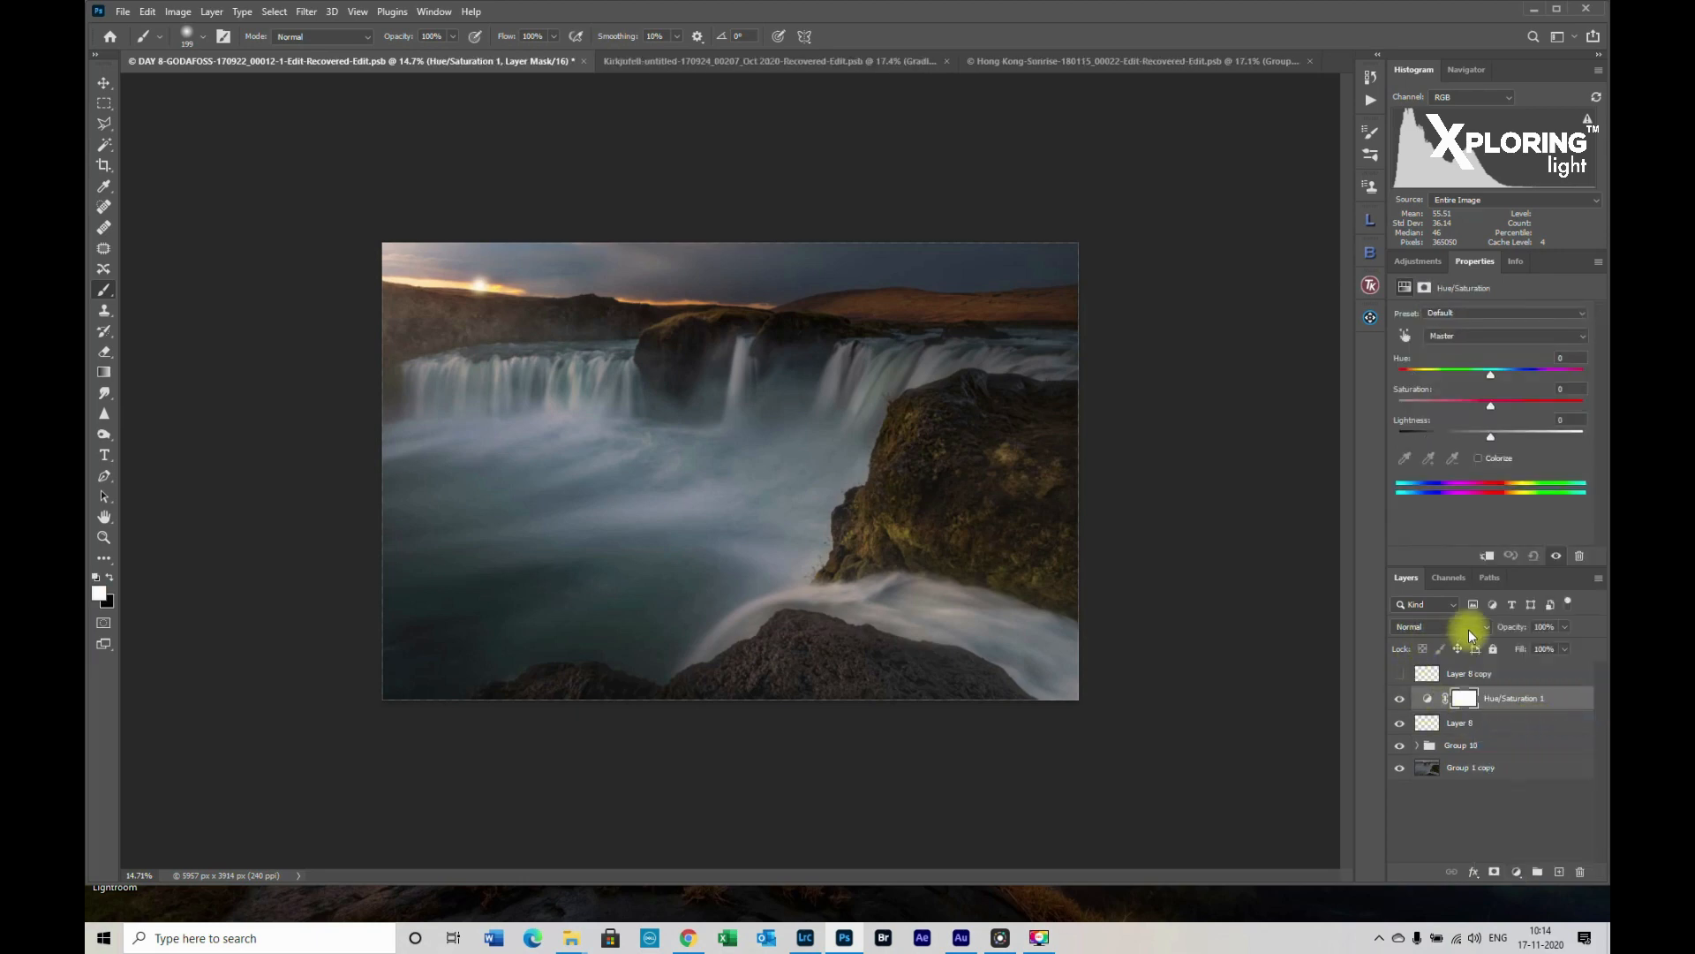
{"action": "mouse_move", "coordinate": [1457, 546]}
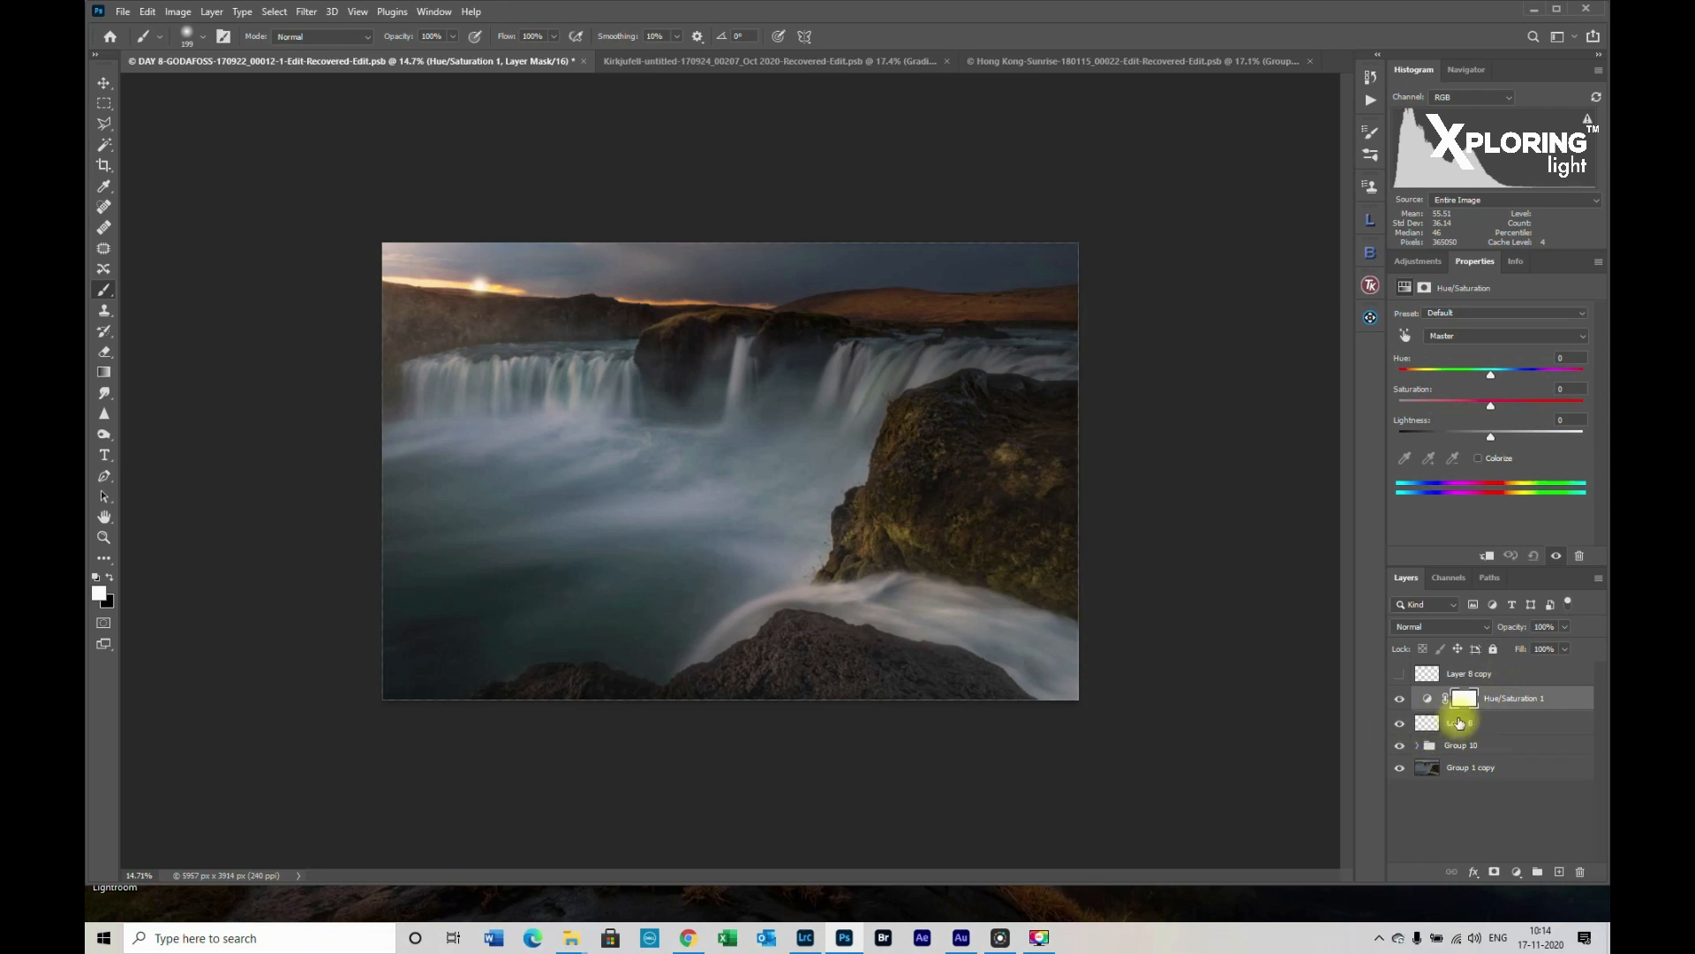
{"action": "left_click", "coordinate": [1488, 557]}
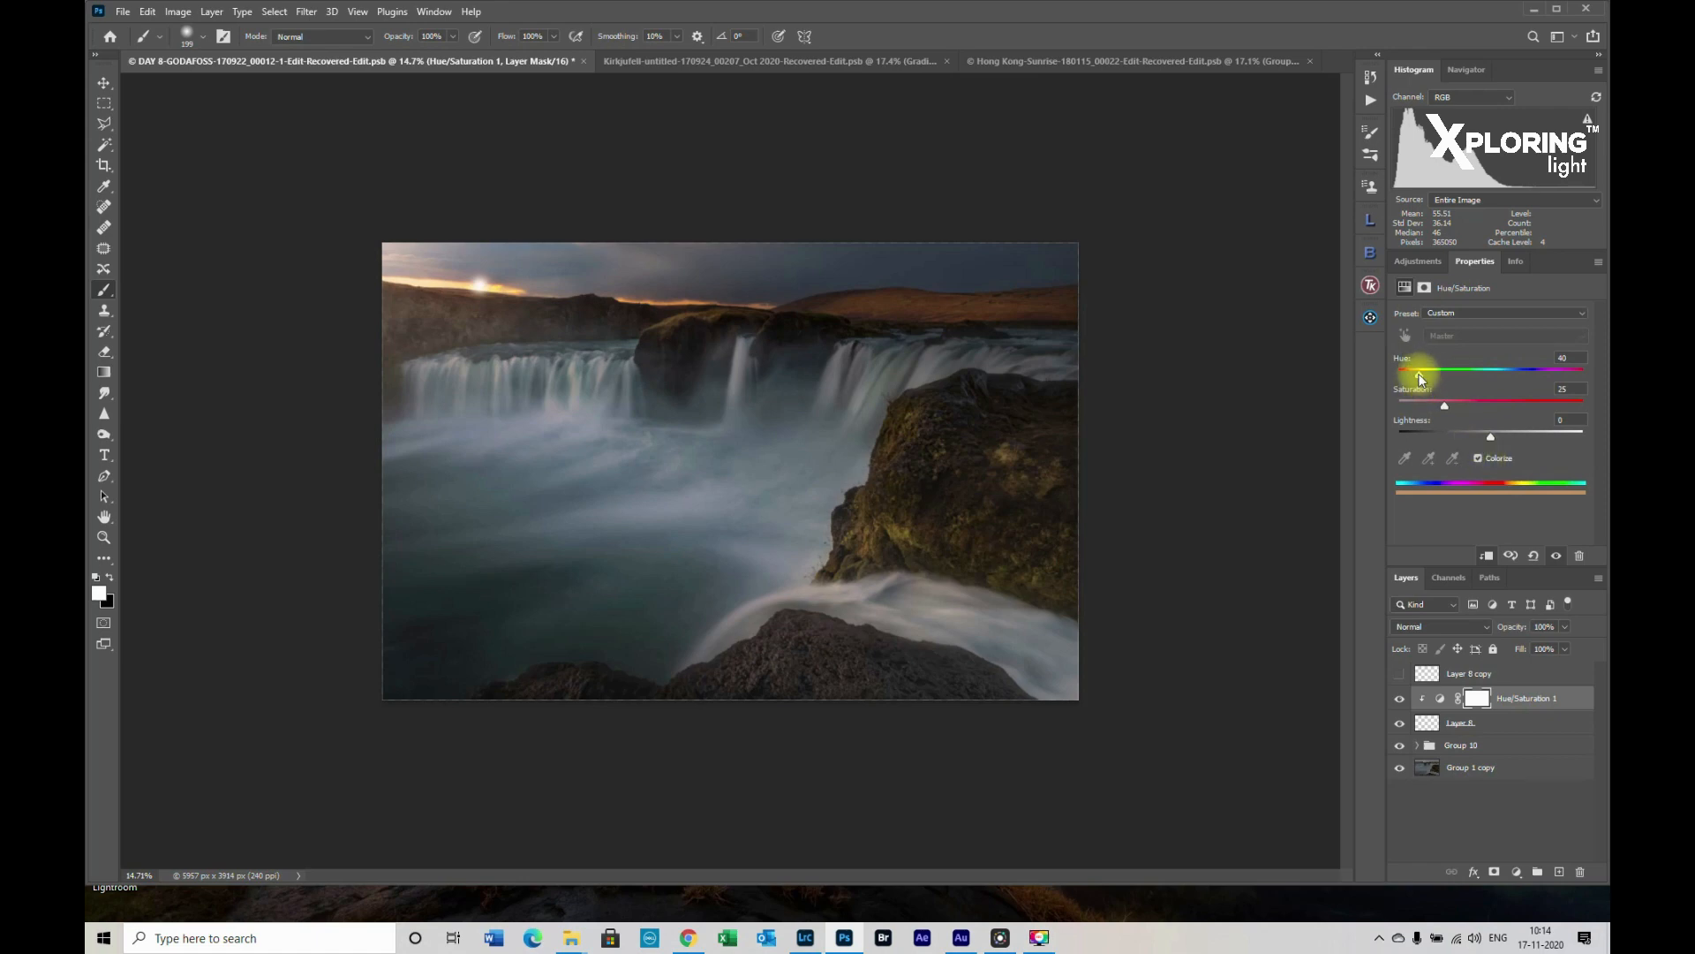
{"action": "mouse_move", "coordinate": [1344, 405]}
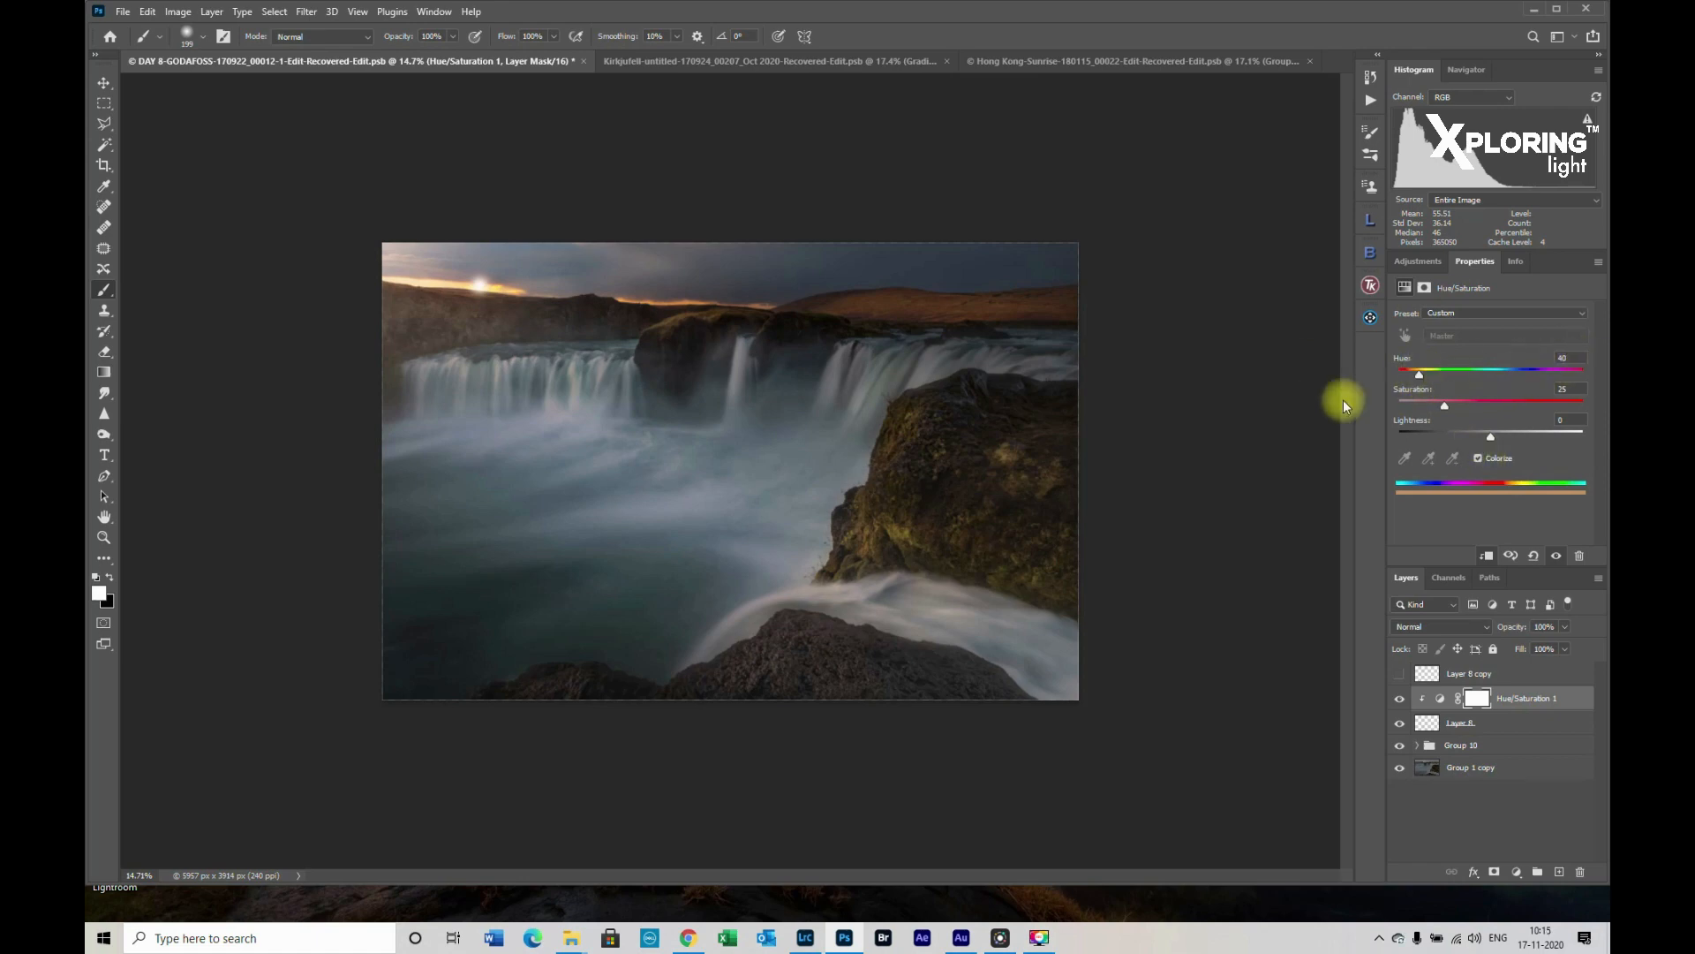
{"action": "mouse_move", "coordinate": [1446, 408]}
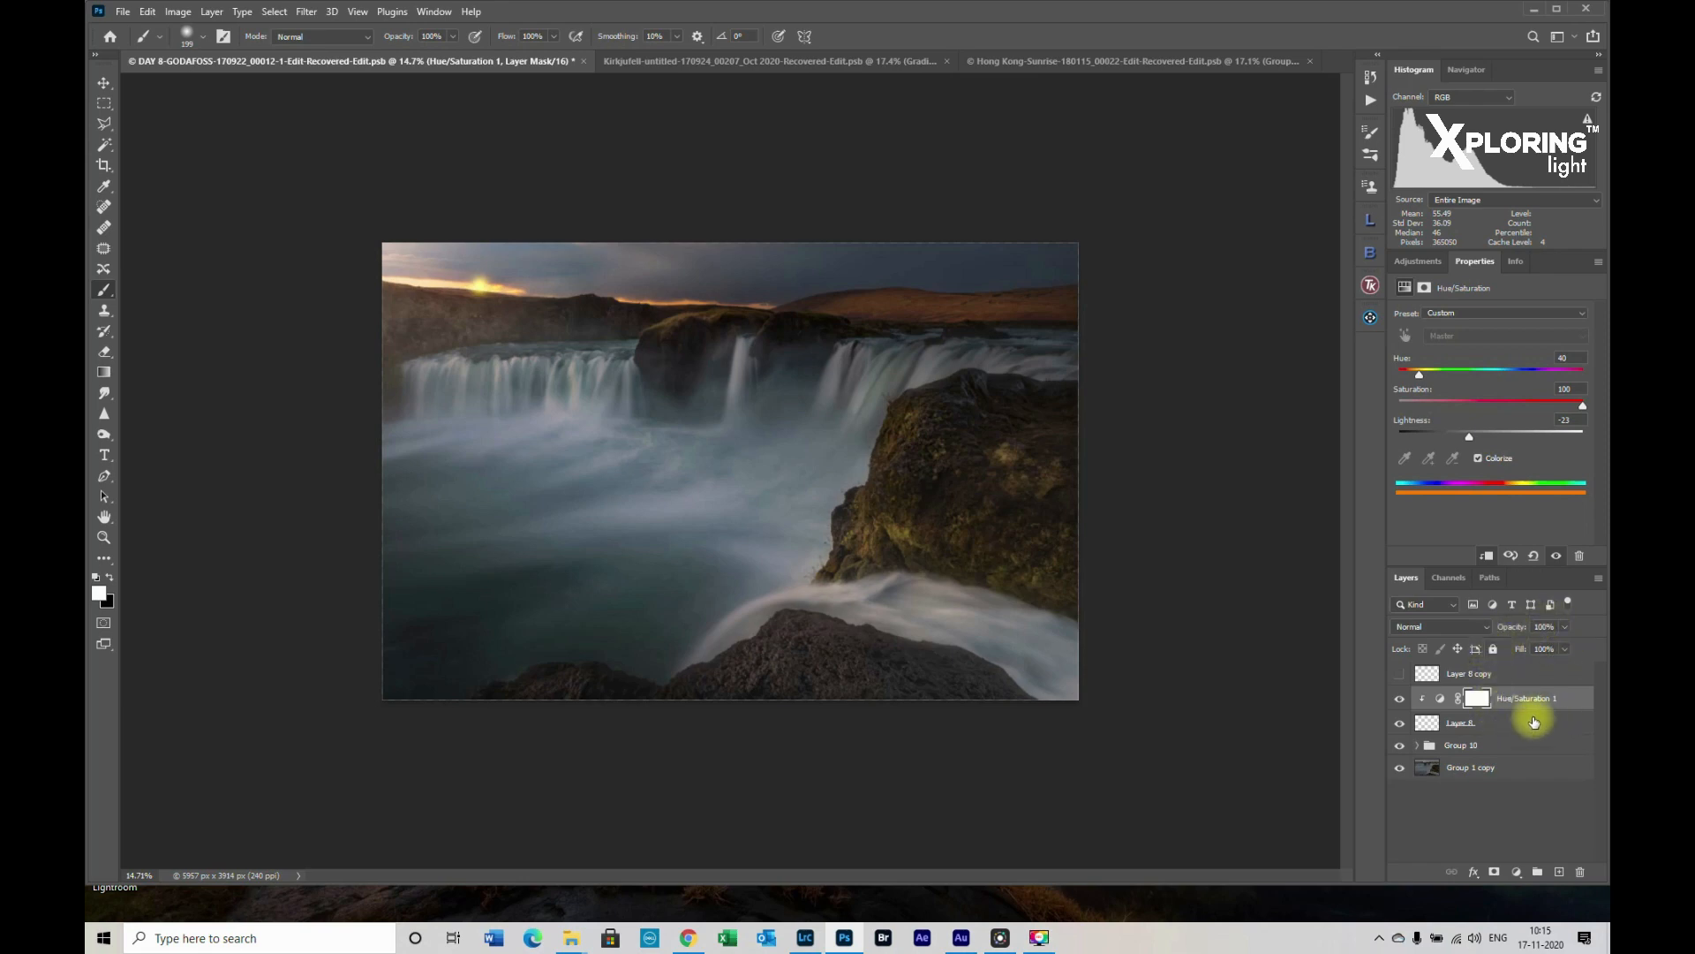
Group Layer 8 with its tint into Group 15 and show Layer 8 copy again
{"action": "left_click", "coordinate": [1470, 722]}
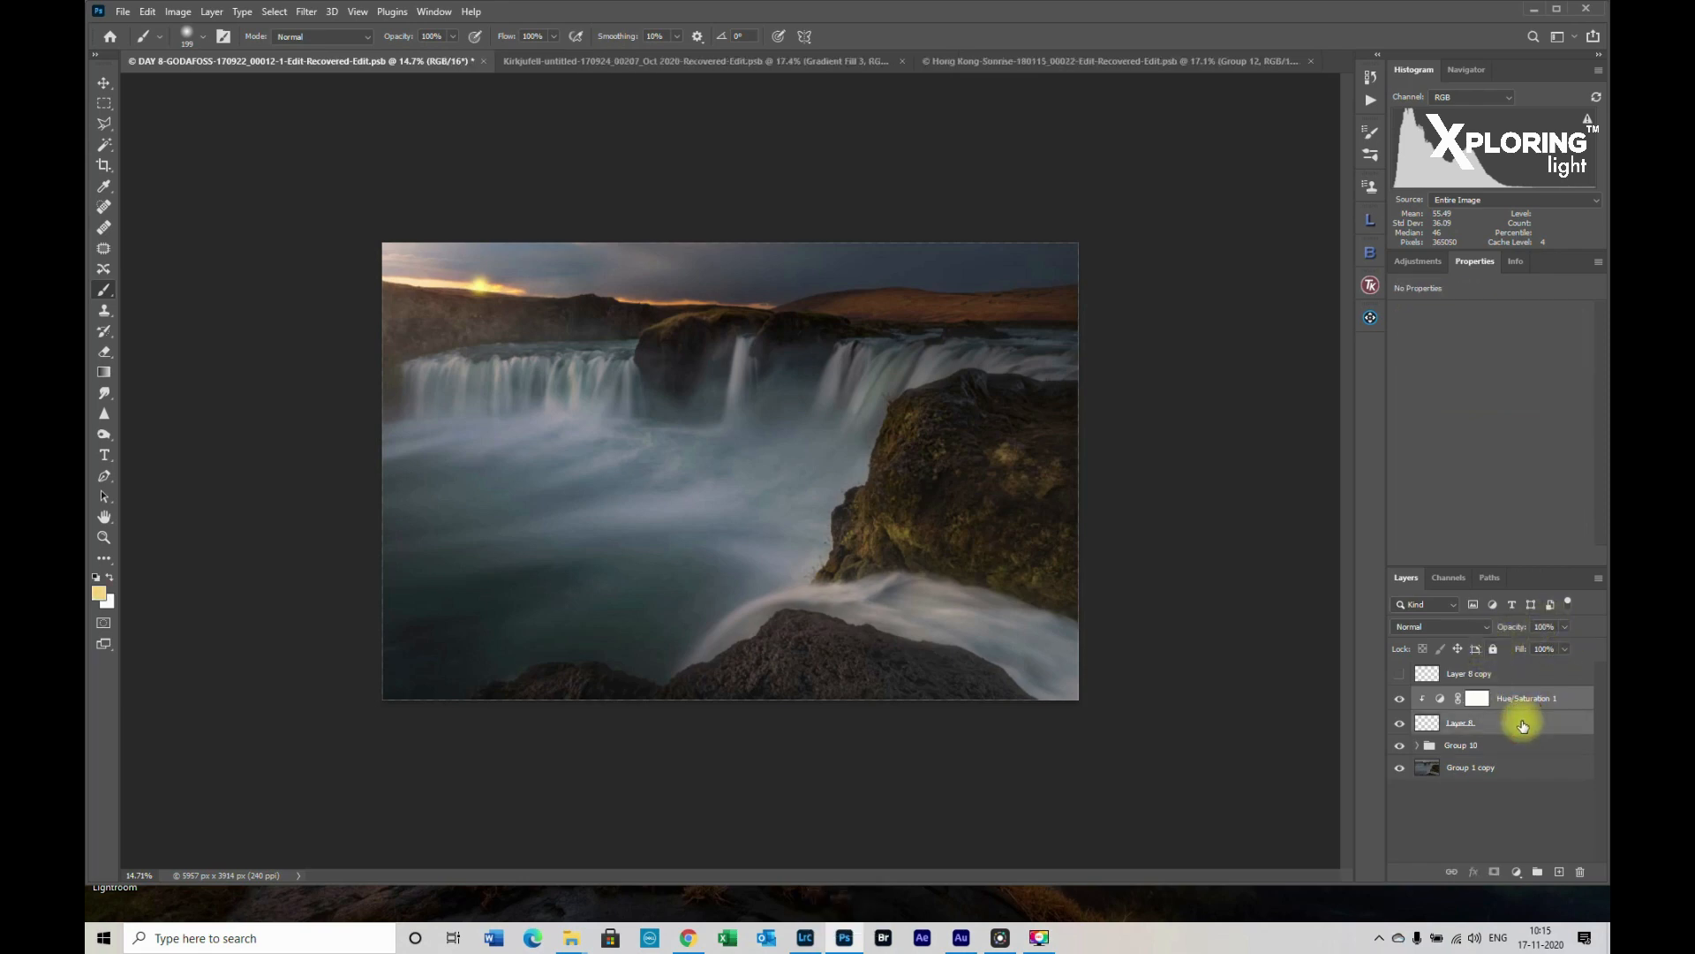
{"action": "key", "text": "ctrl+g"}
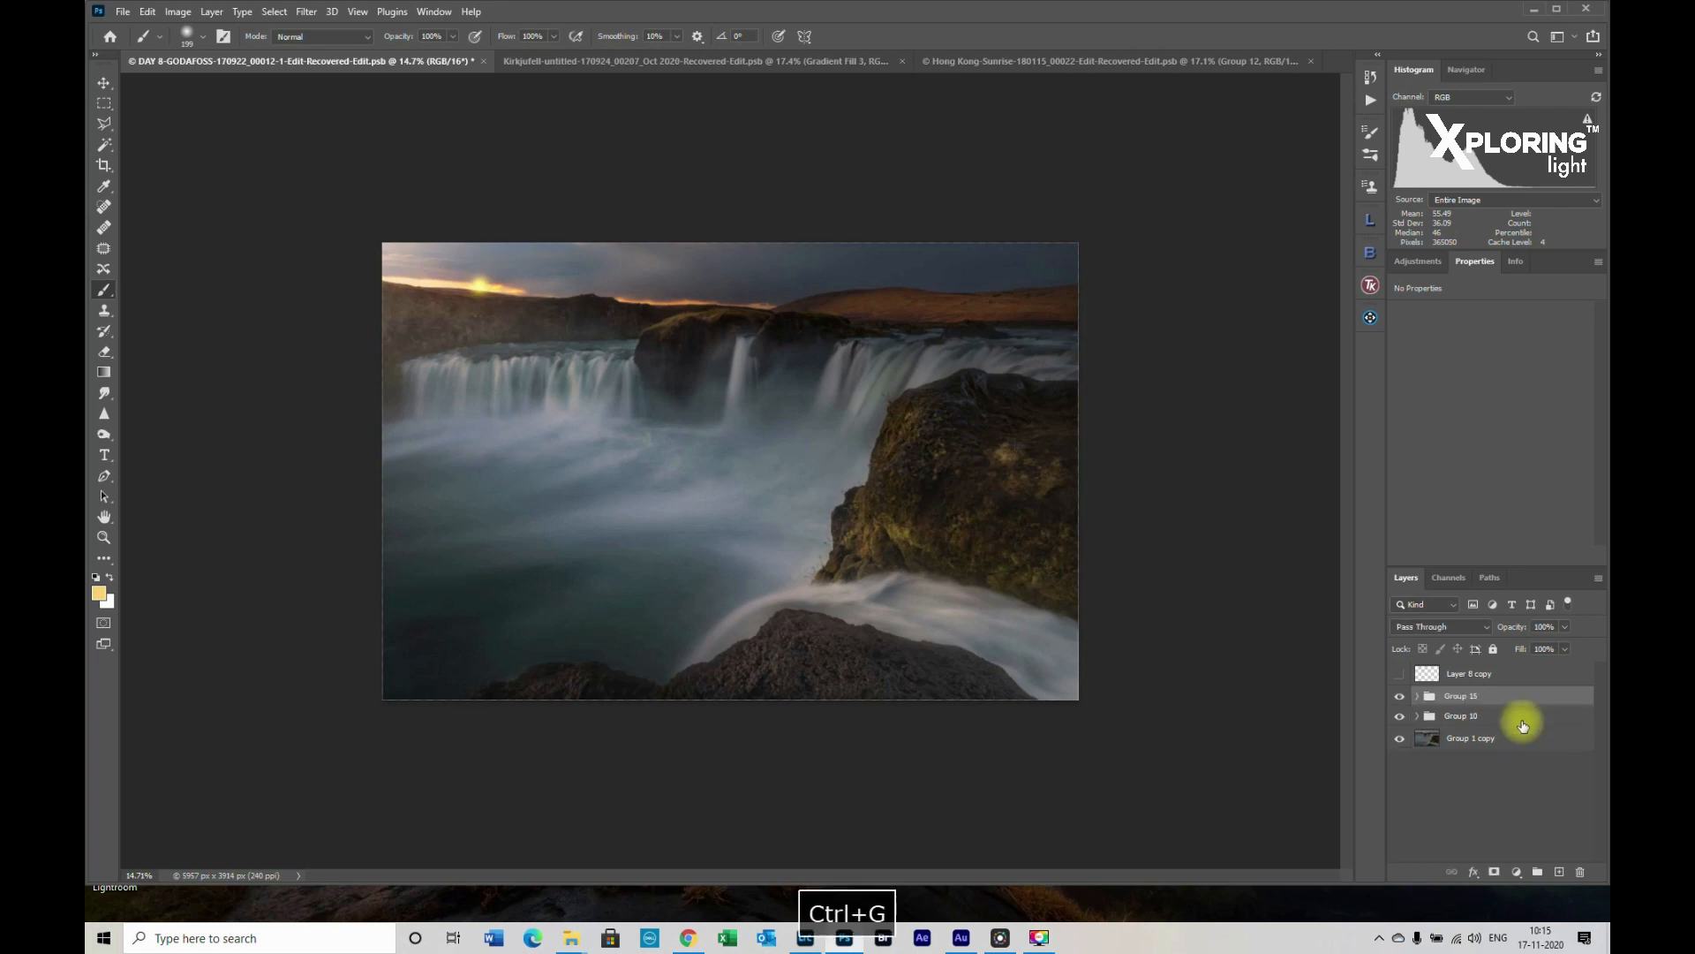
{"action": "left_click", "coordinate": [1464, 695]}
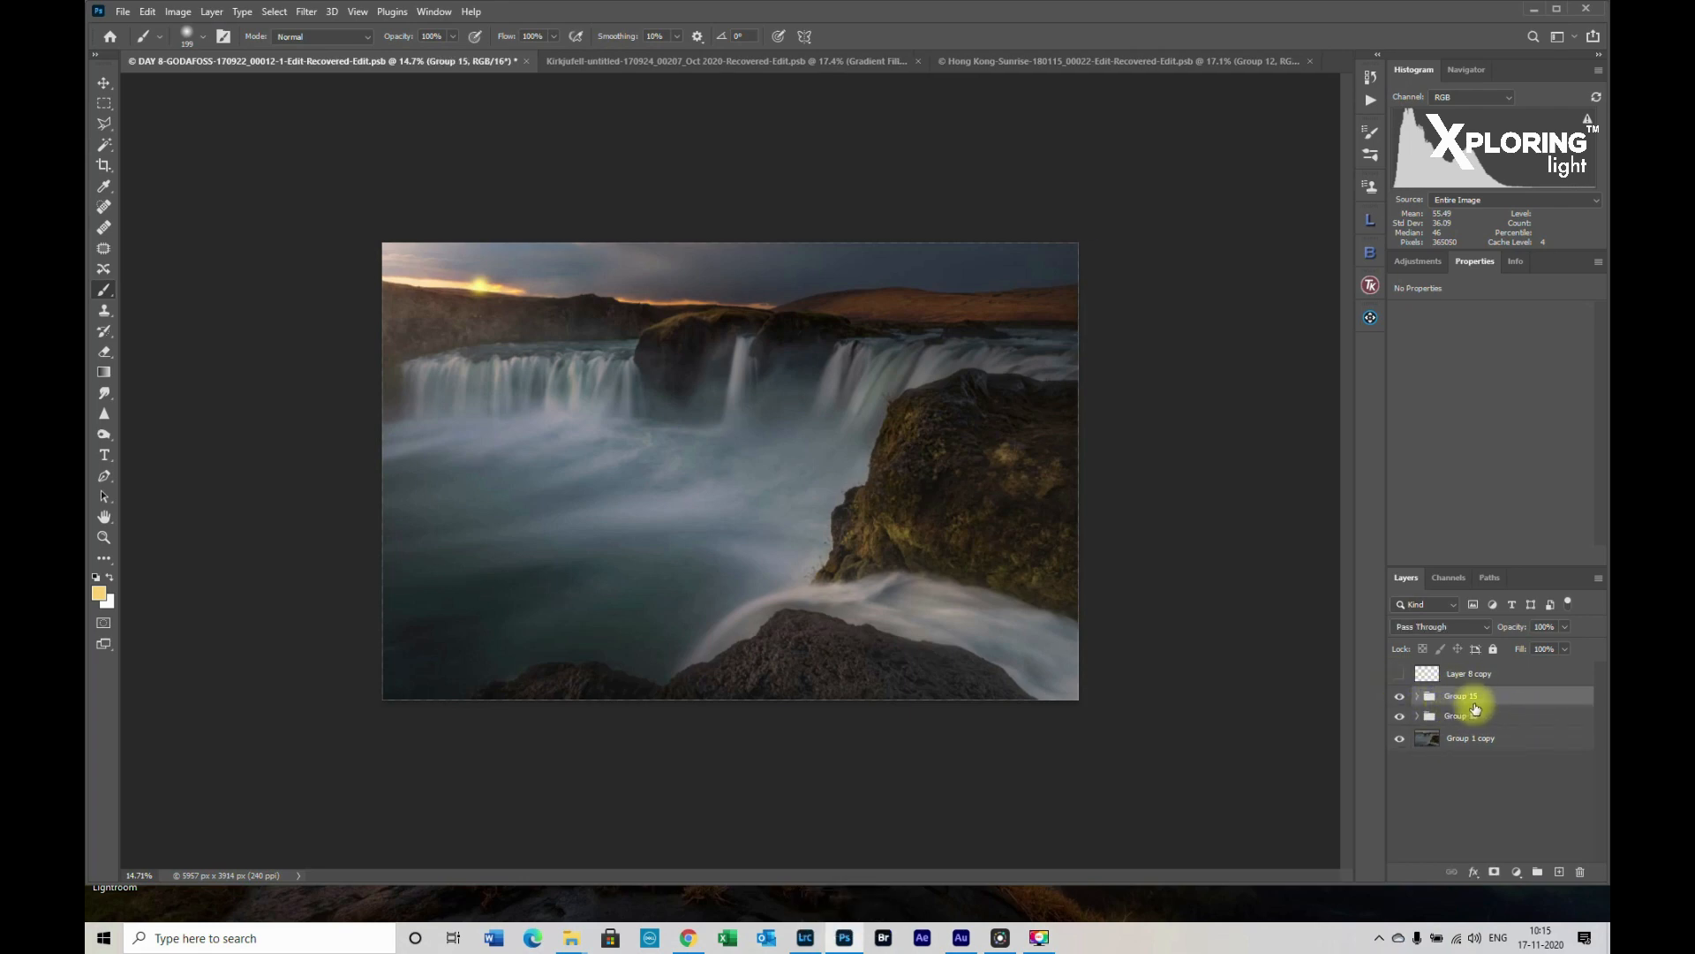
{"action": "left_click", "coordinate": [1468, 672]}
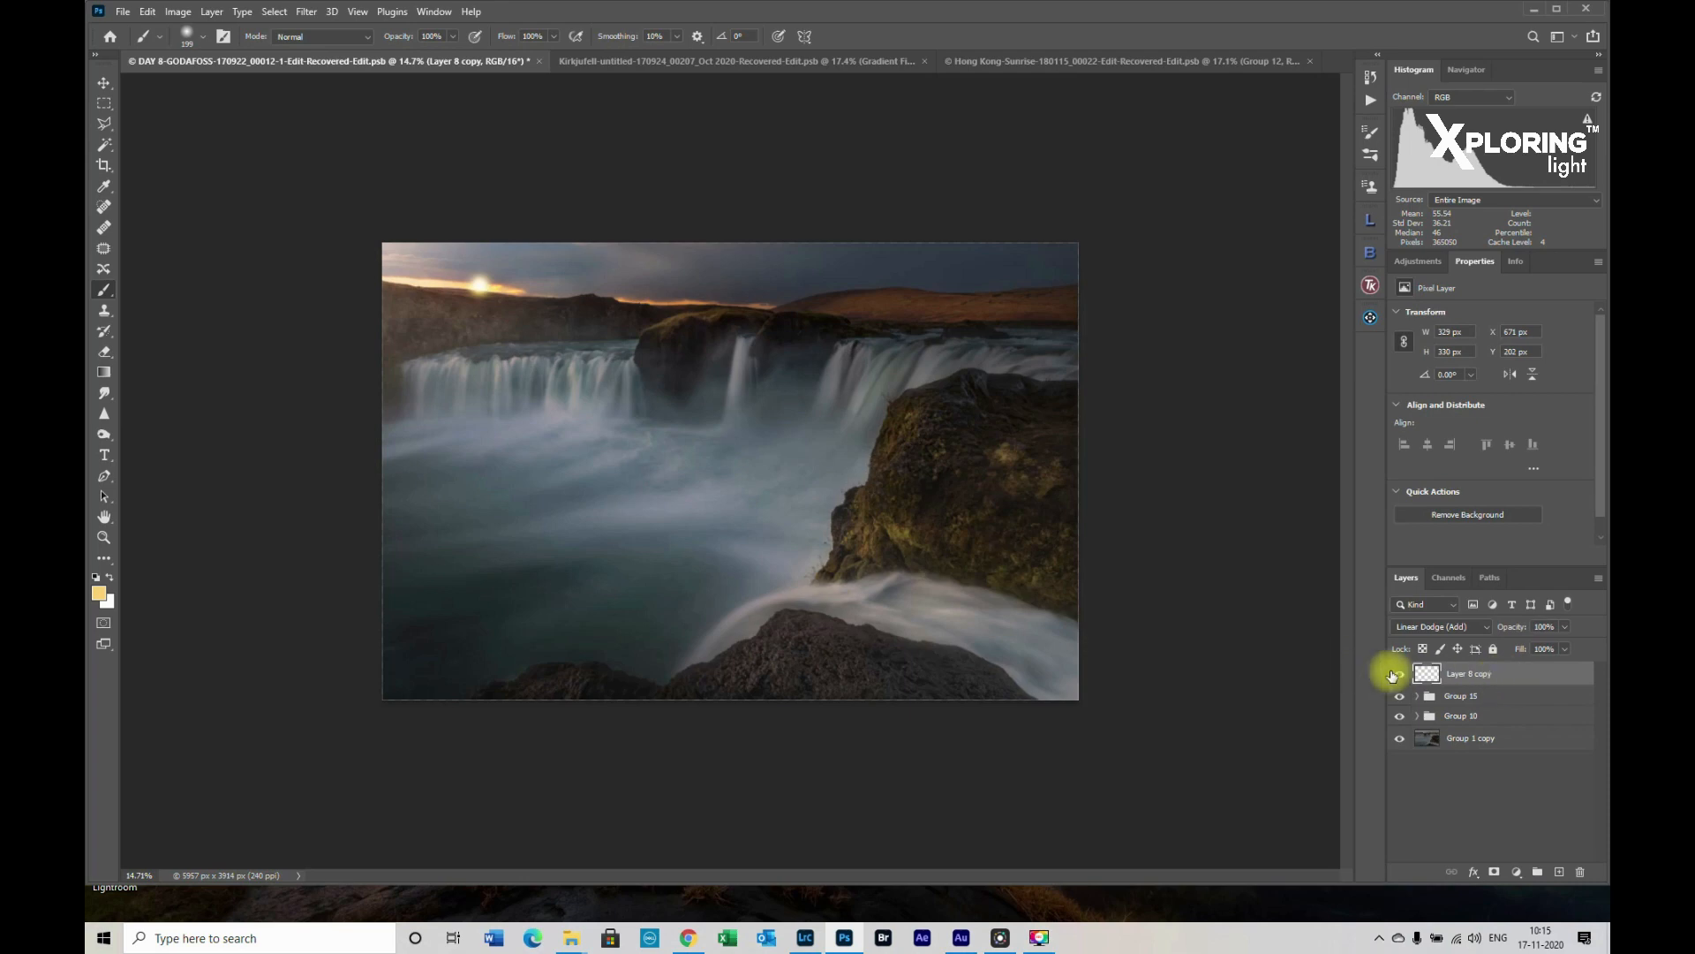
{"action": "mouse_move", "coordinate": [1507, 685]}
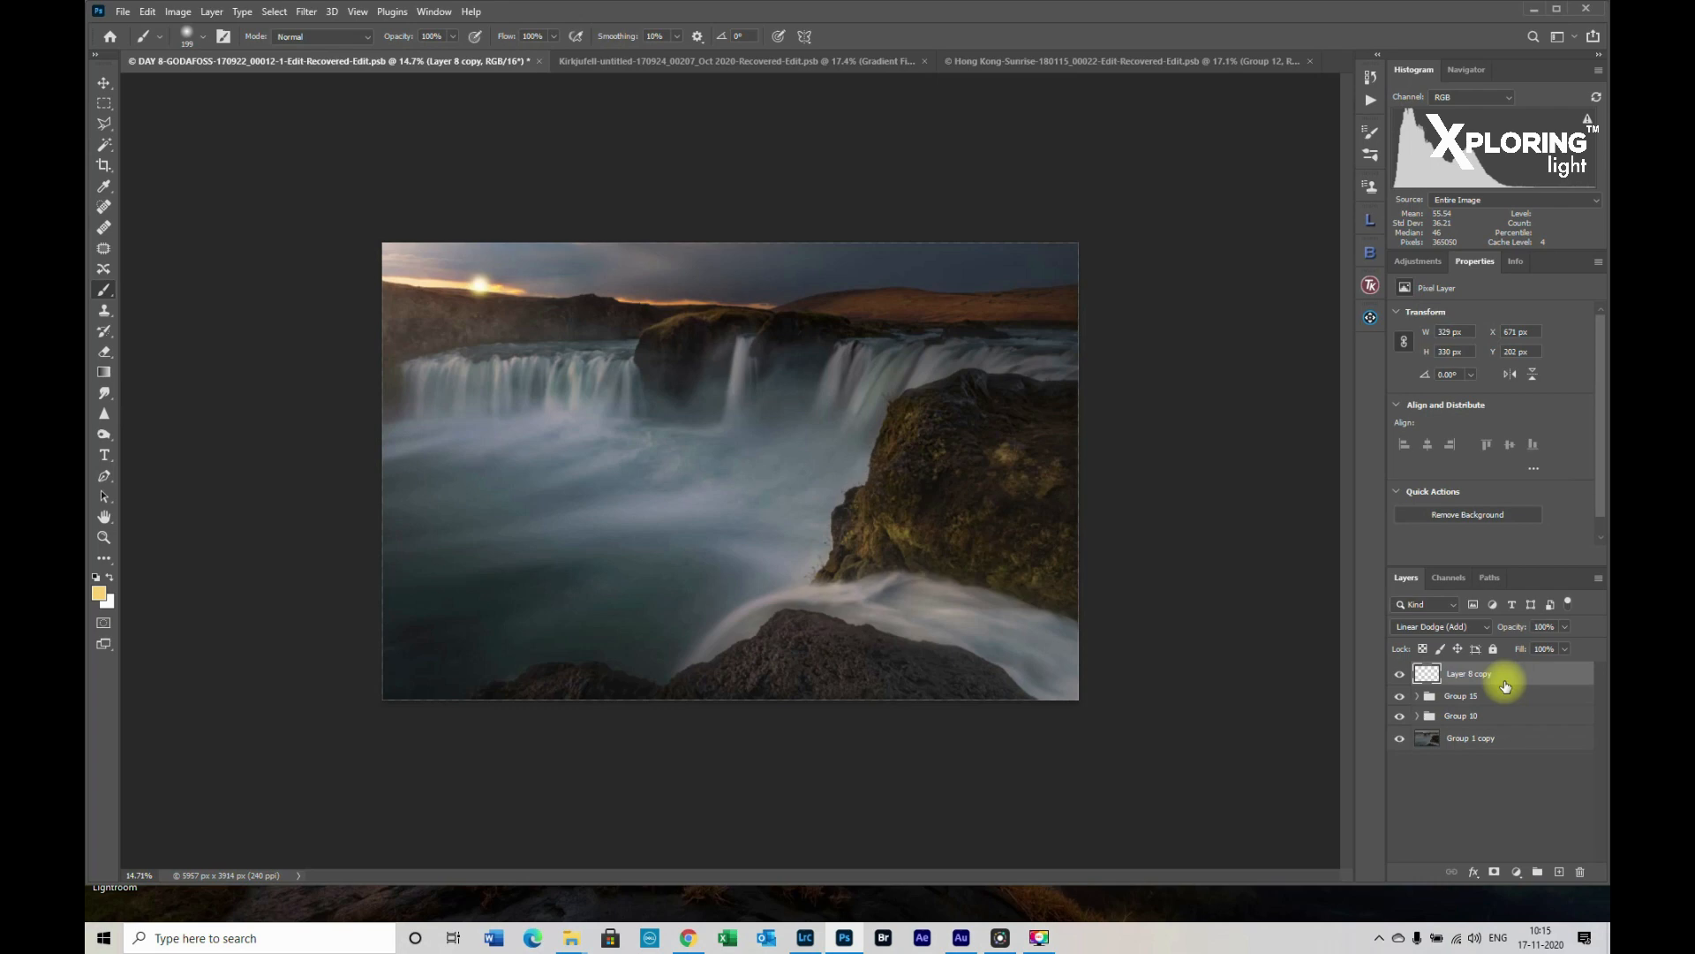
Scale the Layer 8 copy glow up hugely from its centre and commit
{"action": "key", "text": "ctrl+t"}
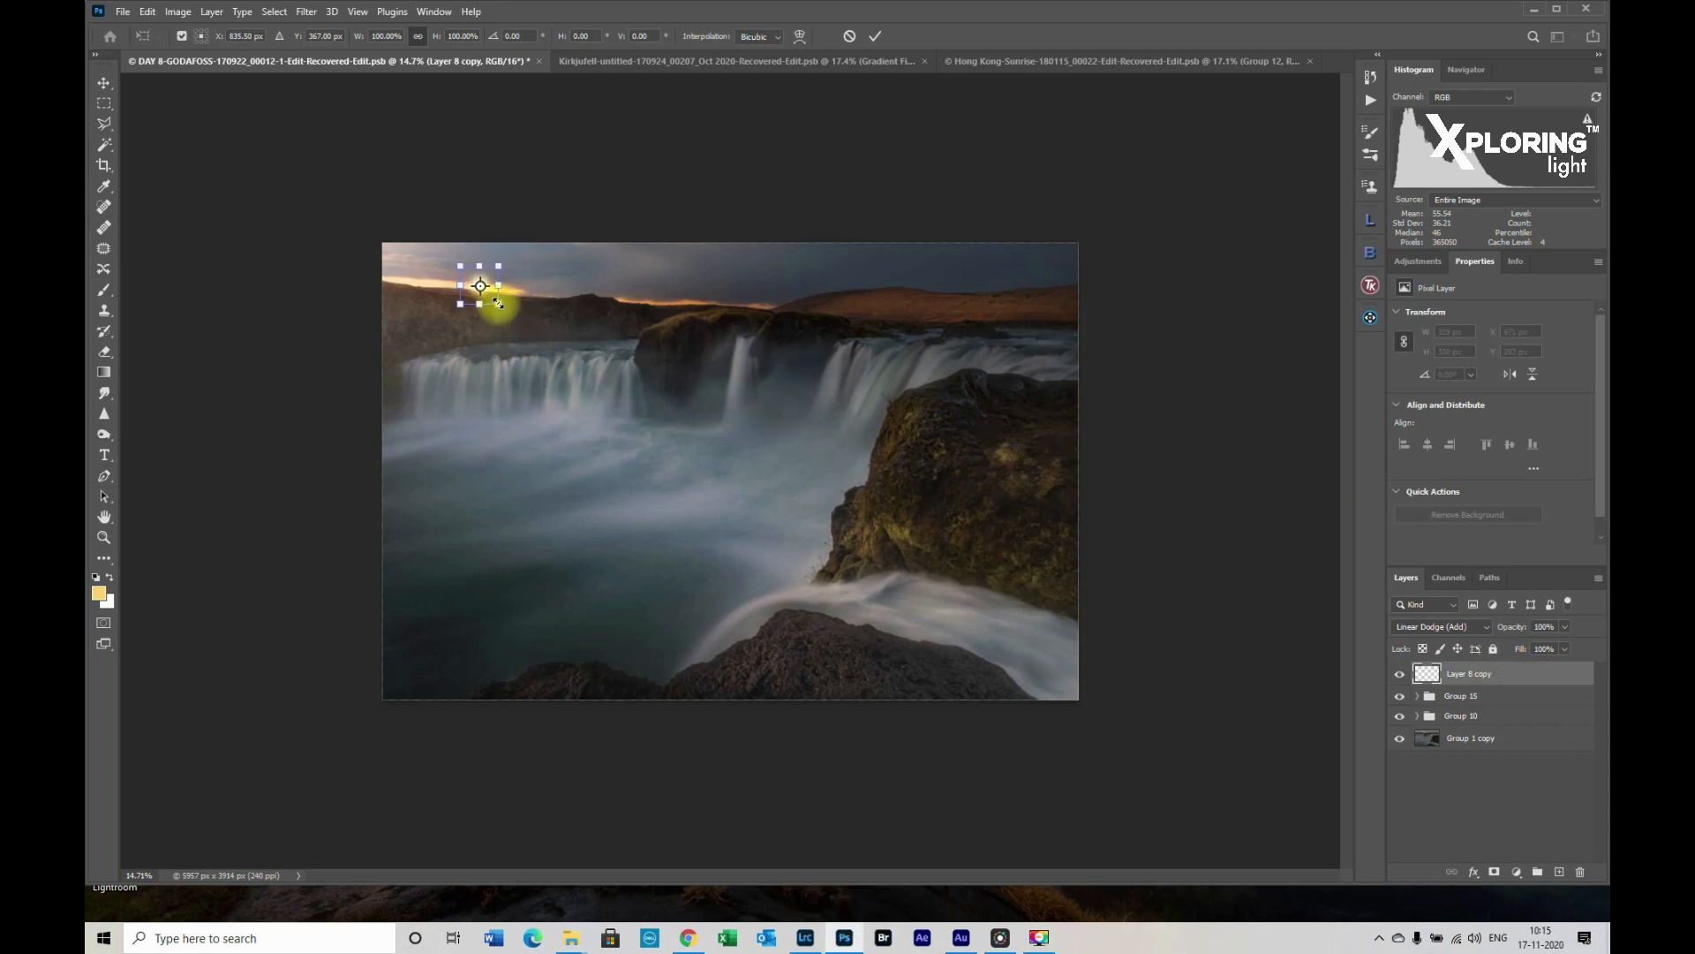
{"action": "left_click_drag", "start_coordinate": [497, 302], "coordinate": [530, 341]}
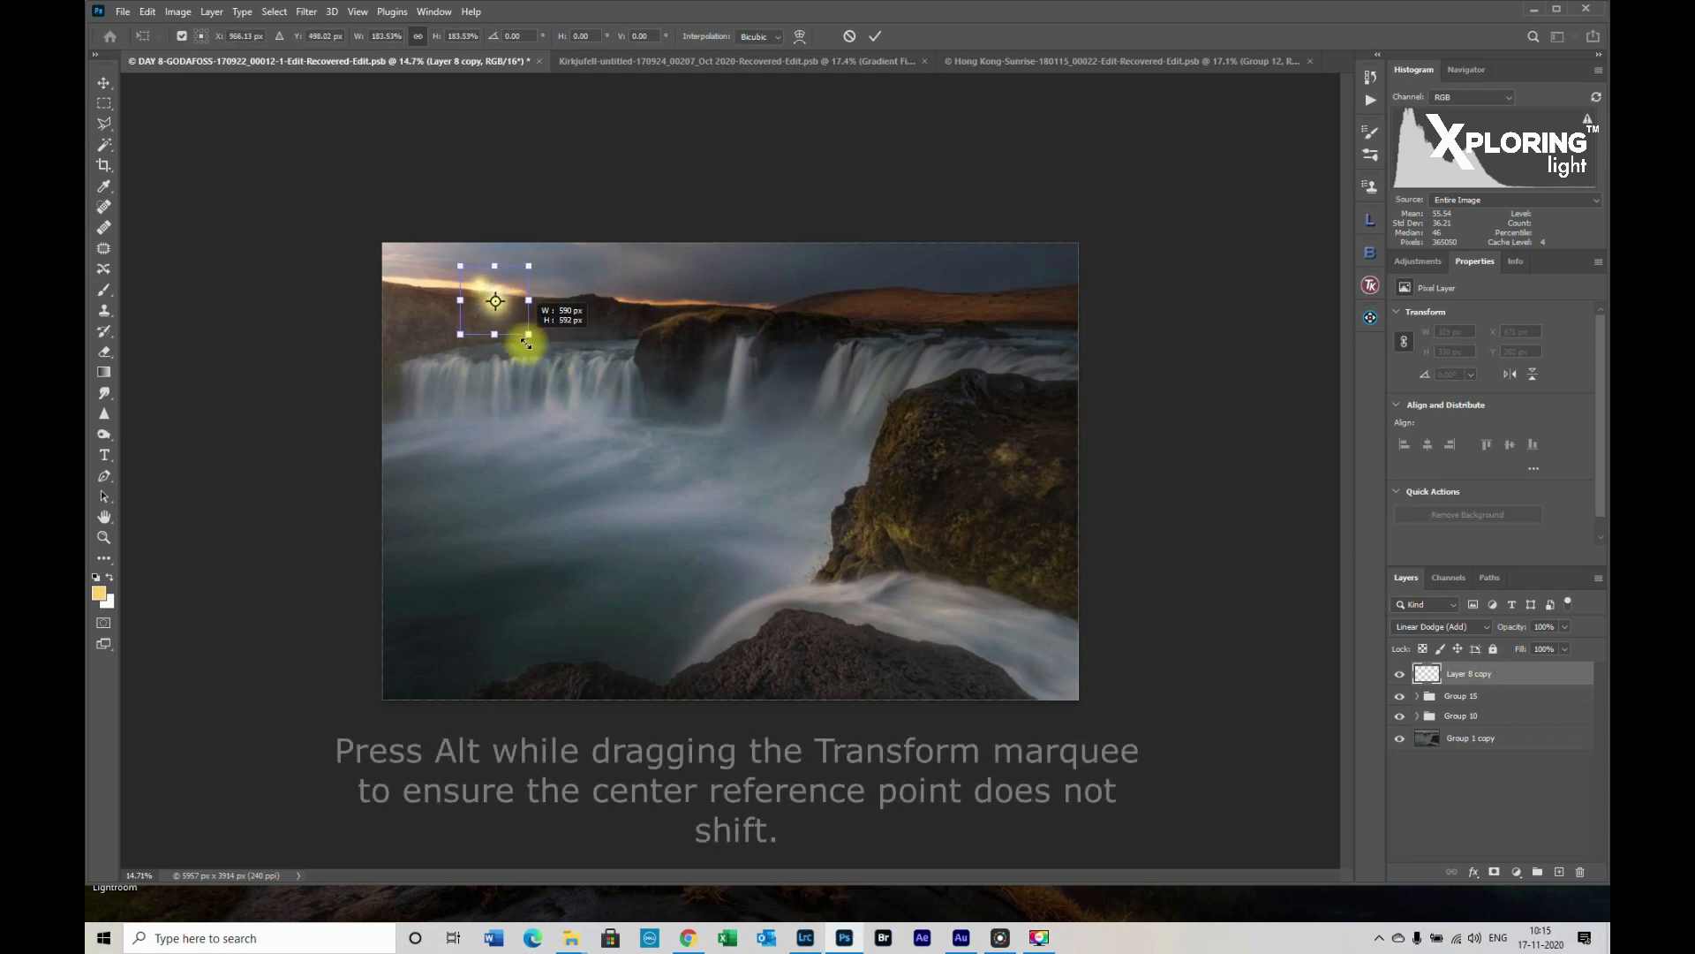
{"action": "left_click_drag", "start_coordinate": [526, 338], "coordinate": [549, 357]}
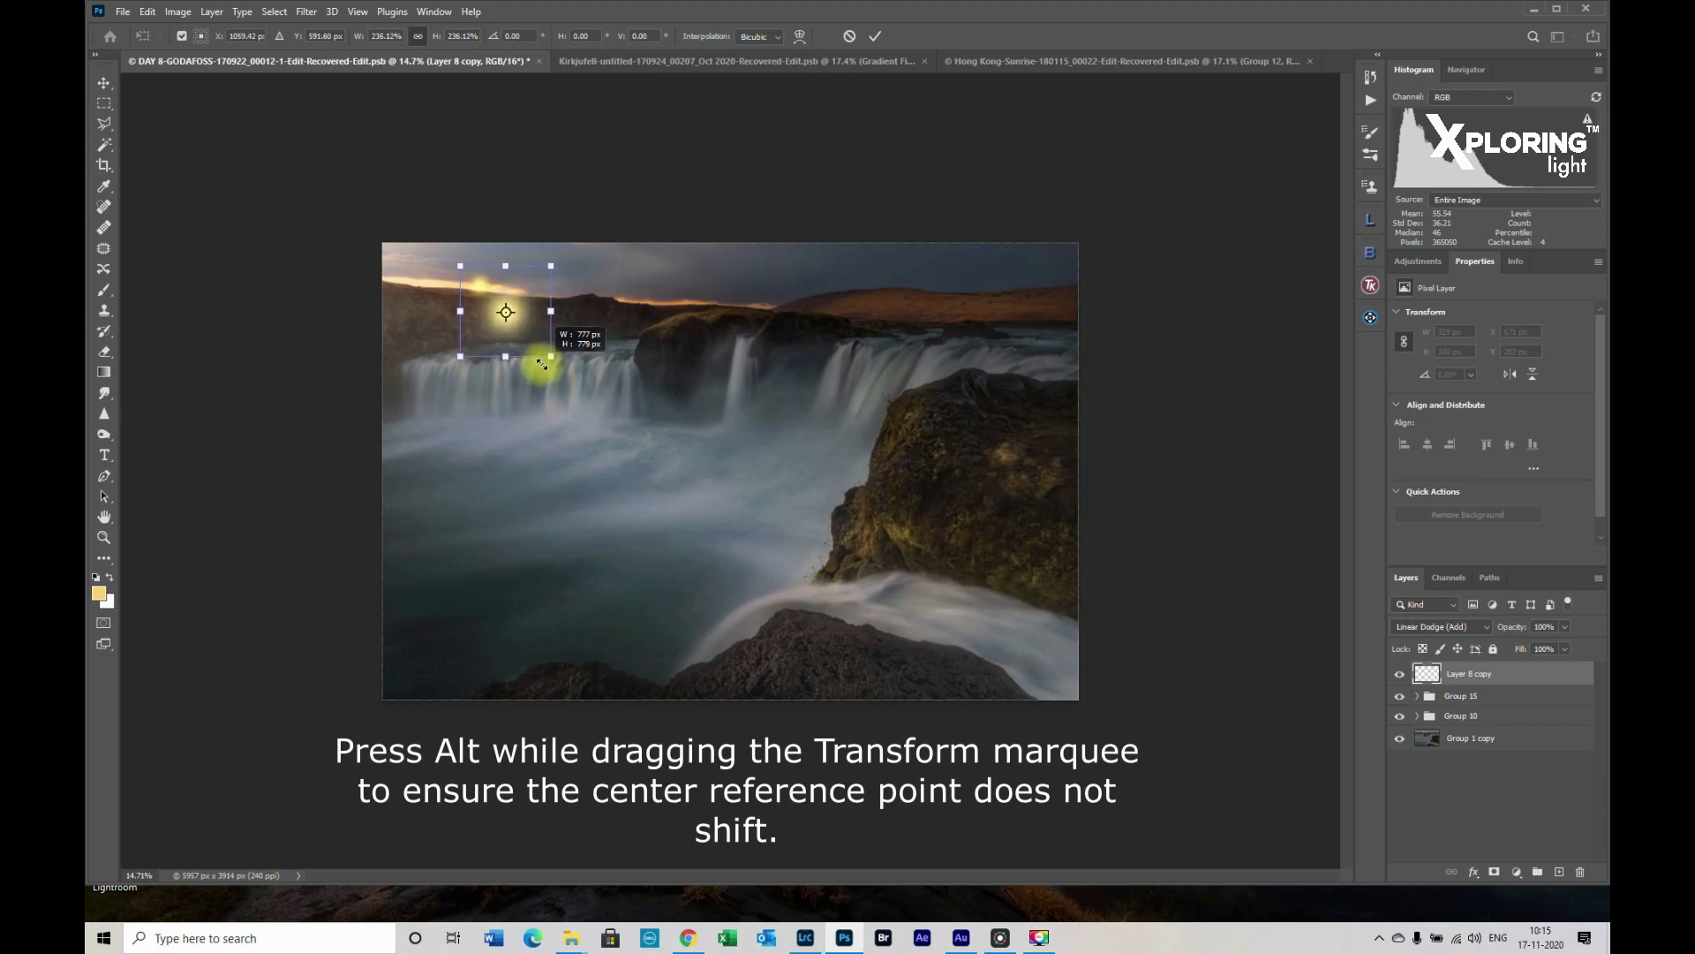
{"action": "left_click_drag", "start_coordinate": [550, 357], "coordinate": [552, 359]}
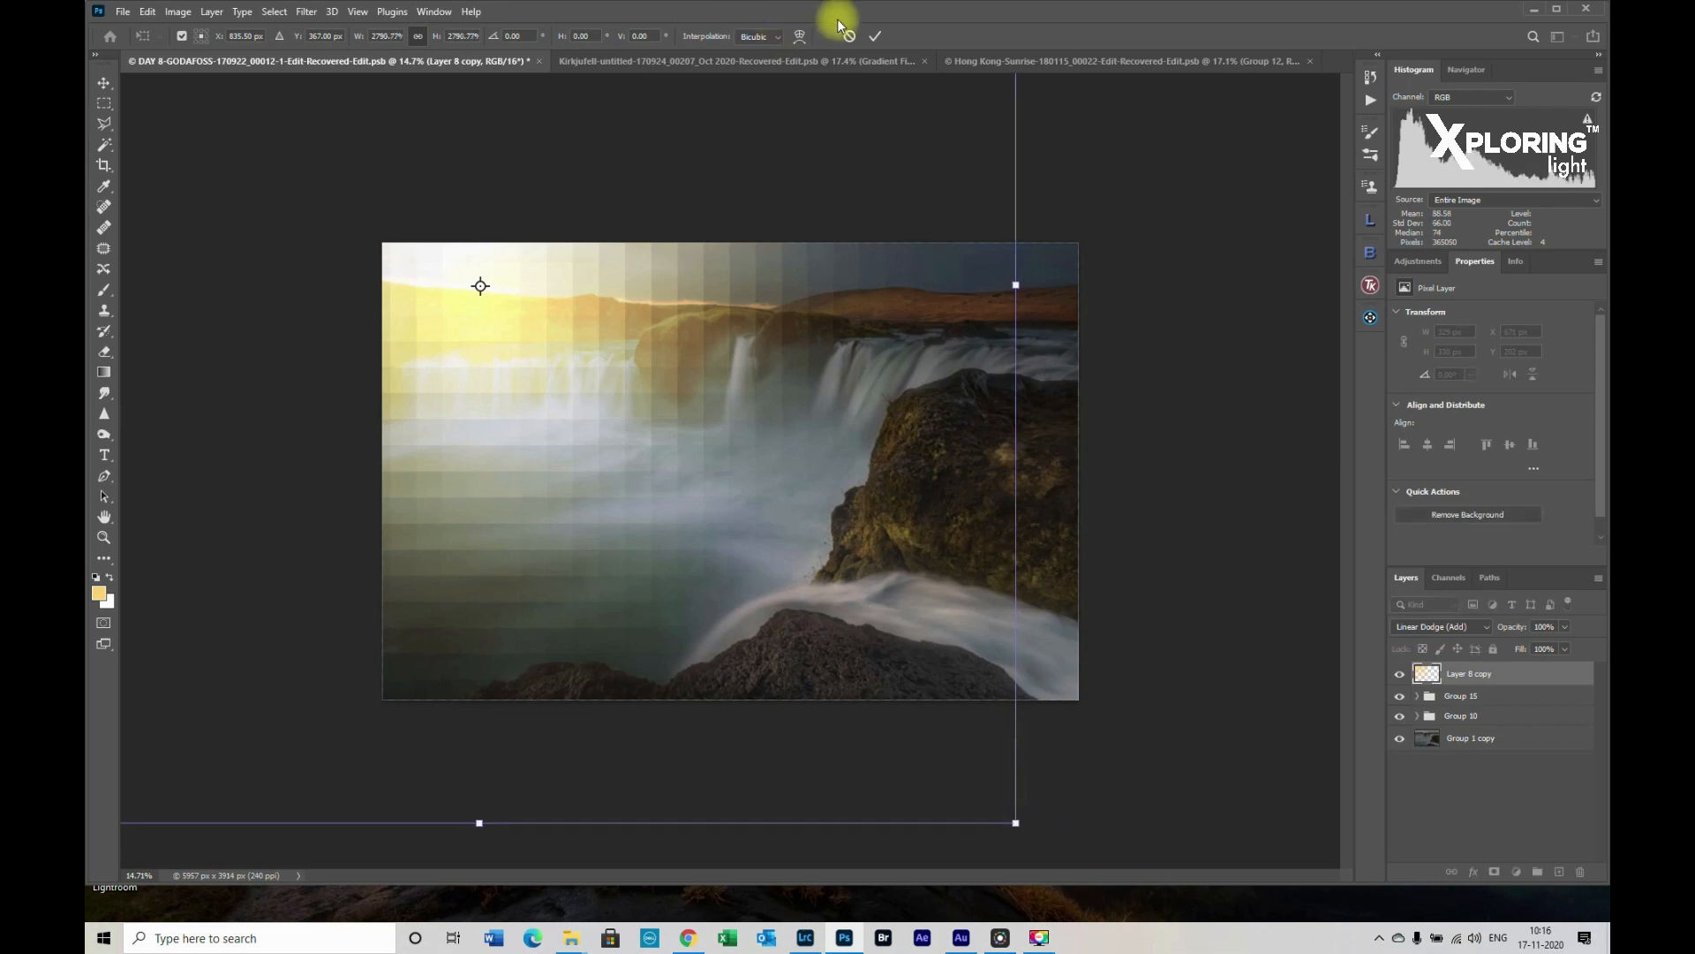
{"action": "left_click", "coordinate": [875, 35]}
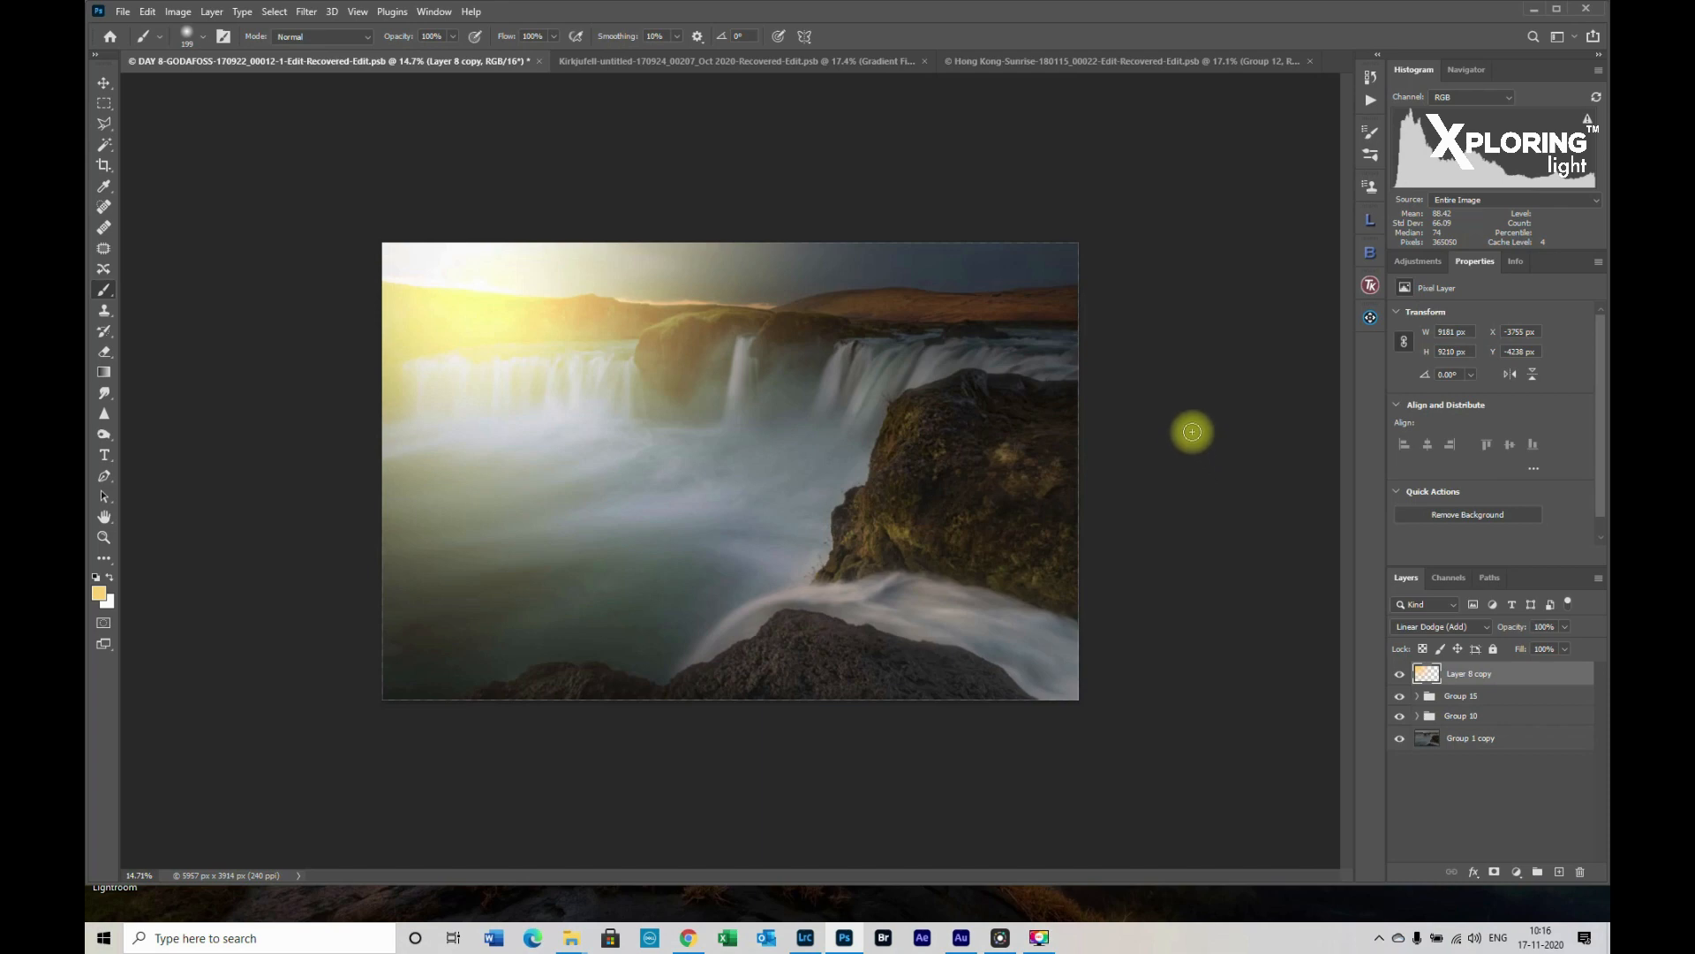
{"action": "mouse_move", "coordinate": [1514, 806]}
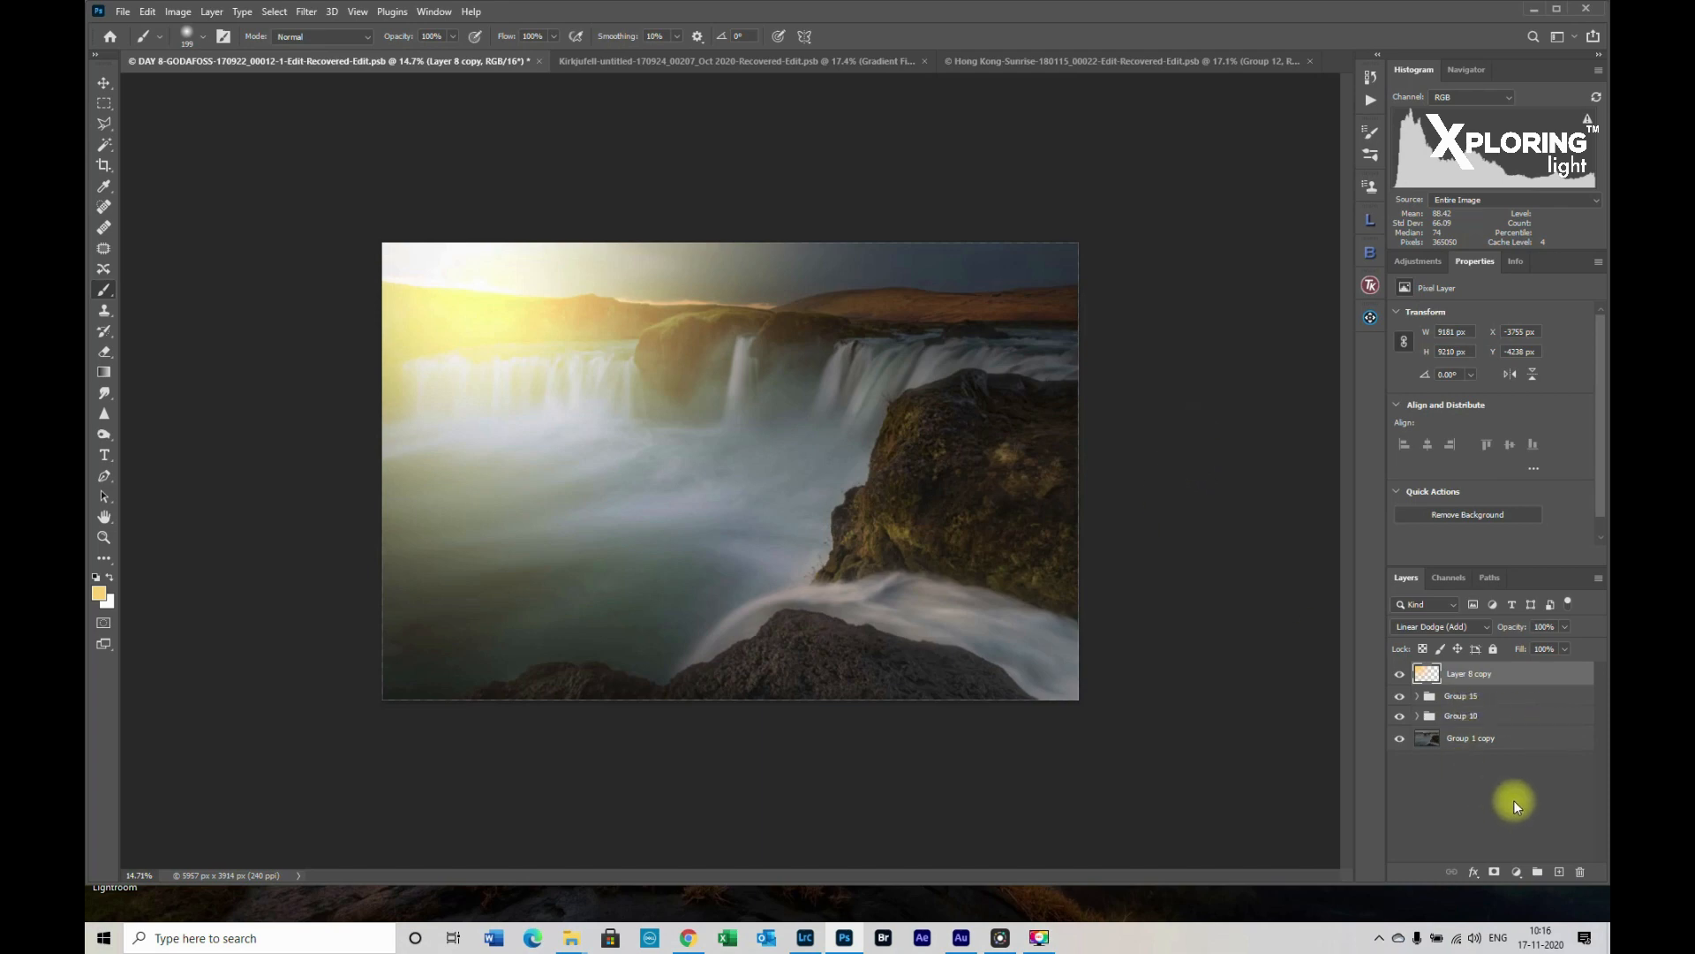
{"action": "mouse_move", "coordinate": [1519, 876]}
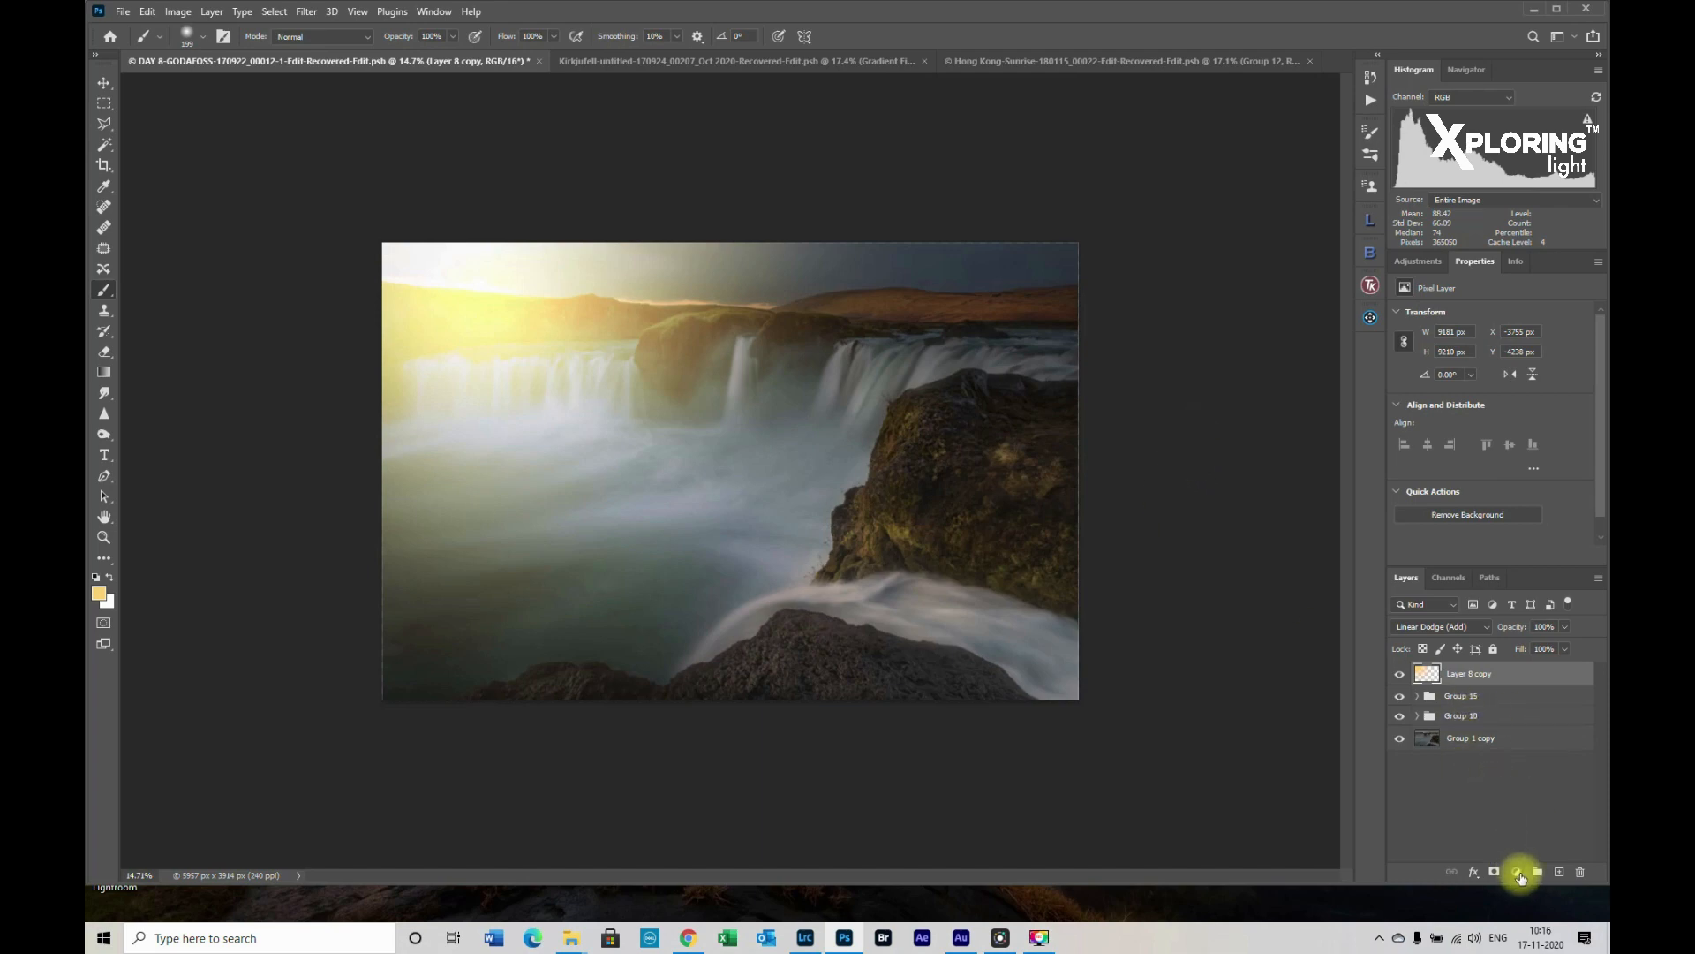
Add a clipped Hue/Saturation adjustment (Colorize, hue 40, lightness -72) at 75% fill
{"action": "left_click", "coordinate": [1517, 871]}
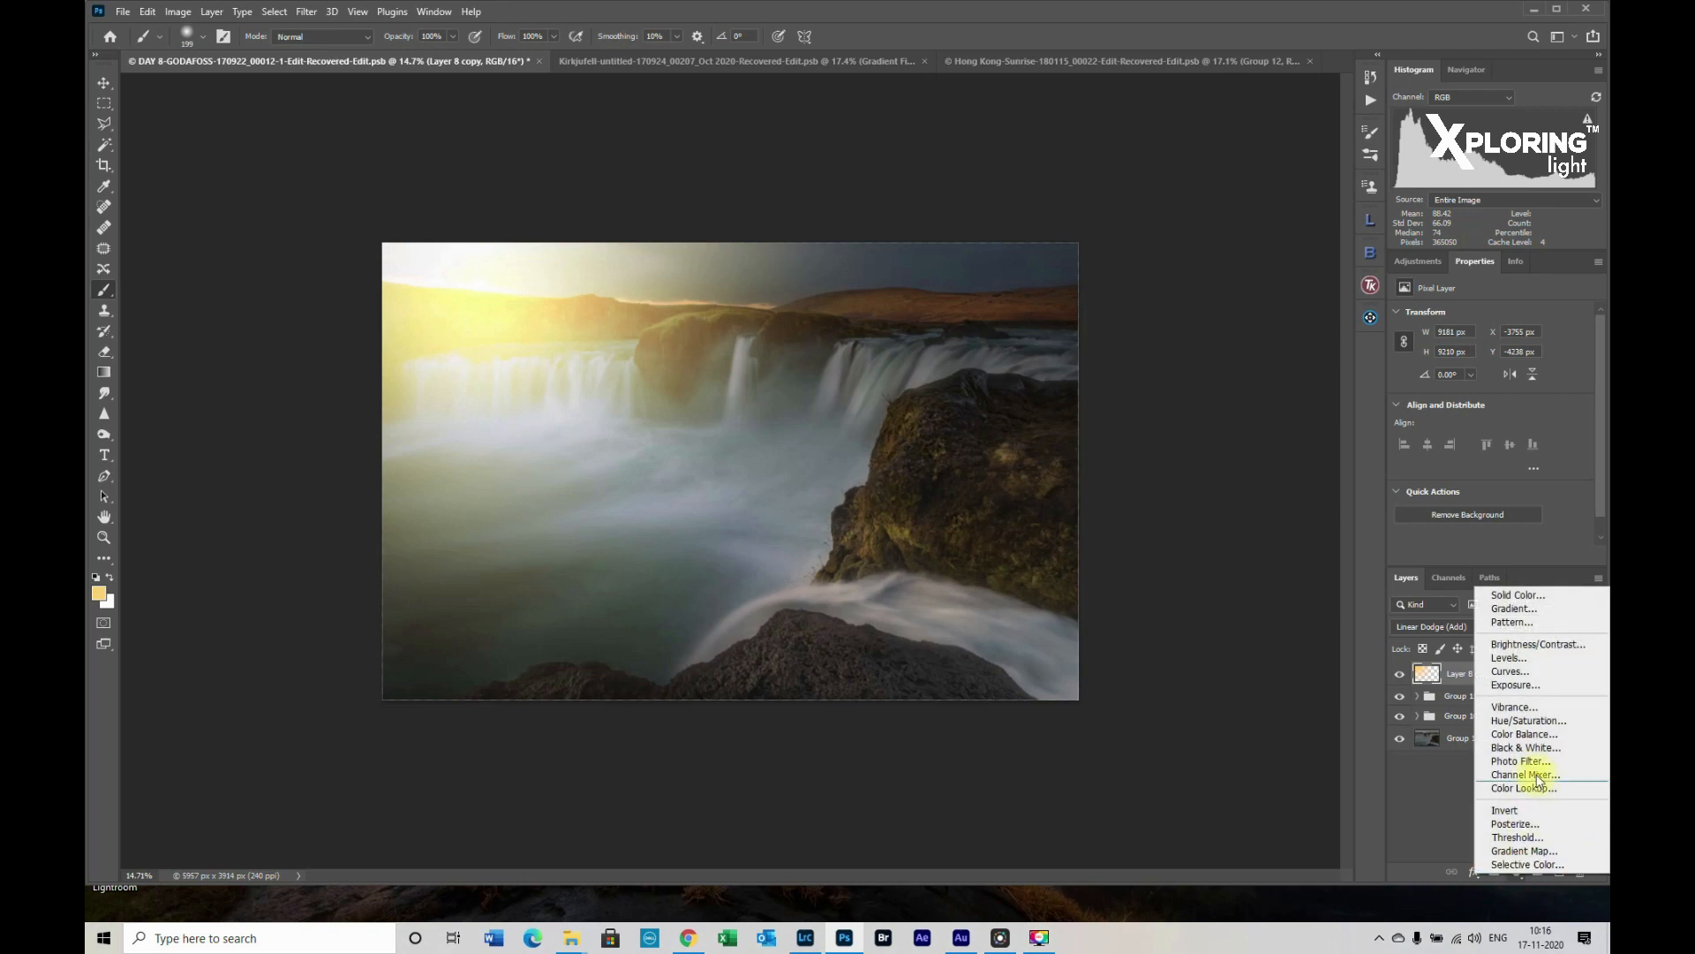
{"action": "left_click", "coordinate": [1528, 721]}
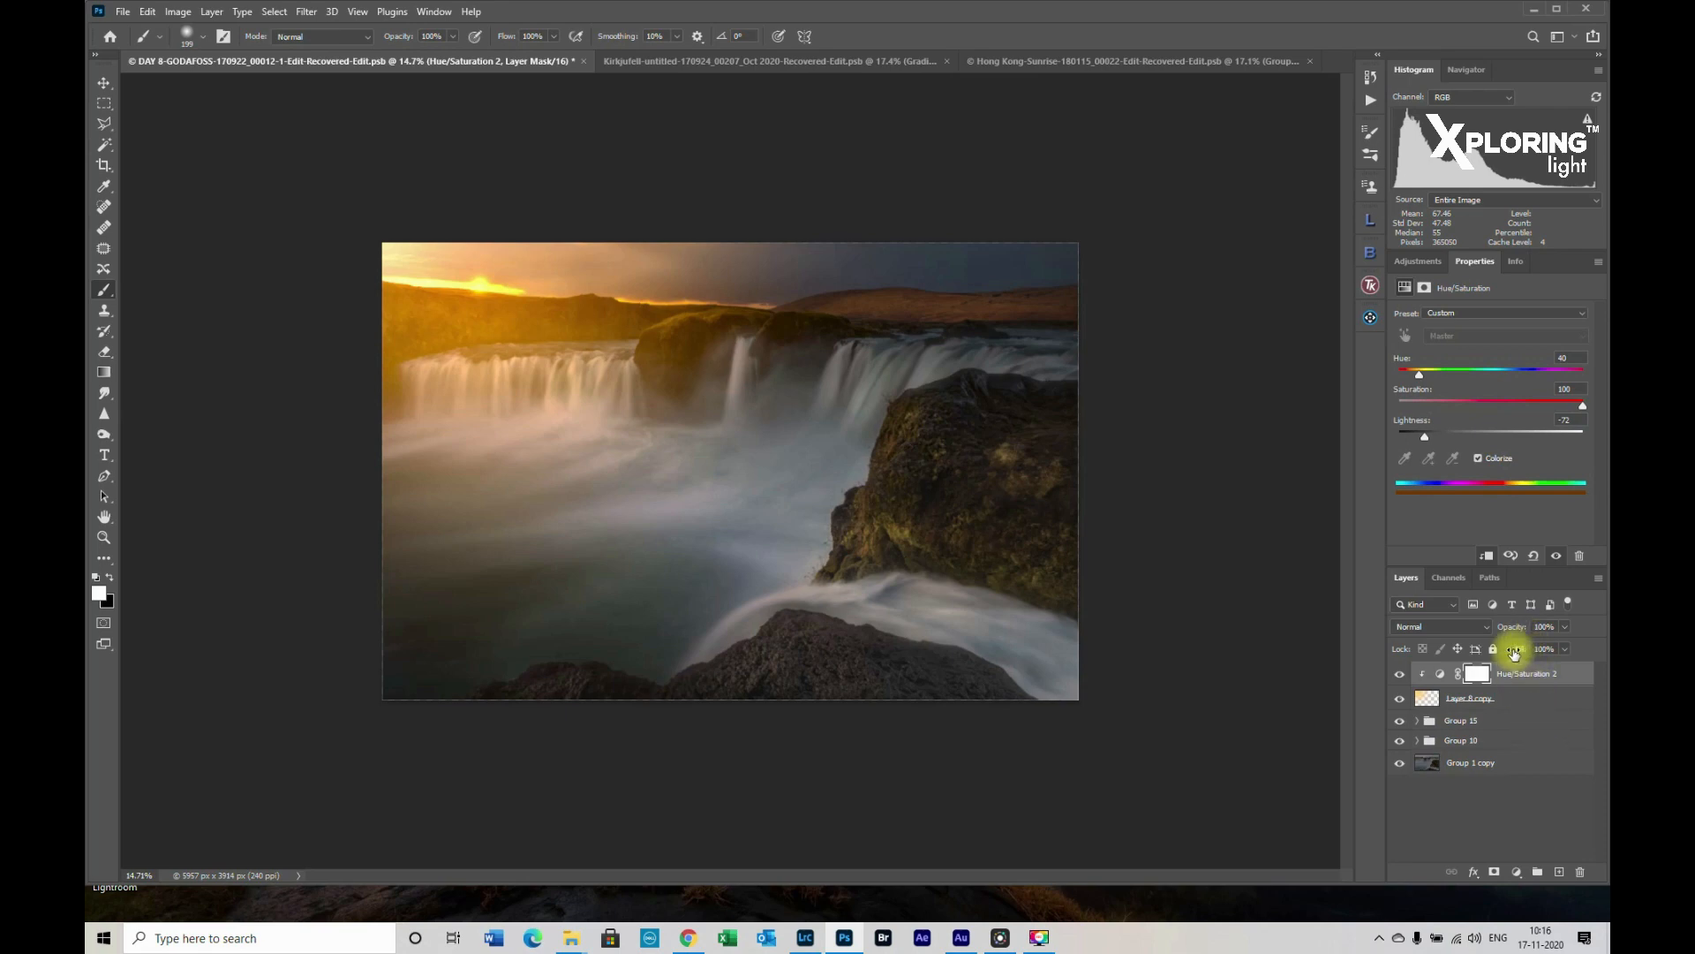
{"action": "left_click", "coordinate": [1546, 649]}
{"action": "type", "text": "75"}
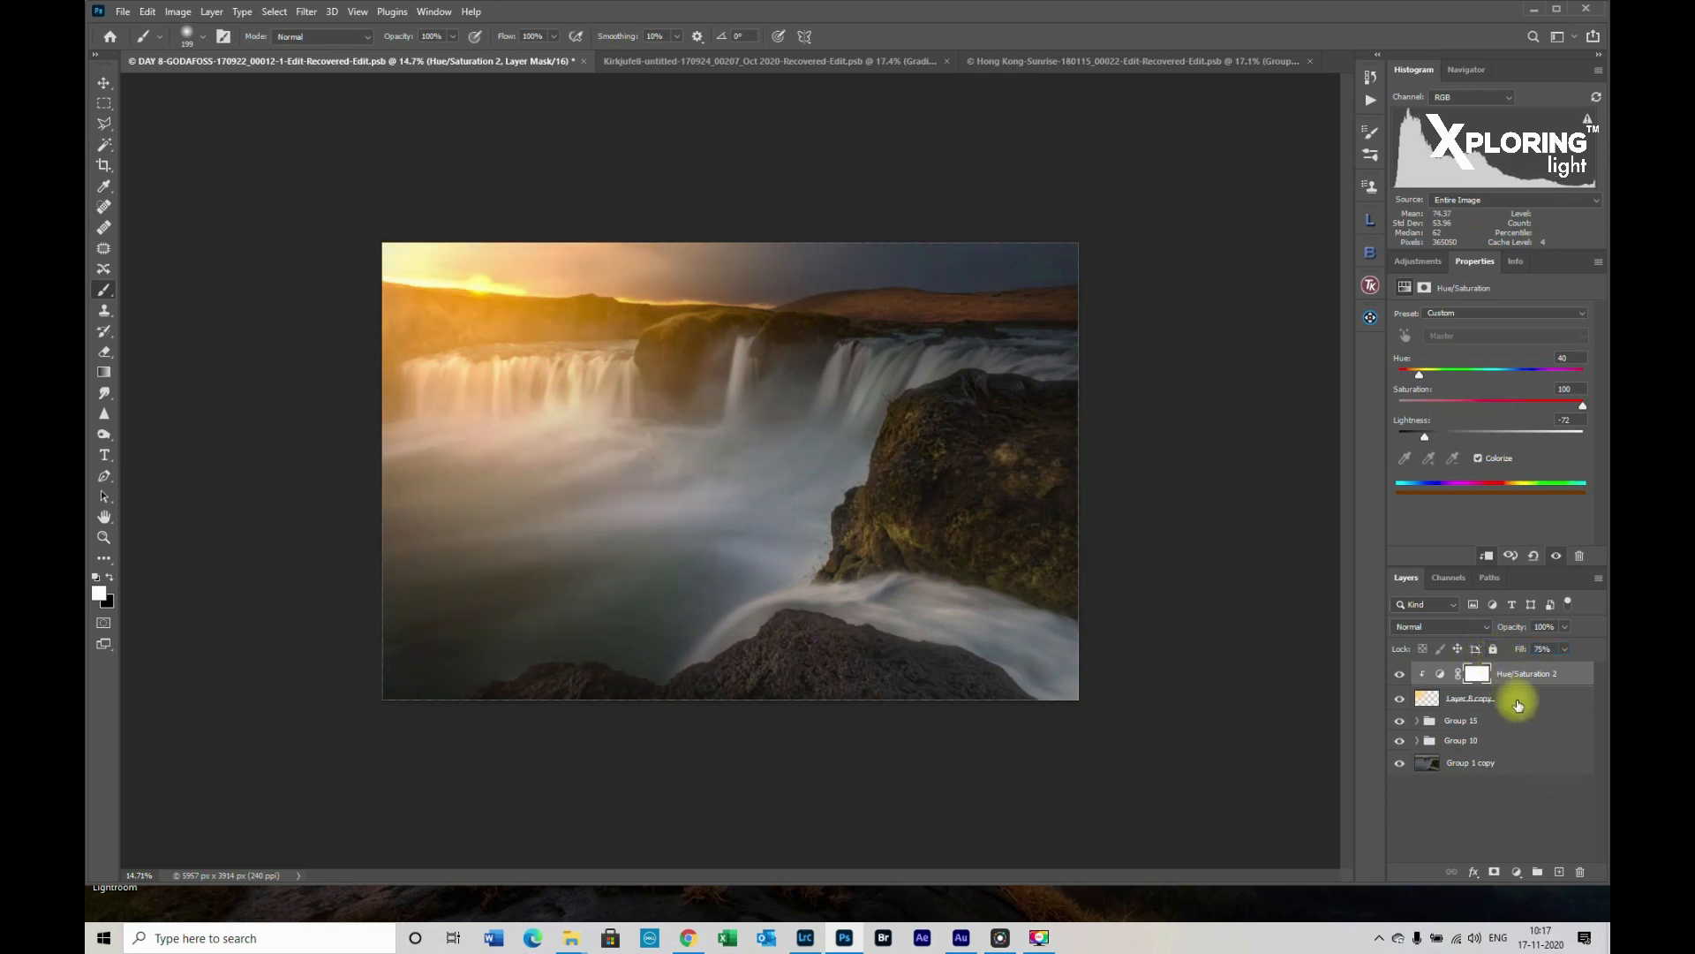
{"action": "key", "text": "ctrl+g"}
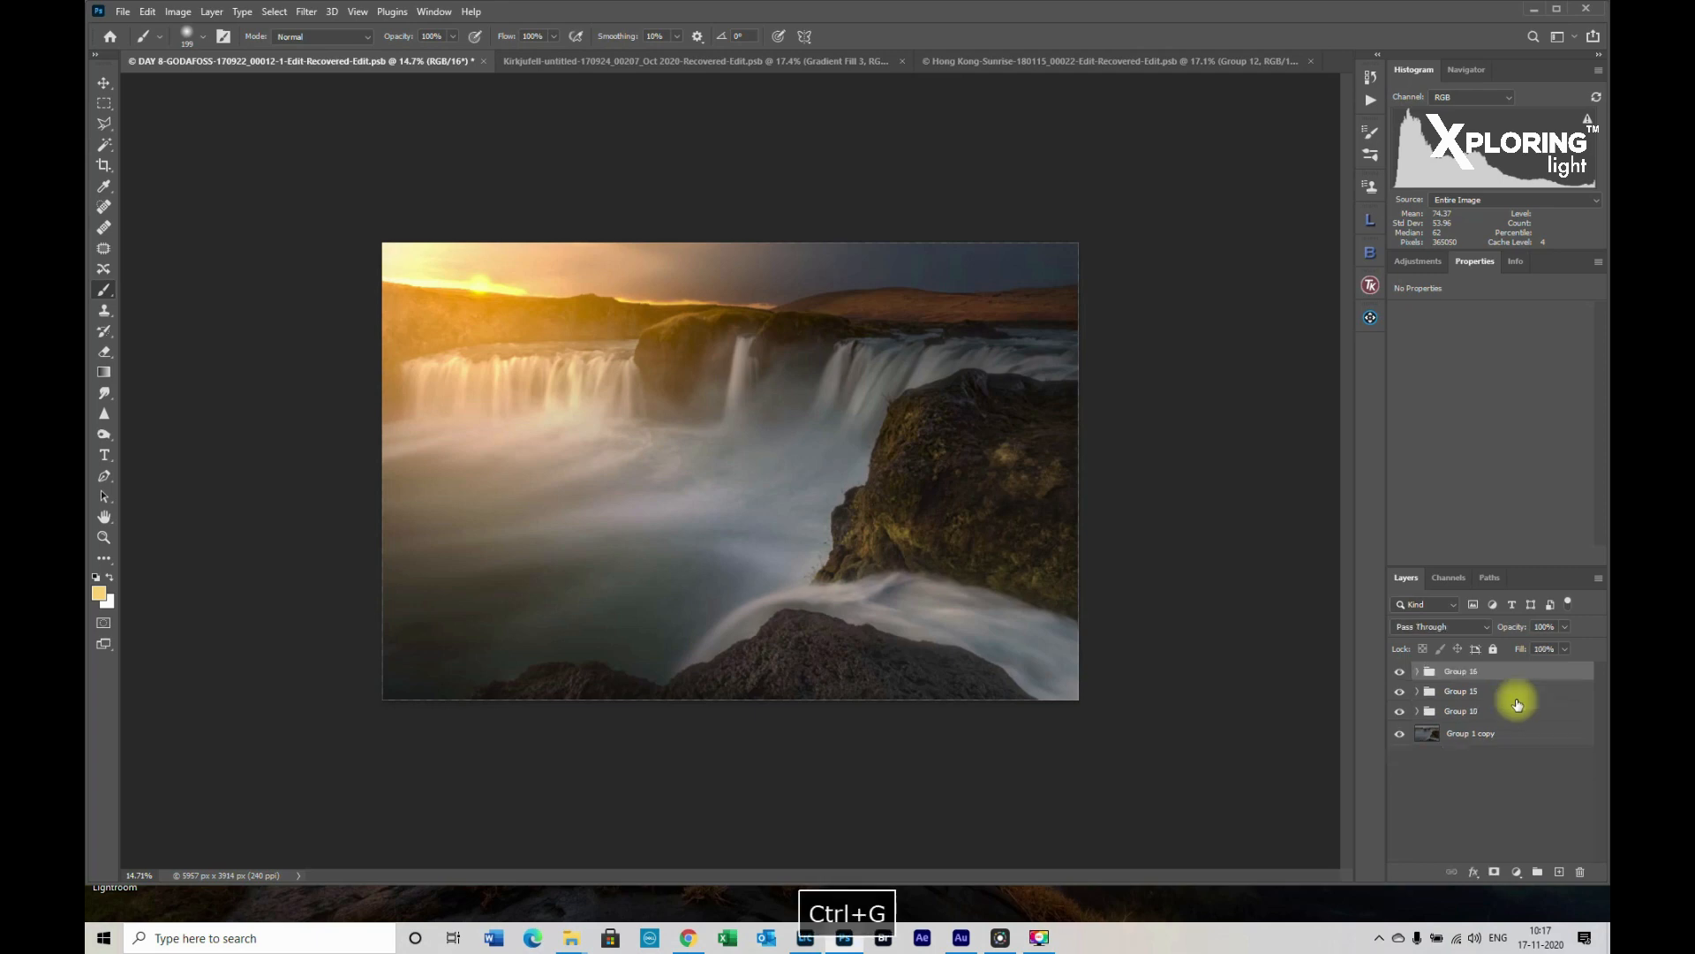
{"action": "key", "text": "ctrl+g"}
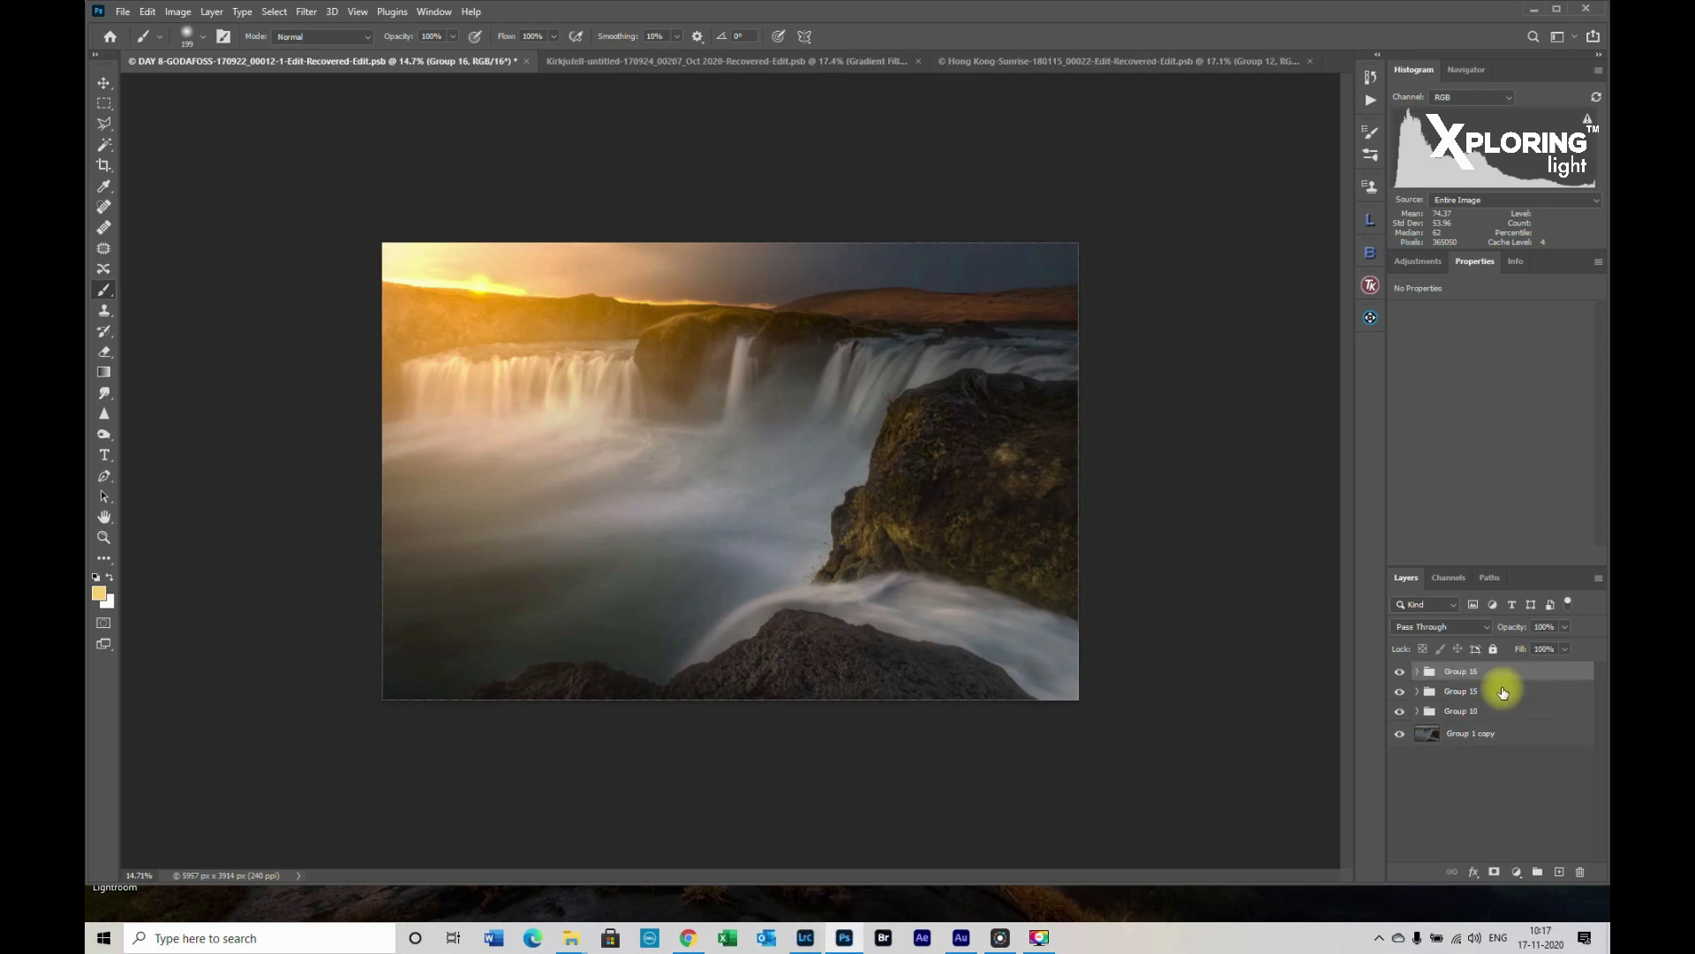
{"action": "left_click", "coordinate": [1470, 690]}
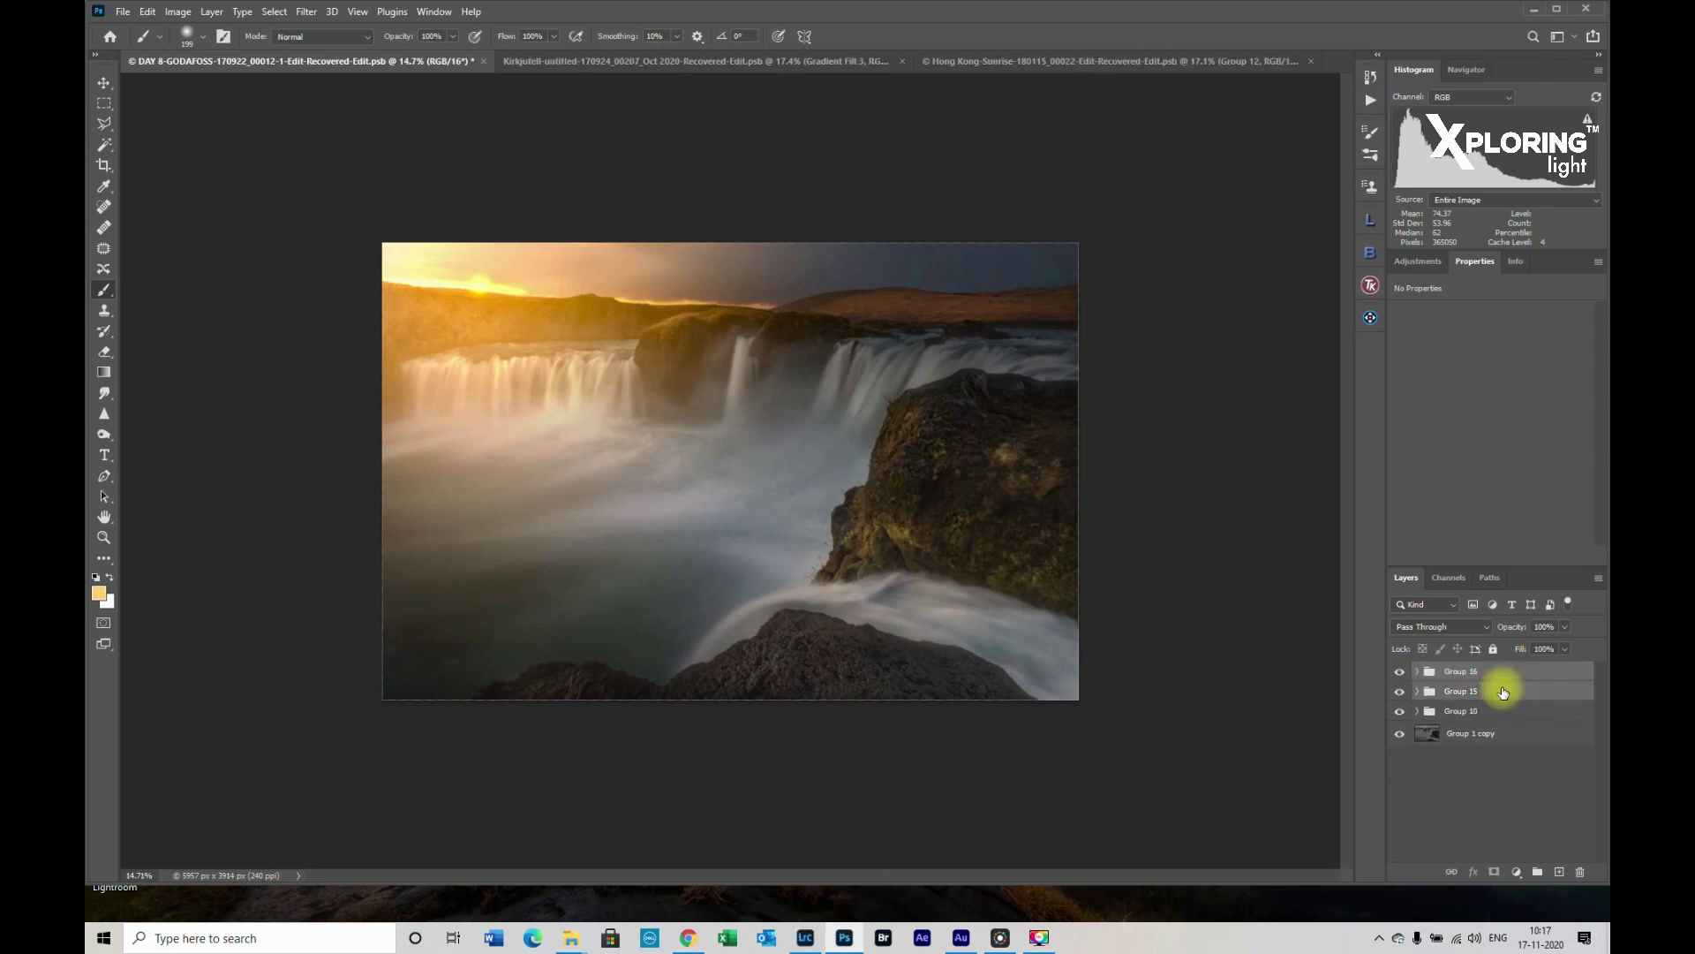
{"action": "left_click", "coordinate": [1399, 671]}
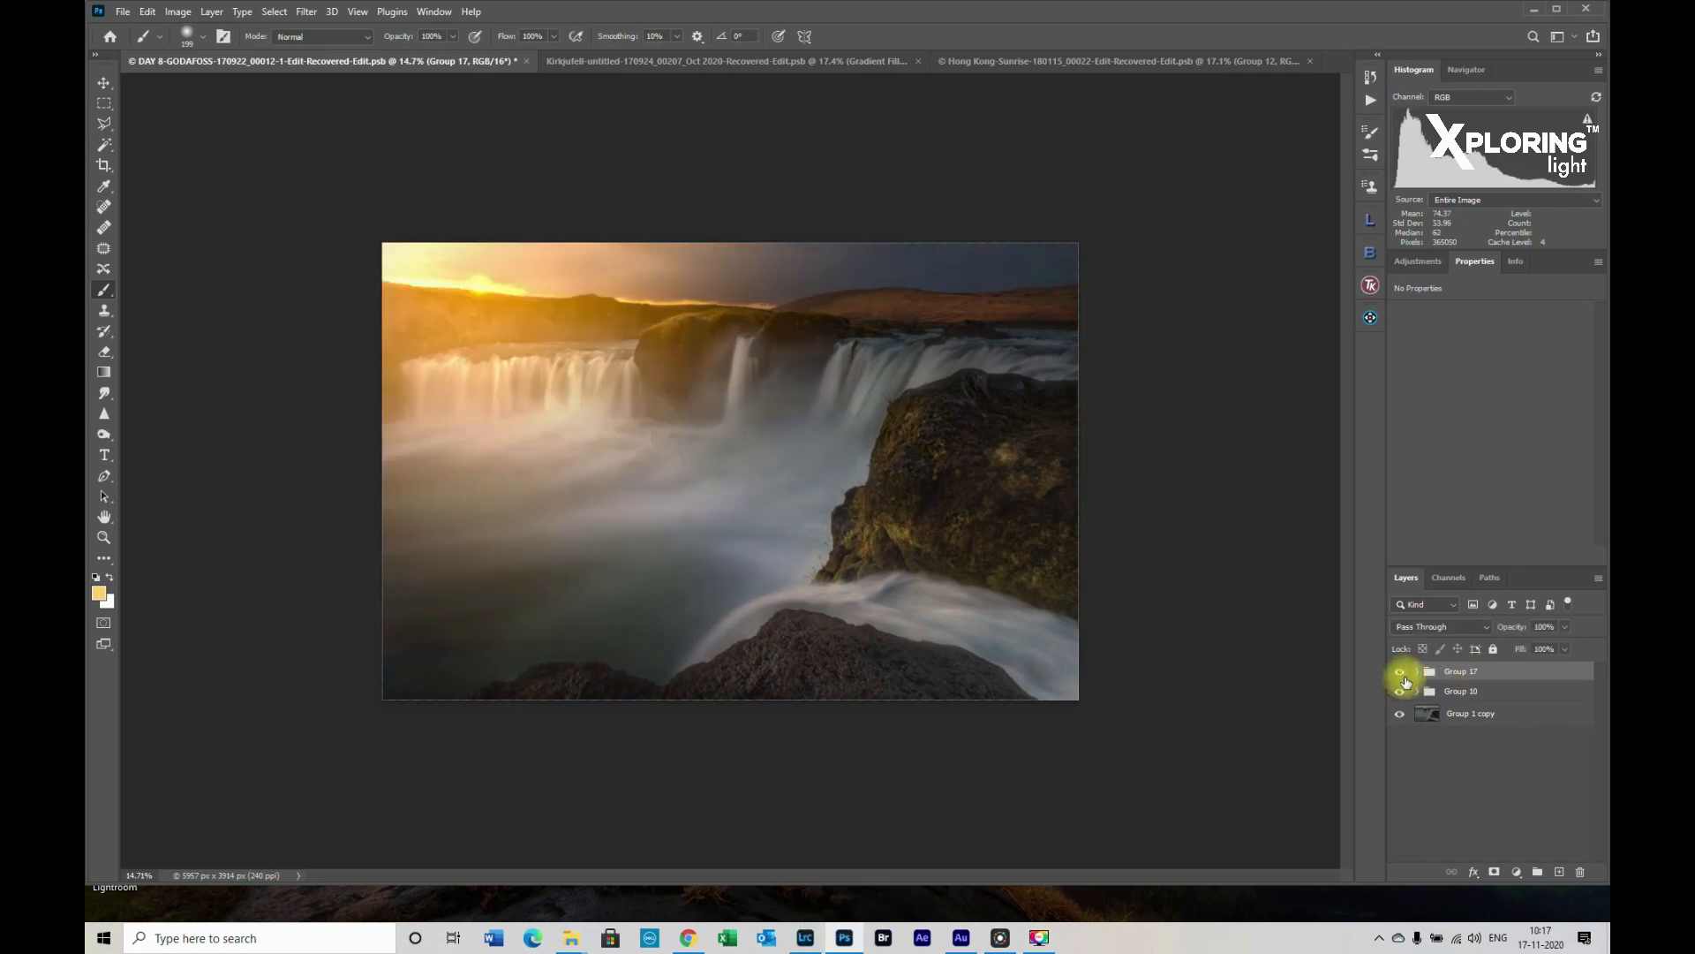
{"action": "mouse_move", "coordinate": [1476, 743]}
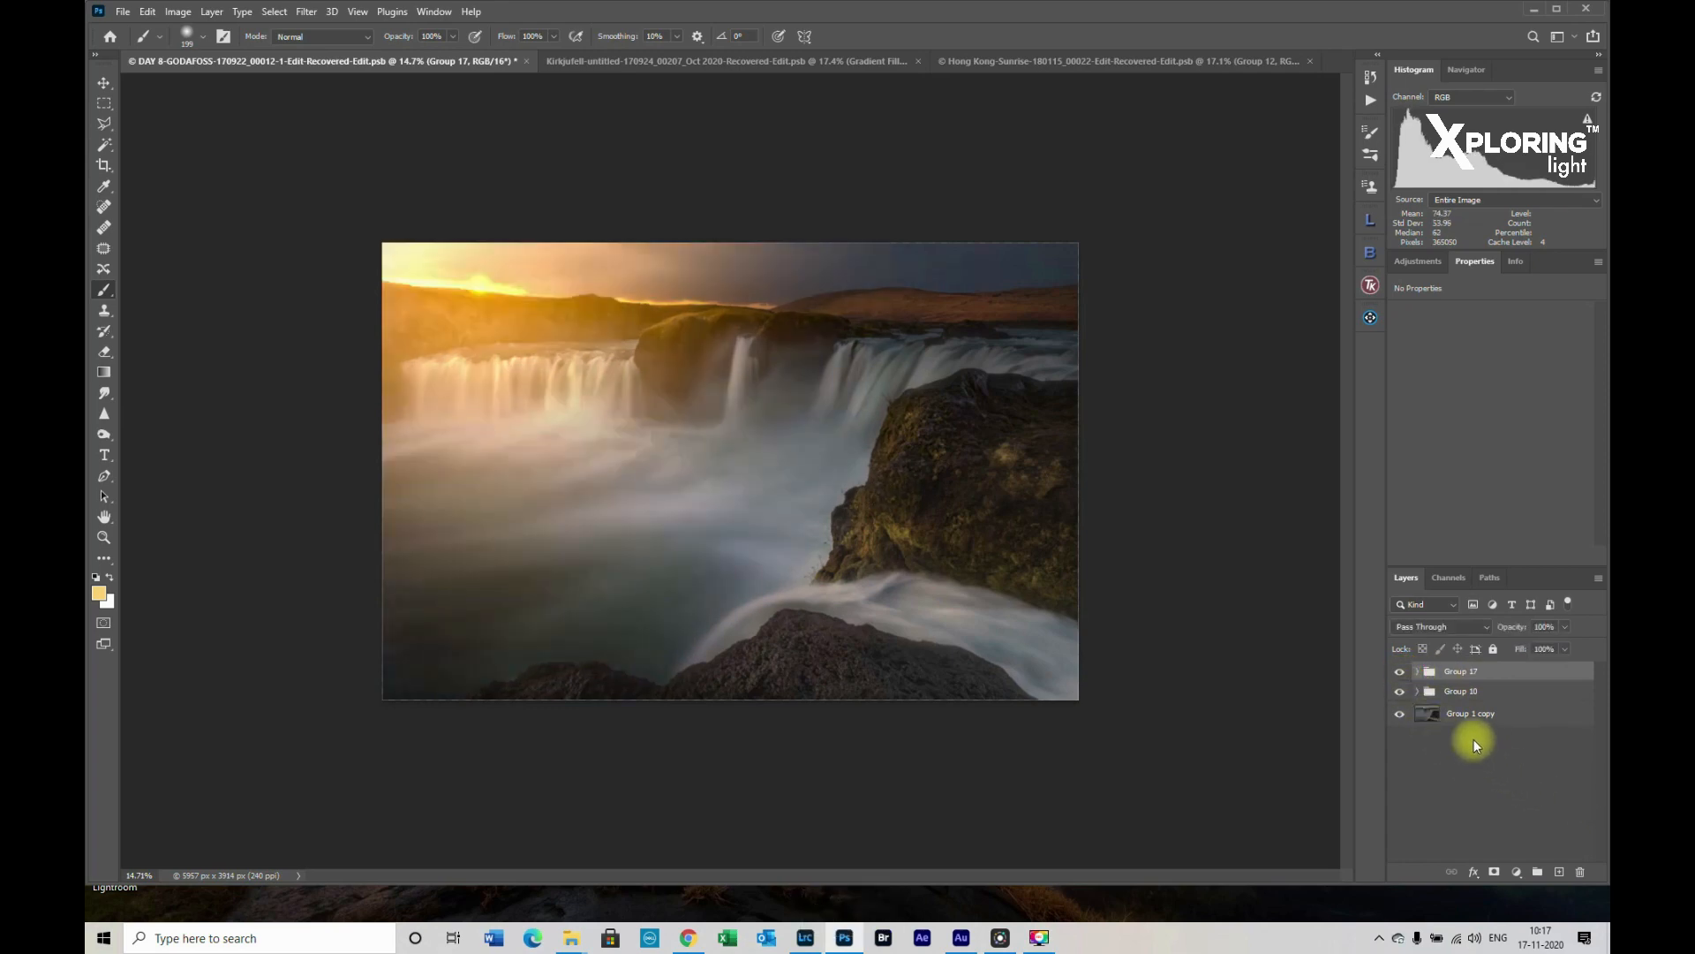
{"action": "mouse_move", "coordinate": [1479, 763]}
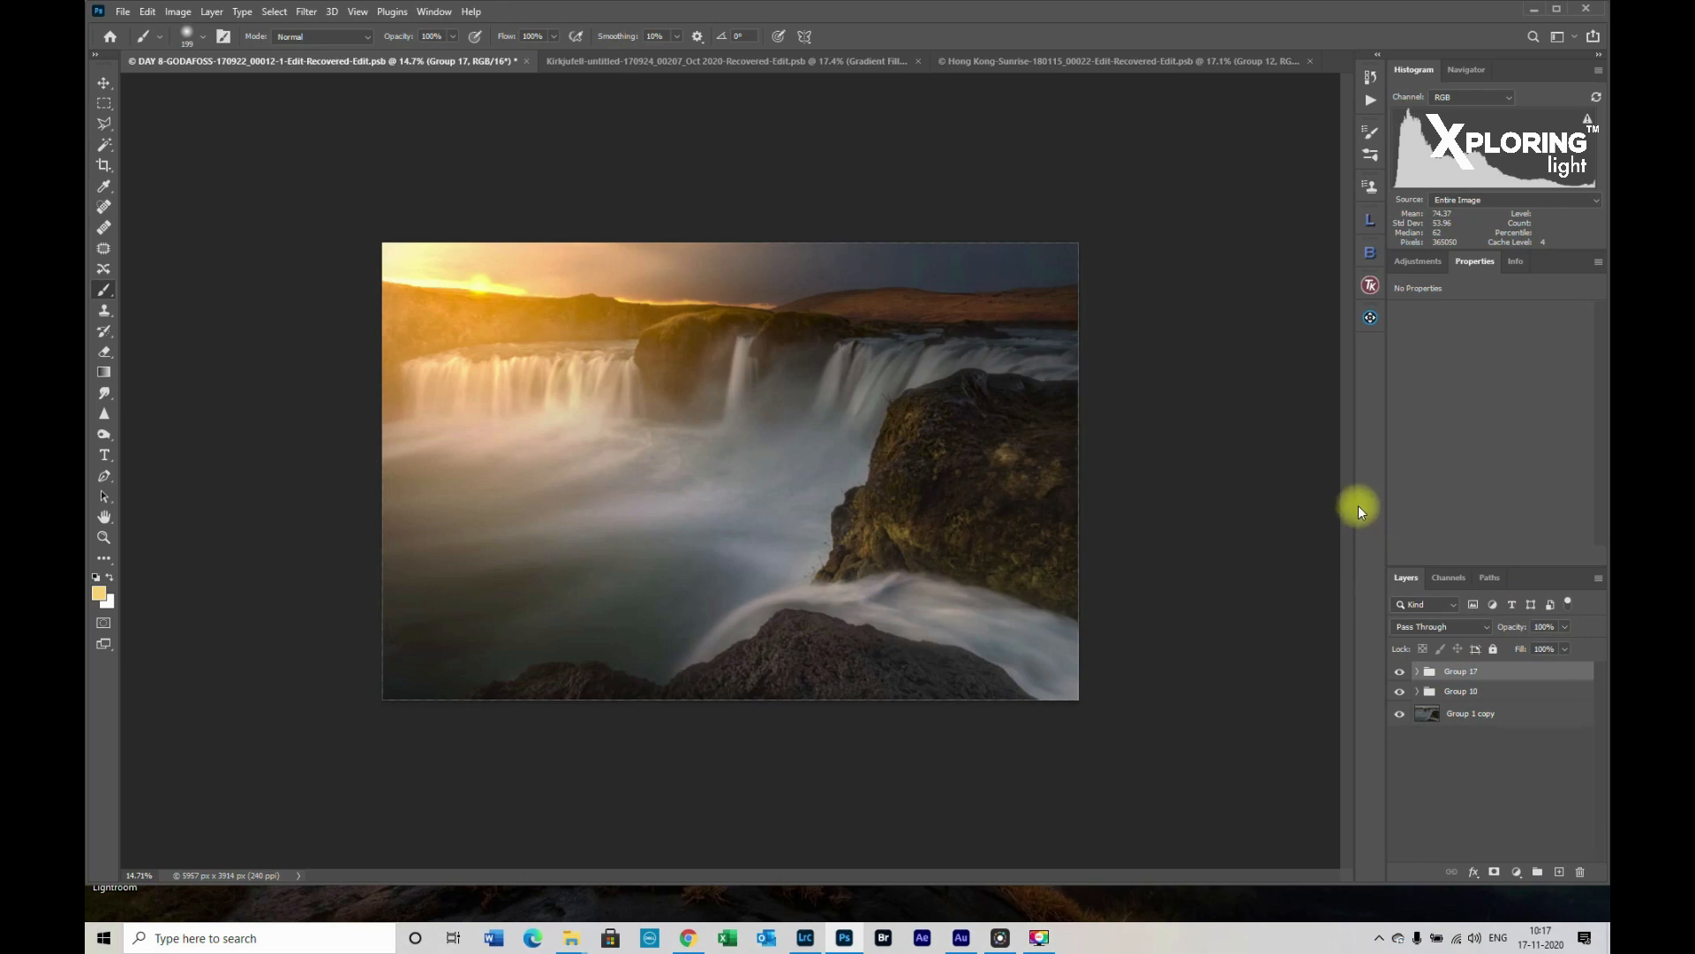
{"action": "mouse_move", "coordinate": [1359, 333]}
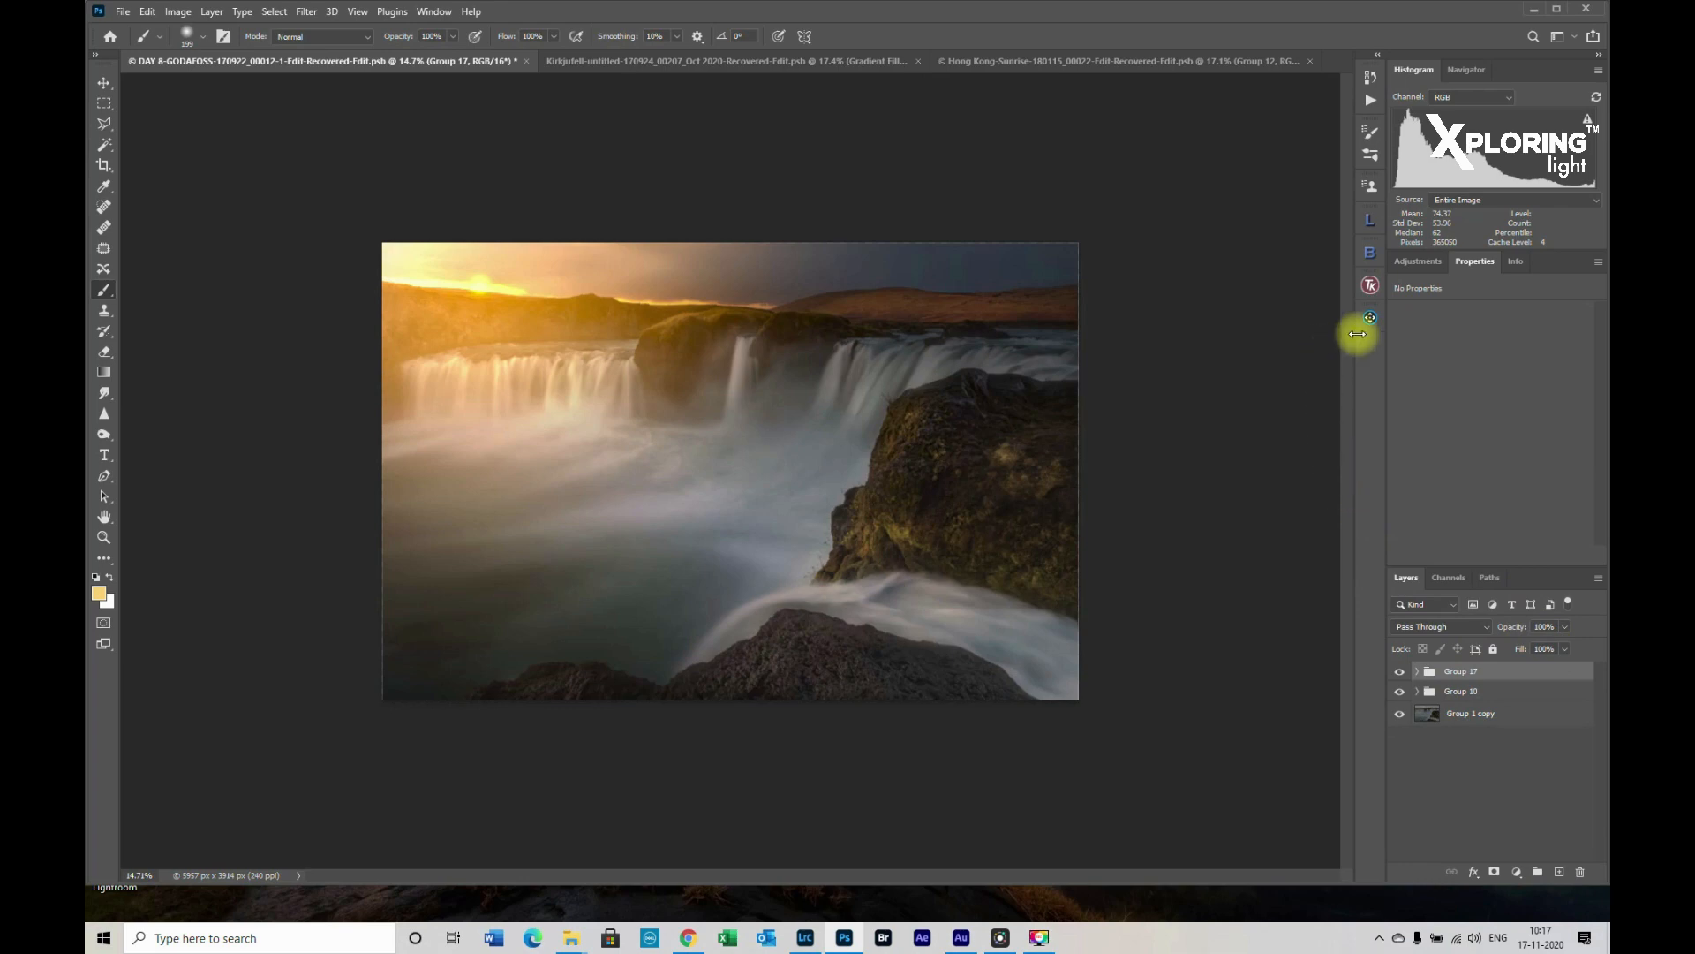
{"action": "mouse_move", "coordinate": [1370, 251]}
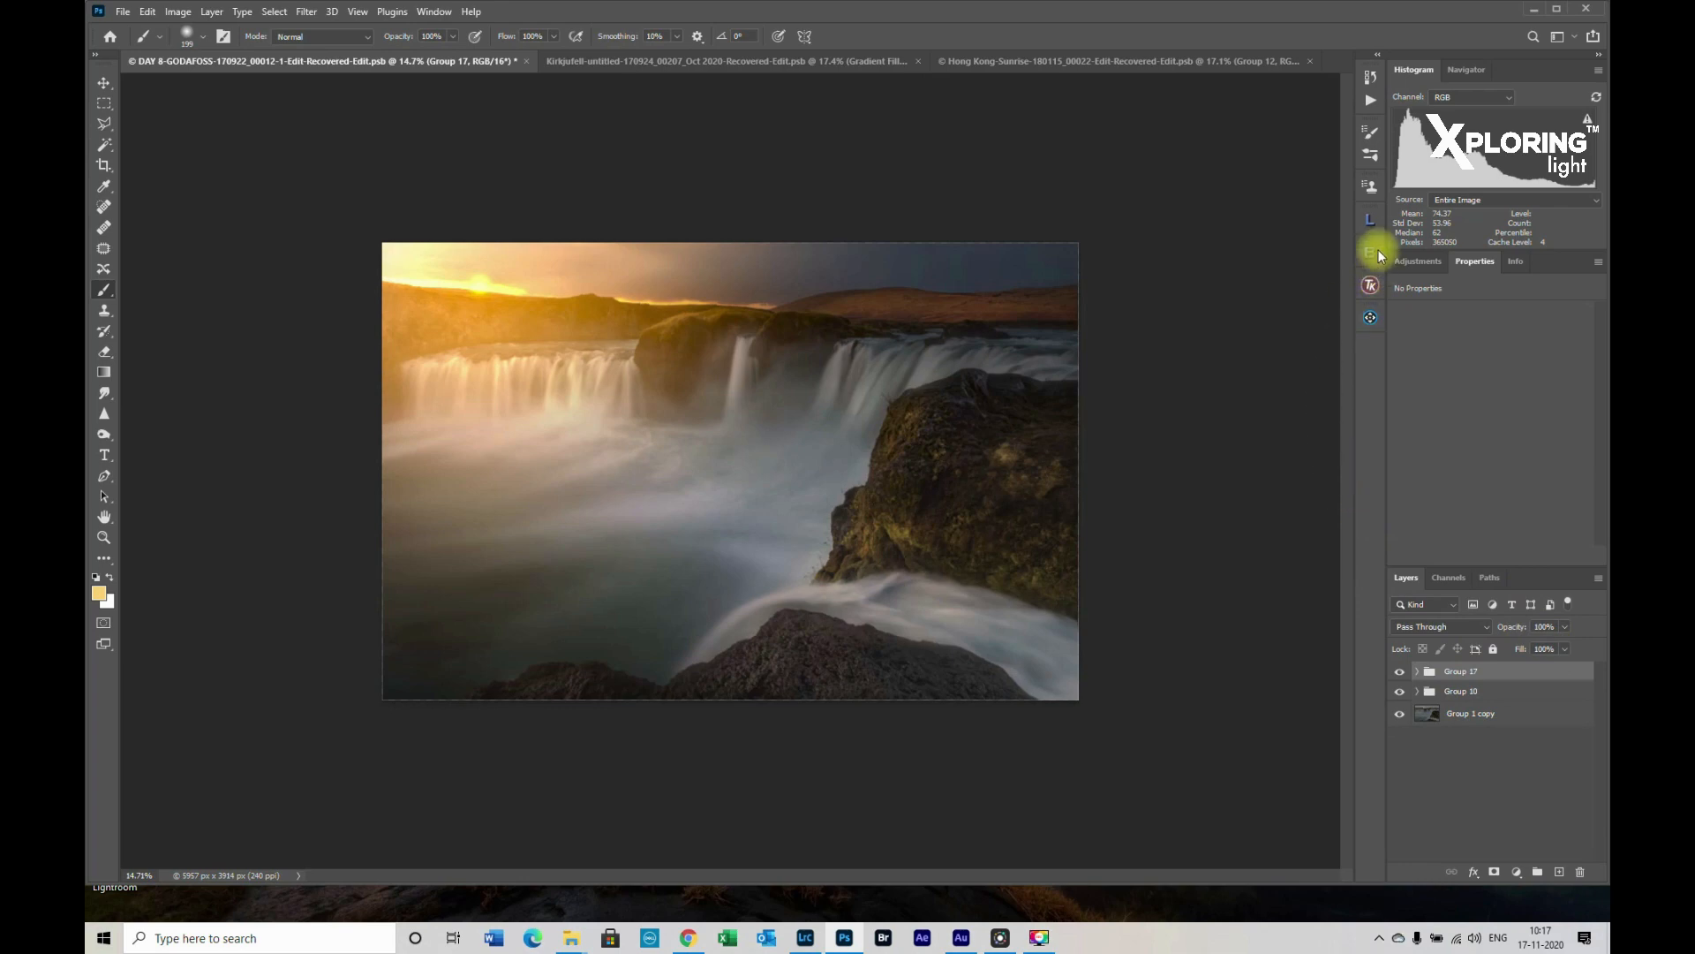
{"action": "left_click", "coordinate": [1370, 252]}
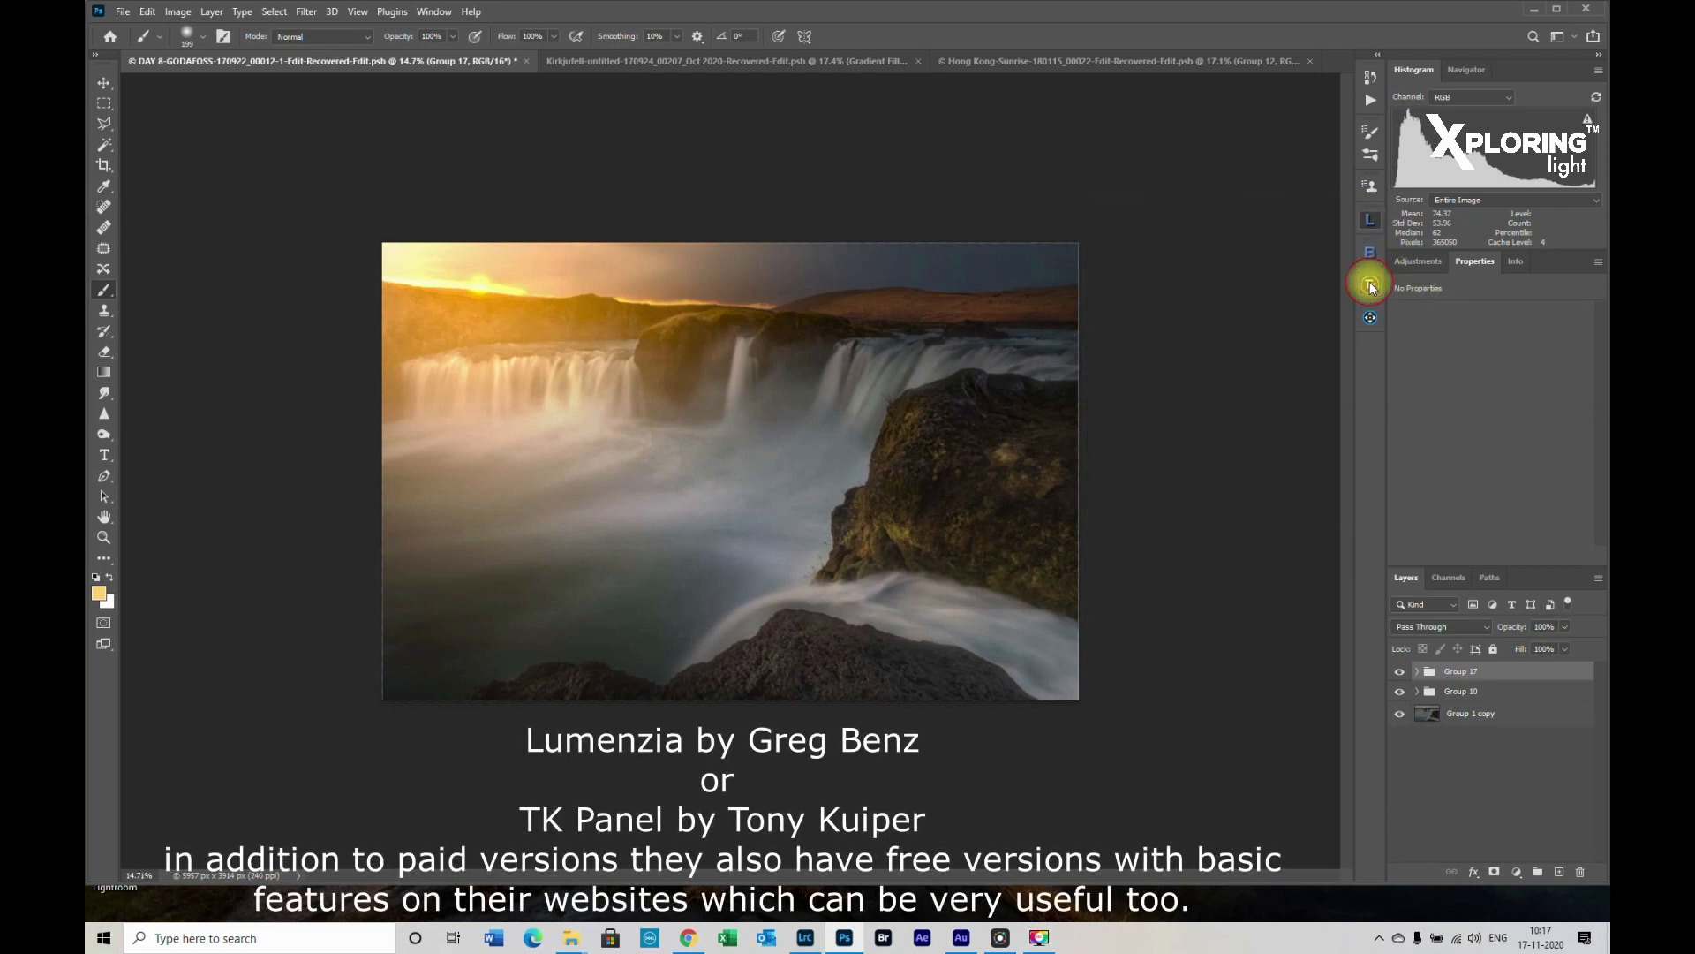
Preview a Lights 1 luminosity mask in the TK Basic panel and apply it to Group 17
{"action": "left_click", "coordinate": [1369, 284]}
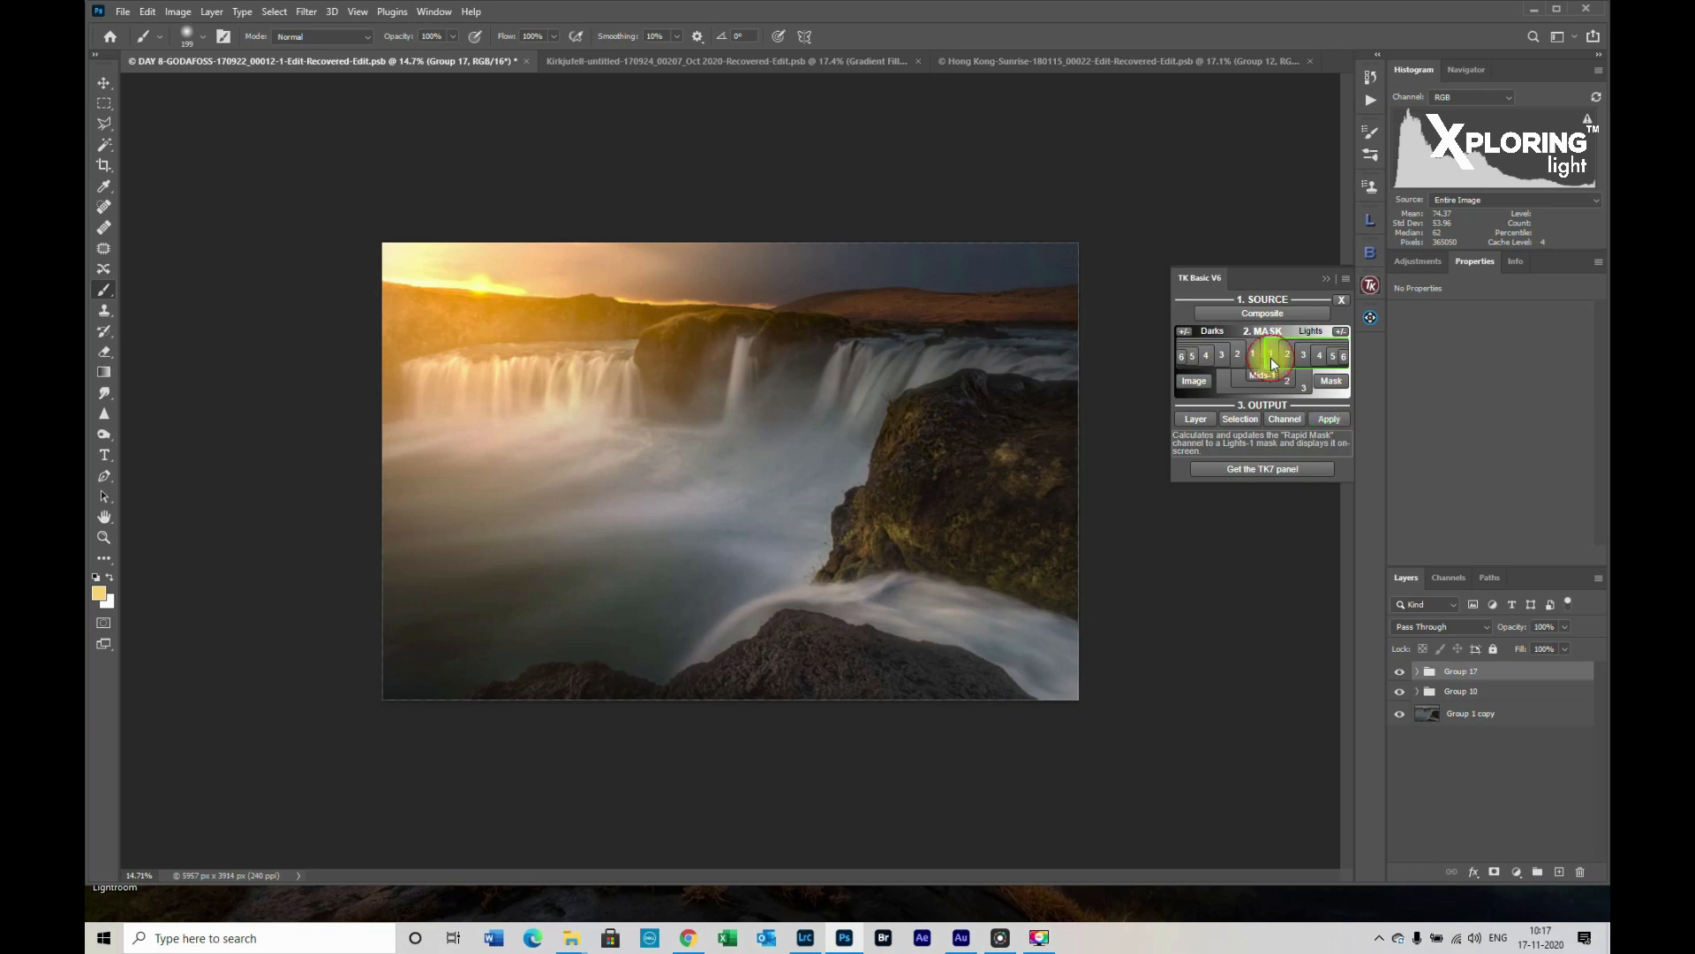
{"action": "left_click", "coordinate": [1329, 419]}
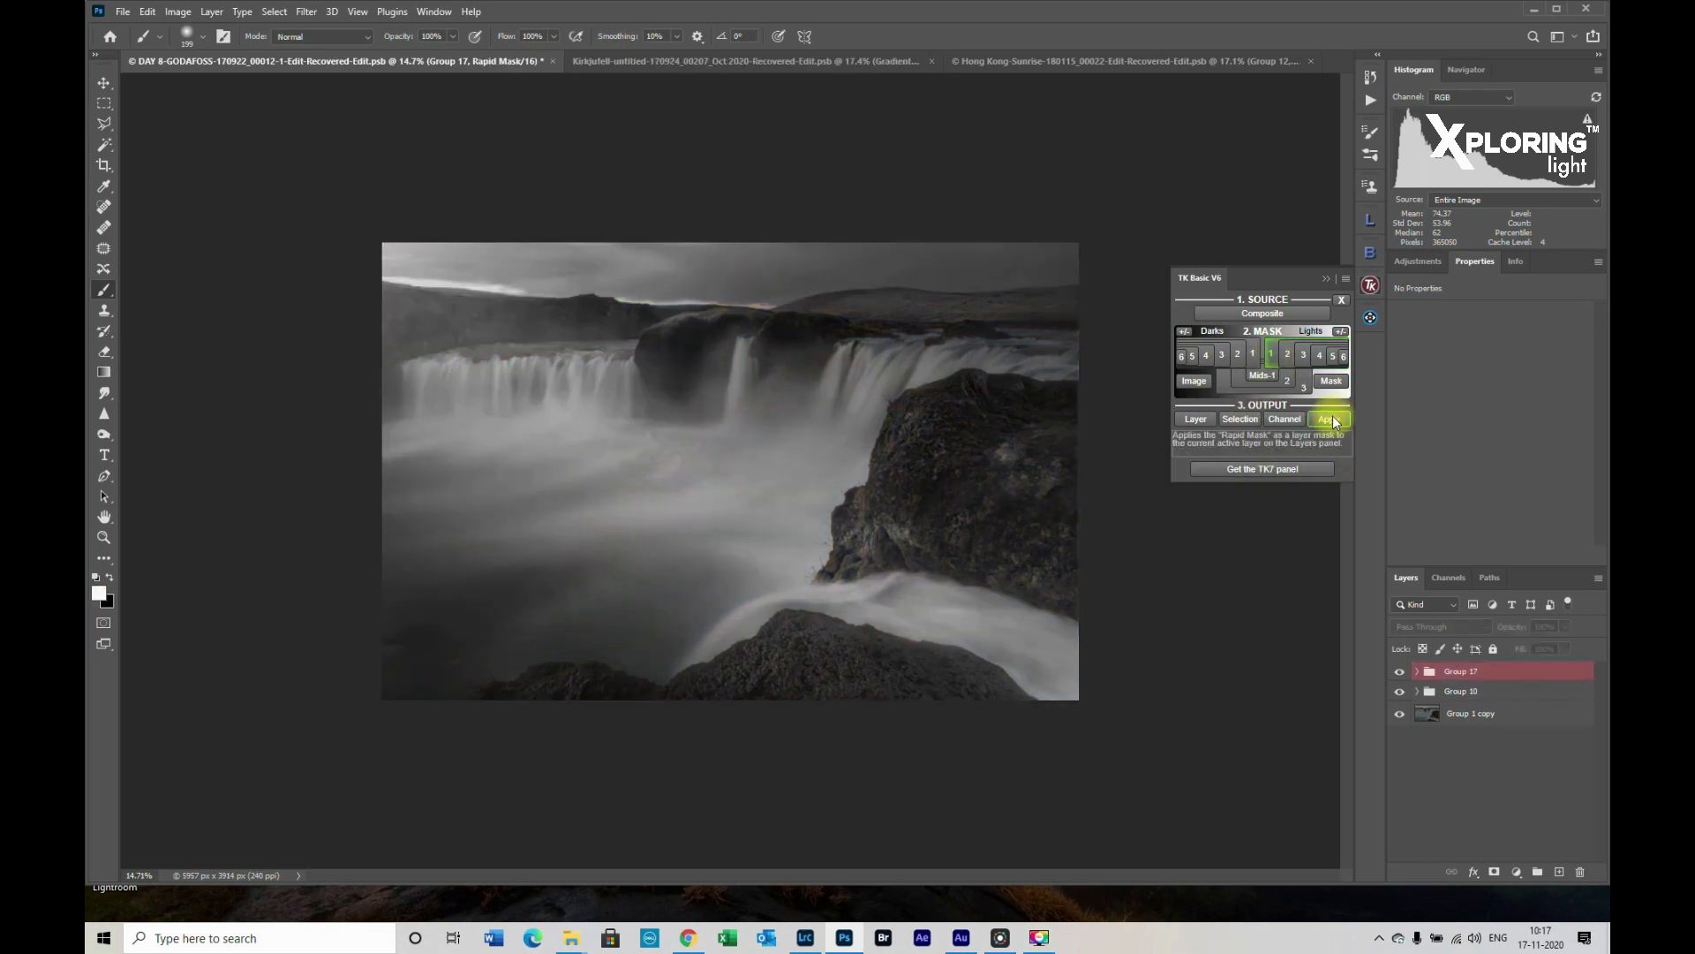
{"action": "left_click", "coordinate": [1329, 418]}
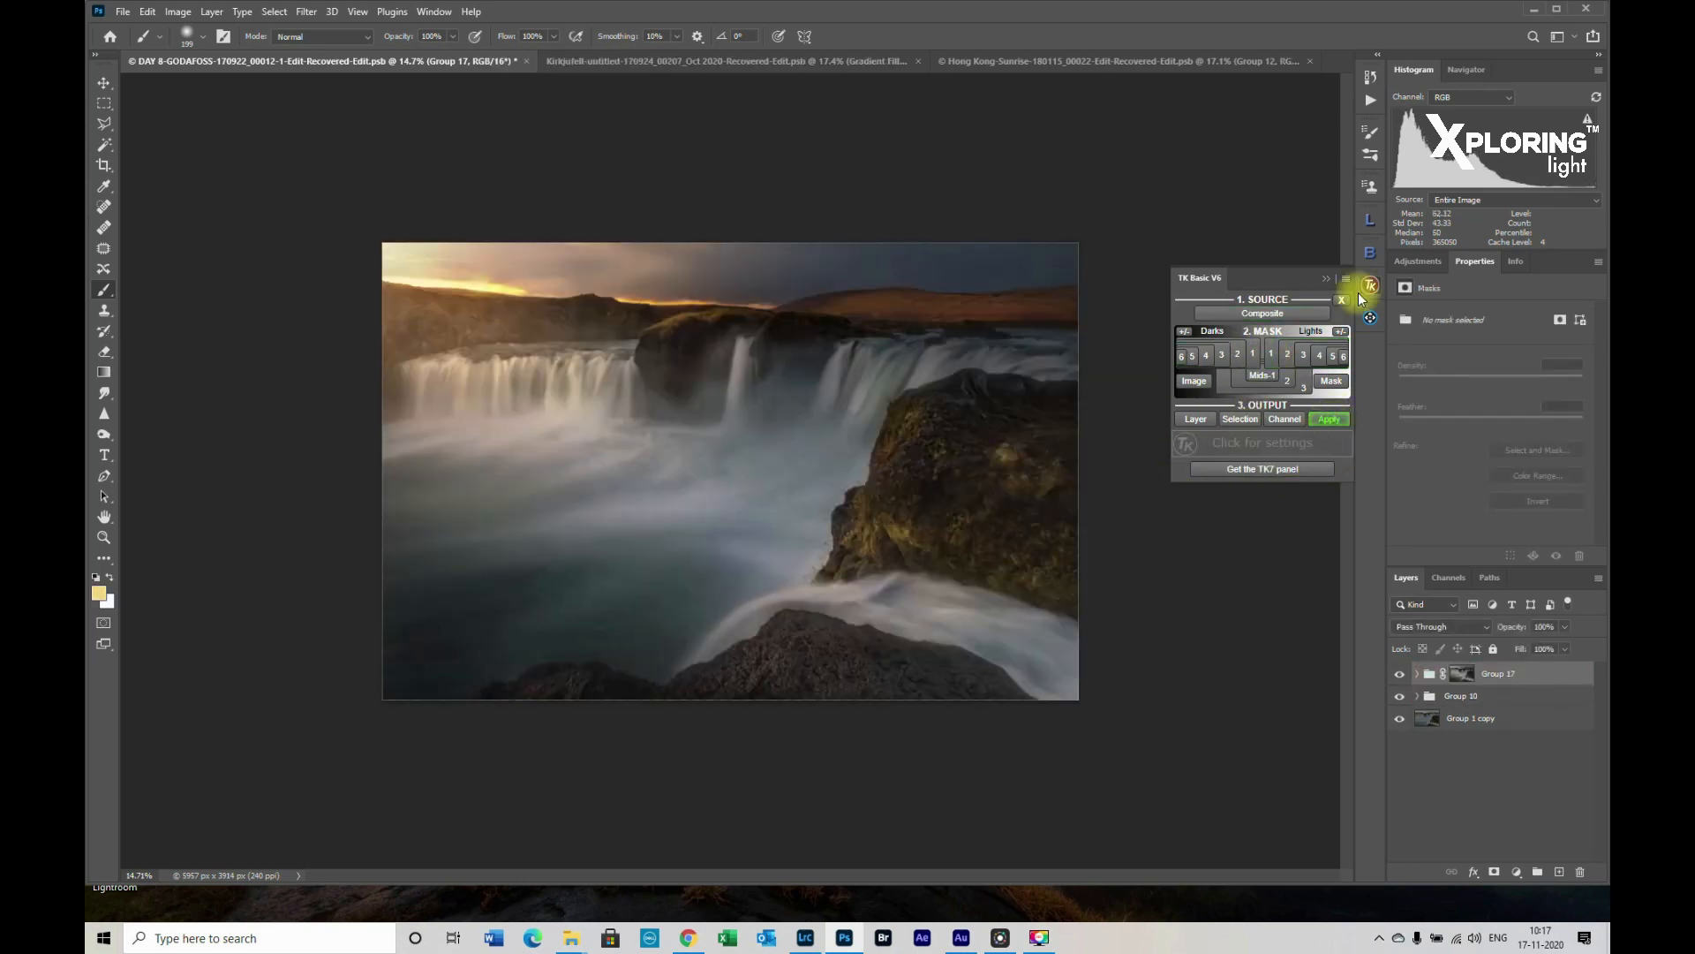
{"action": "left_click", "coordinate": [1340, 299]}
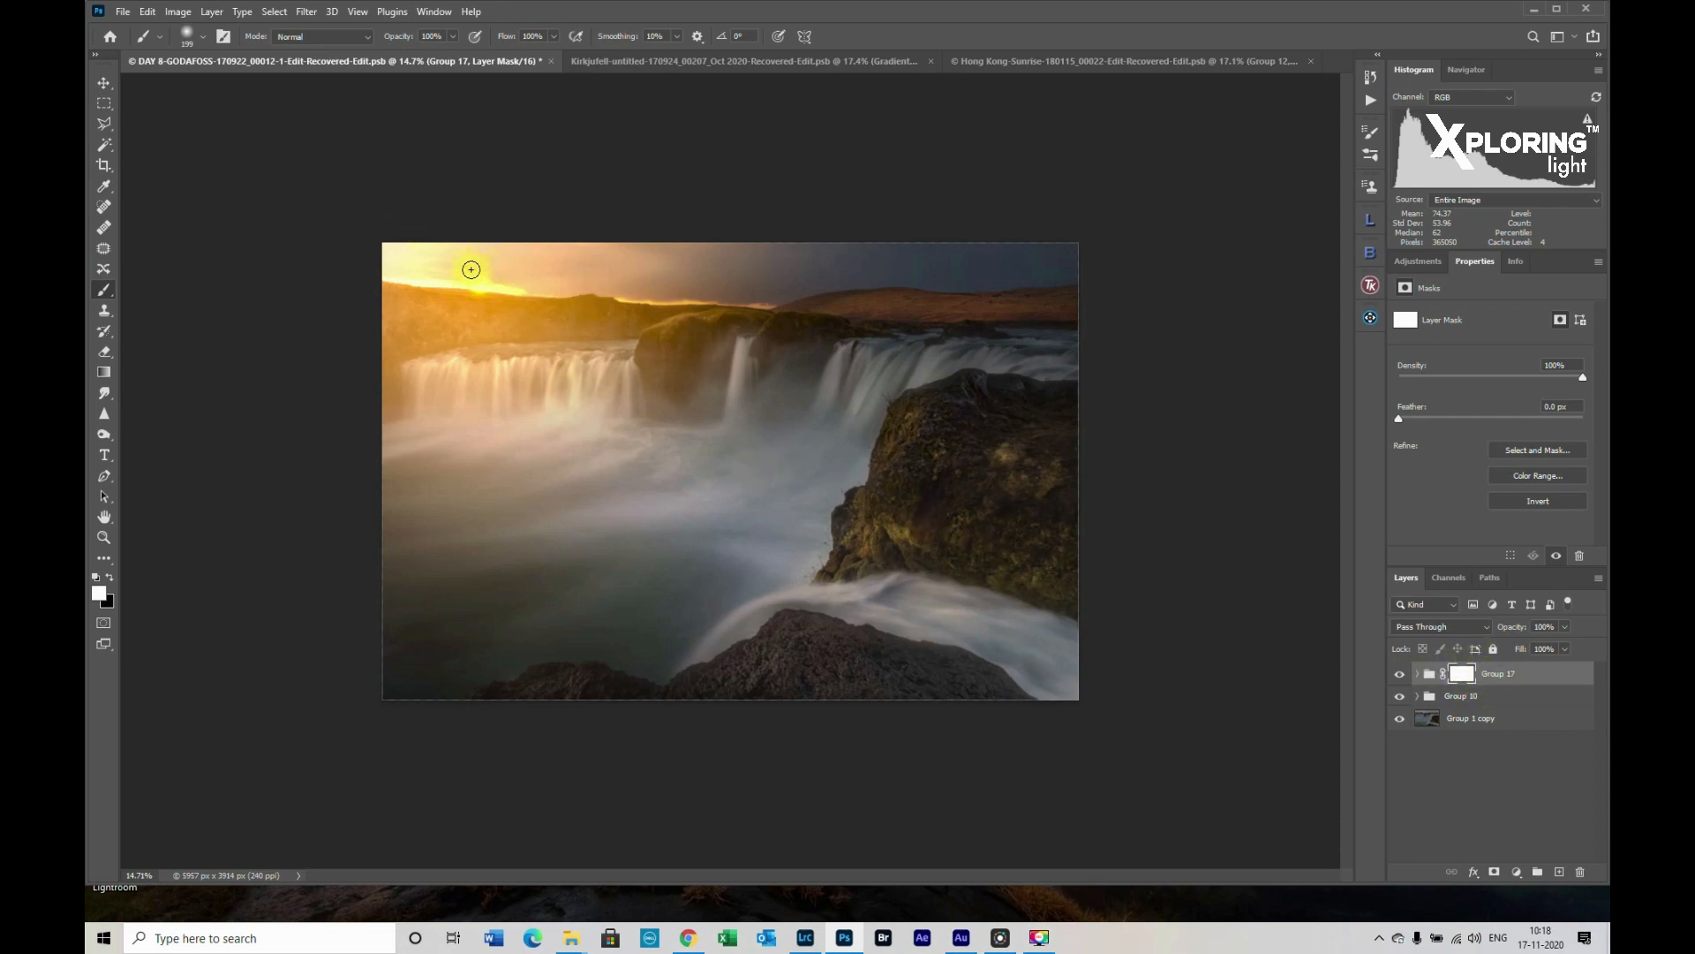
Apply Image onto the Group 17 mask in Multiply at 100%, leaving Invert off
{"action": "left_click", "coordinate": [177, 10]}
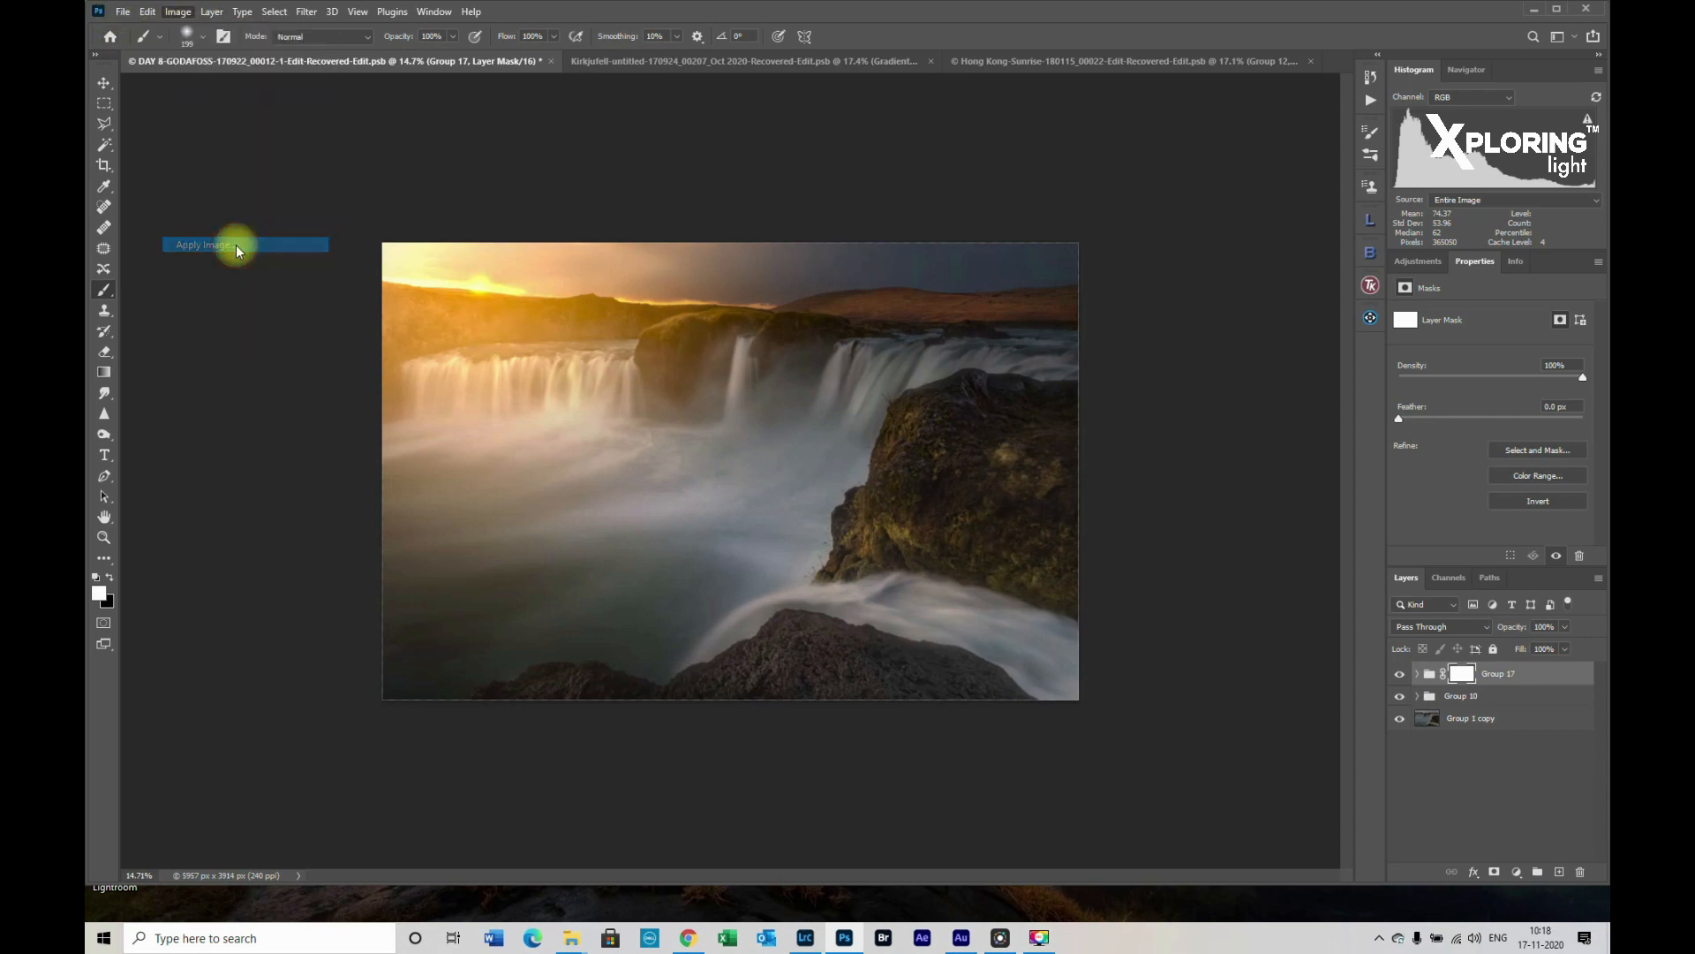
{"action": "left_click", "coordinate": [201, 244]}
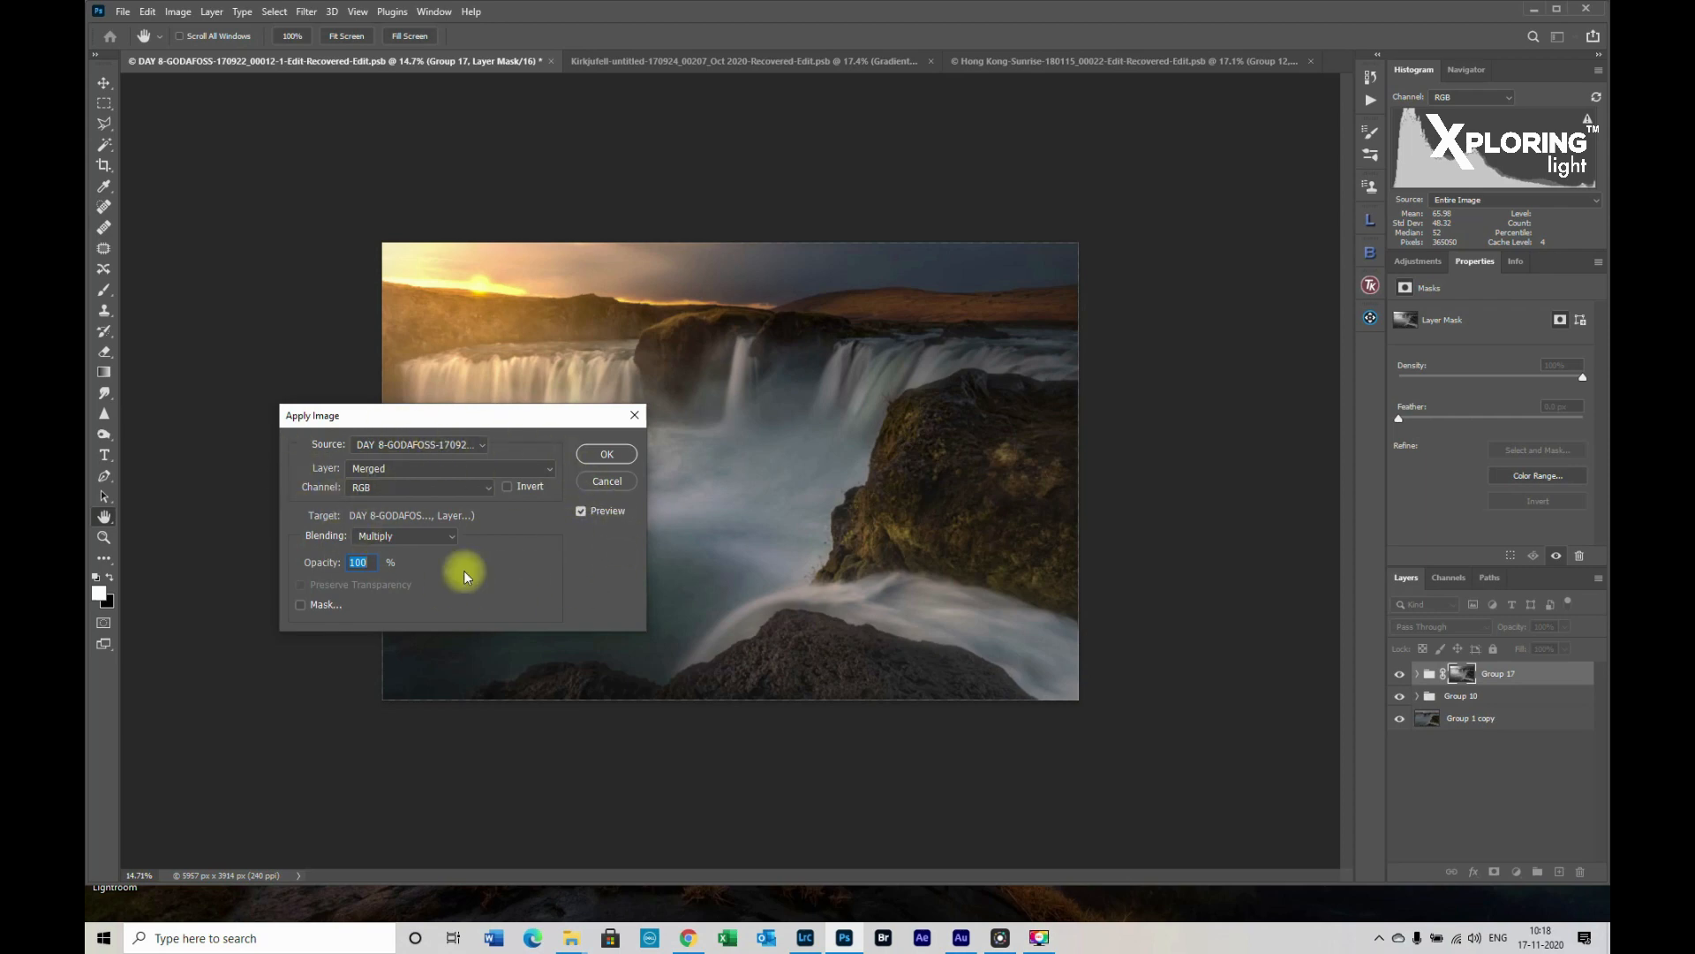
{"action": "mouse_move", "coordinate": [483, 546]}
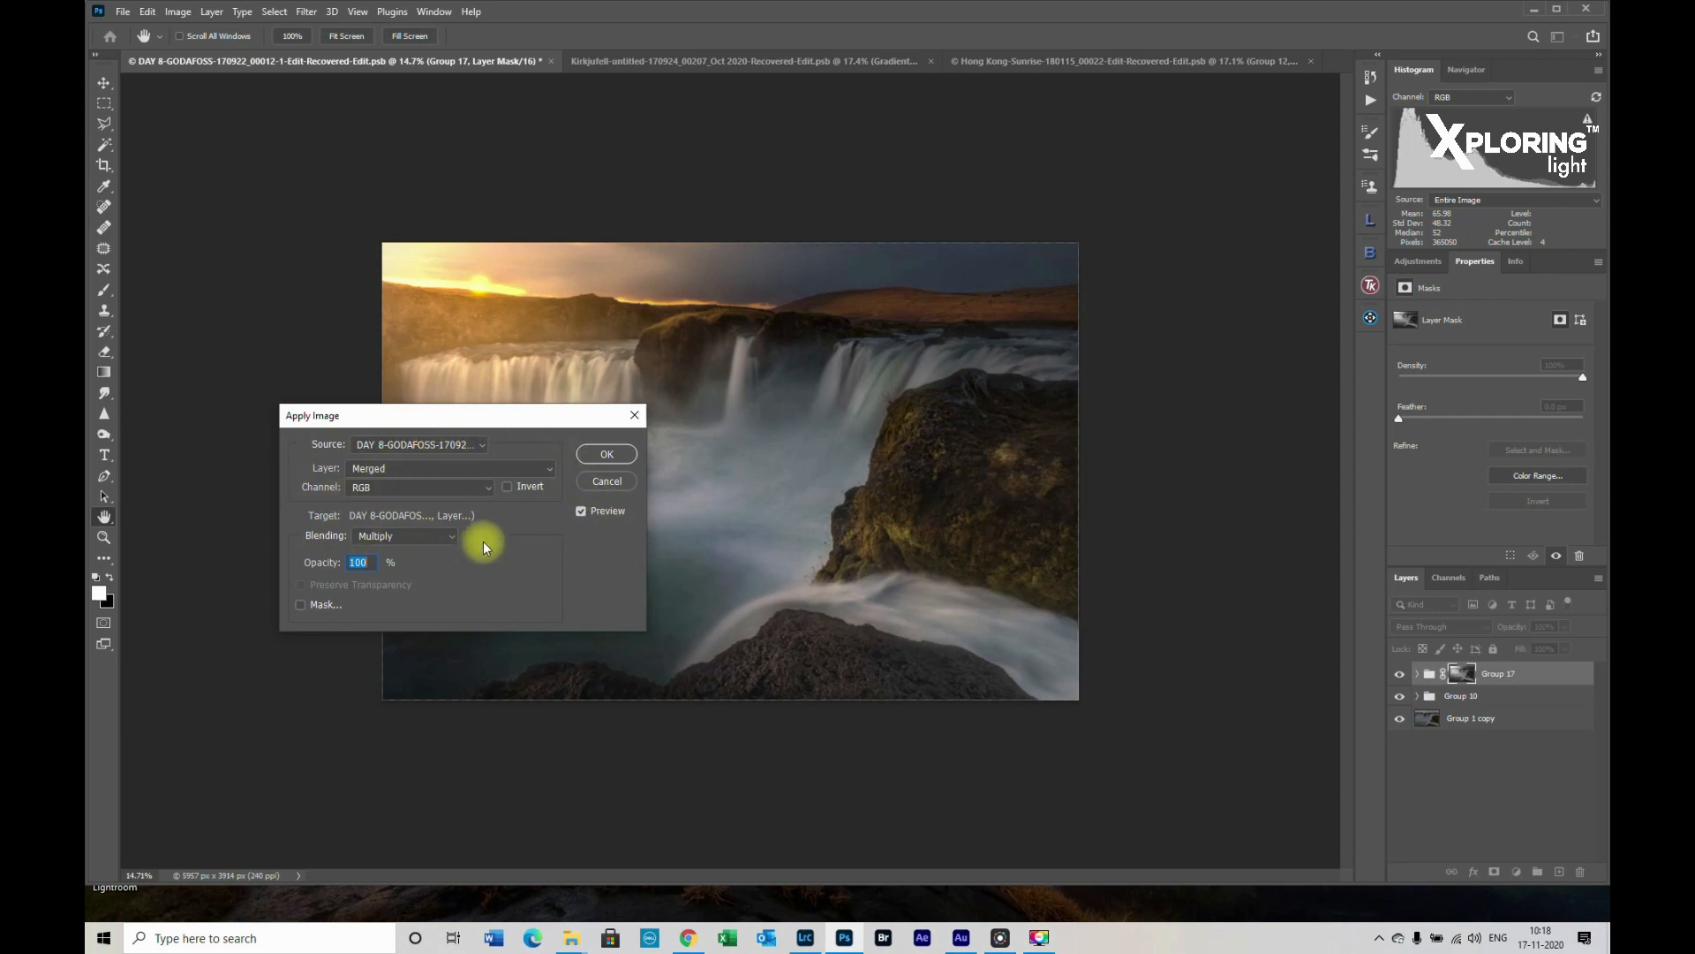
{"action": "mouse_move", "coordinate": [497, 486]}
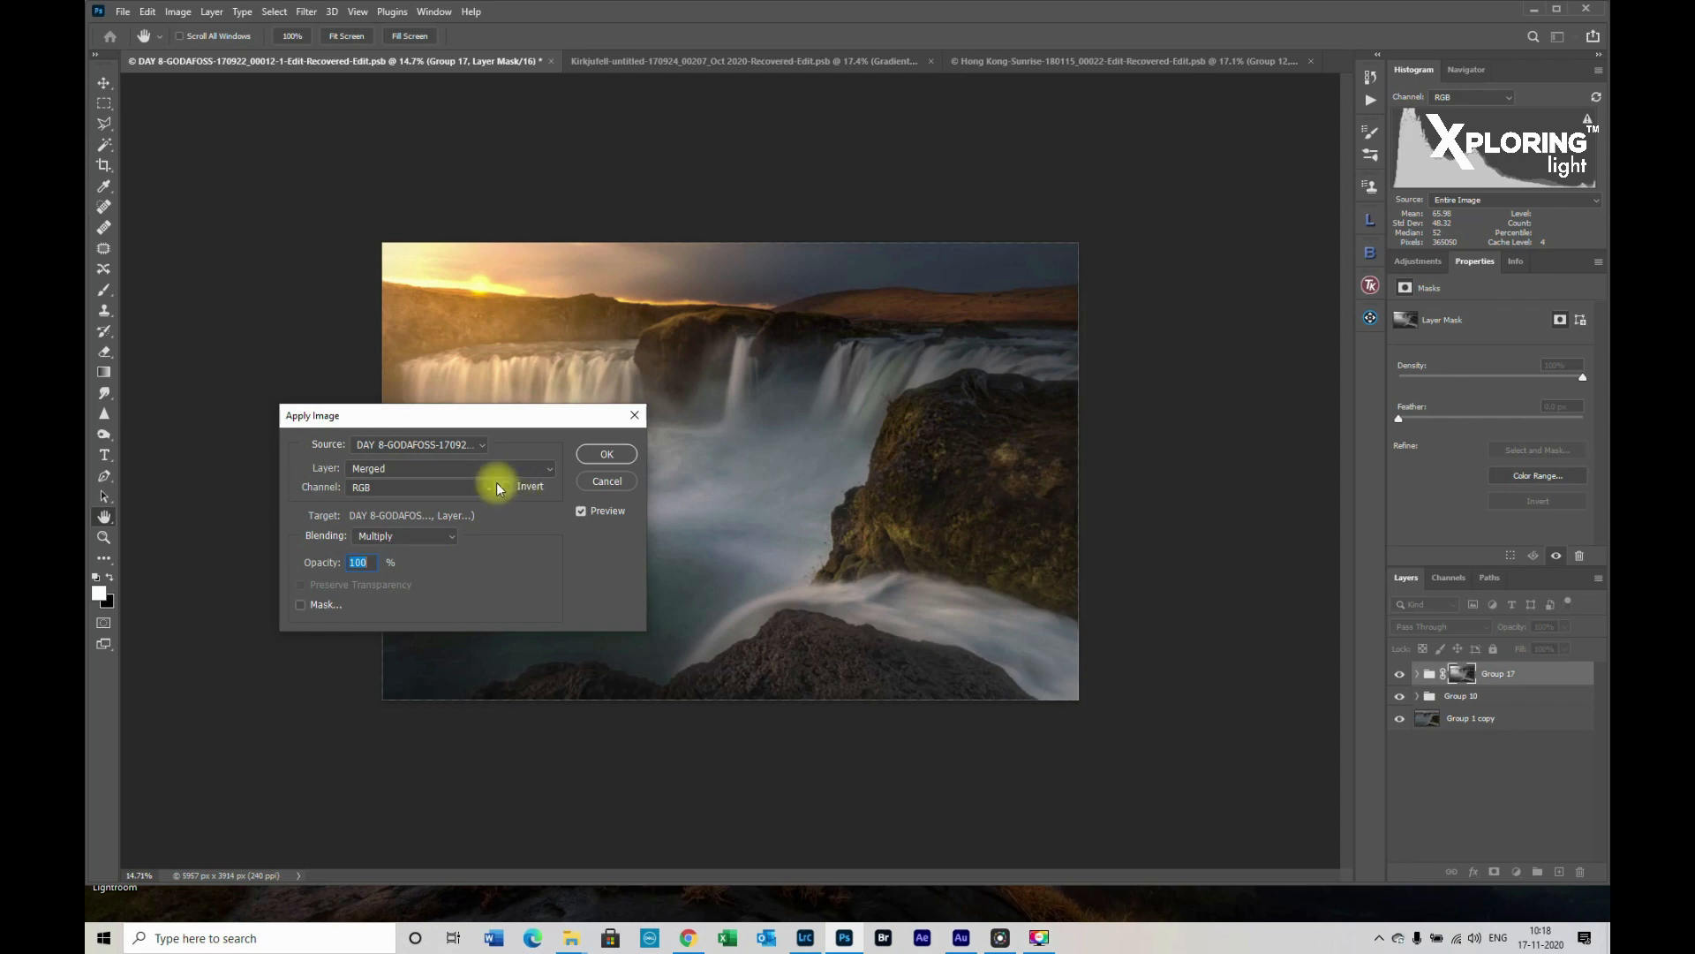
{"action": "mouse_move", "coordinate": [512, 498]}
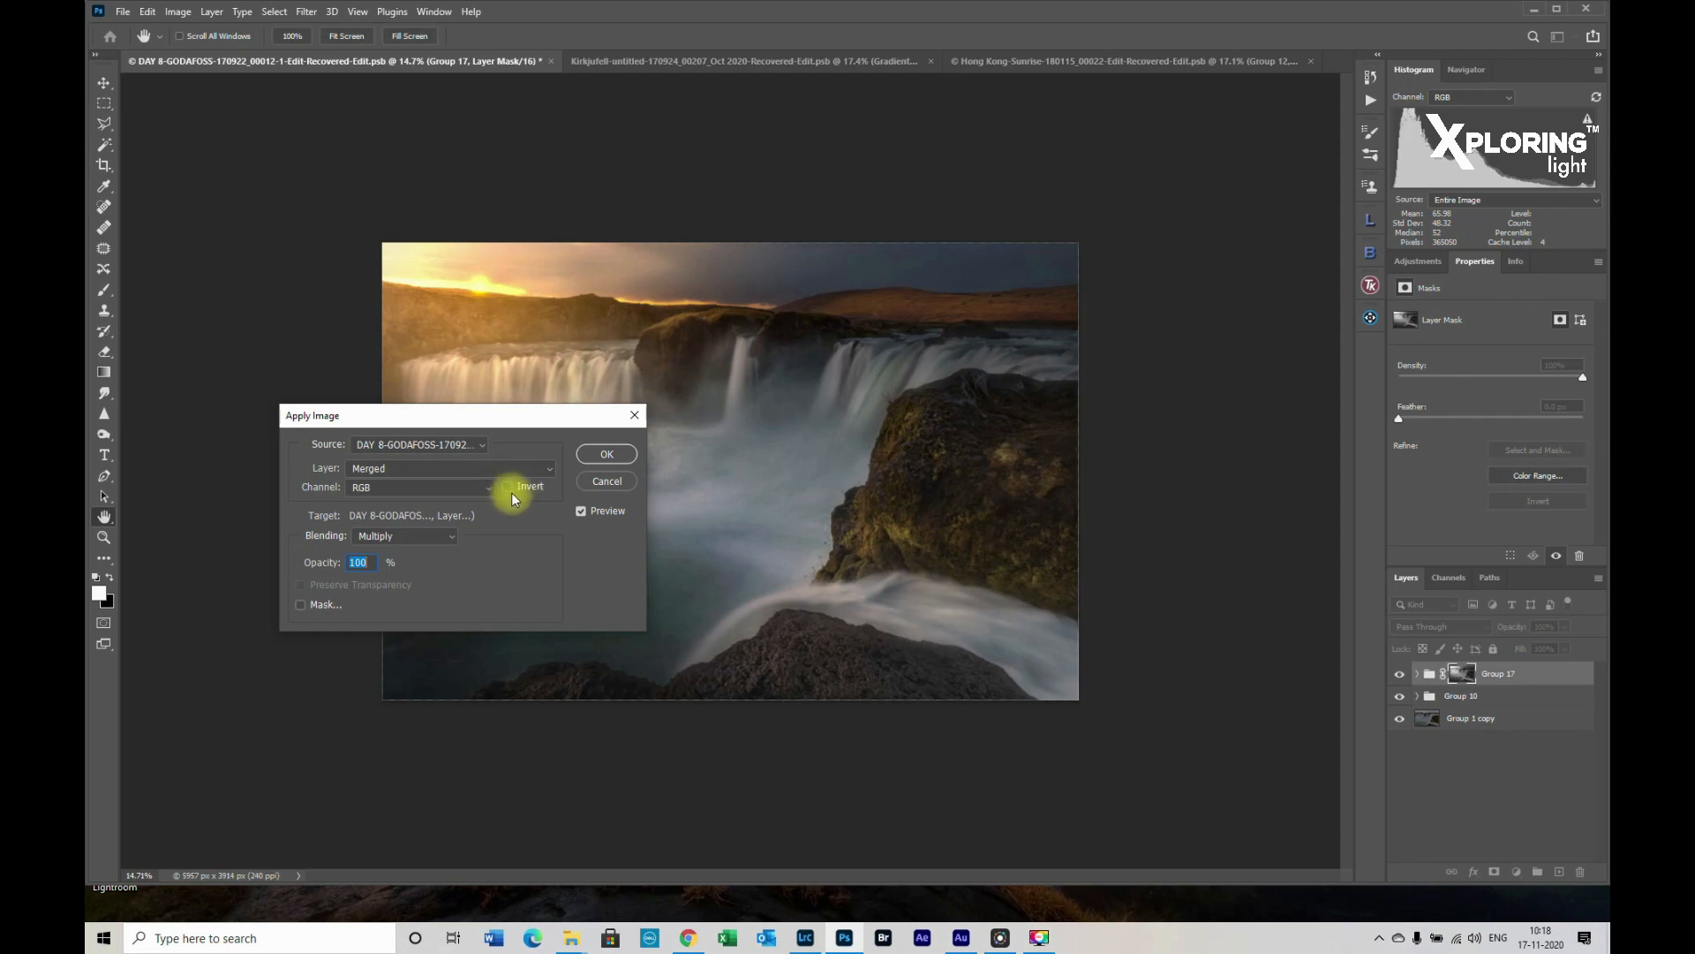
{"action": "left_click", "coordinate": [507, 486]}
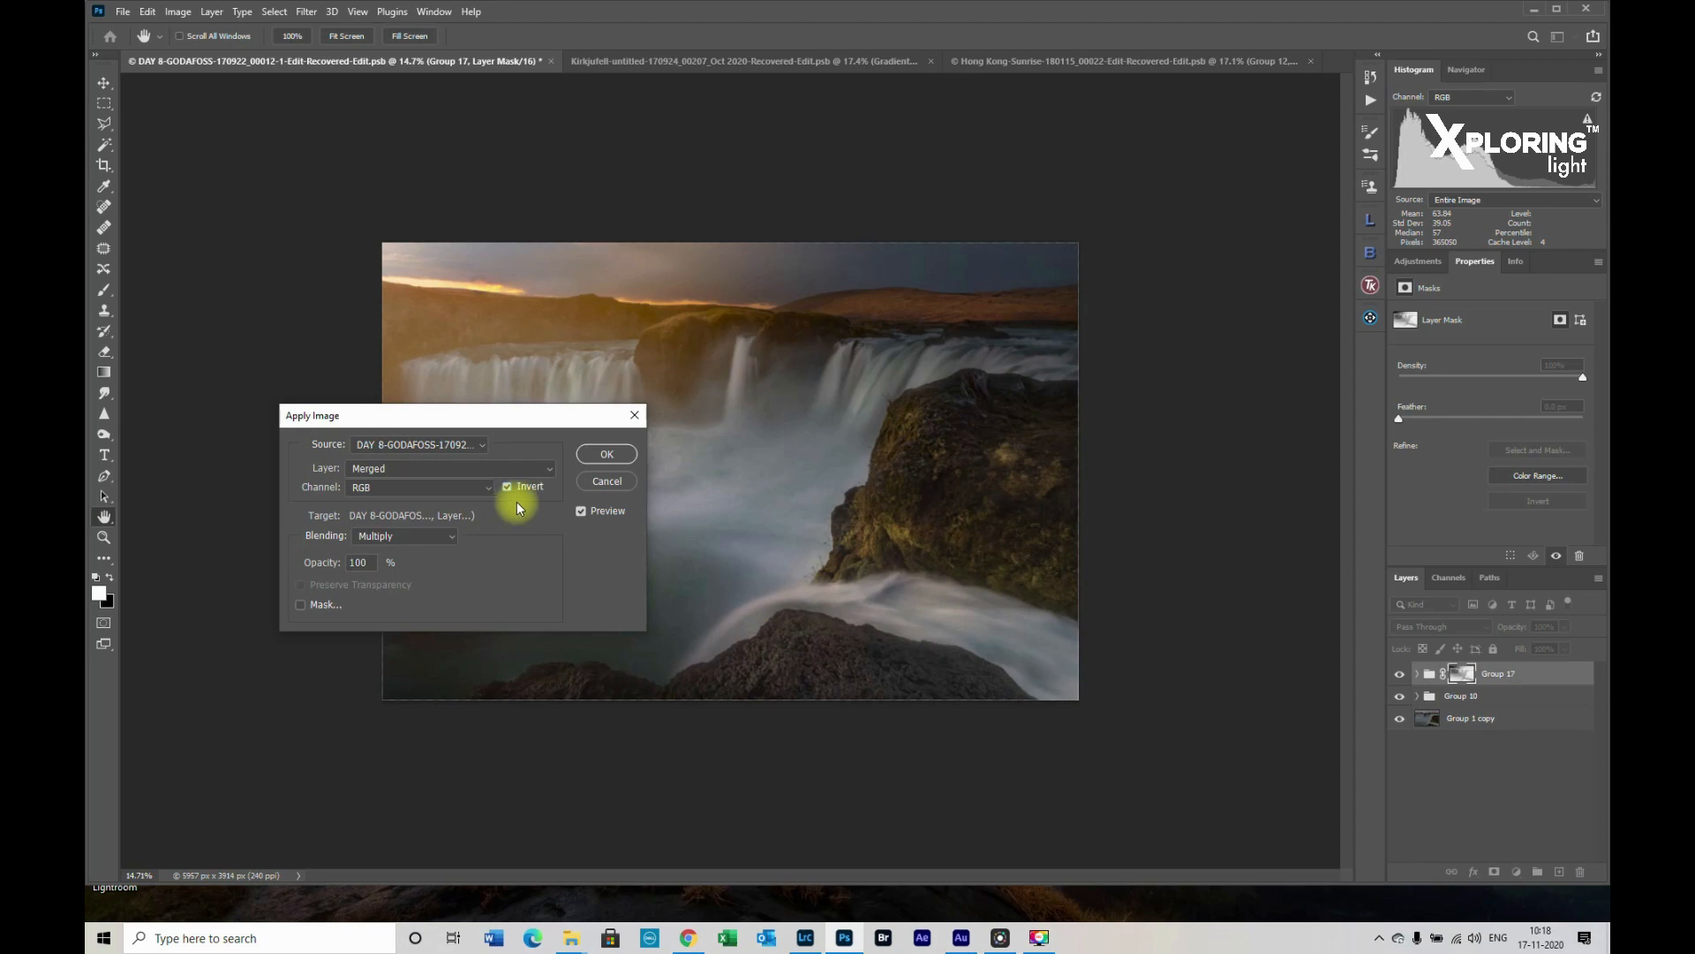
{"action": "left_click", "coordinate": [506, 486]}
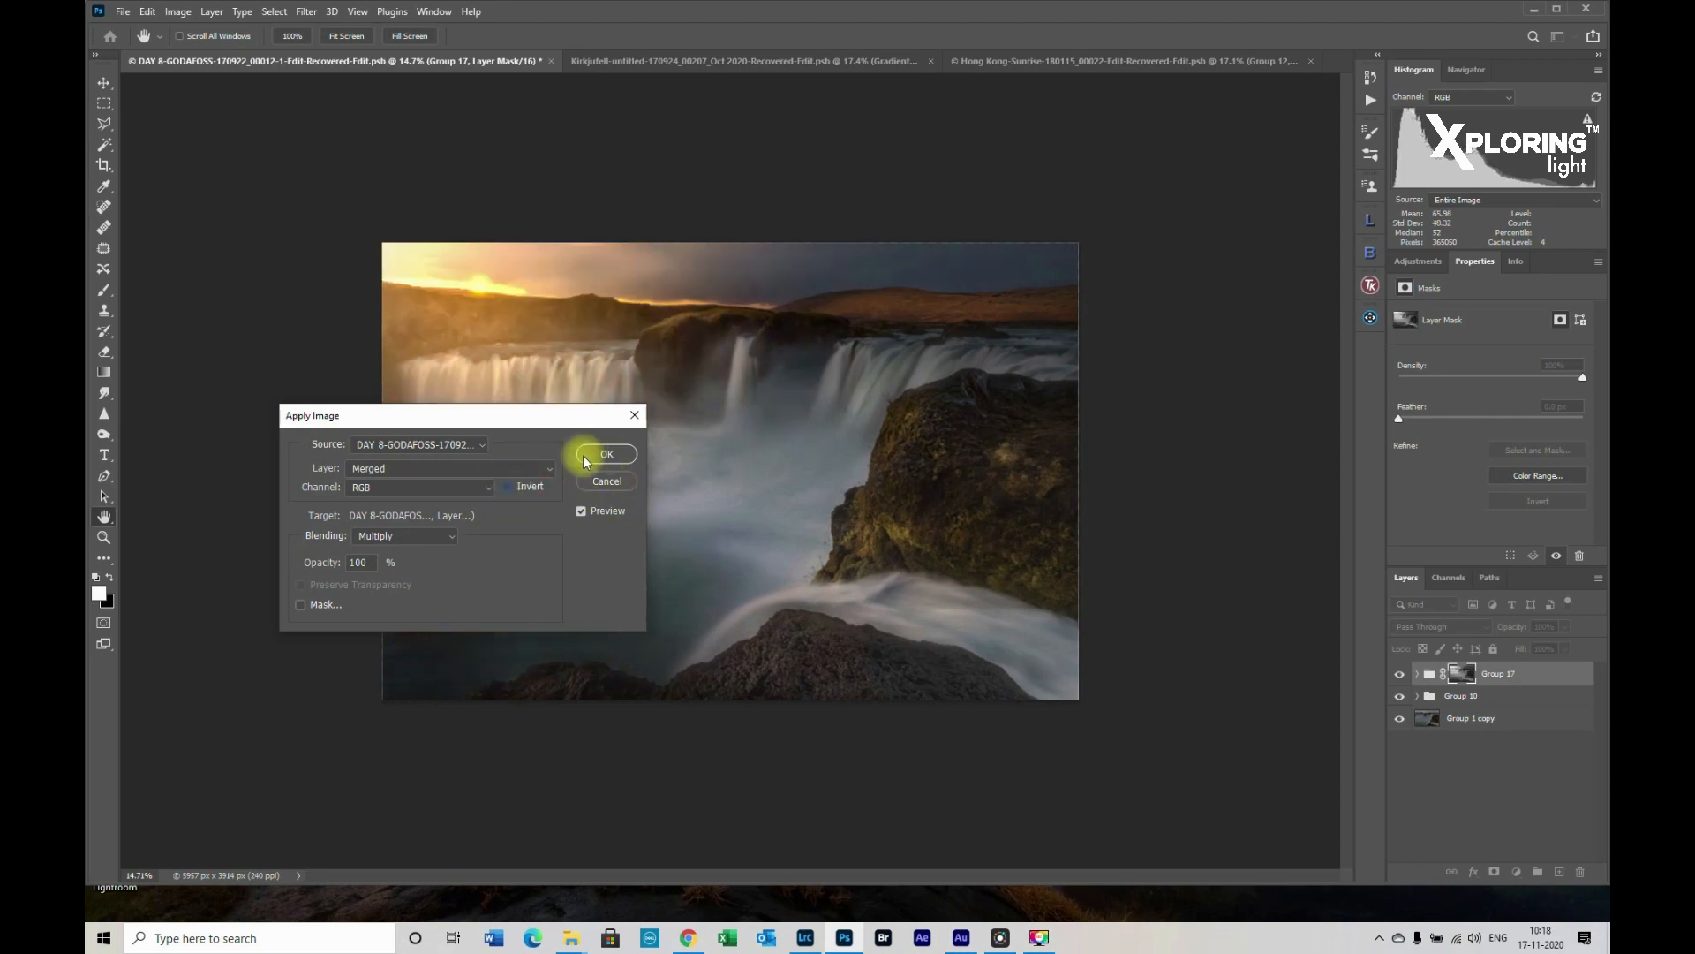
{"action": "left_click", "coordinate": [606, 453]}
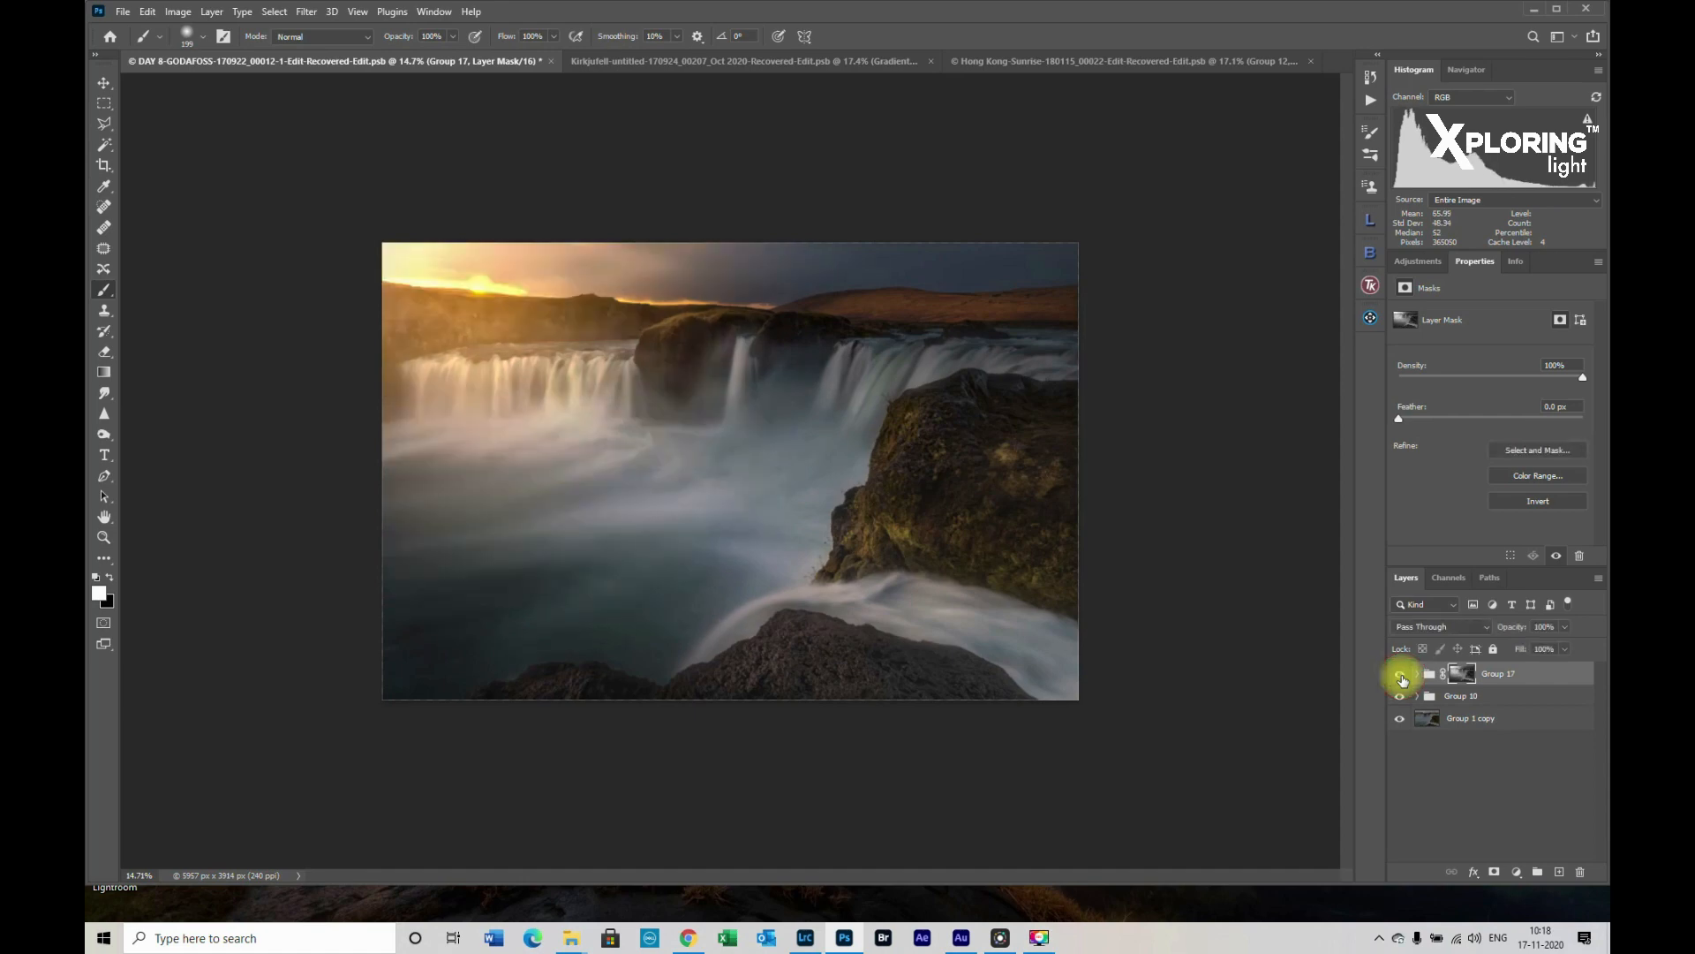
Hide and re-show Group 17 to compare the photo with and without the glow
{"action": "left_click", "coordinate": [1401, 673]}
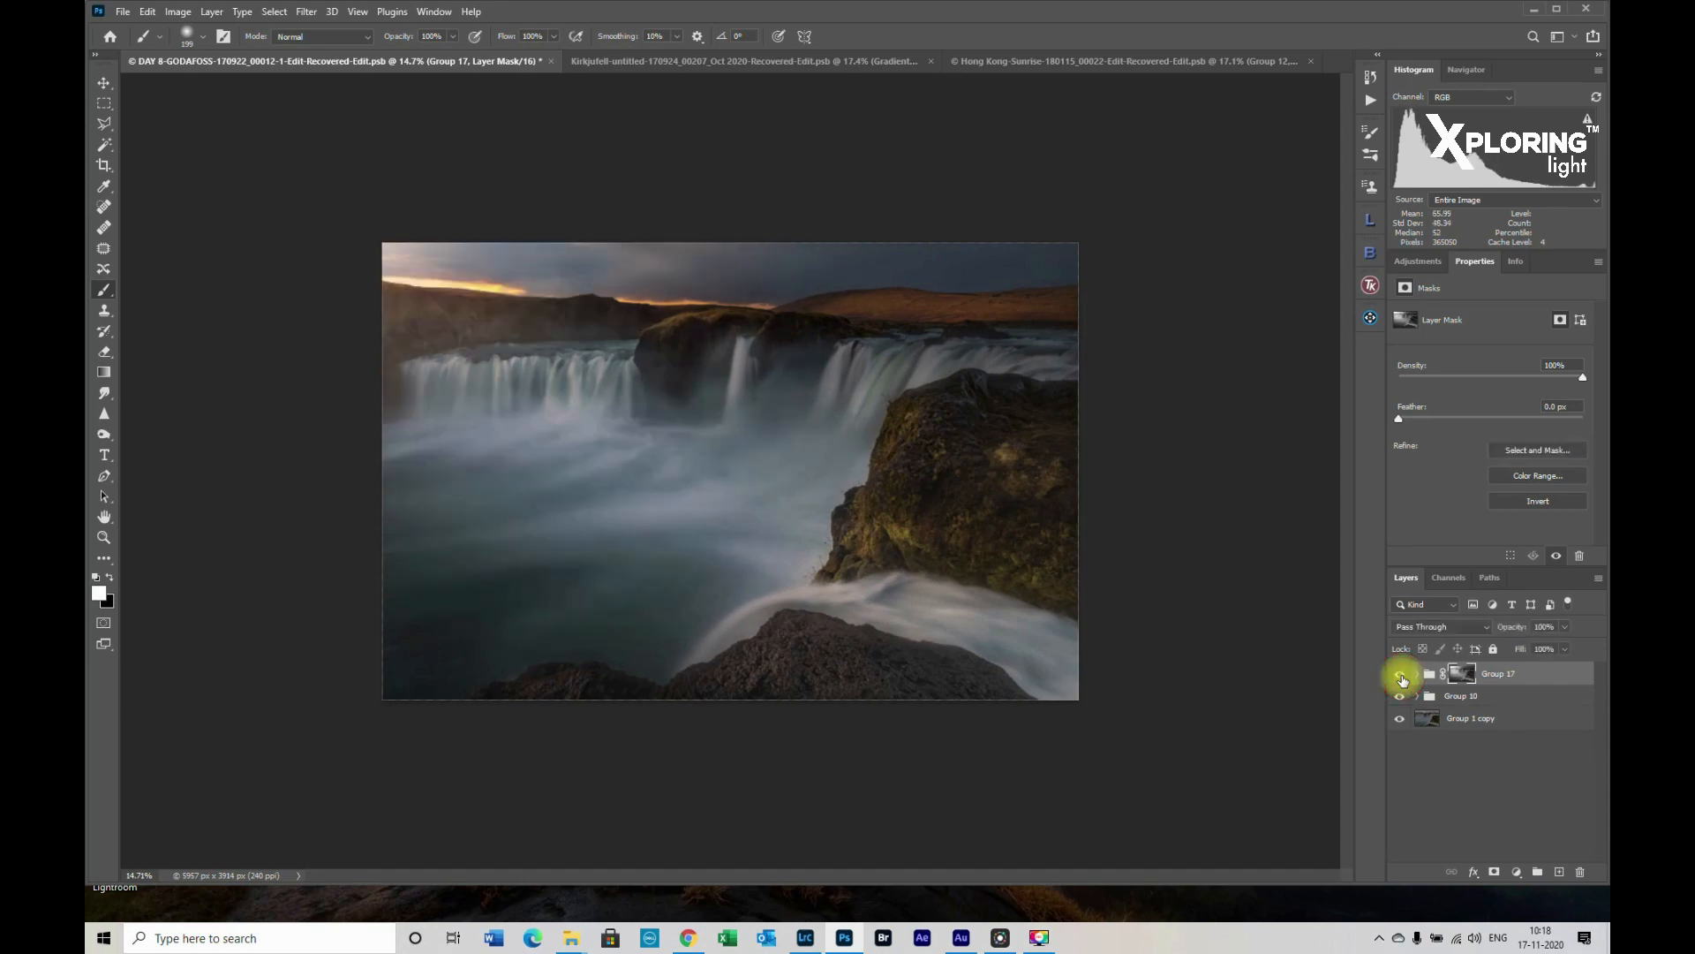
{"action": "left_click", "coordinate": [1399, 673]}
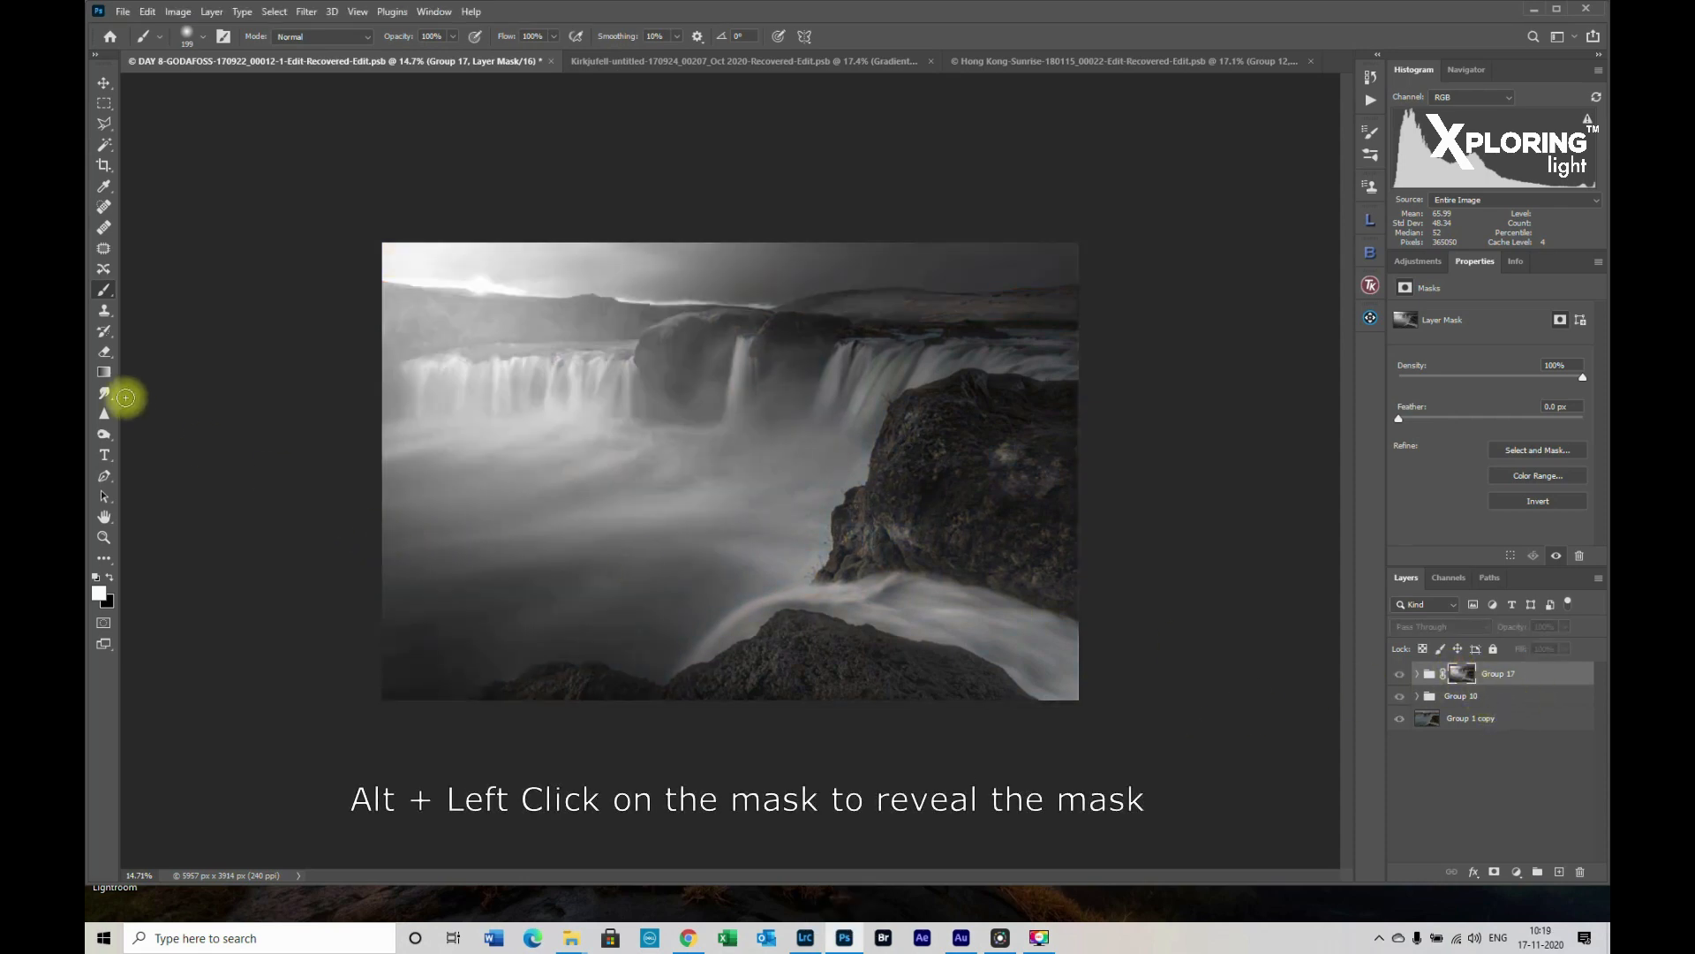
Choose the Burn tool for shadows at 10% exposure on the displayed mask
{"action": "left_click", "coordinate": [104, 414]}
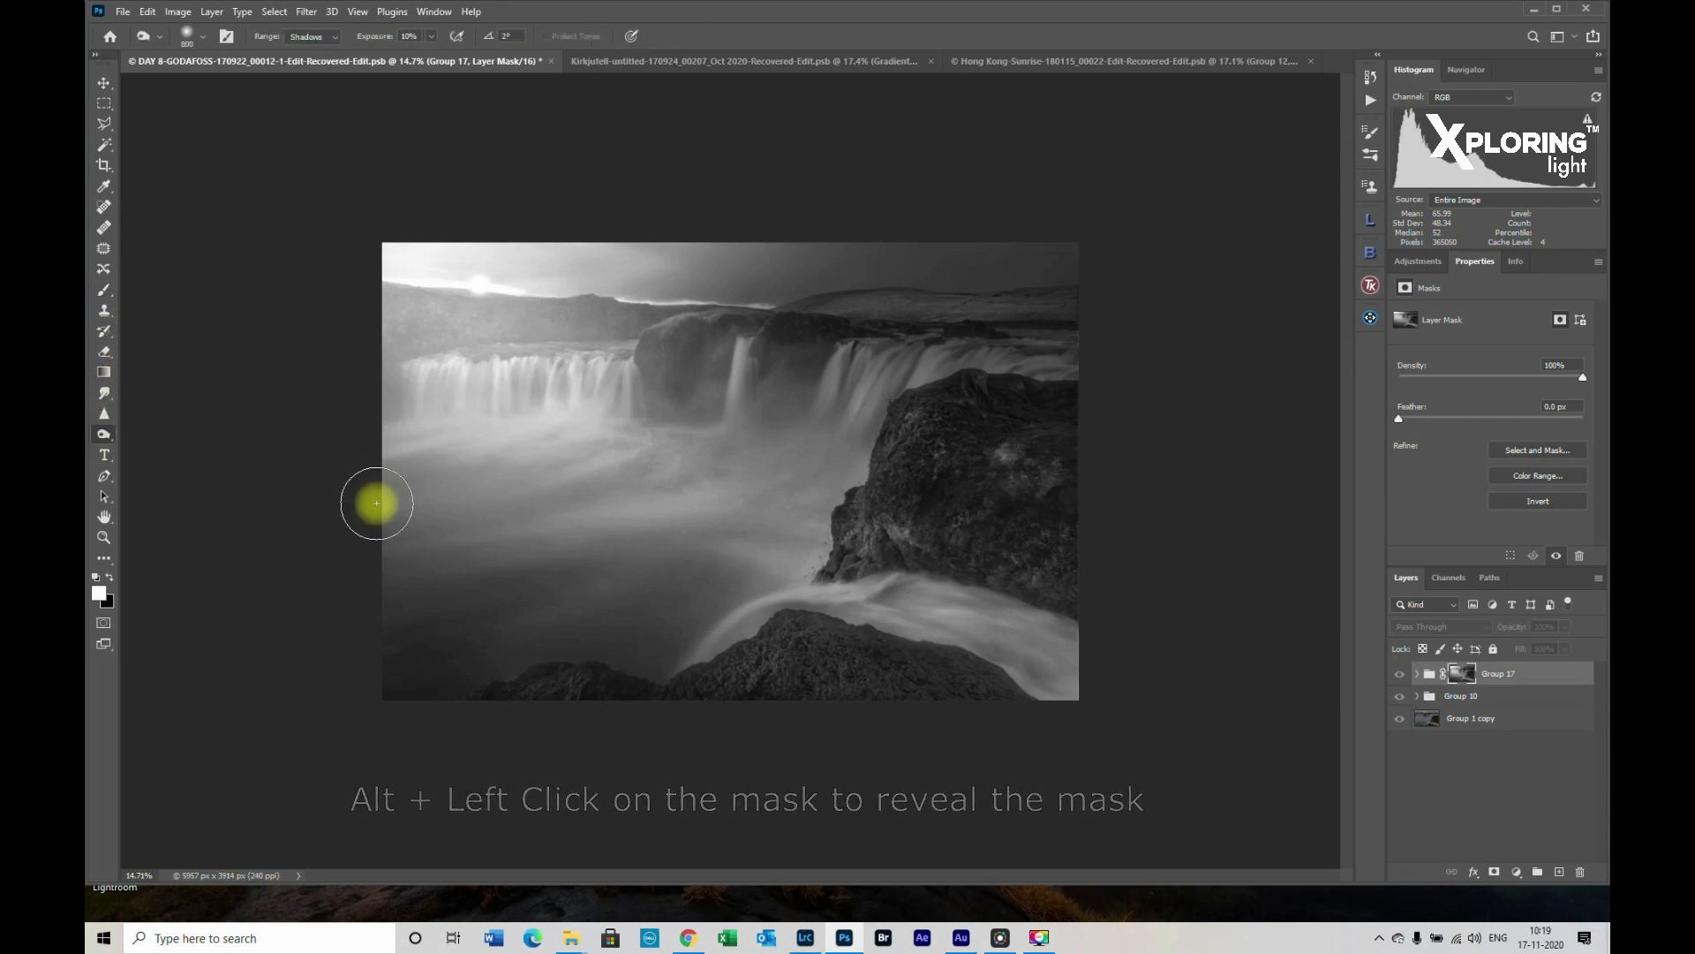
{"action": "mouse_move", "coordinate": [433, 462]}
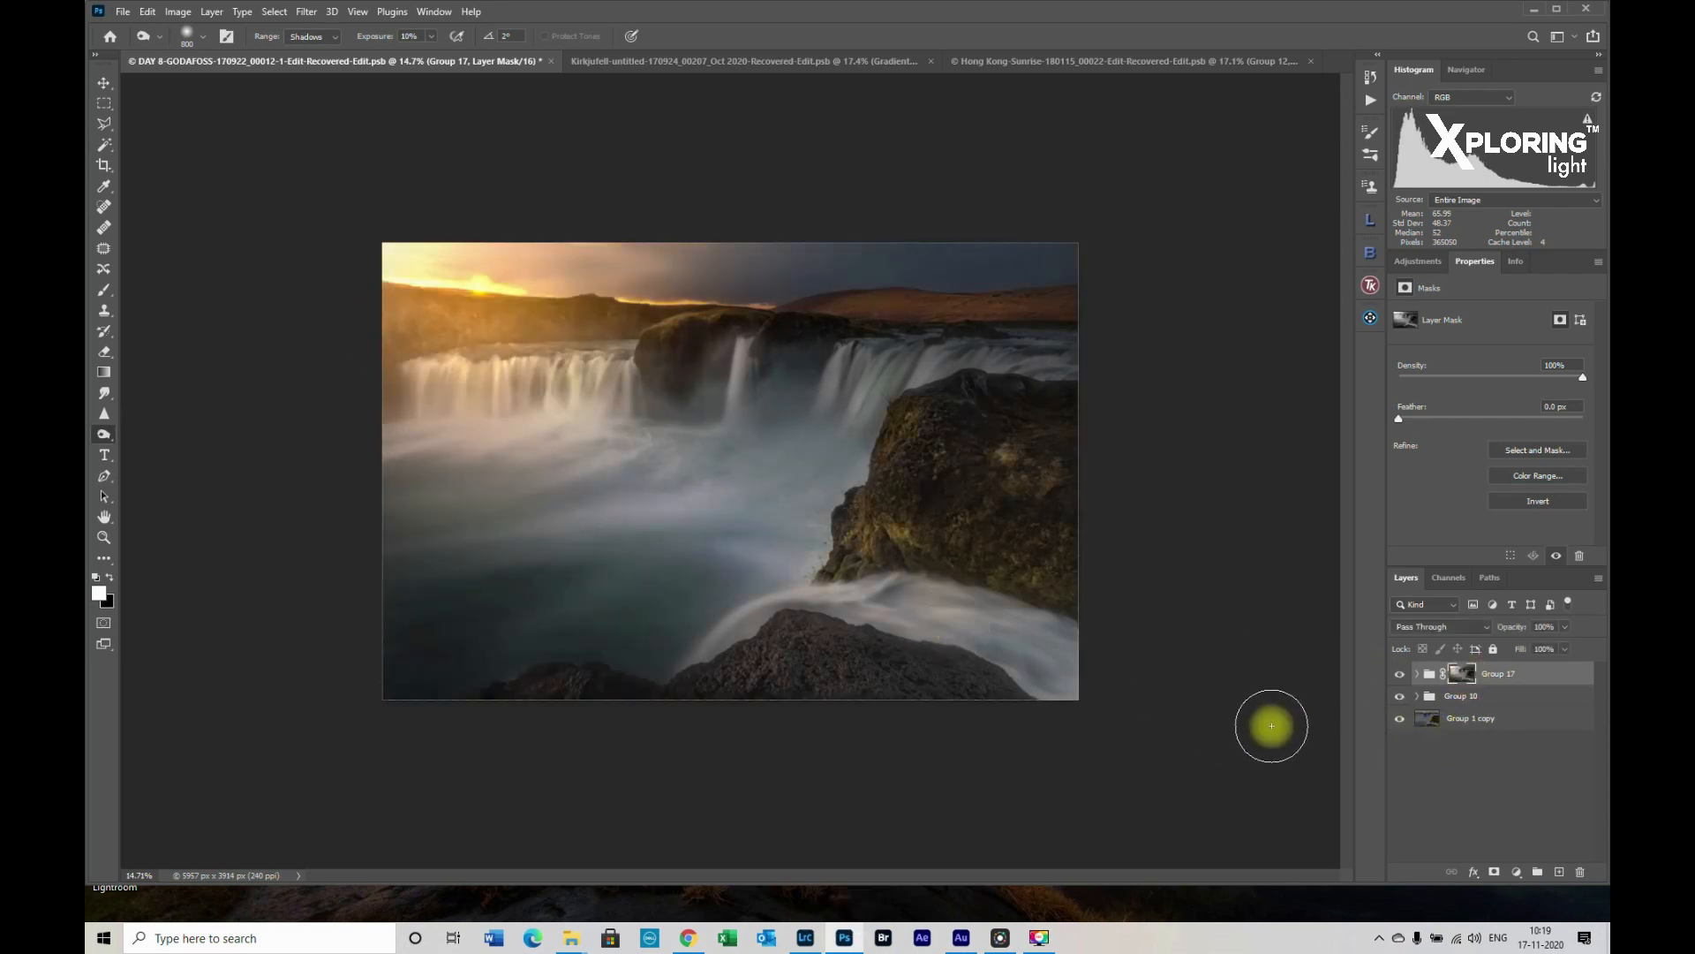
Alt-click the mask thumbnail to restore the full-colour Godafoss composite
{"action": "left_click", "coordinate": [1399, 673]}
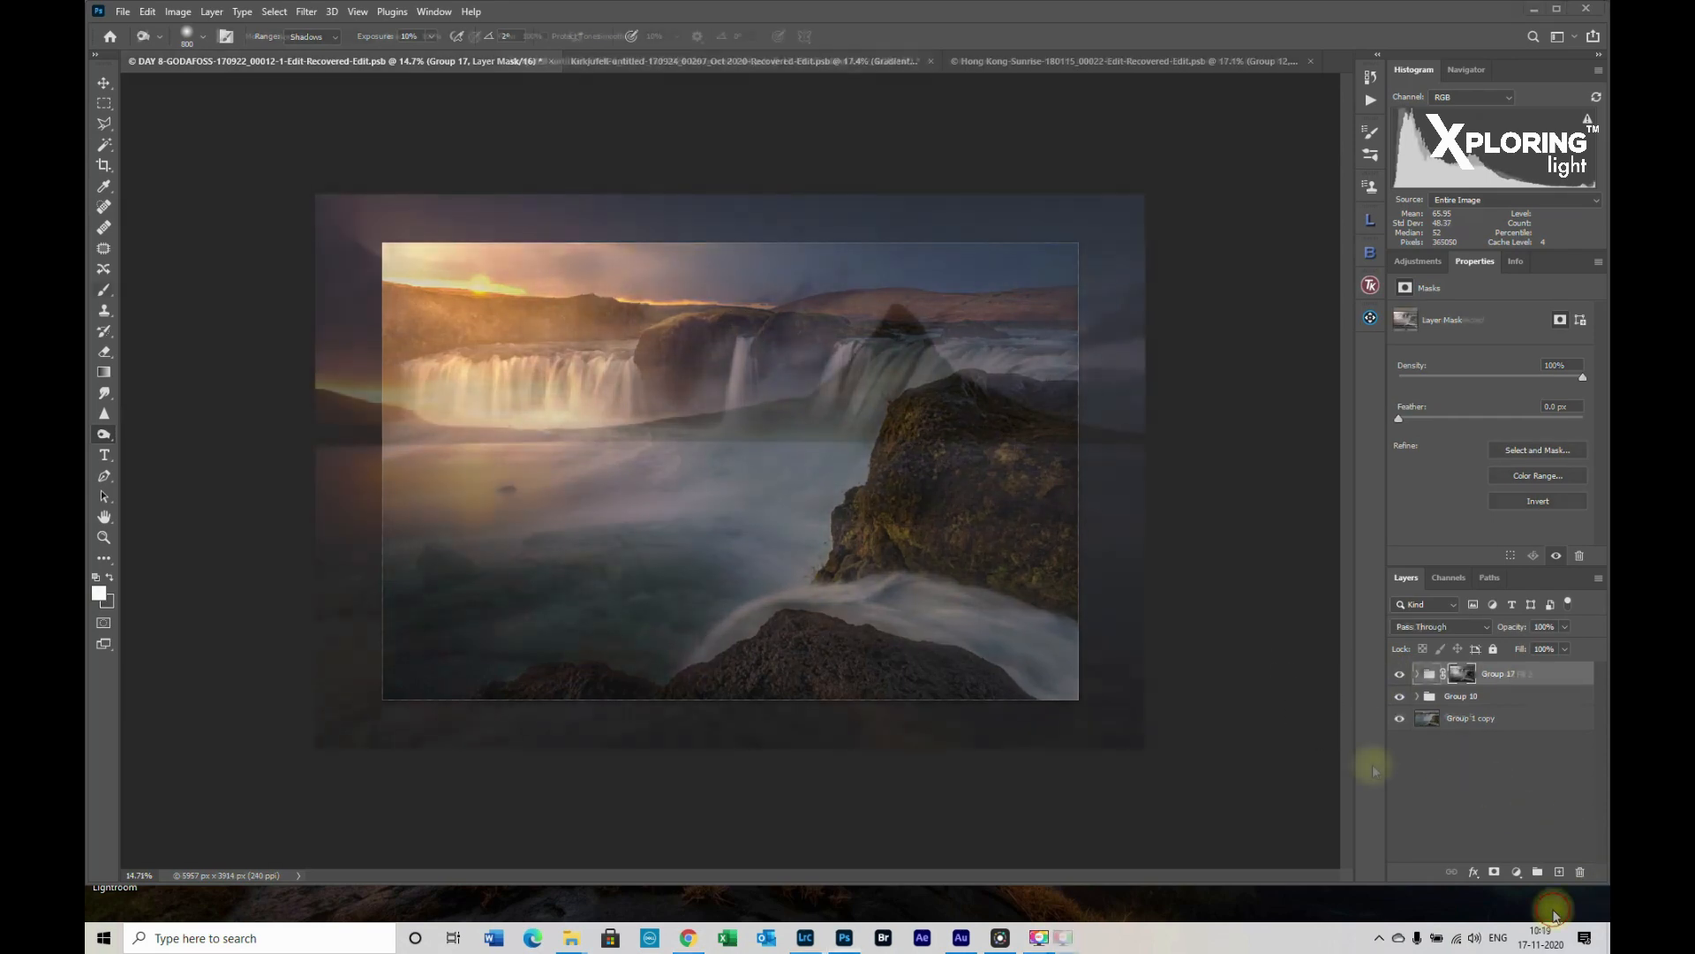
Open the Kirkjufell sunset and toggle Gradient Fill 2, Group 15 and Group 5 visibility
{"action": "left_click", "coordinate": [714, 61]}
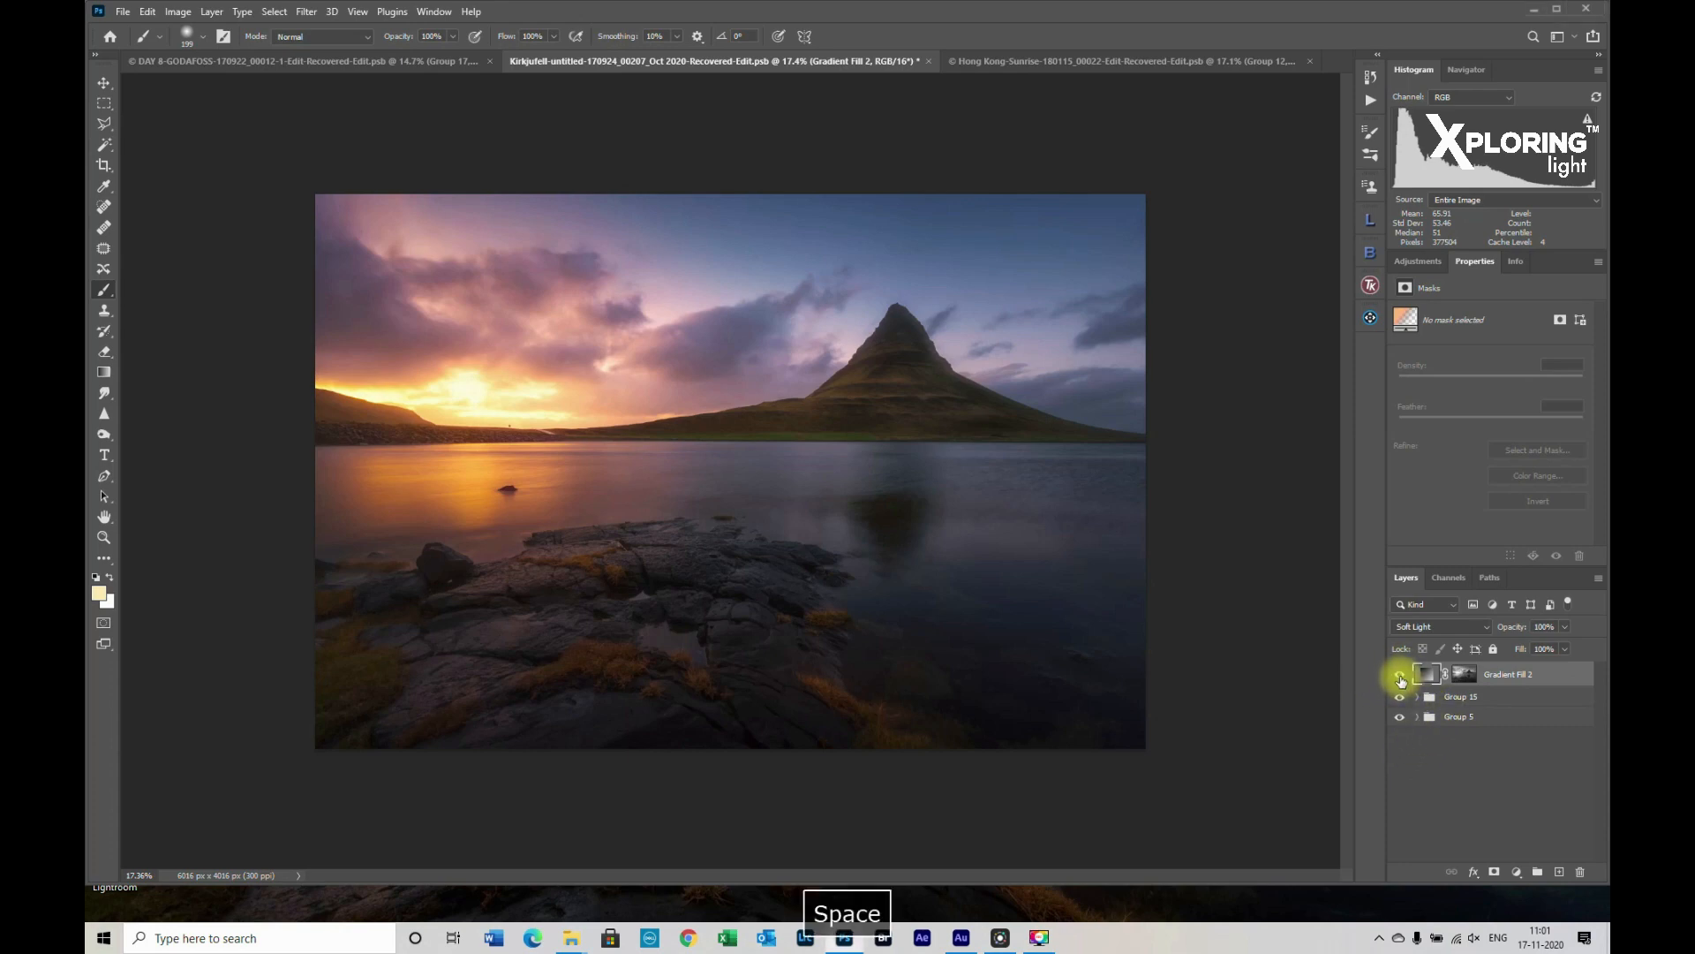
{"action": "left_click", "coordinate": [1398, 695]}
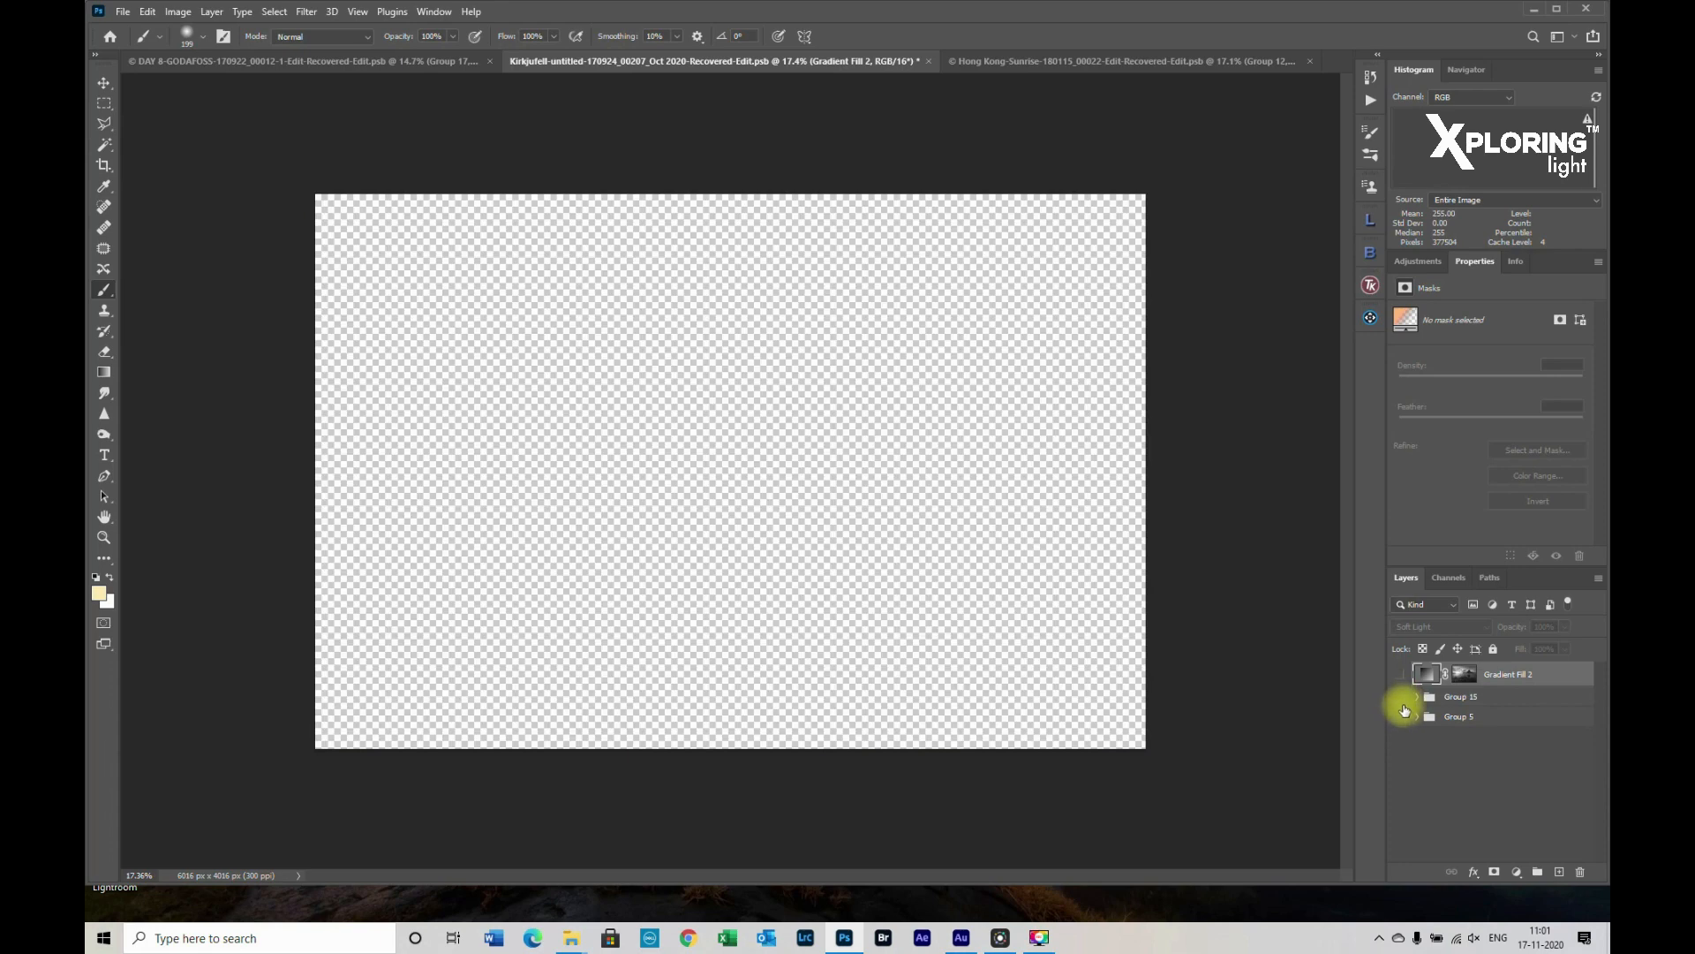
{"action": "left_click", "coordinate": [1402, 716]}
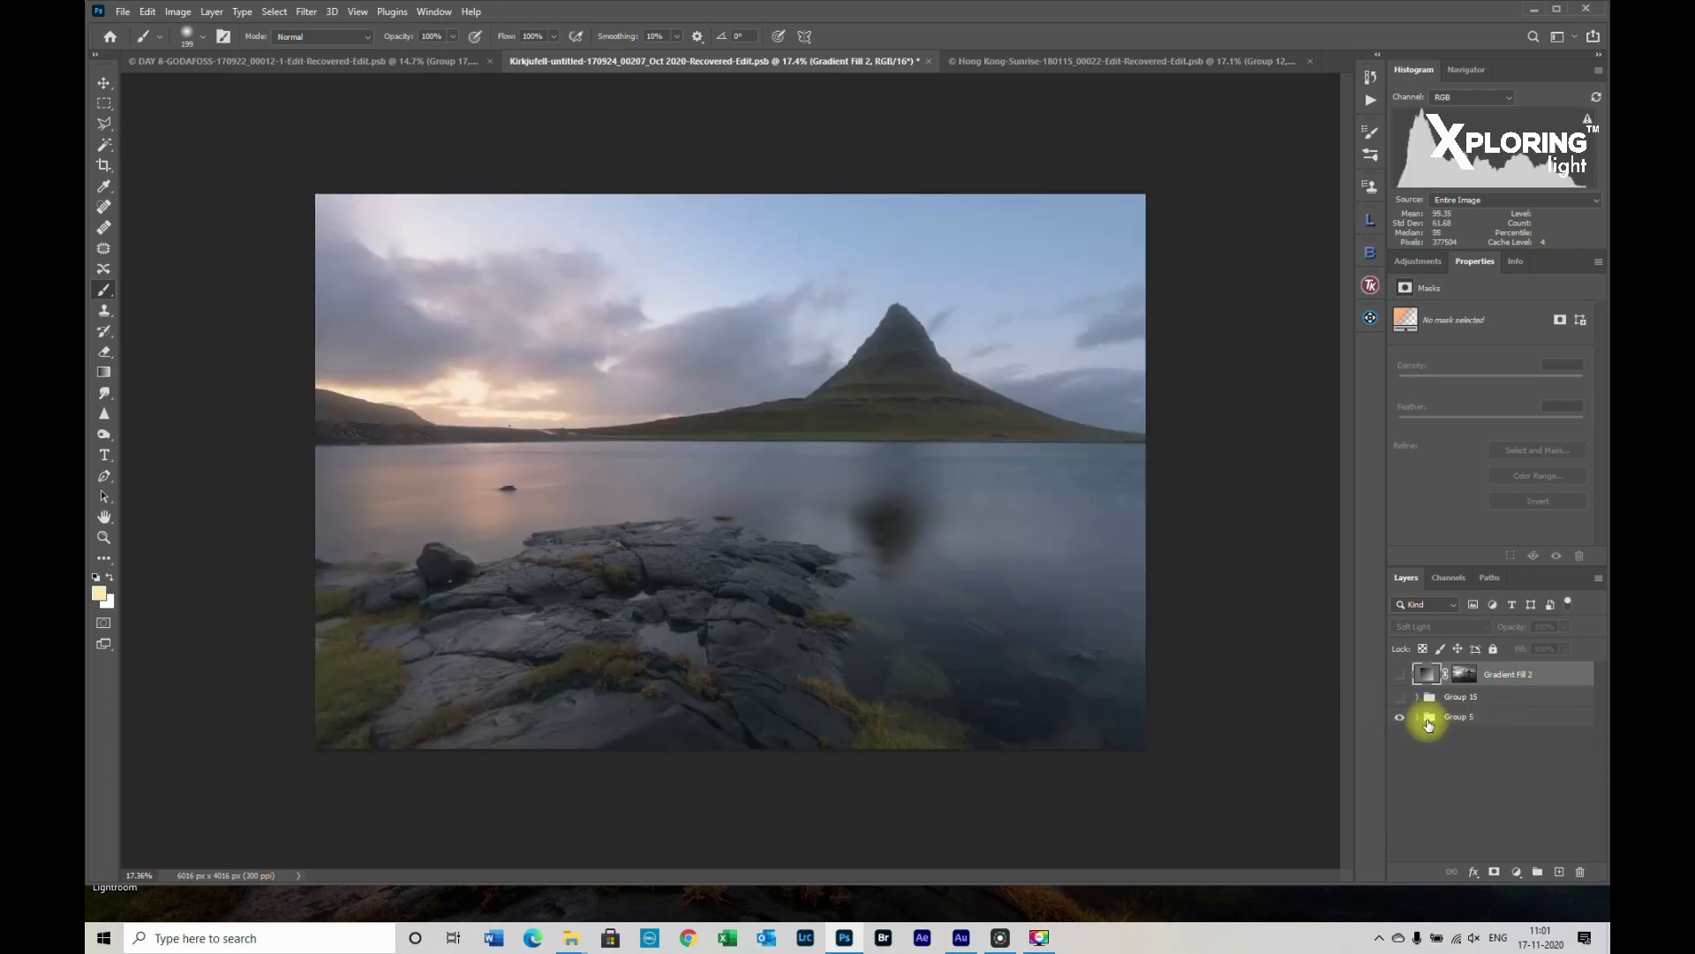
{"action": "left_click", "coordinate": [1400, 716]}
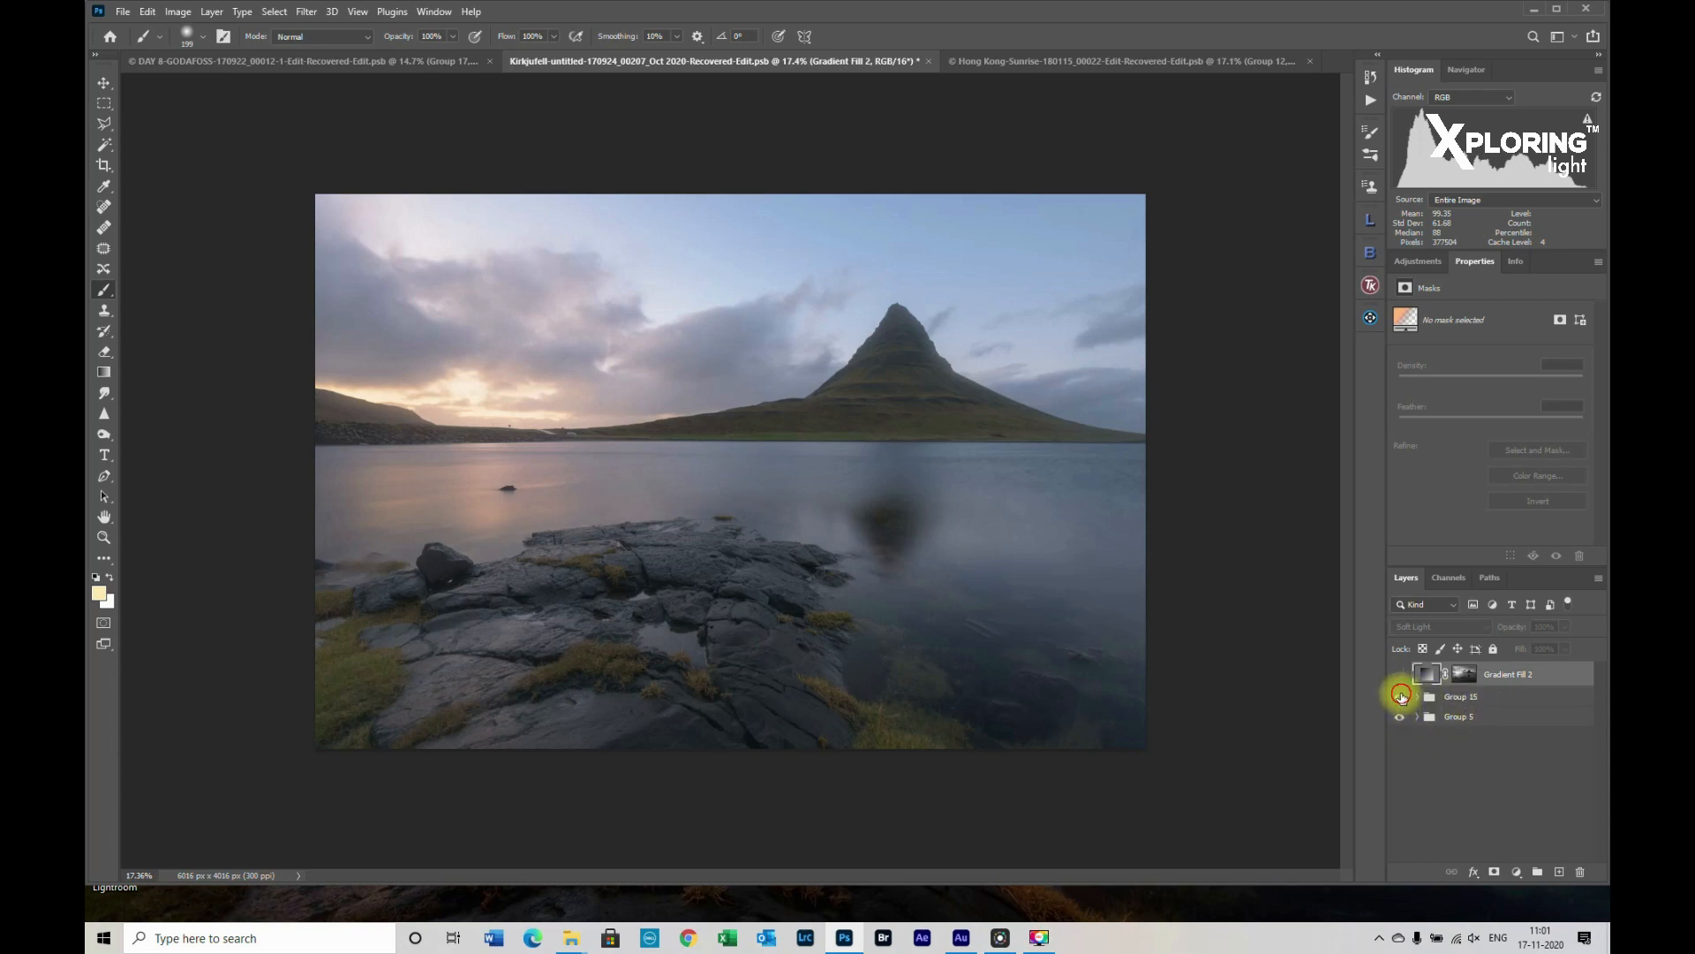
{"action": "left_click", "coordinate": [1398, 696]}
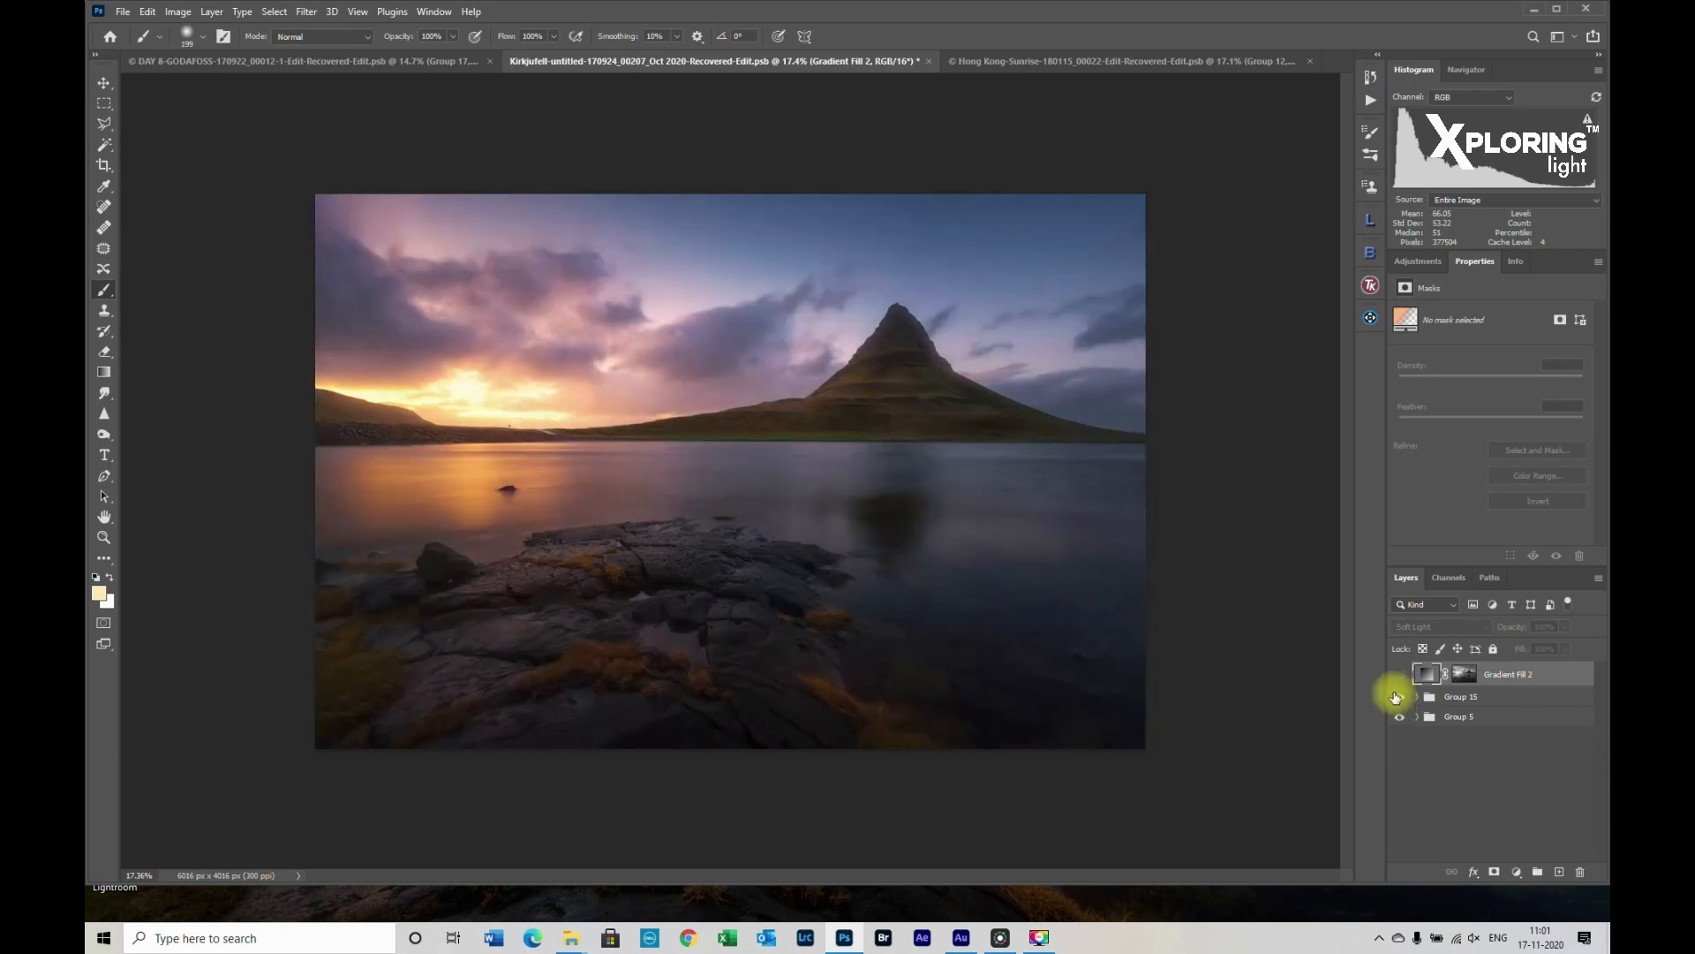
{"action": "left_click", "coordinate": [1399, 673]}
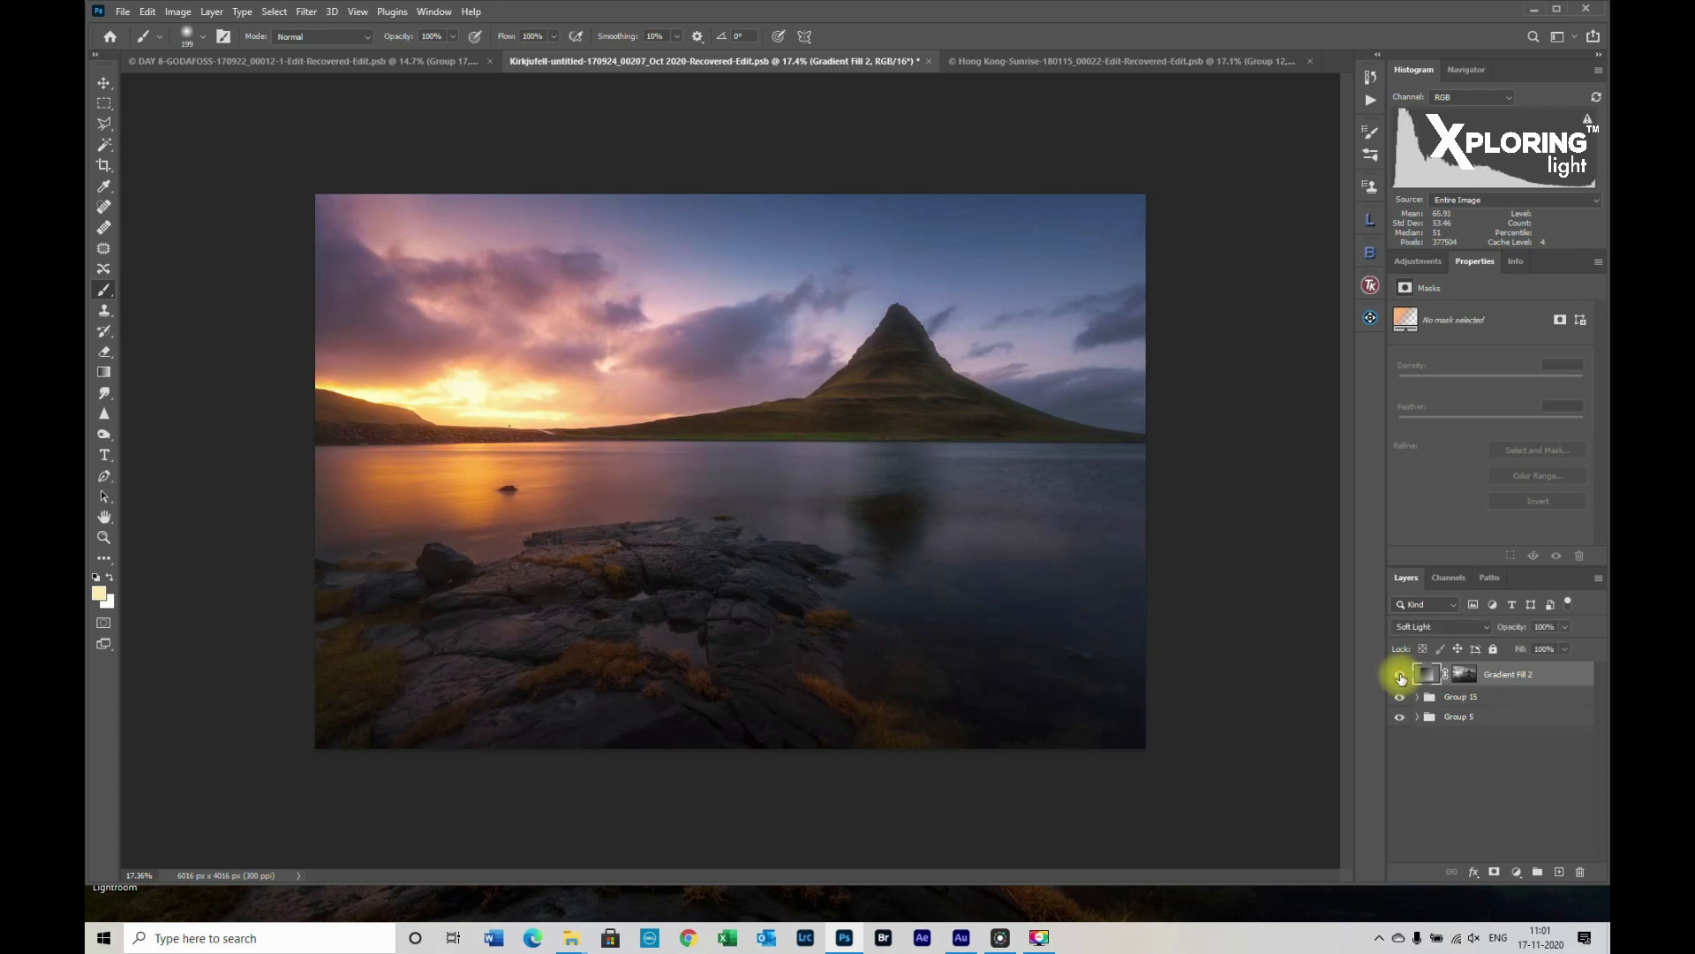
{"action": "left_click", "coordinate": [1400, 674]}
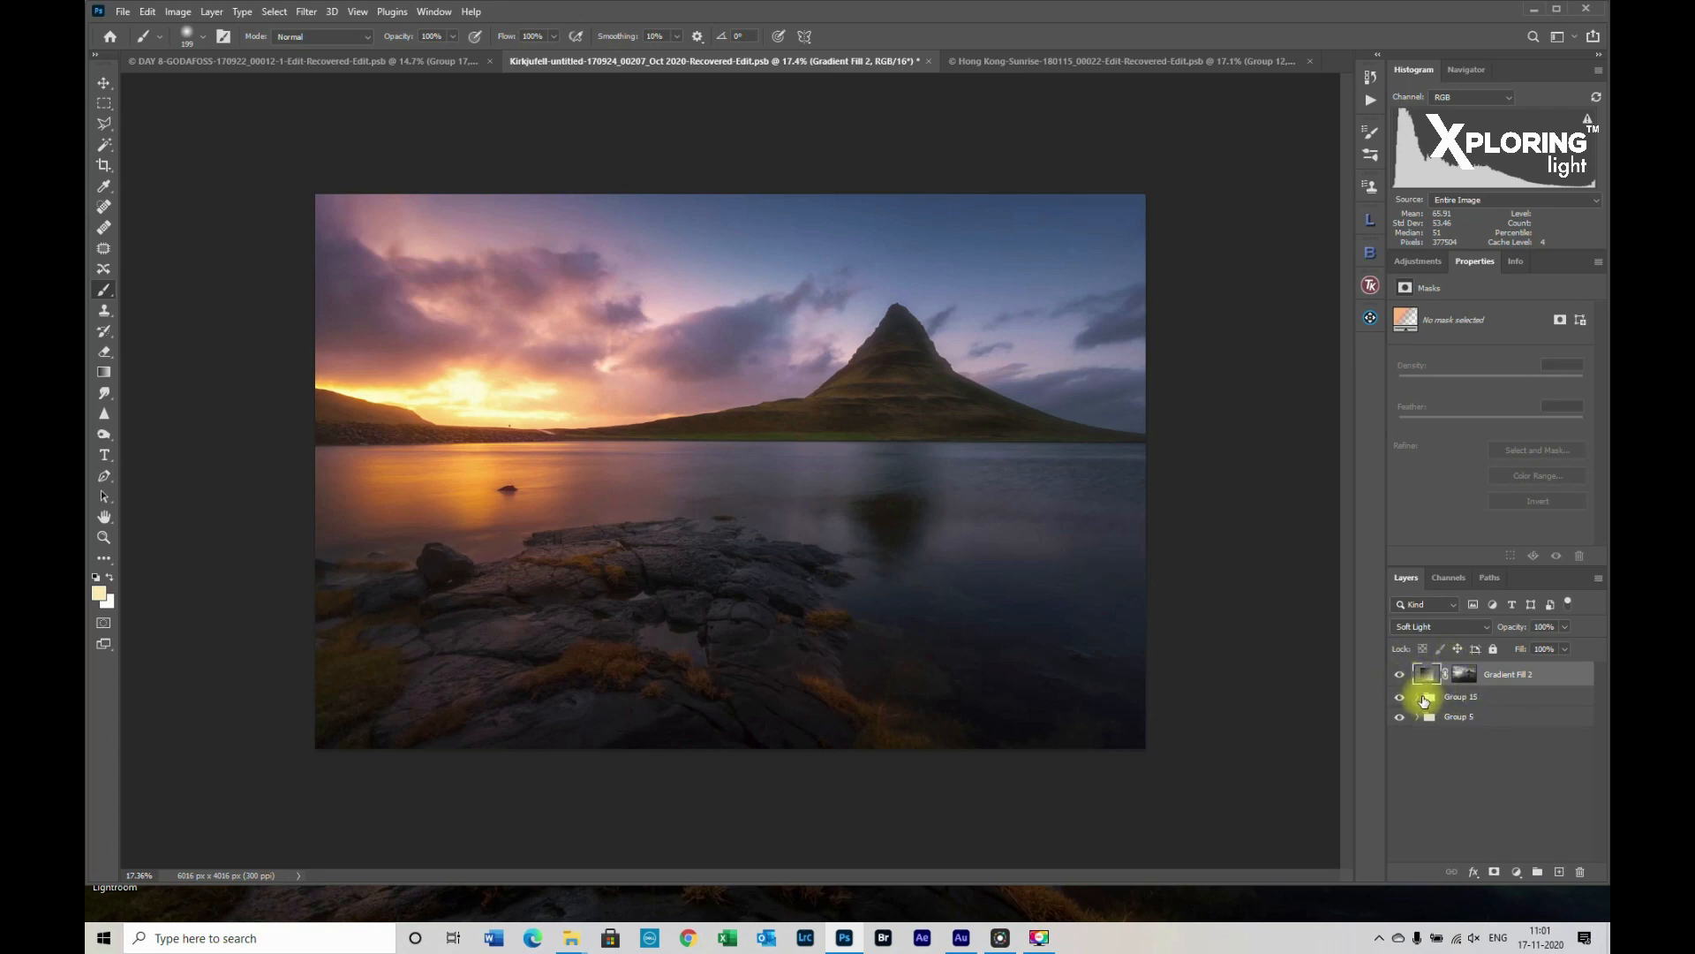
{"action": "mouse_move", "coordinate": [1427, 699]}
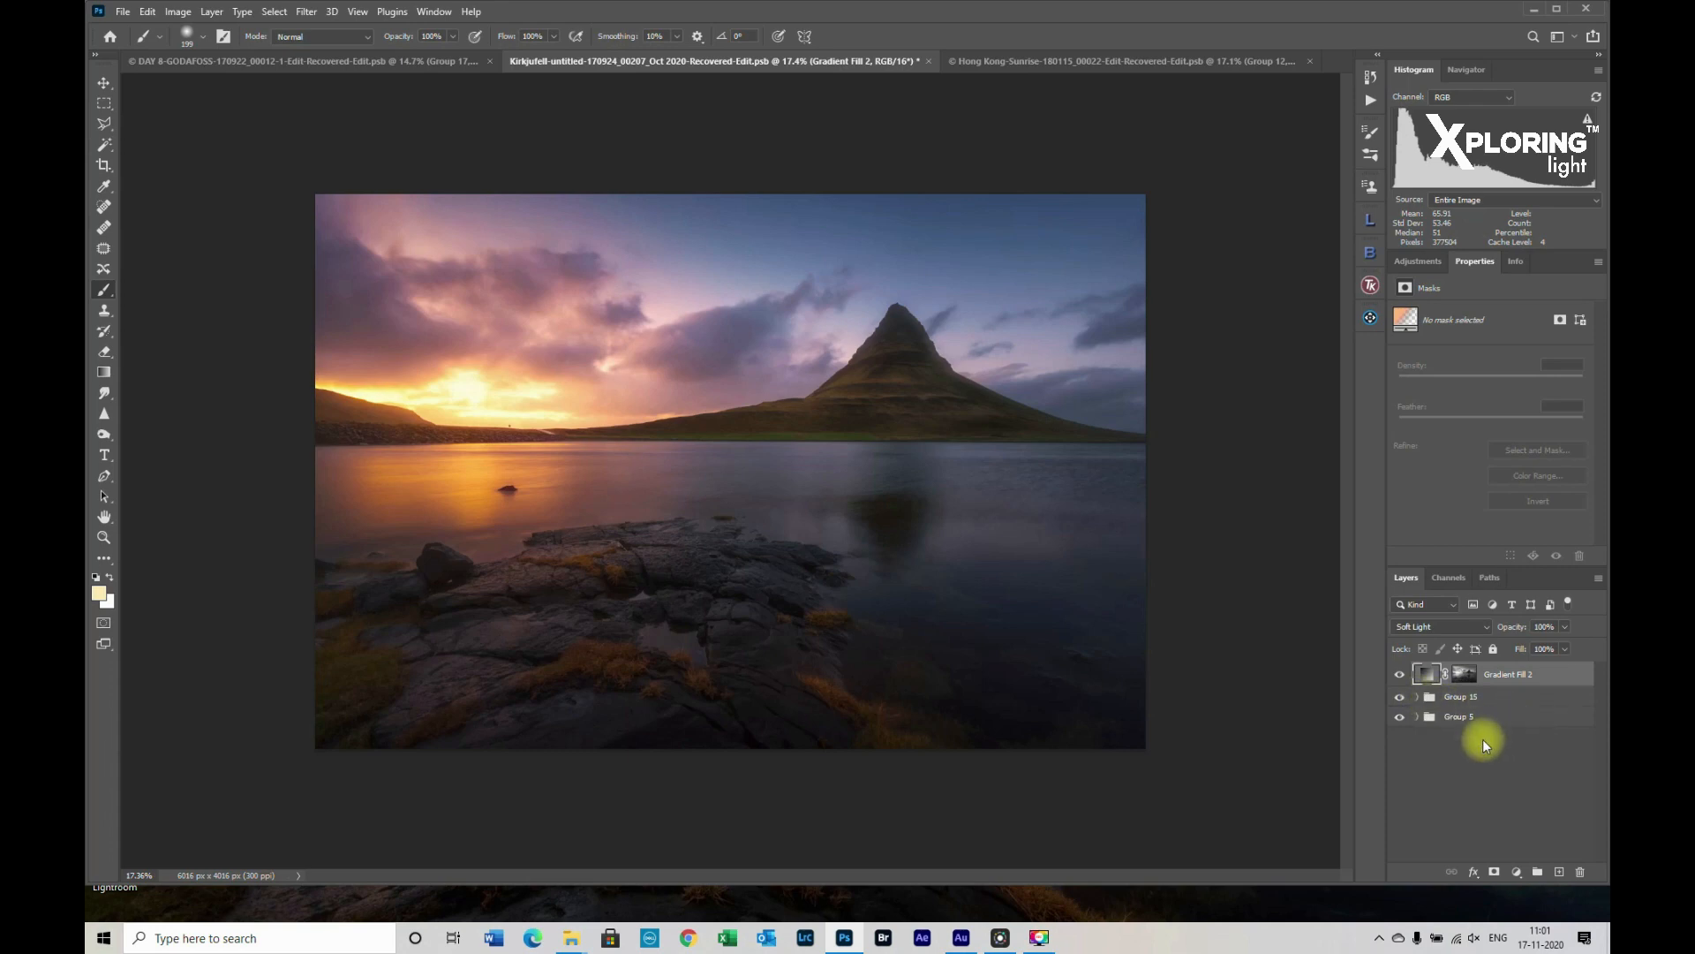
{"action": "mouse_move", "coordinate": [1555, 721]}
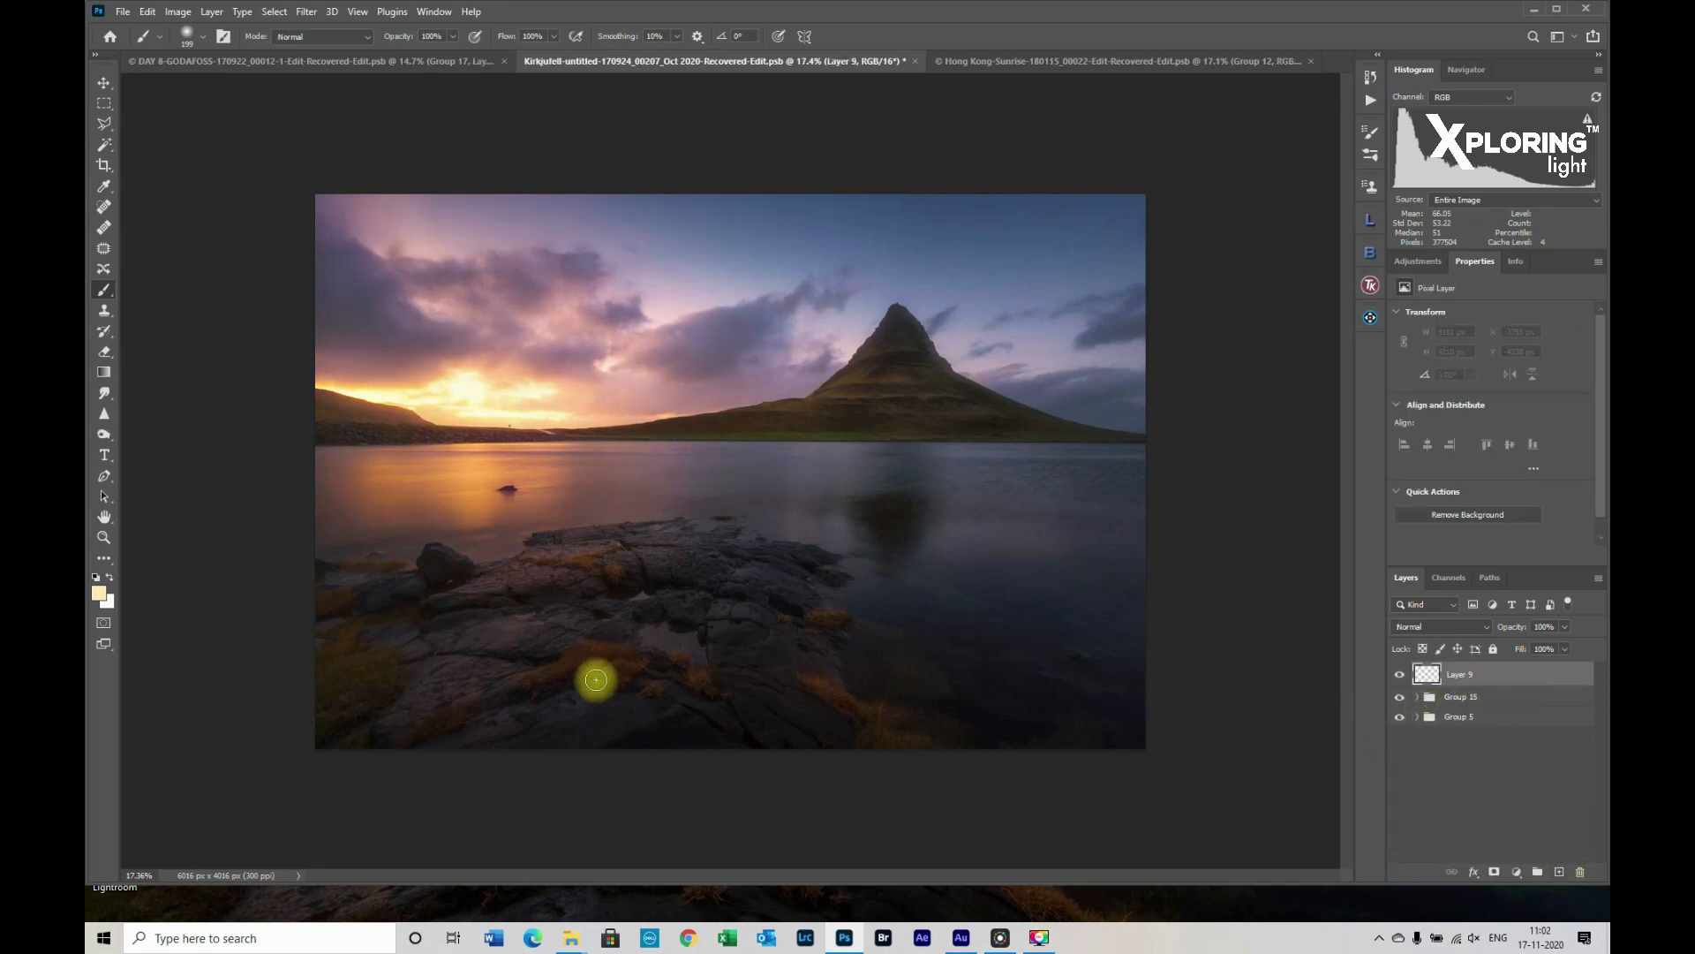
Select the Brush and set the foreground colour to pale yellow H 45, S 30, B 100
{"action": "key", "text": "b"}
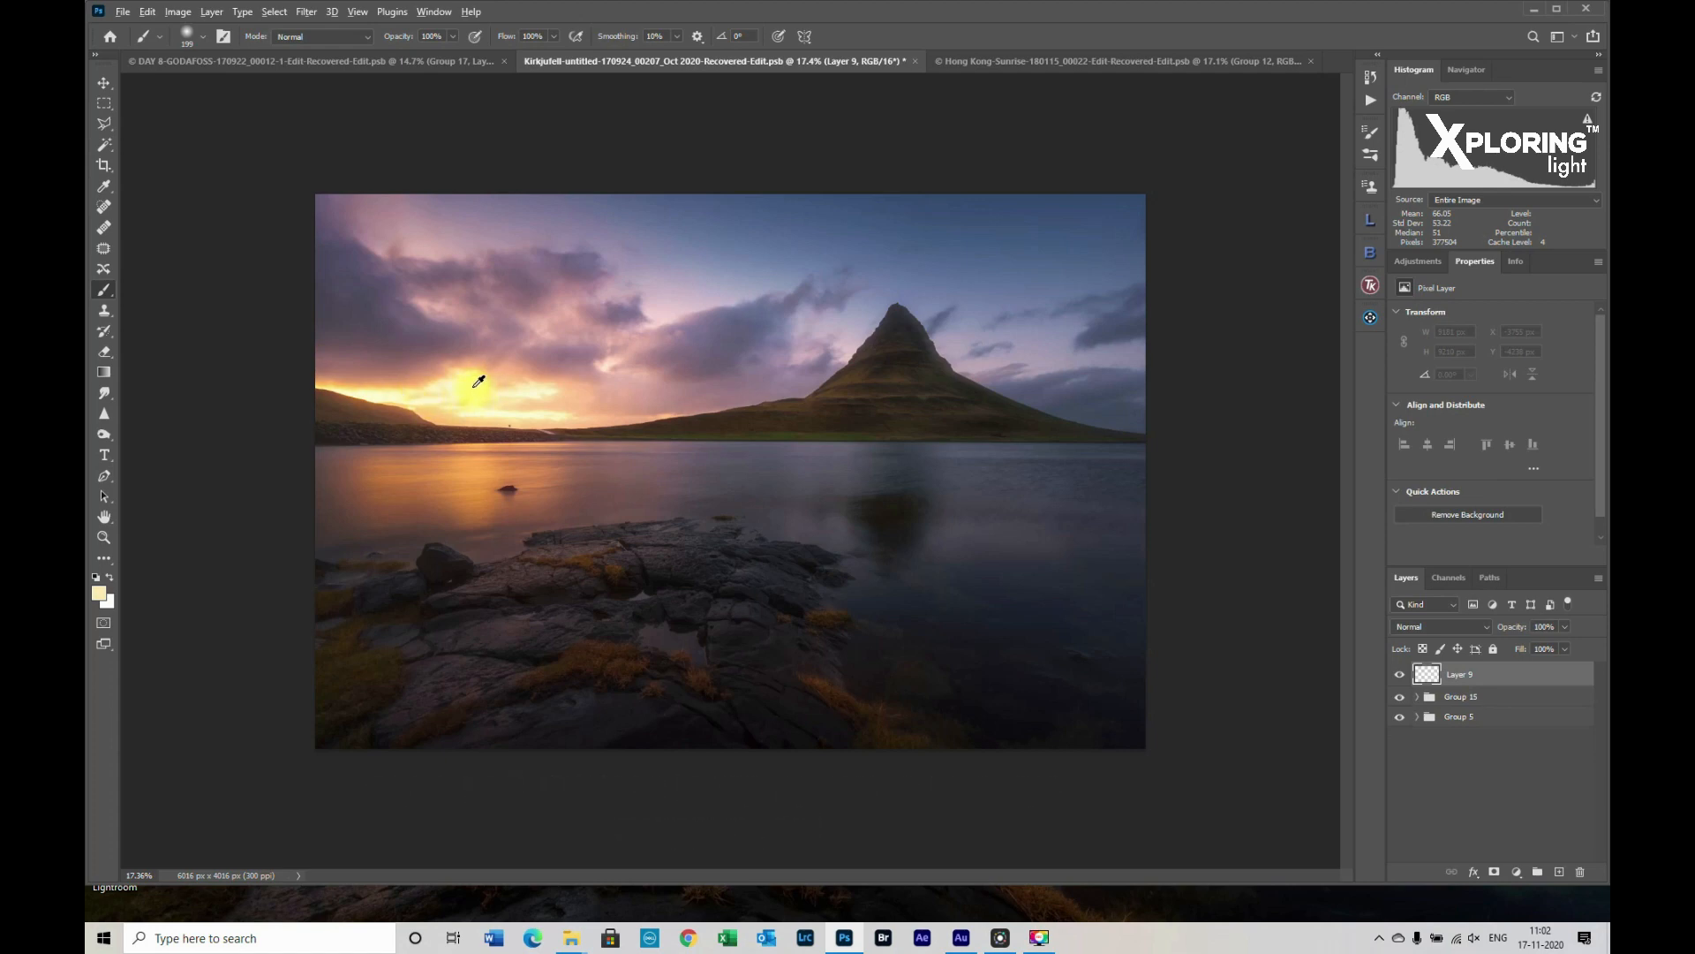
{"action": "mouse_move", "coordinate": [429, 385]}
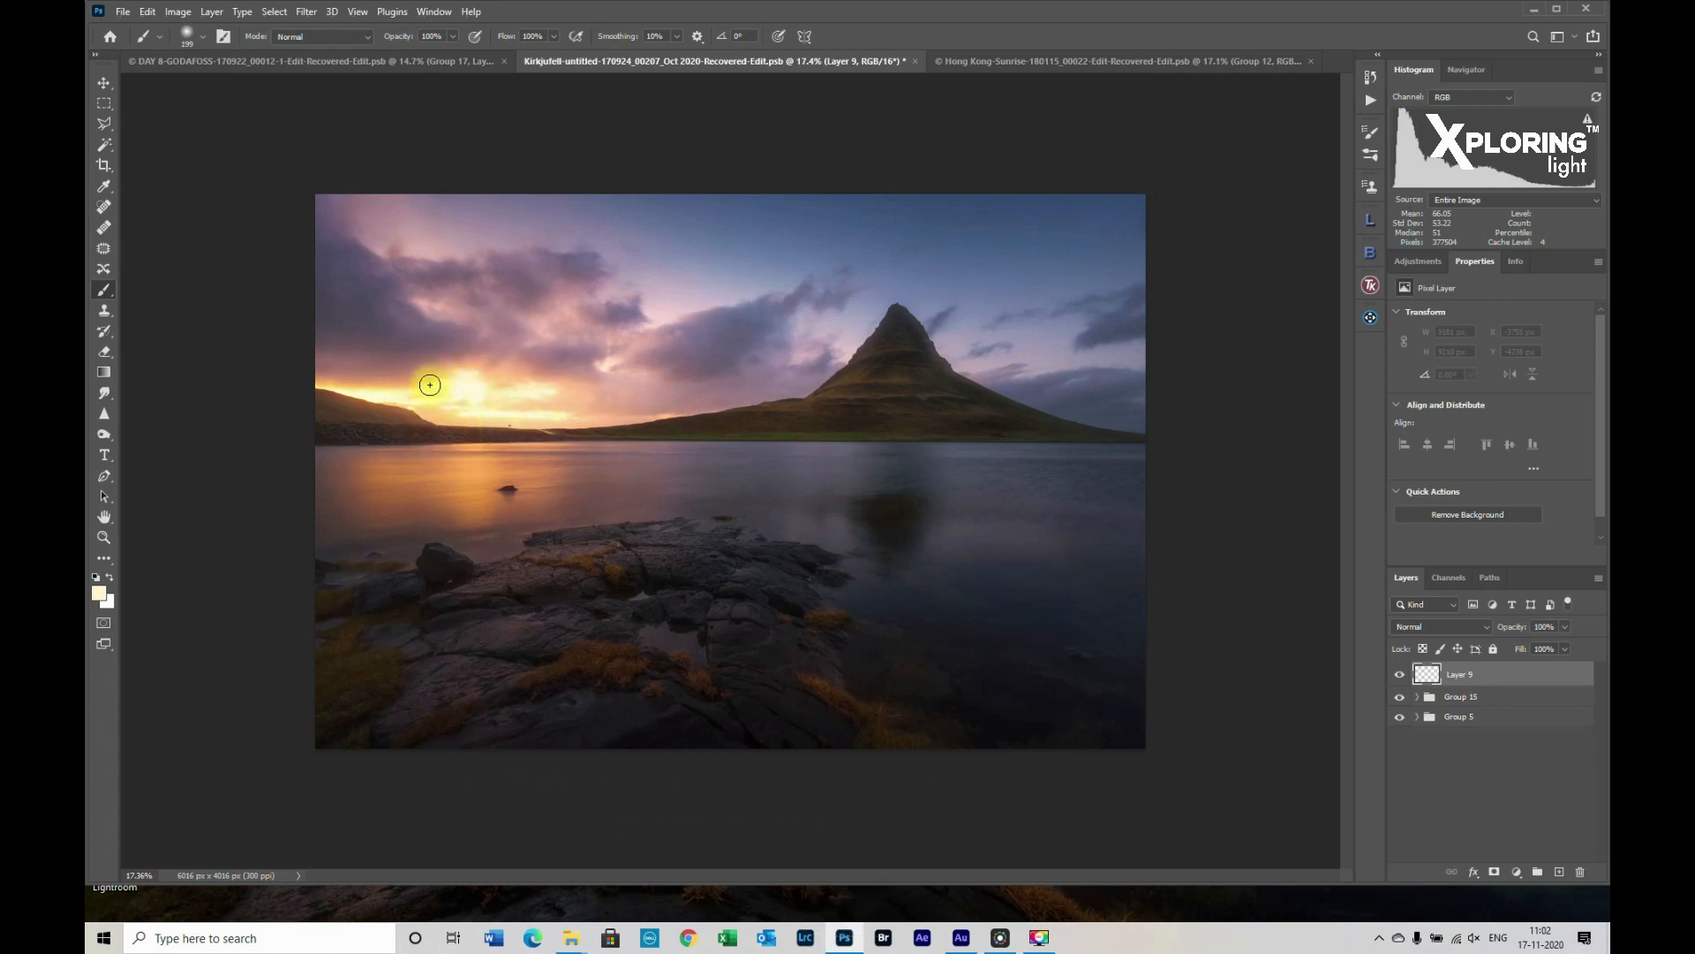
{"action": "mouse_move", "coordinate": [204, 611]}
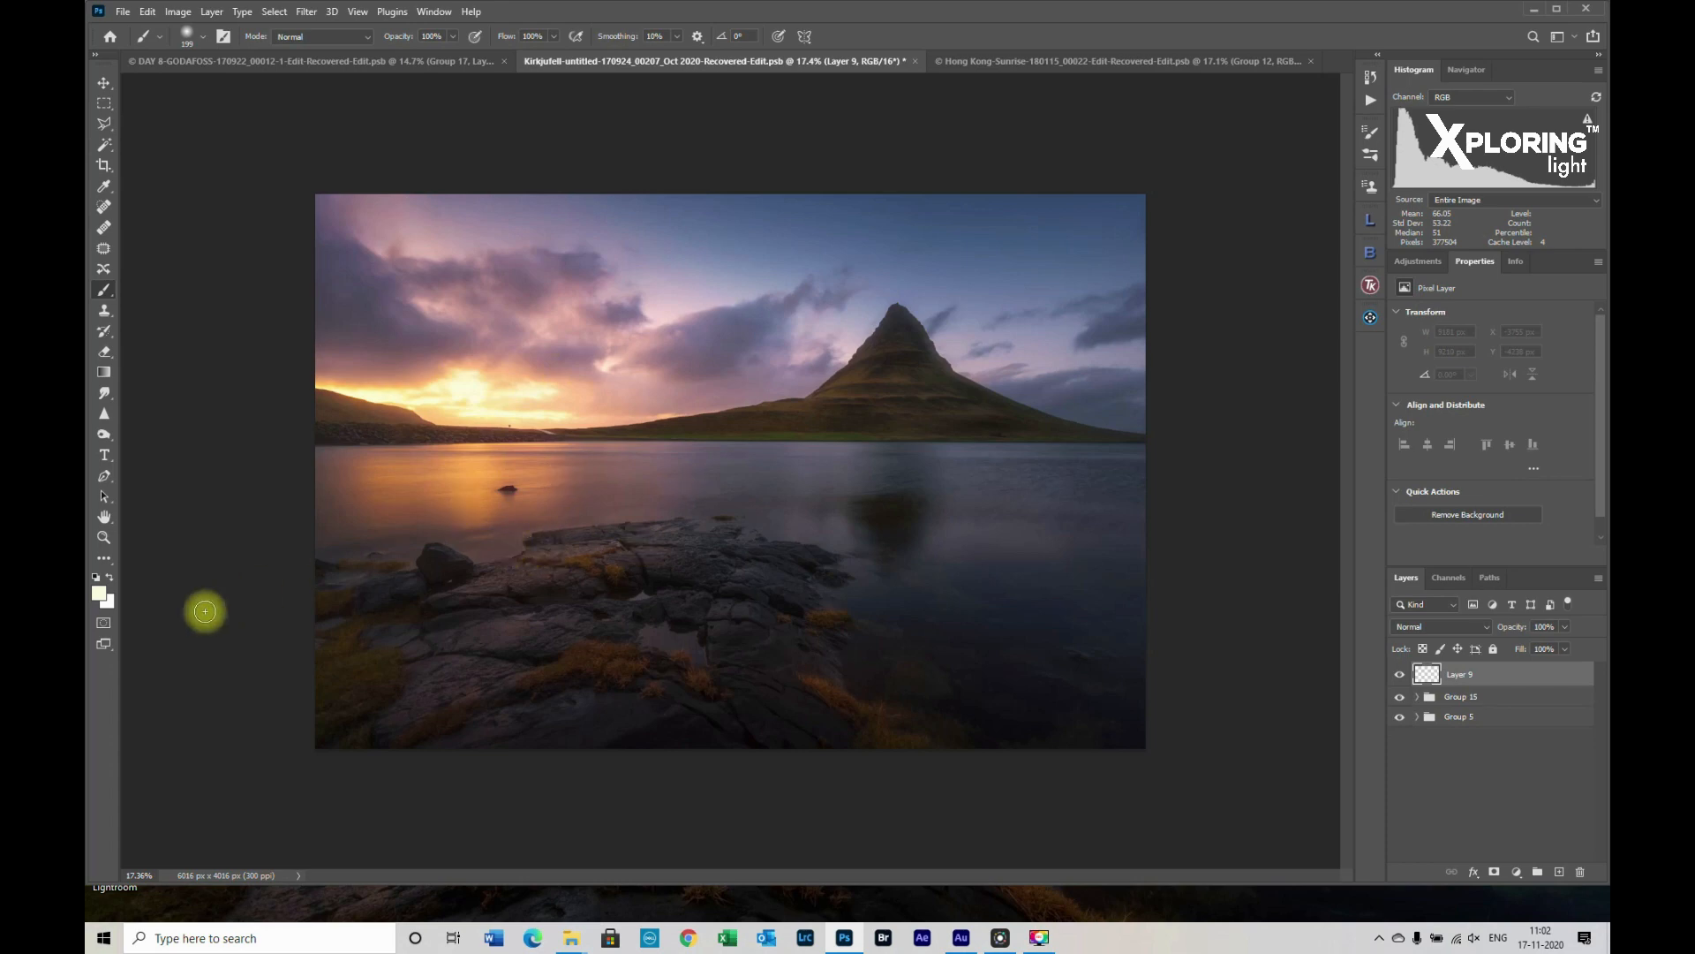
{"action": "left_click", "coordinate": [97, 589]}
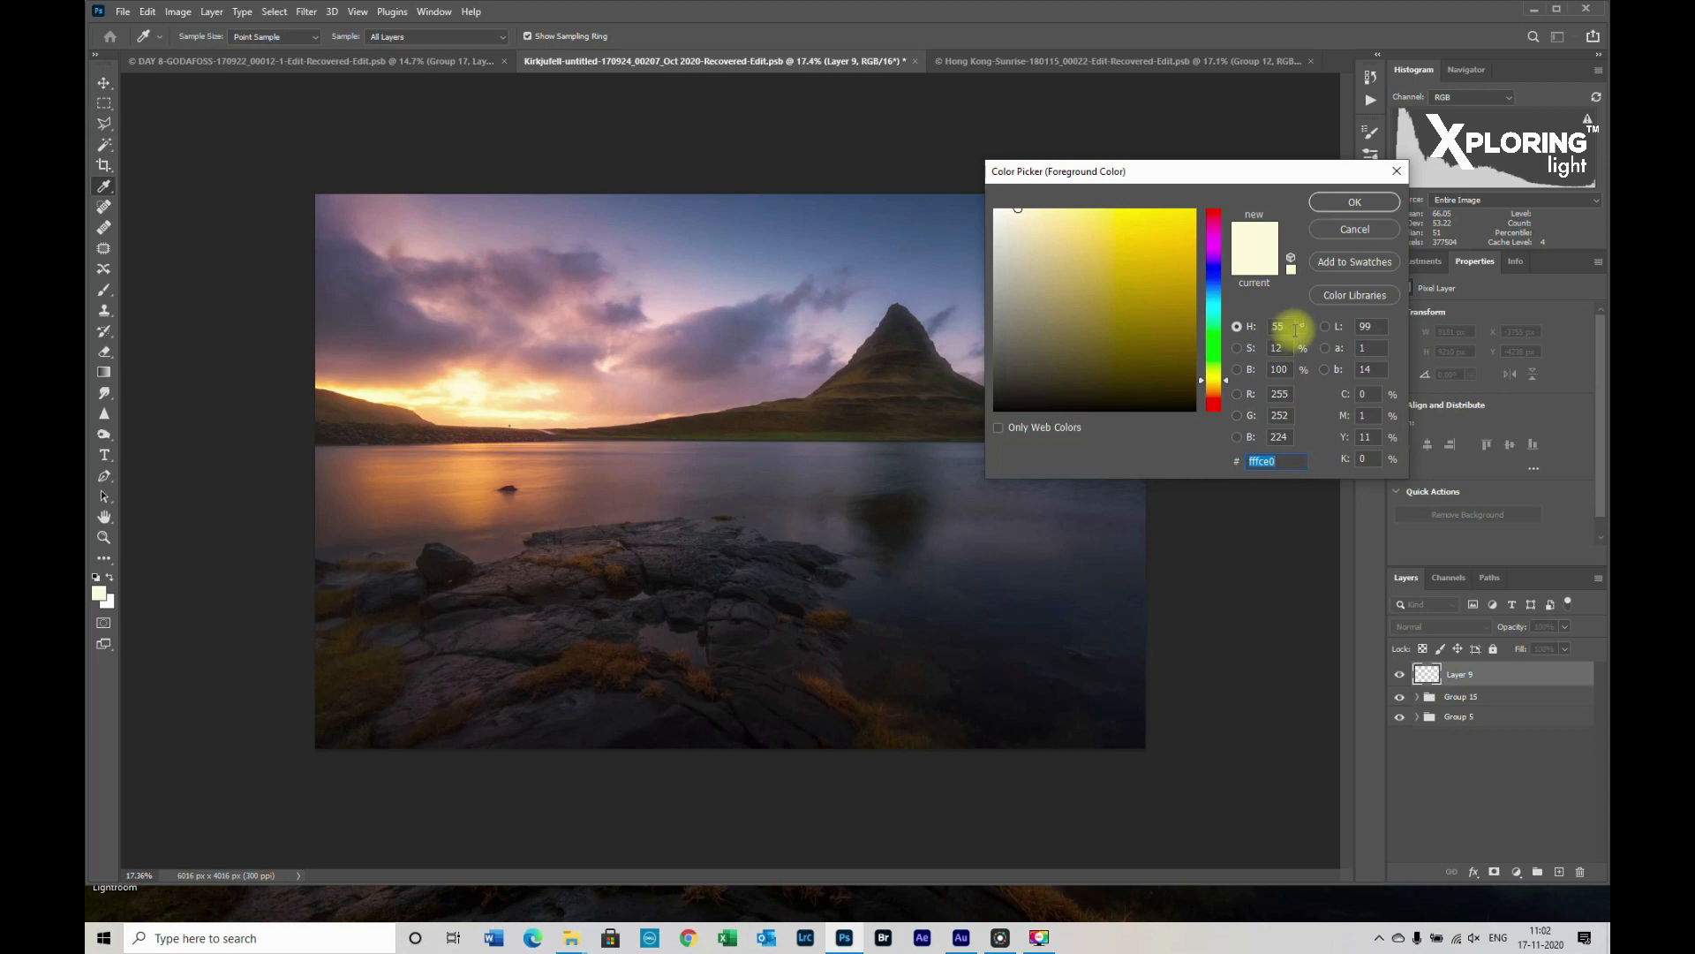
{"action": "left_click", "coordinate": [1237, 326]}
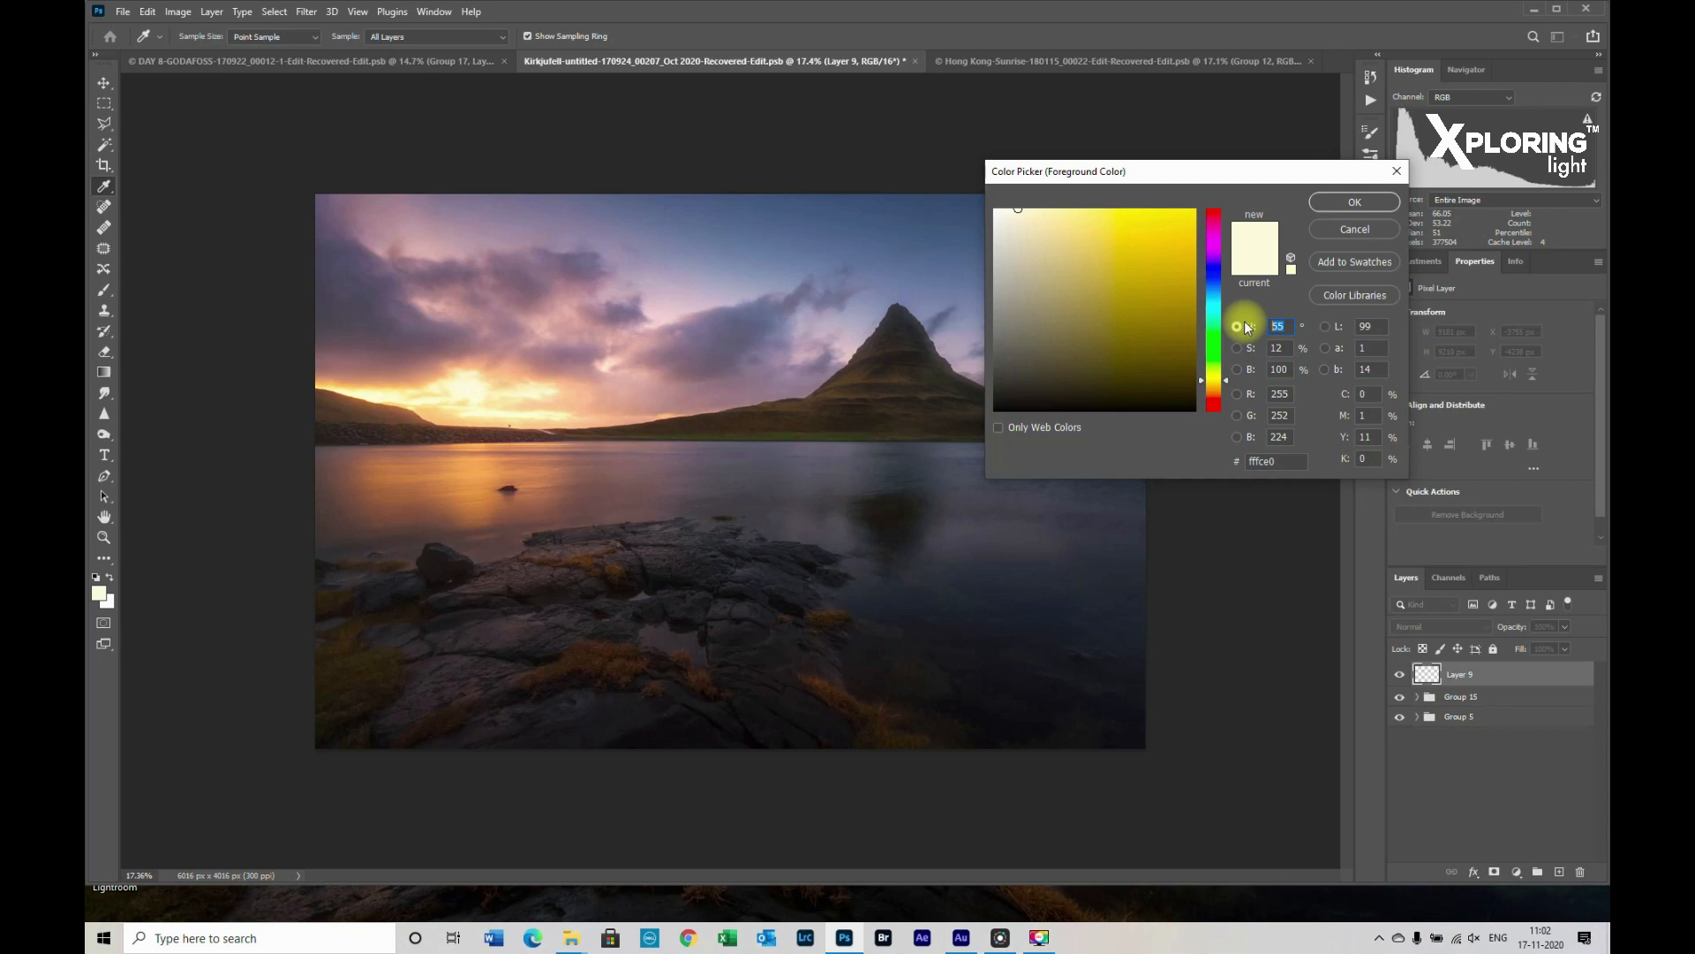
{"action": "left_click", "coordinate": [1249, 327]}
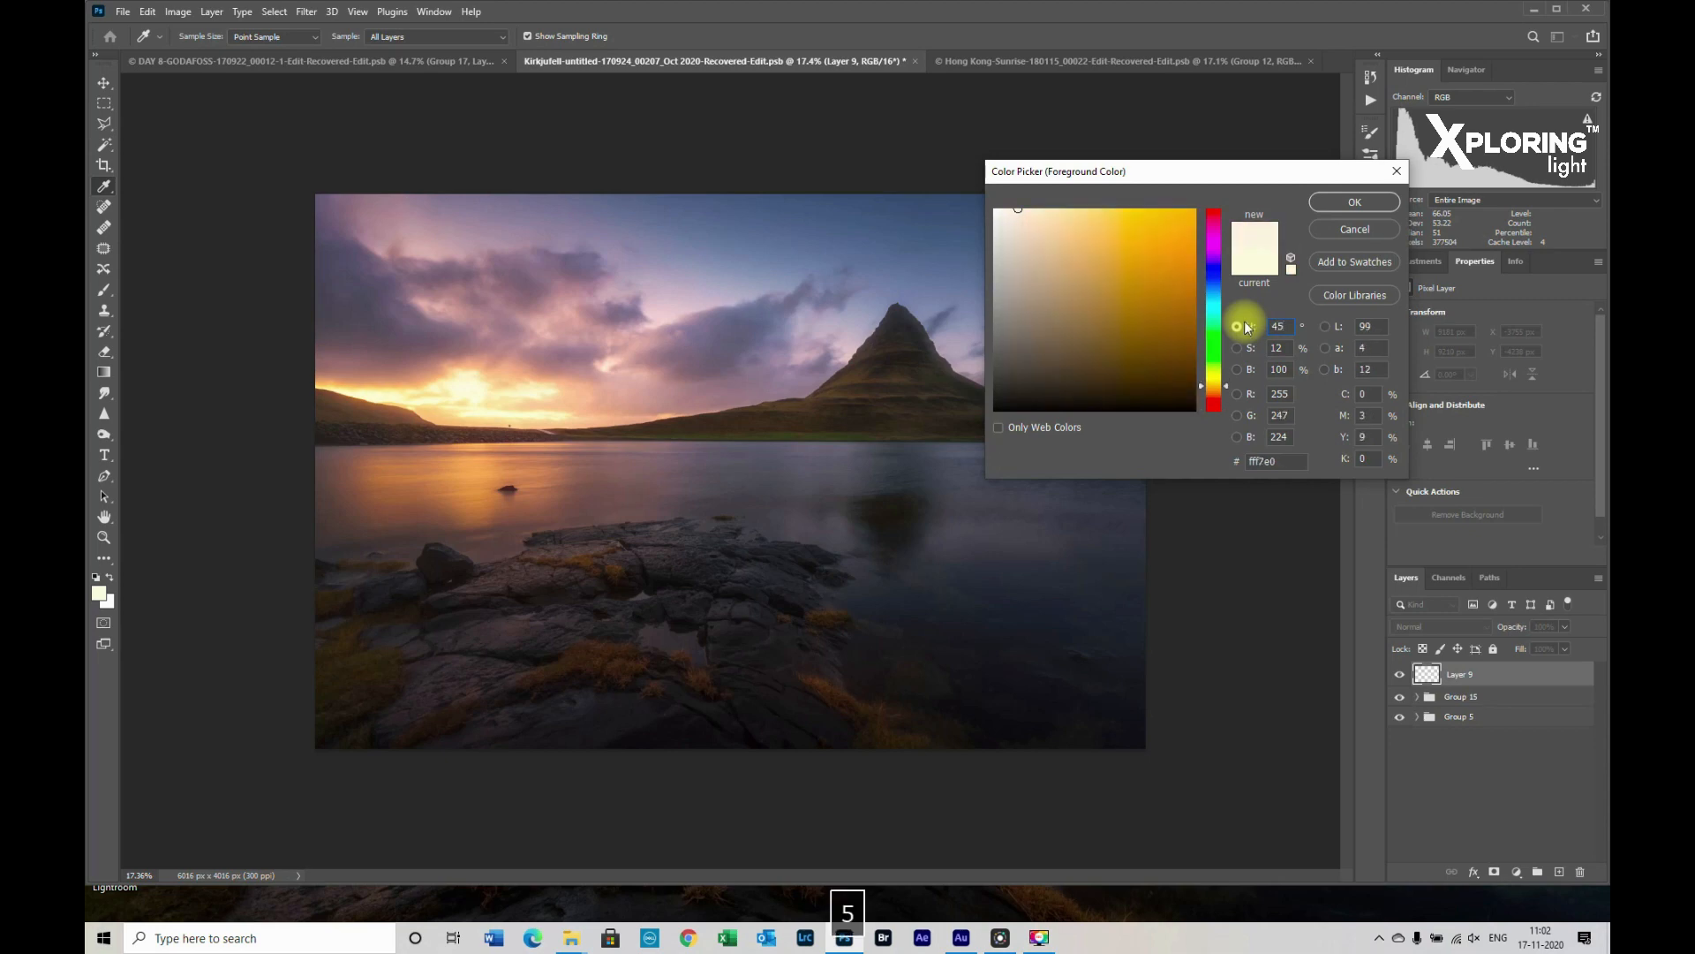
{"action": "left_click", "coordinate": [1278, 347]}
{"action": "type", "text": "30"}
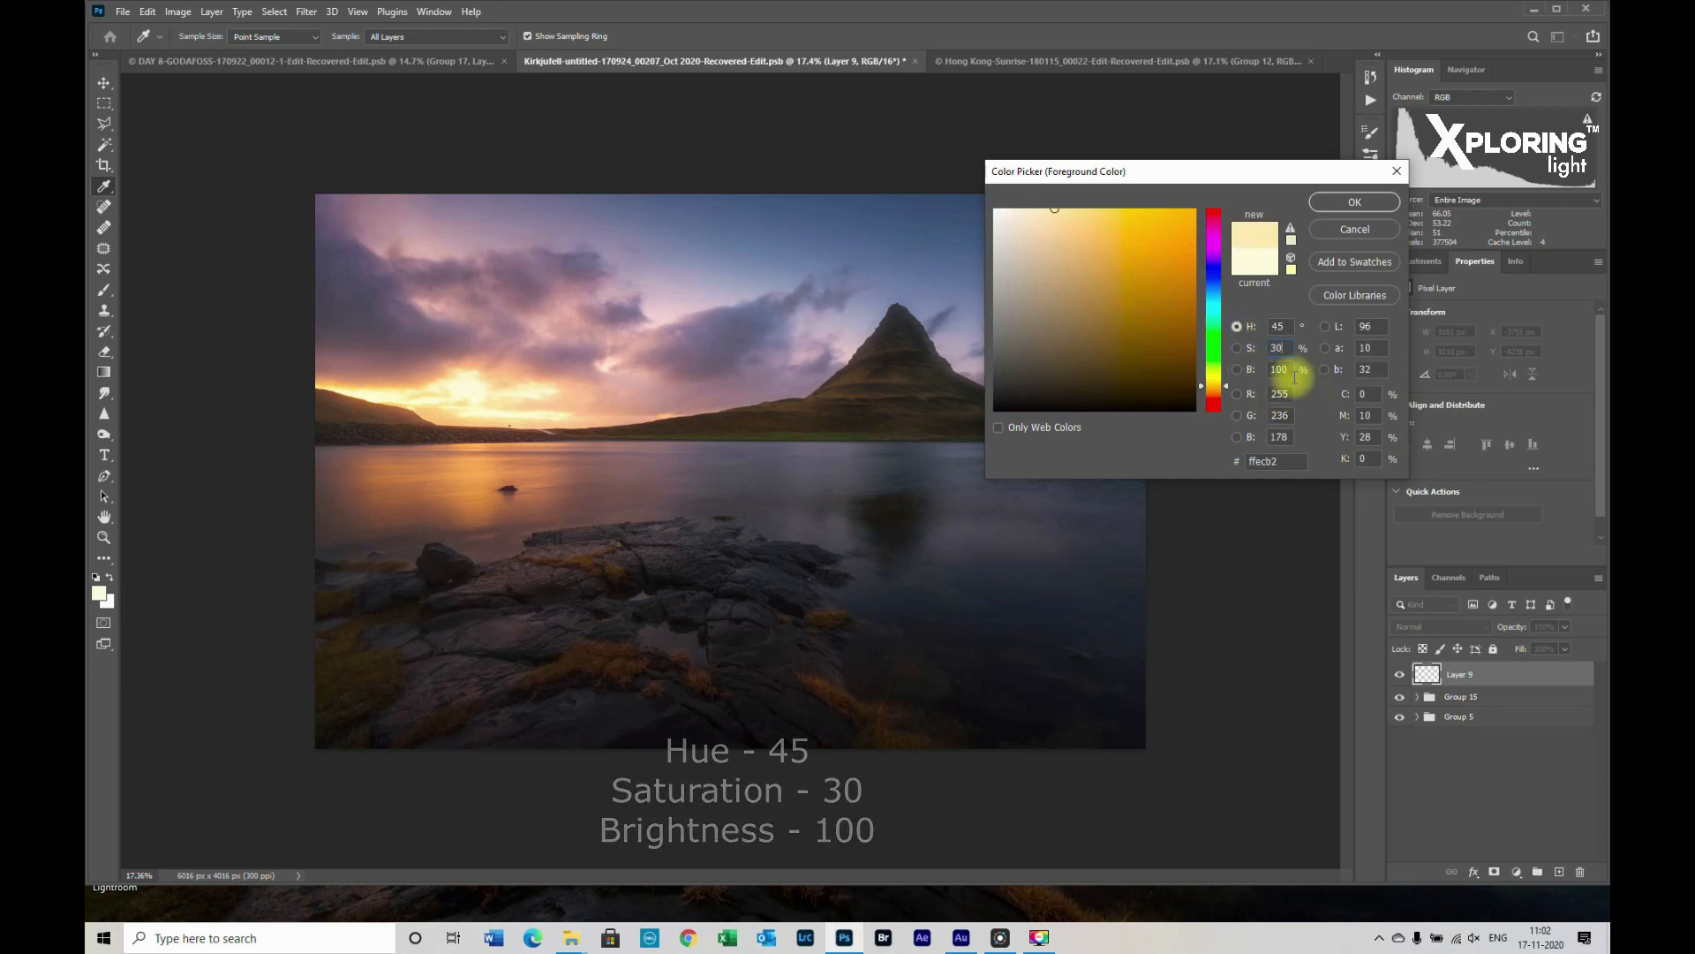
{"action": "left_click", "coordinate": [1353, 202]}
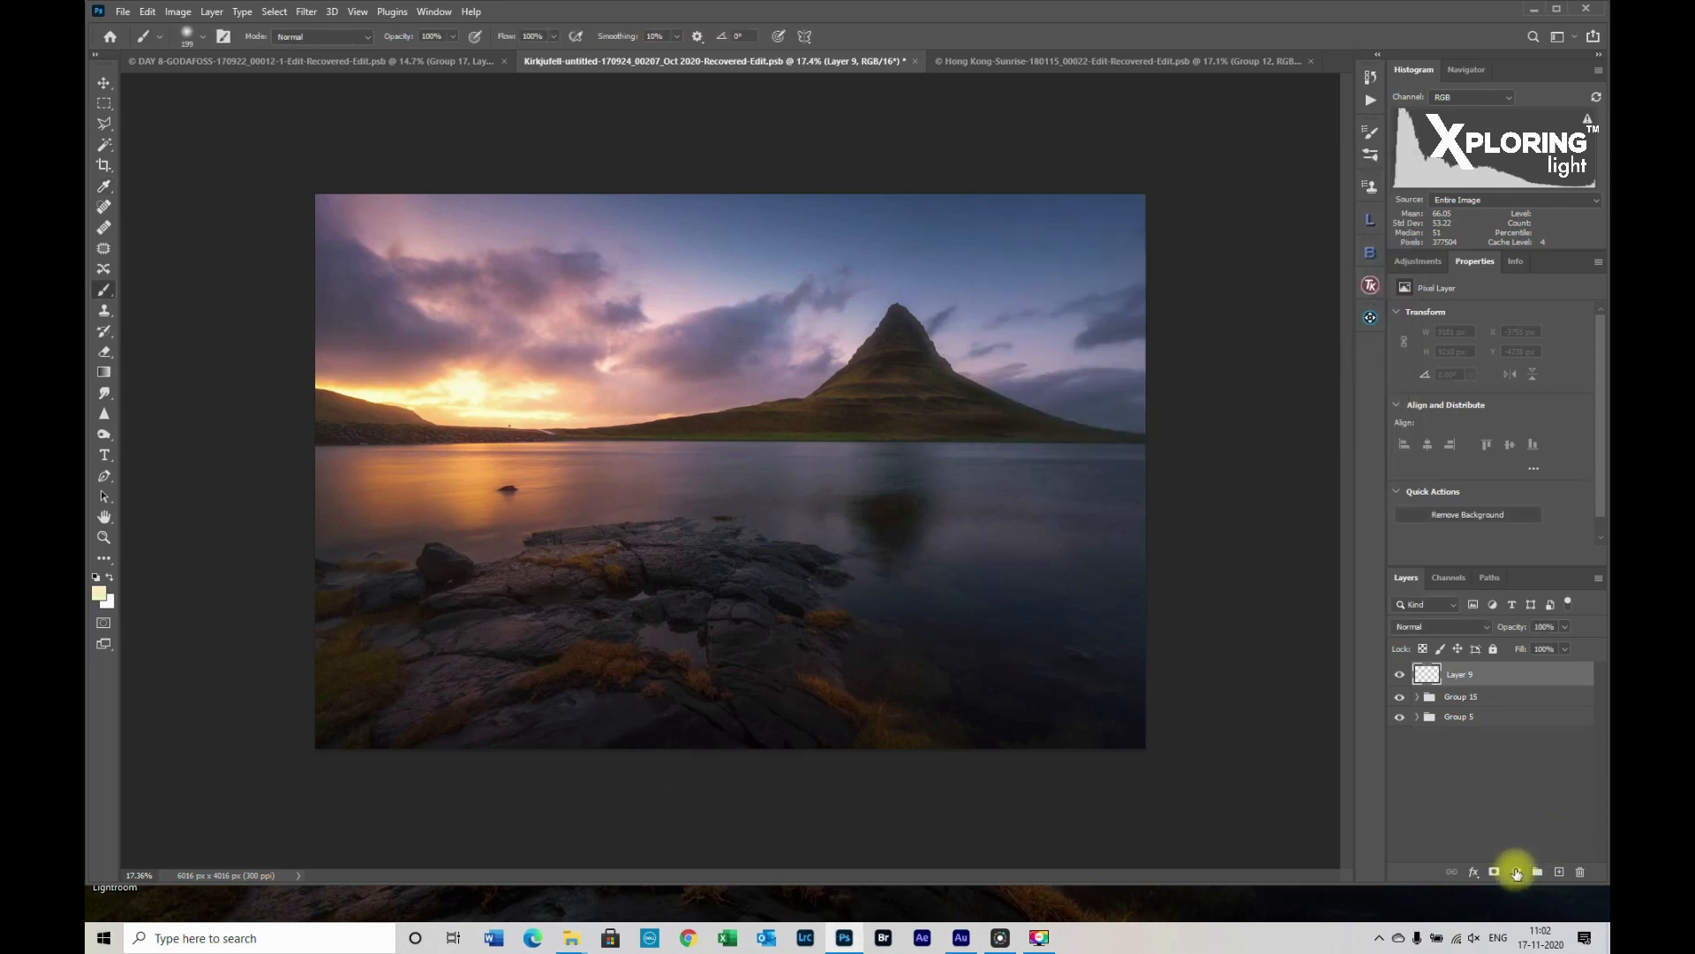
Add a radial Gradient Fill 1 layer centred on the sun in the upper-left sky
{"action": "left_click", "coordinate": [1493, 871]}
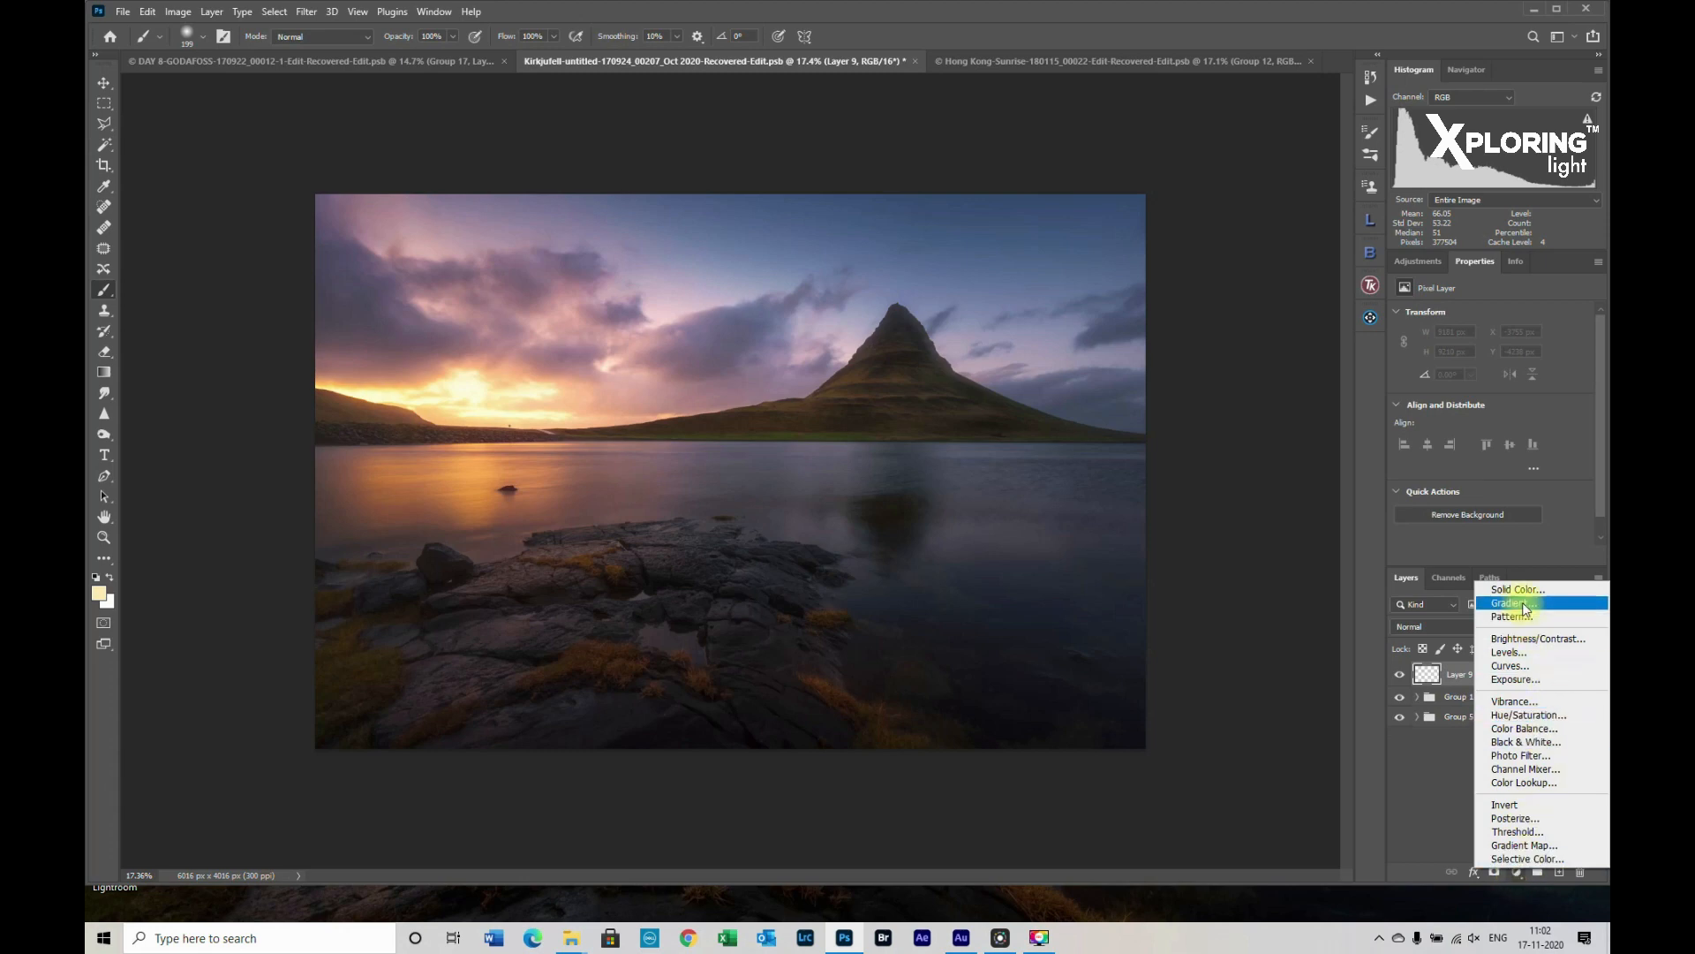
{"action": "left_click", "coordinate": [1510, 602]}
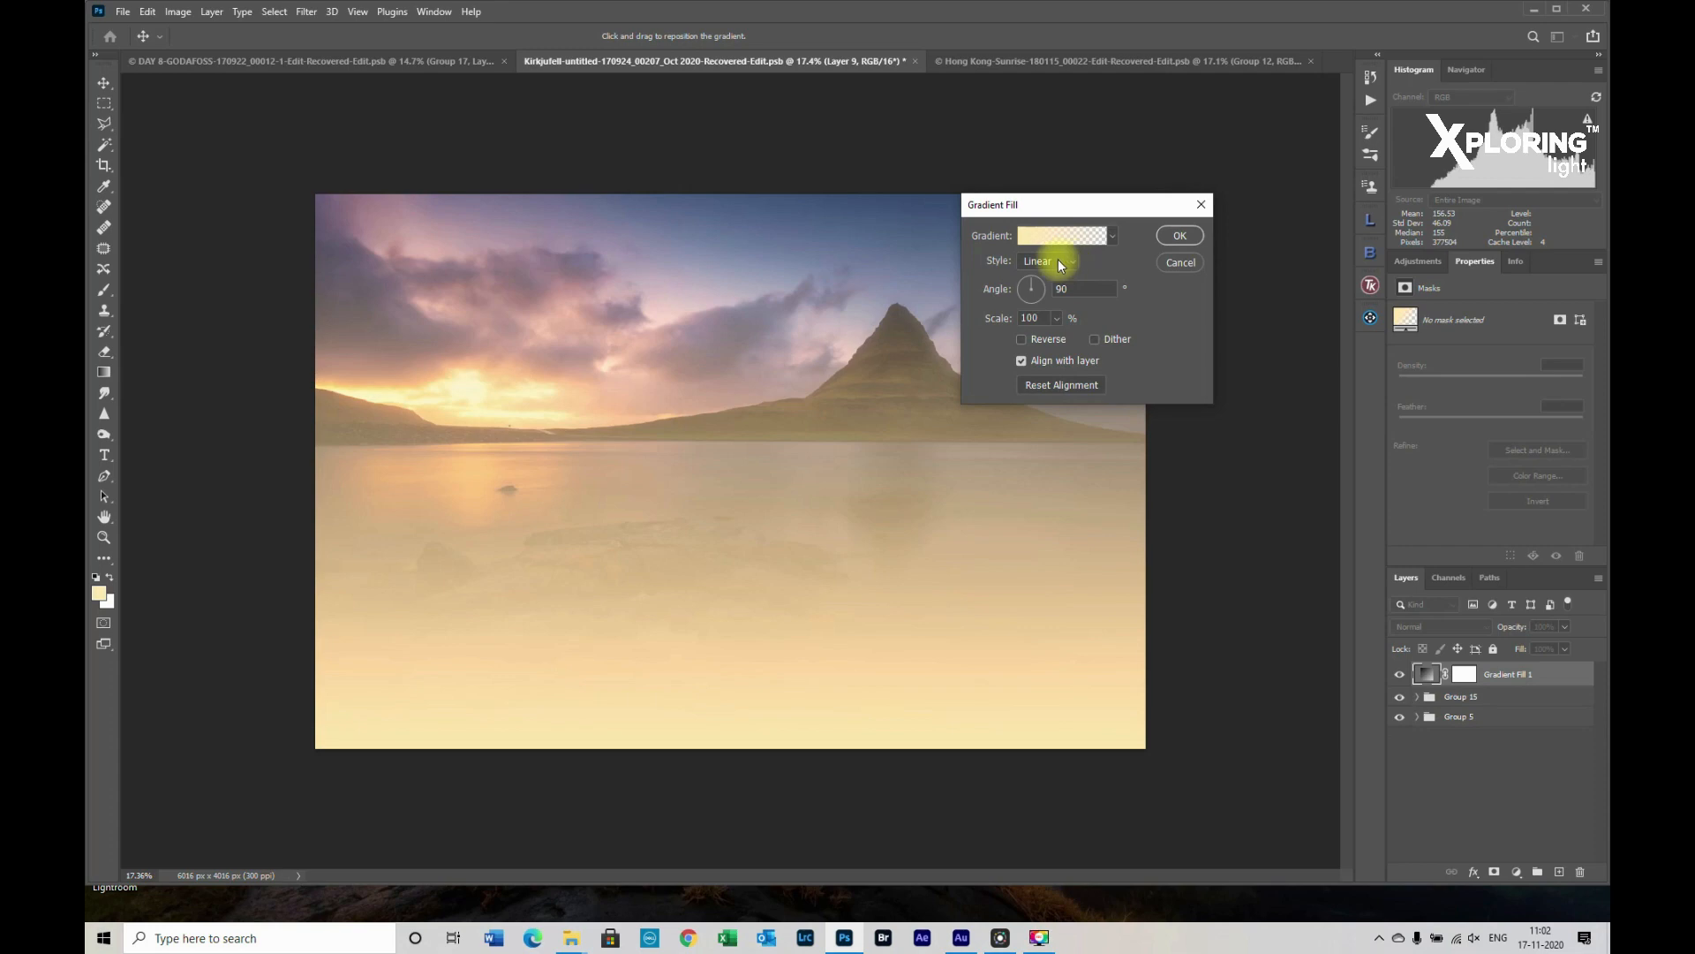
{"action": "left_click", "coordinate": [1046, 261]}
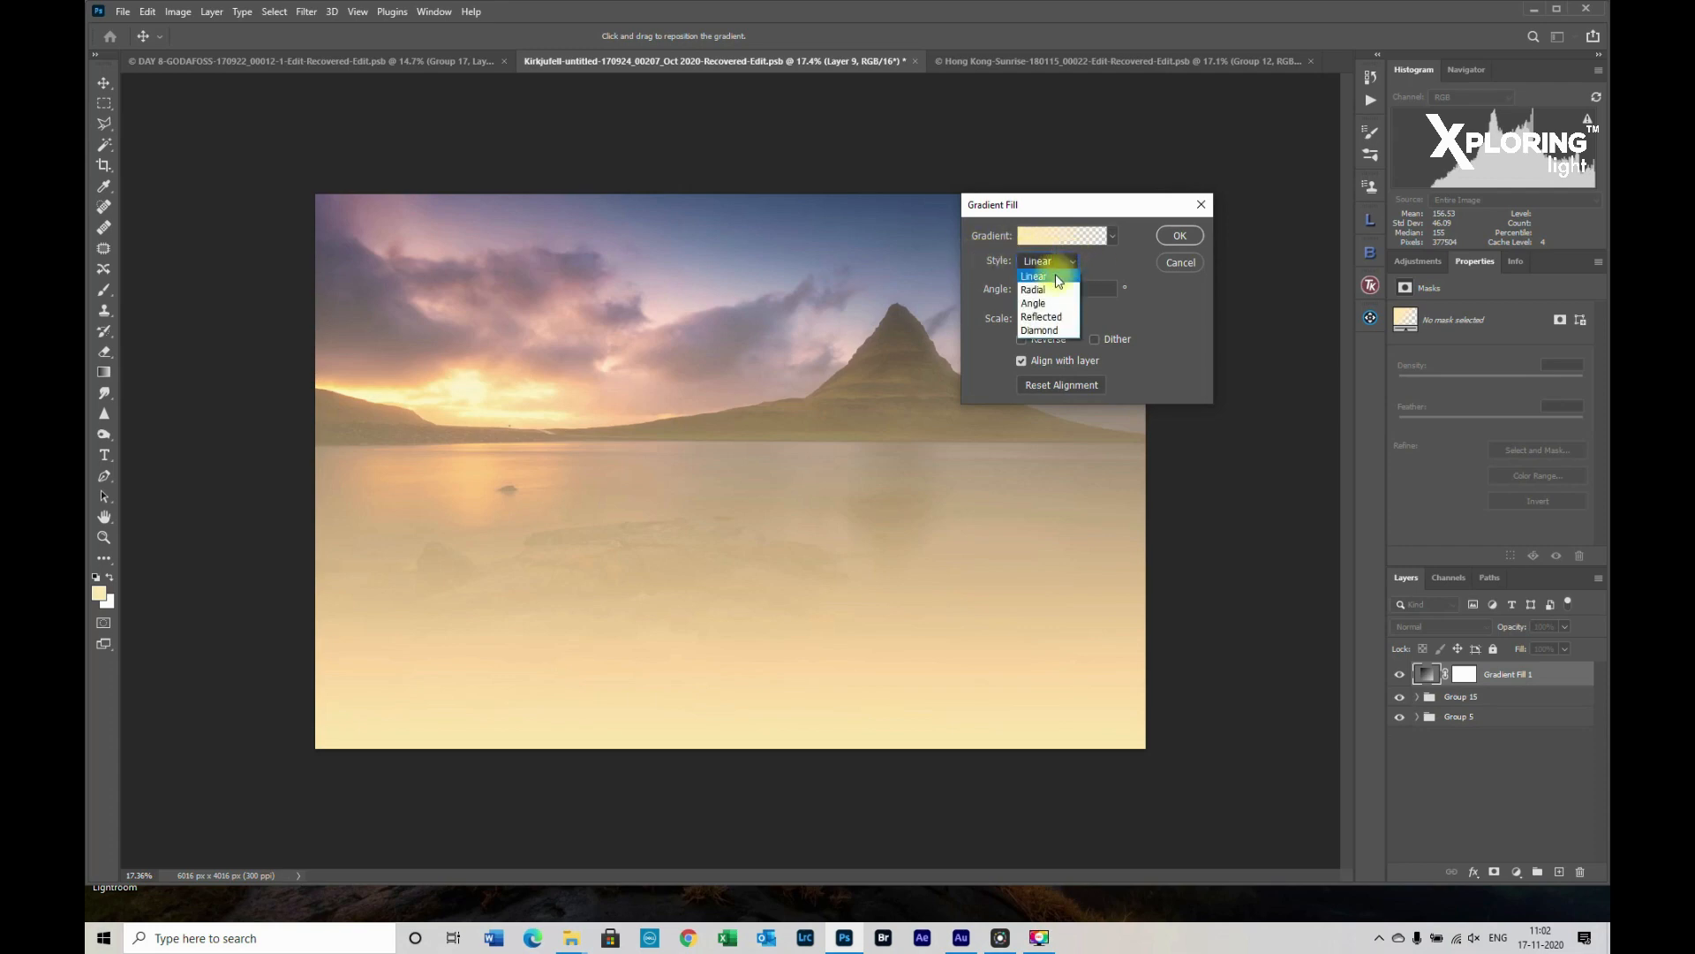
{"action": "left_click", "coordinate": [1034, 289]}
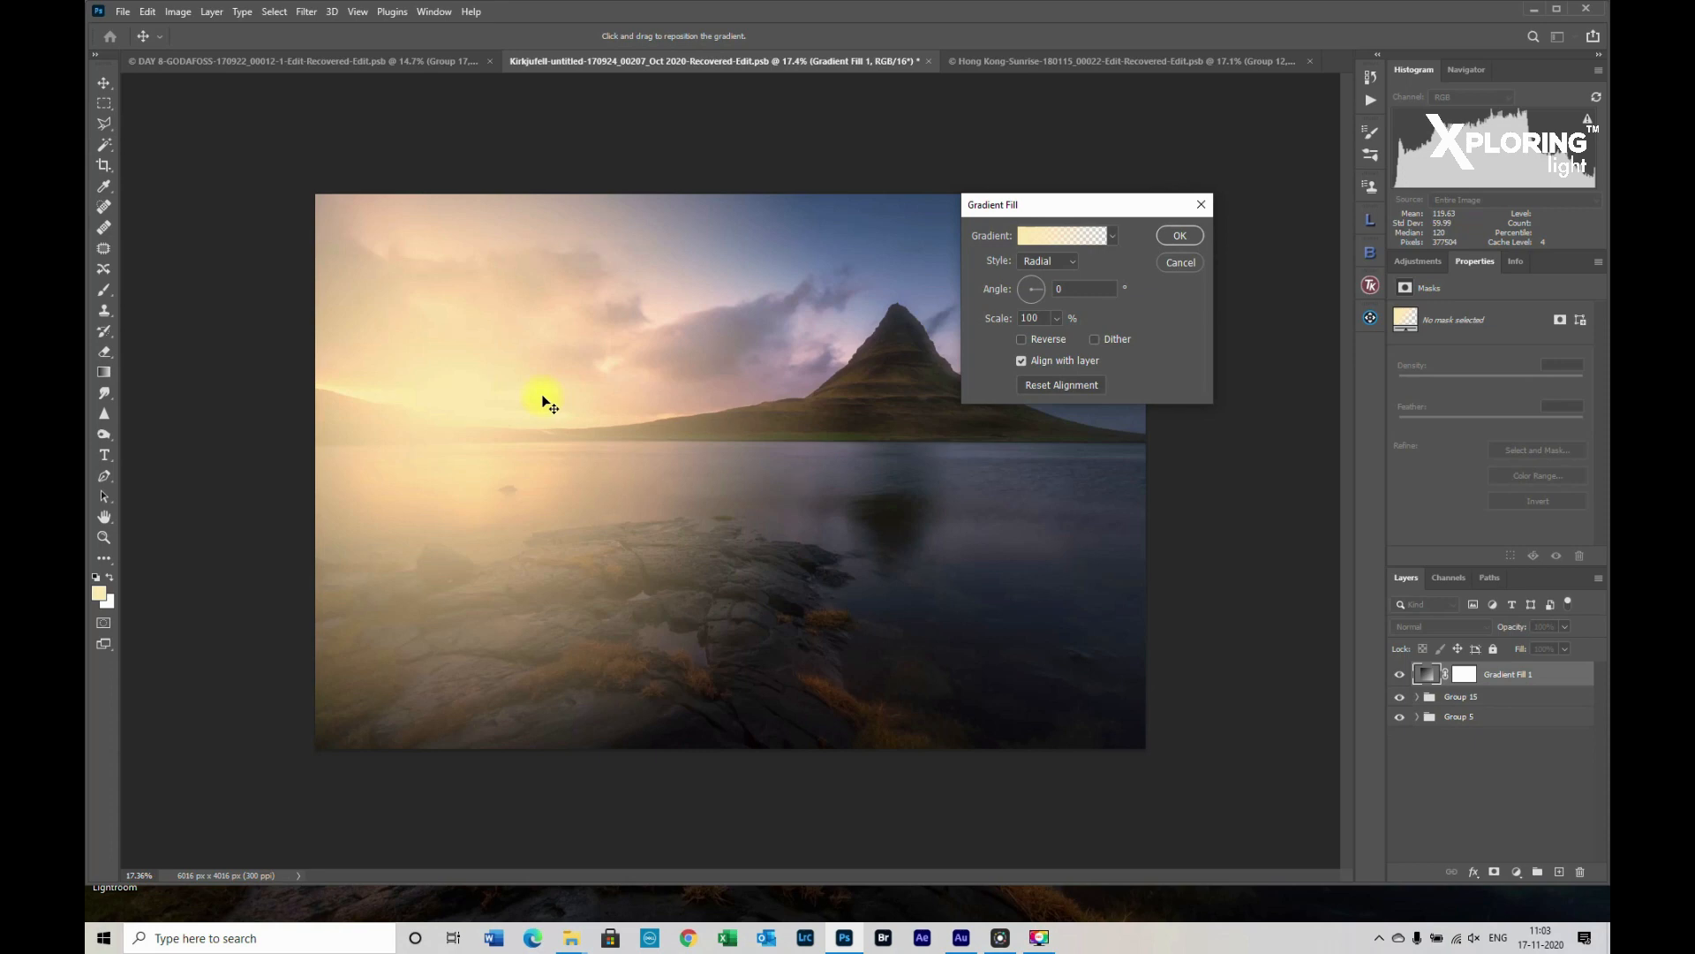
{"action": "mouse_move", "coordinate": [525, 400]}
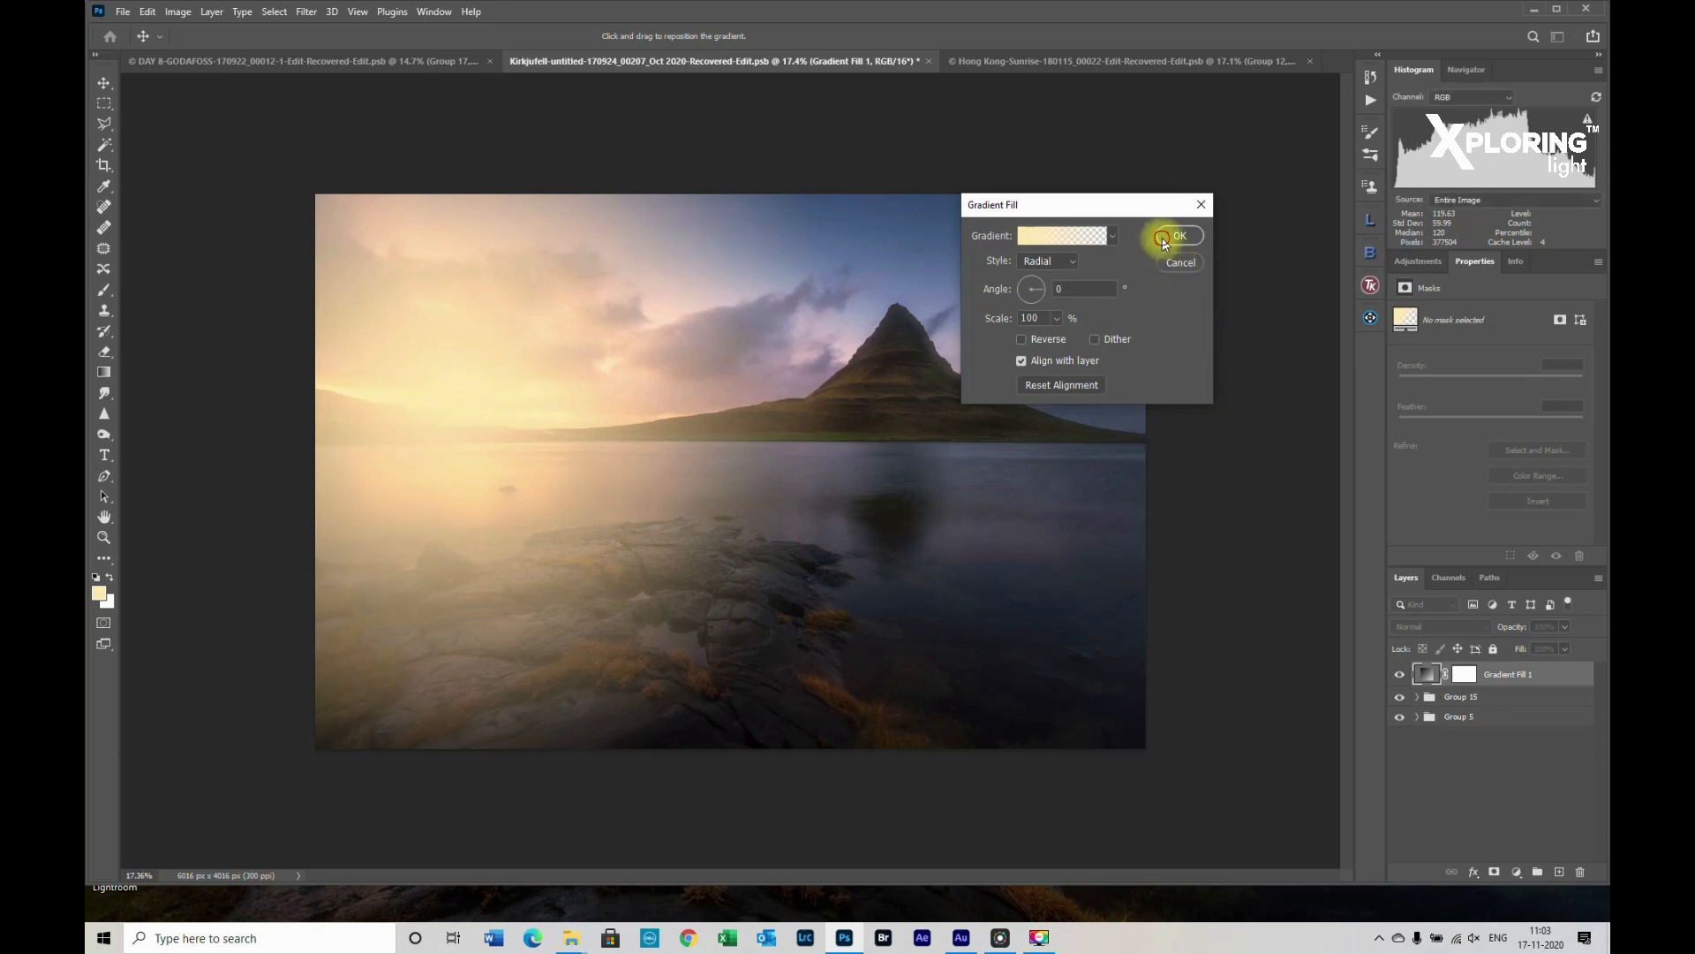
{"action": "left_click", "coordinate": [1179, 236]}
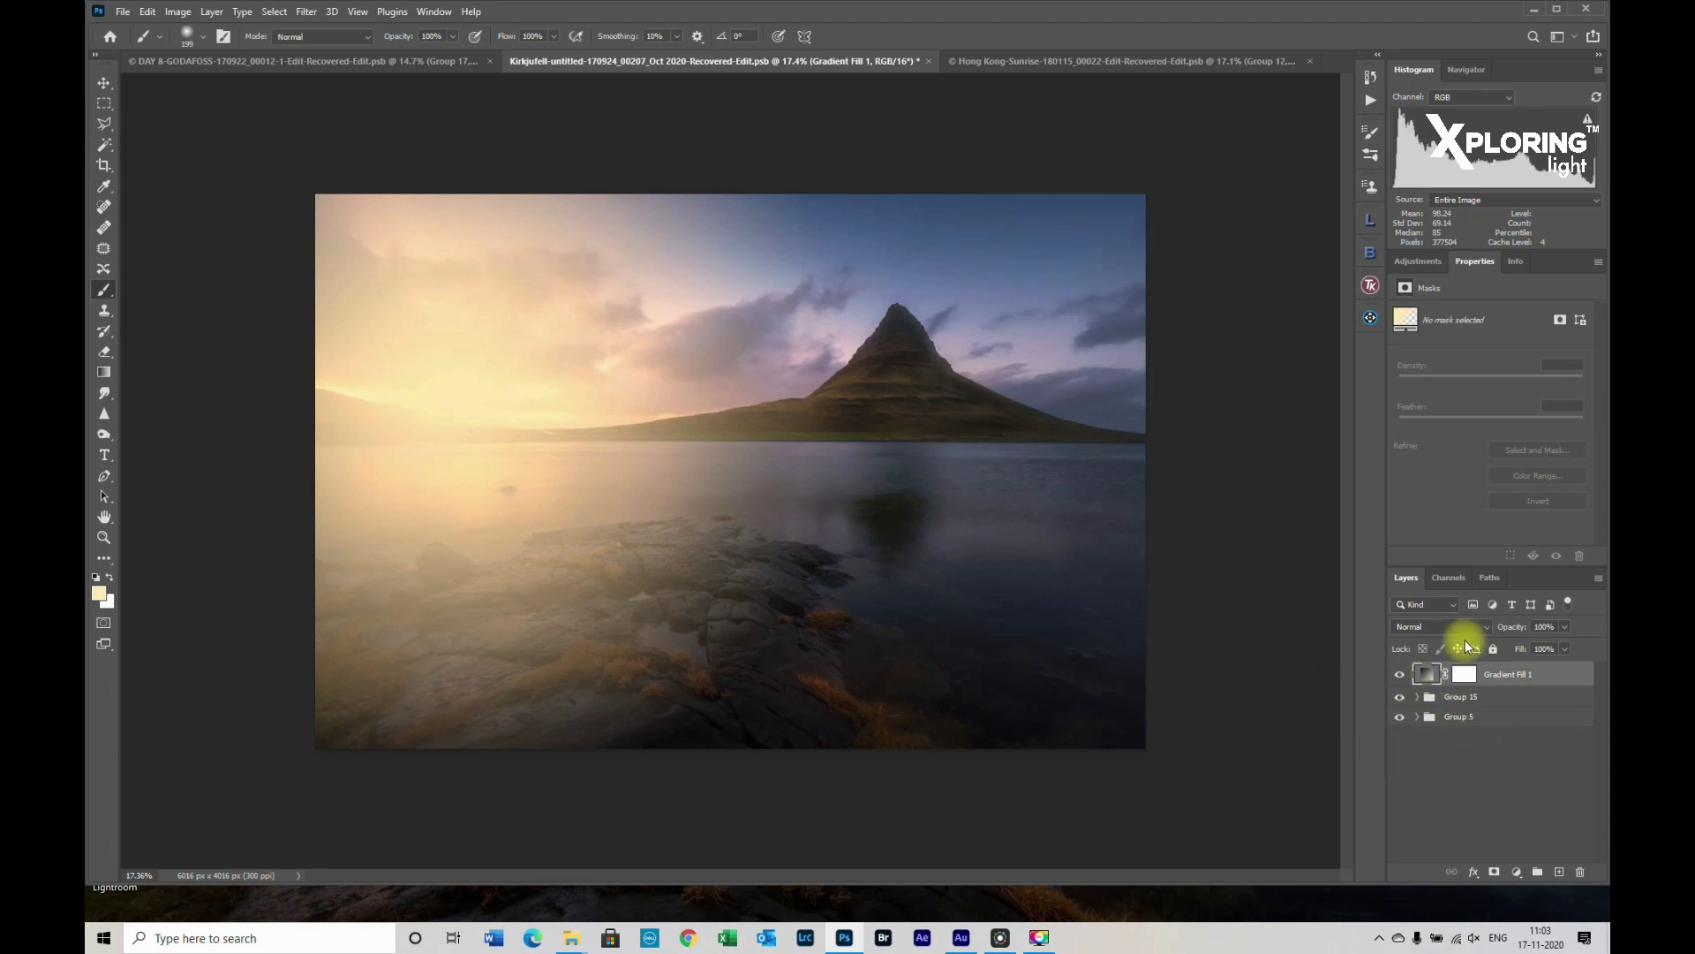
Blend Gradient Fill 1 in Soft Light at 47% and hide it to compare
{"action": "left_click", "coordinate": [1439, 626]}
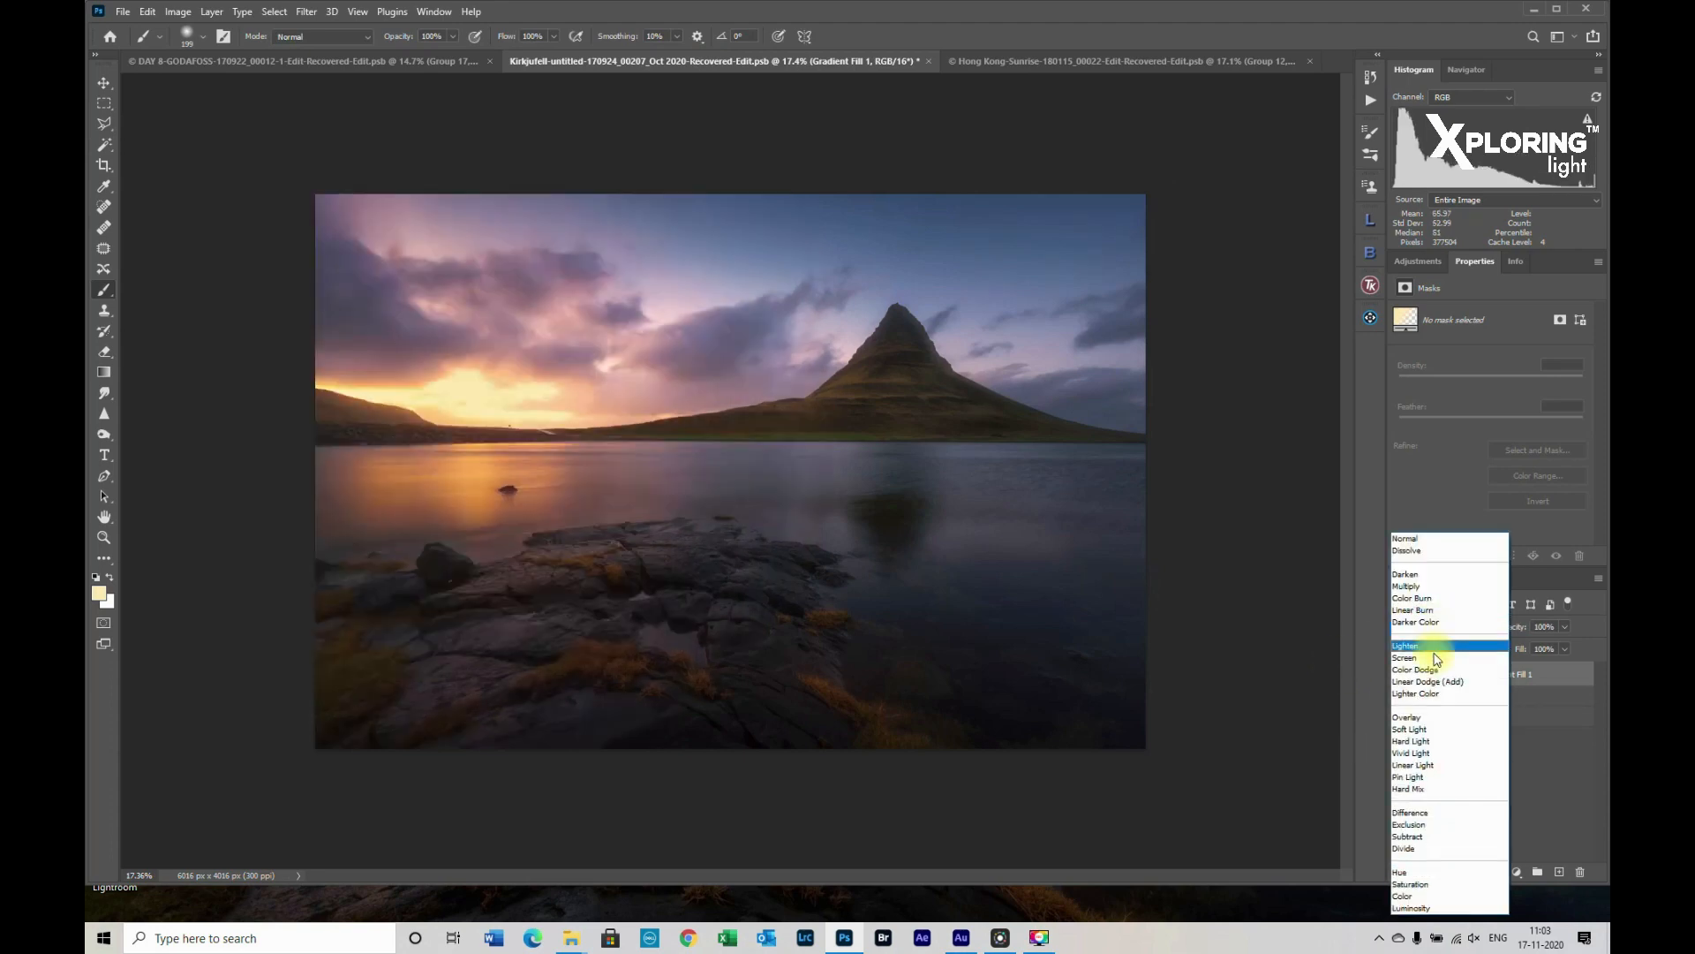
{"action": "left_click", "coordinate": [1409, 729]}
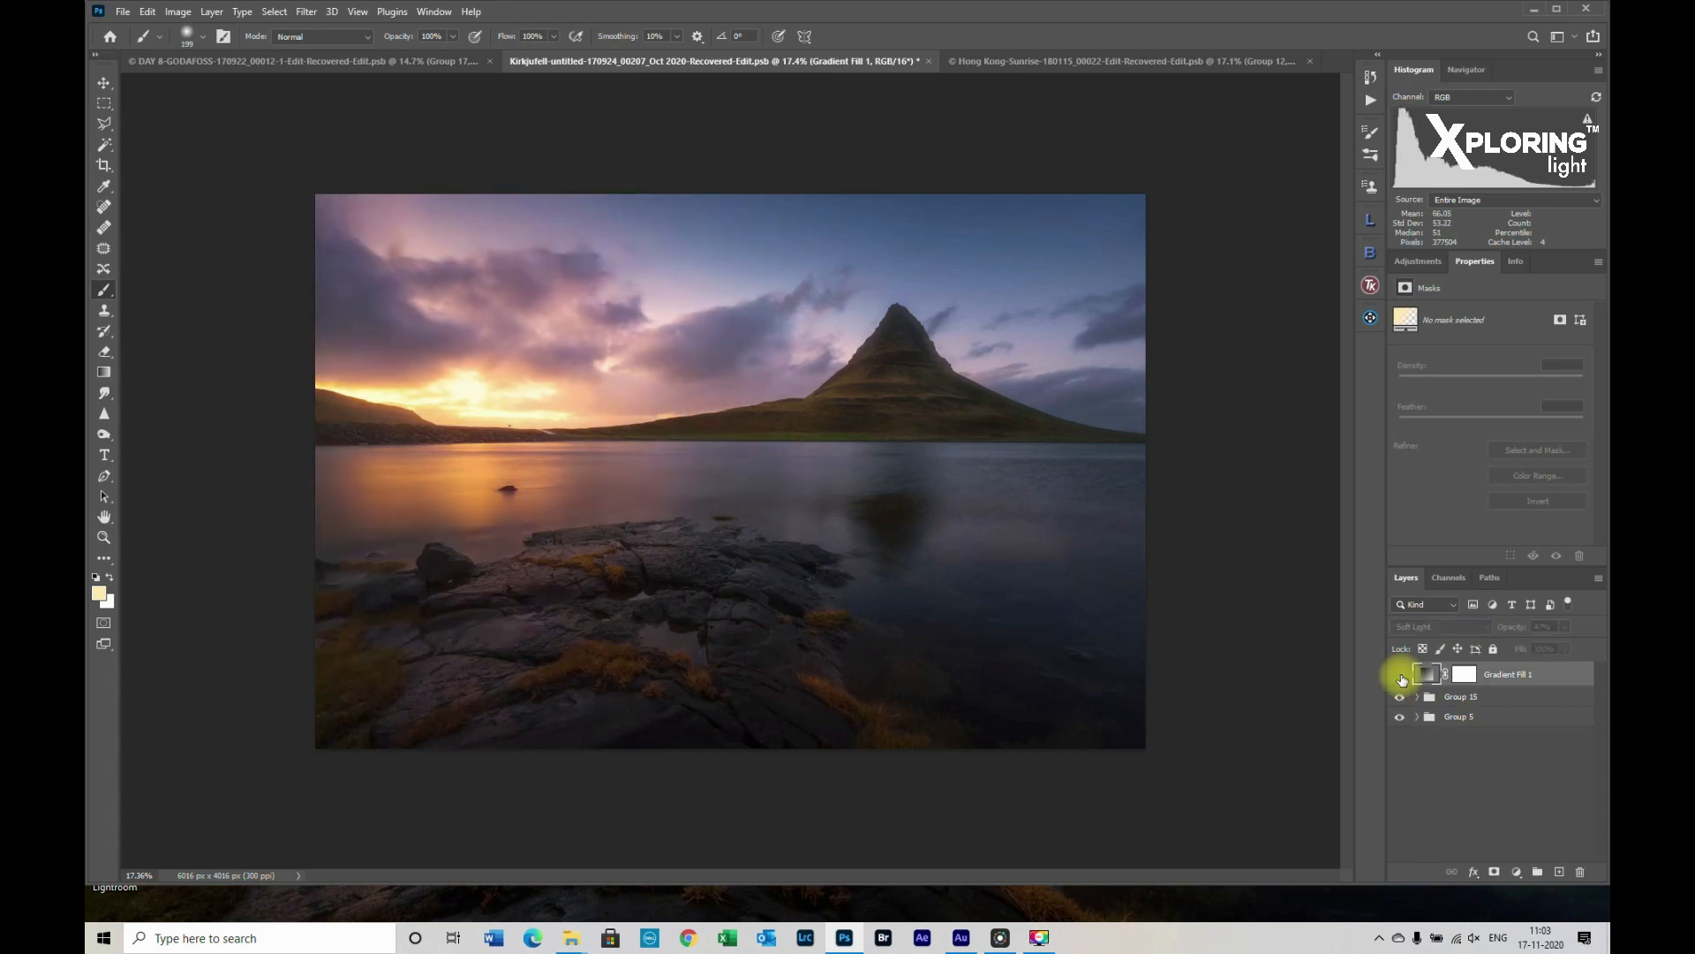
{"action": "left_click", "coordinate": [1401, 674]}
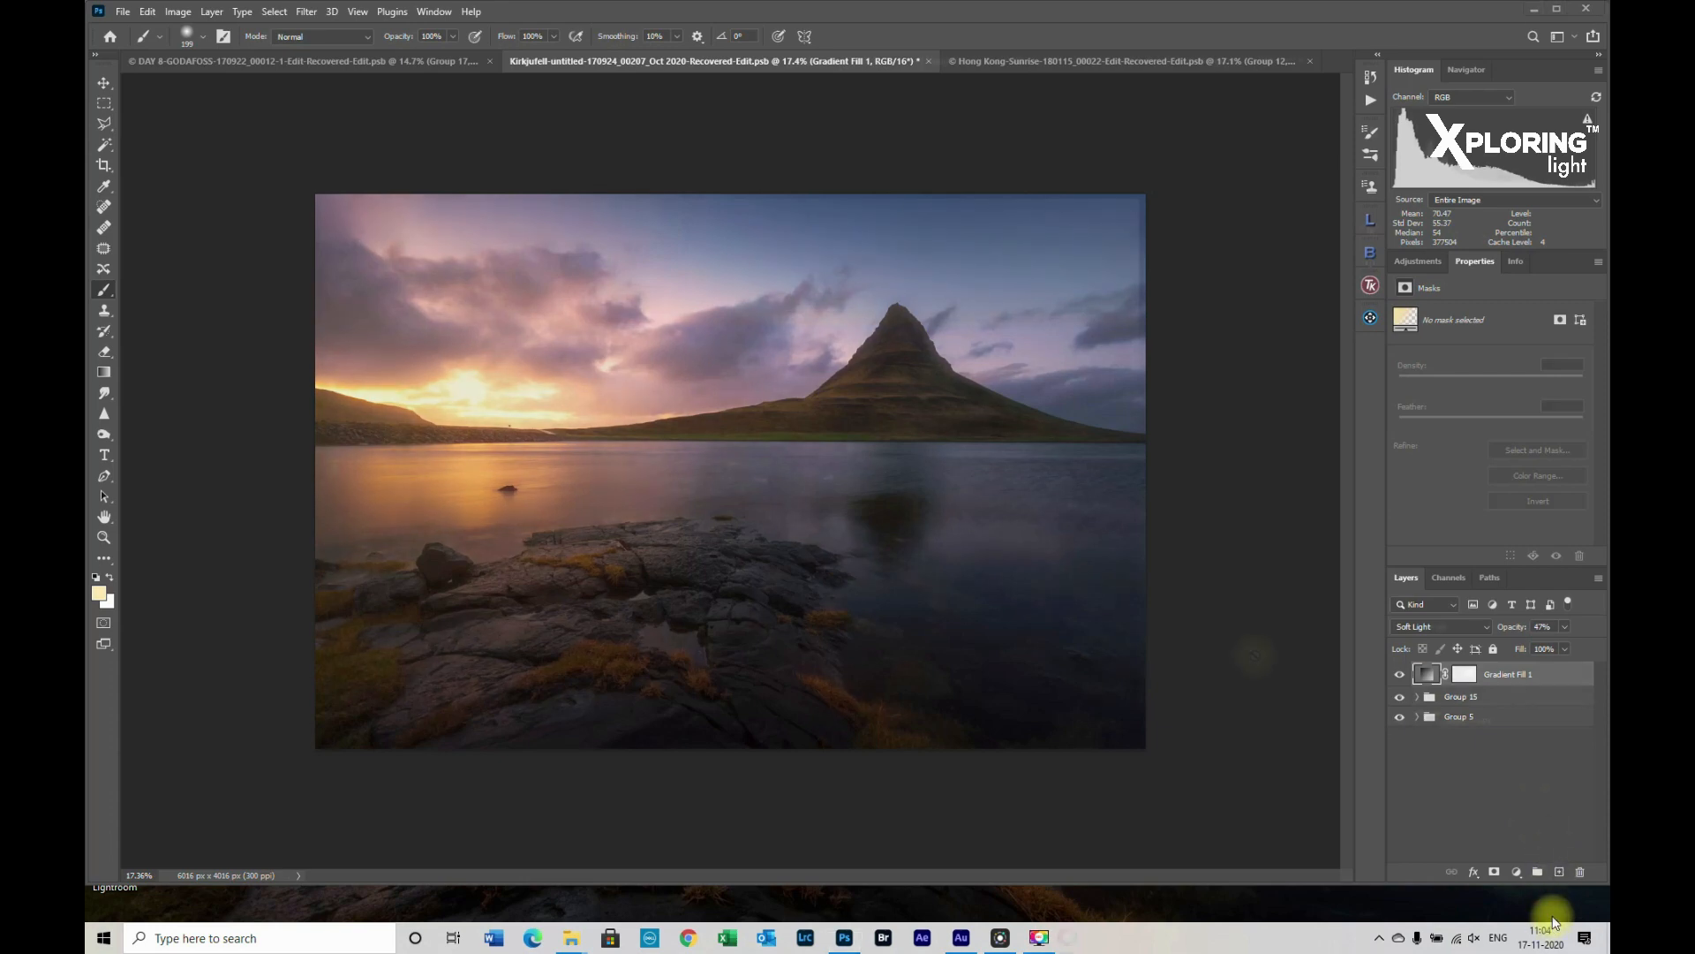
{"action": "left_click", "coordinate": [1102, 61]}
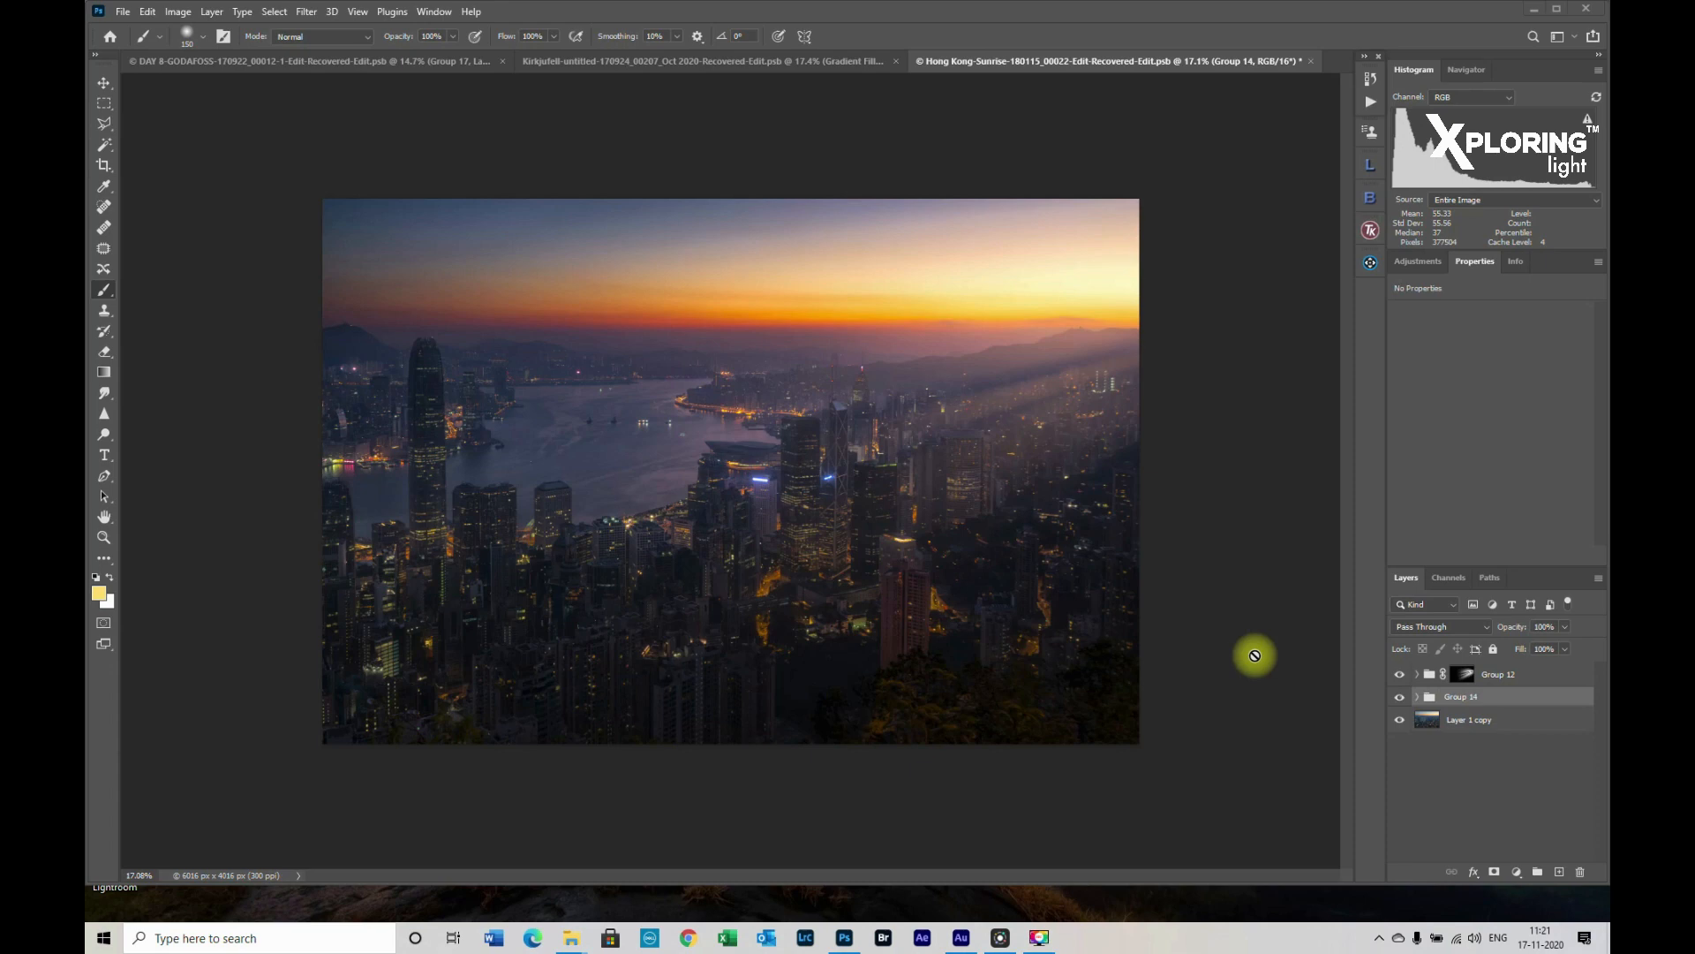
{"action": "mouse_move", "coordinate": [1230, 642]}
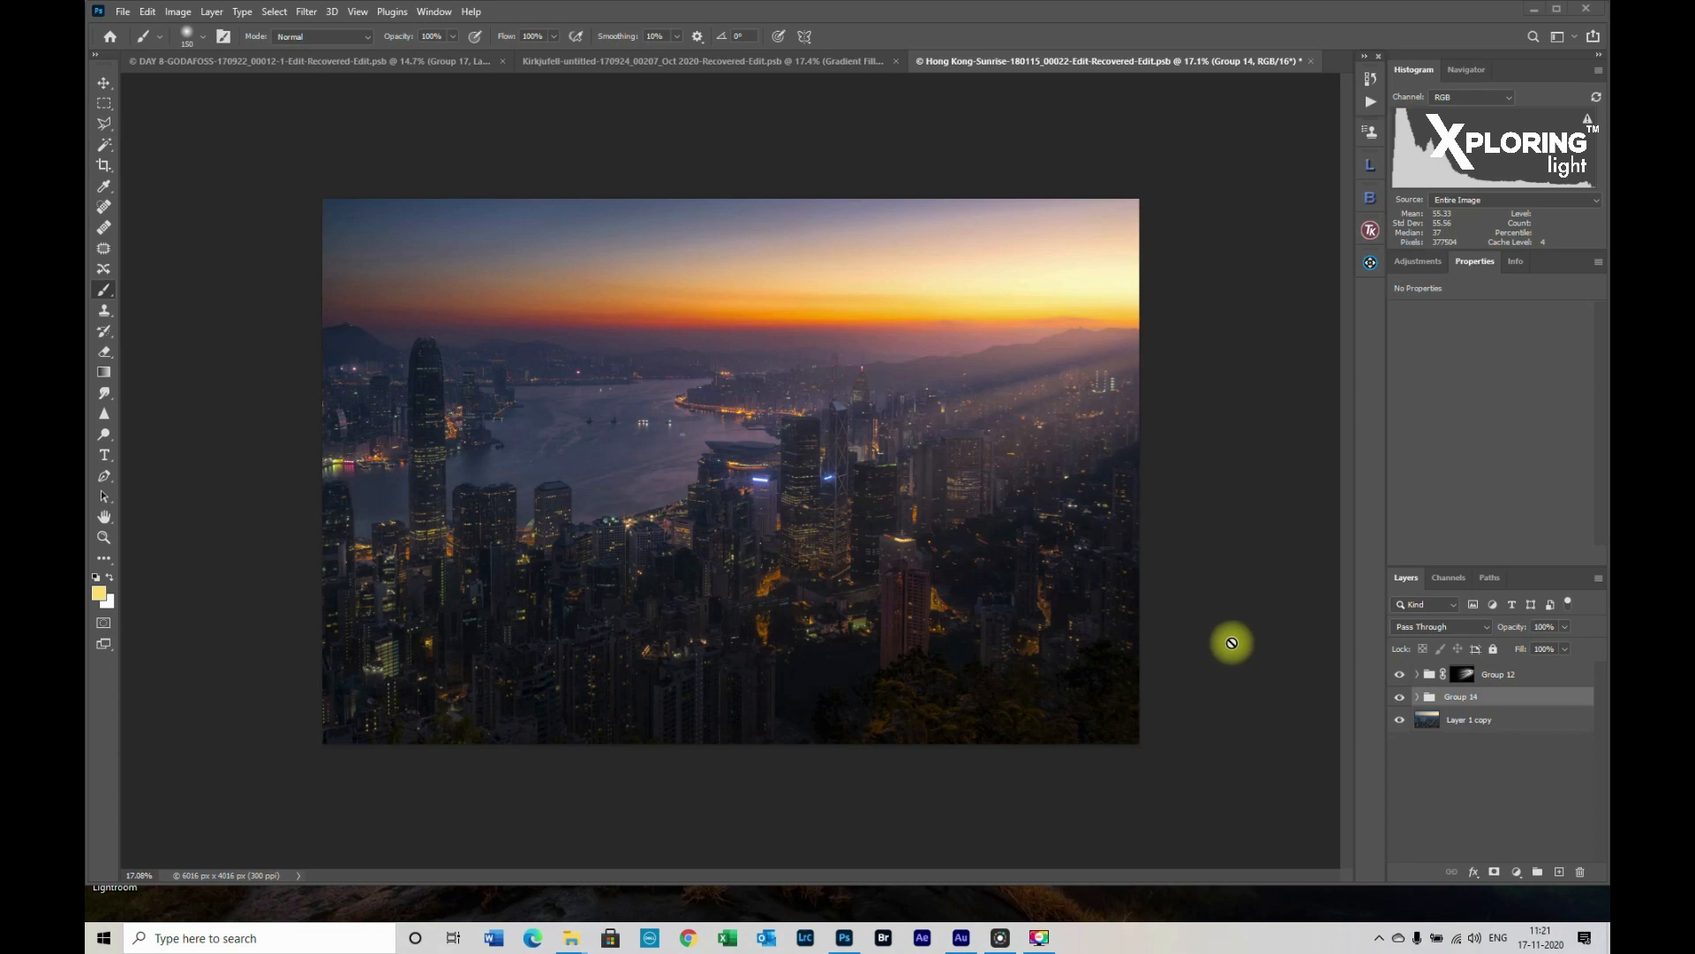
Toggle the god rays, Group 14 and original photo layers to compare the Hong Kong edits
{"action": "key", "text": "space"}
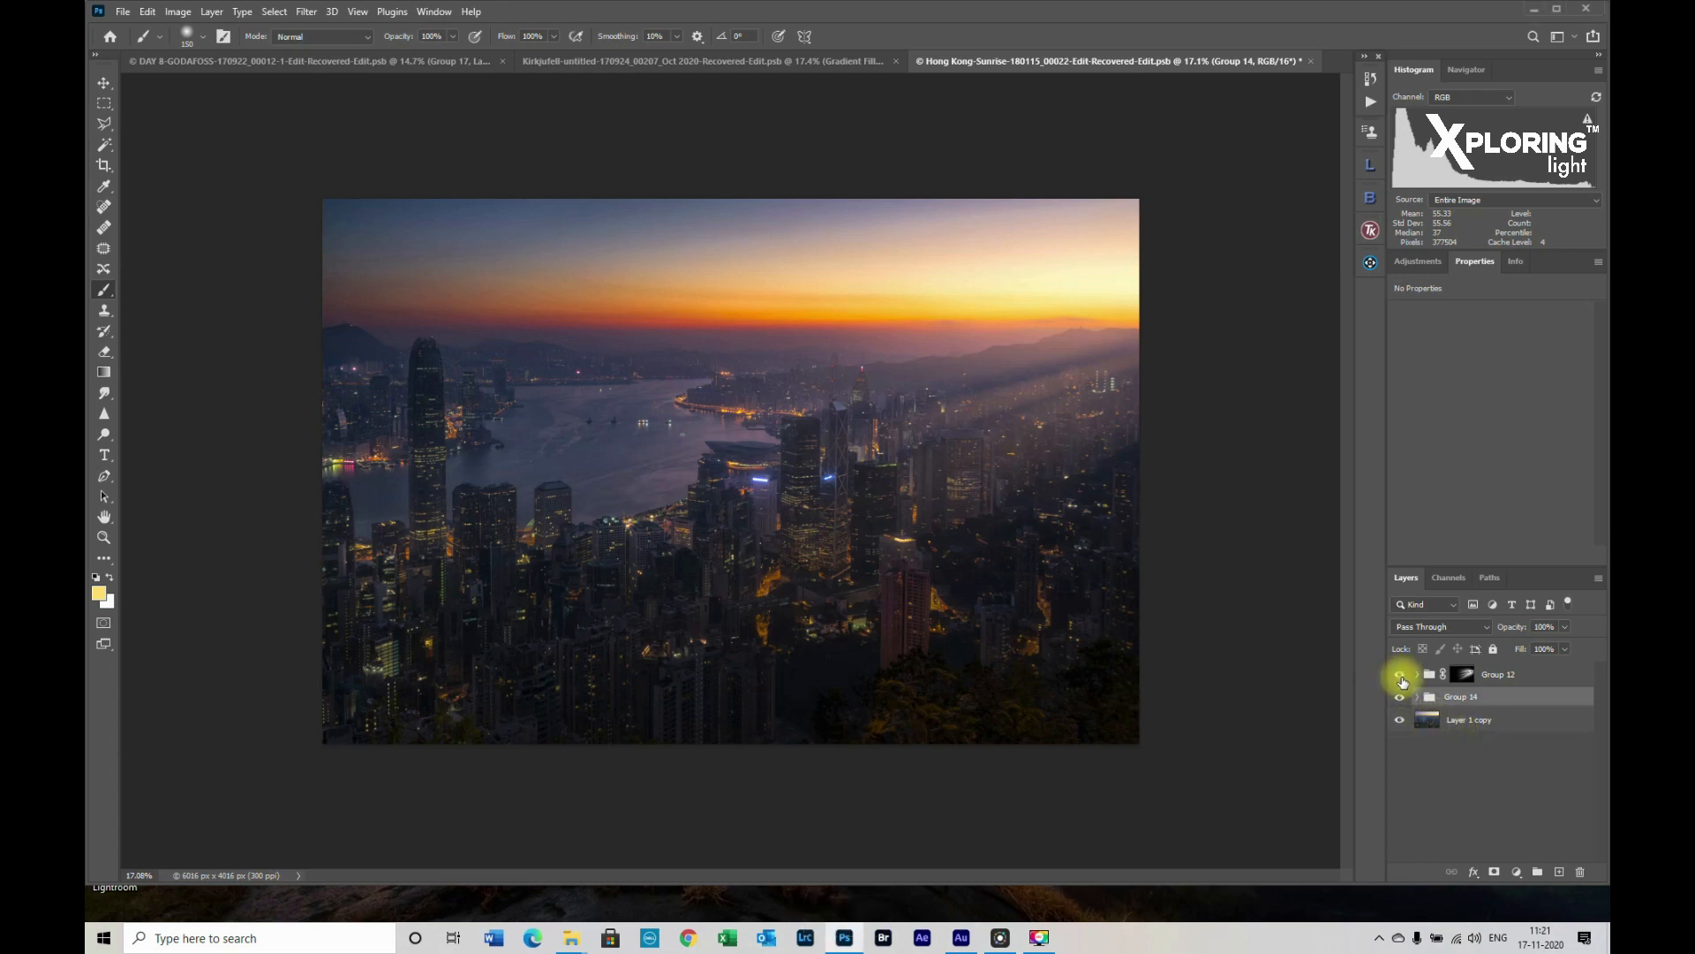
{"action": "left_click", "coordinate": [1398, 673]}
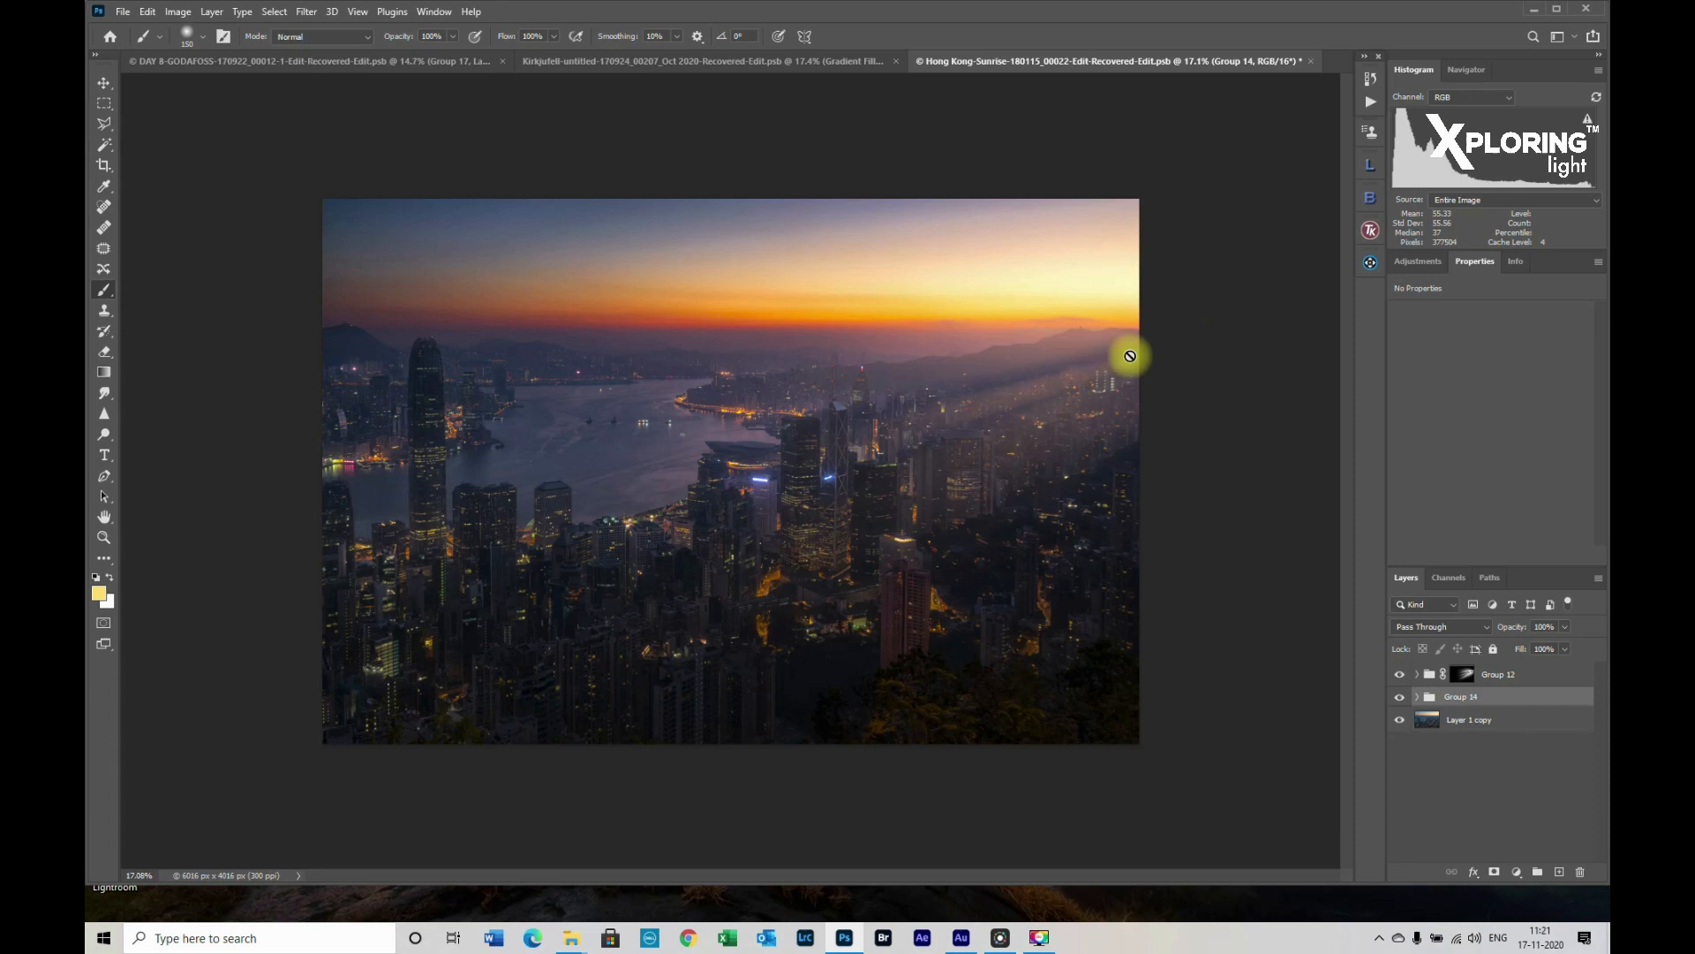
{"action": "left_click", "coordinate": [1468, 719]}
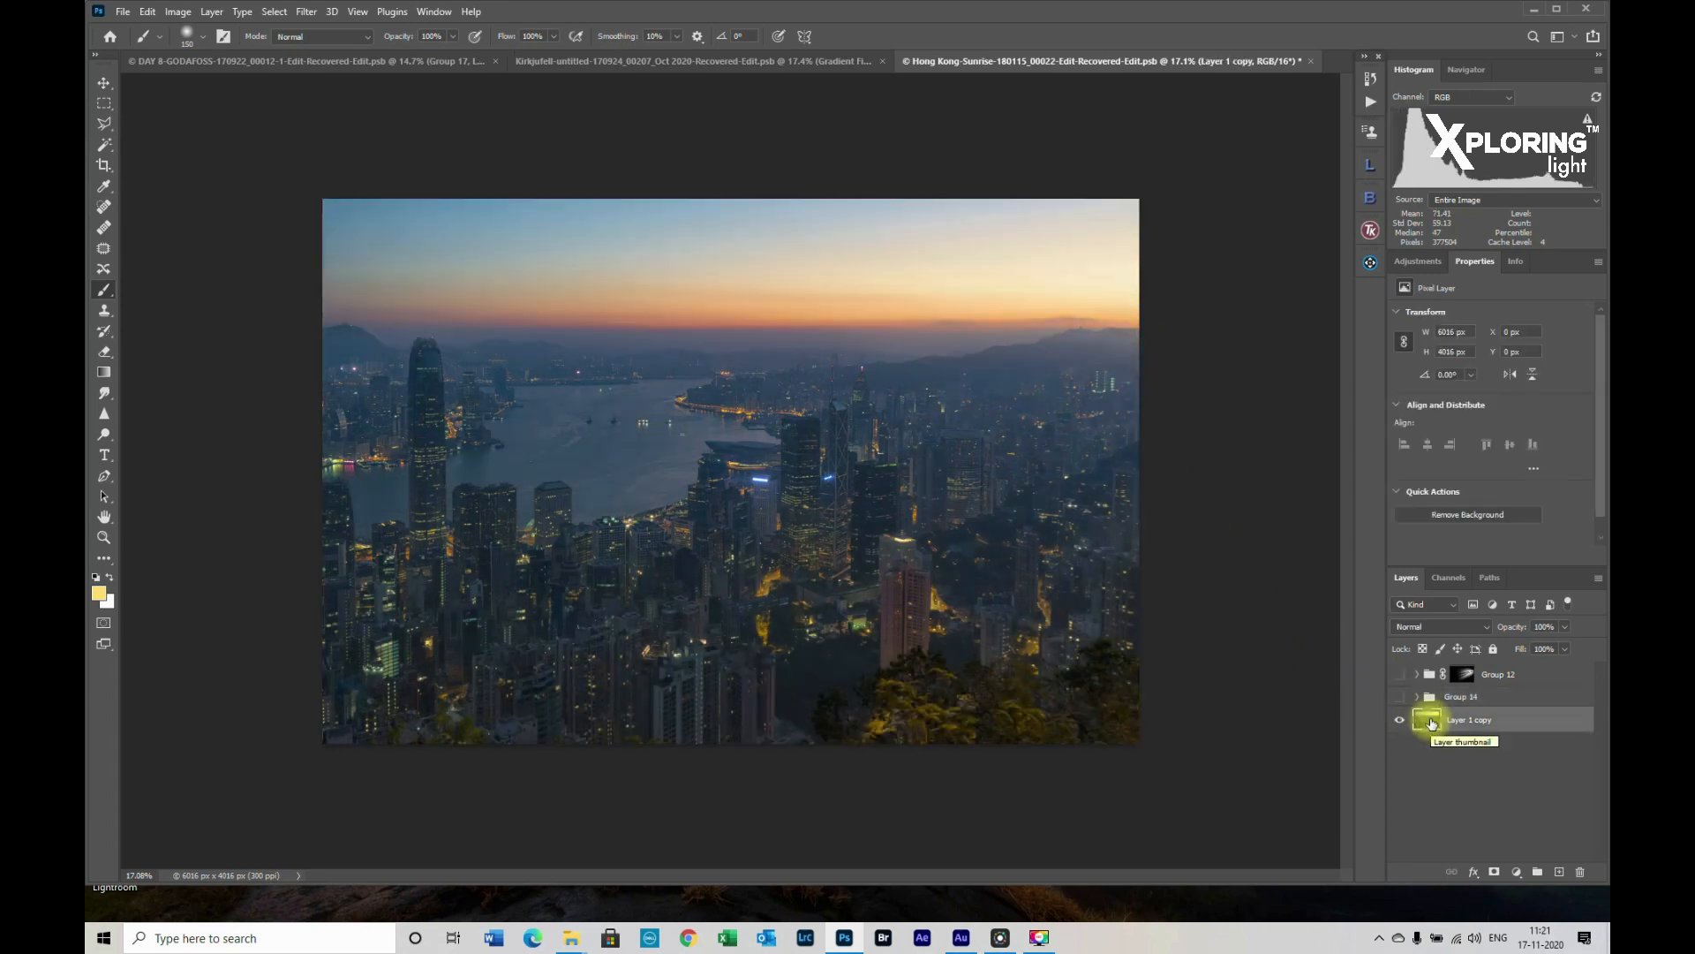
{"action": "mouse_move", "coordinate": [1436, 760]}
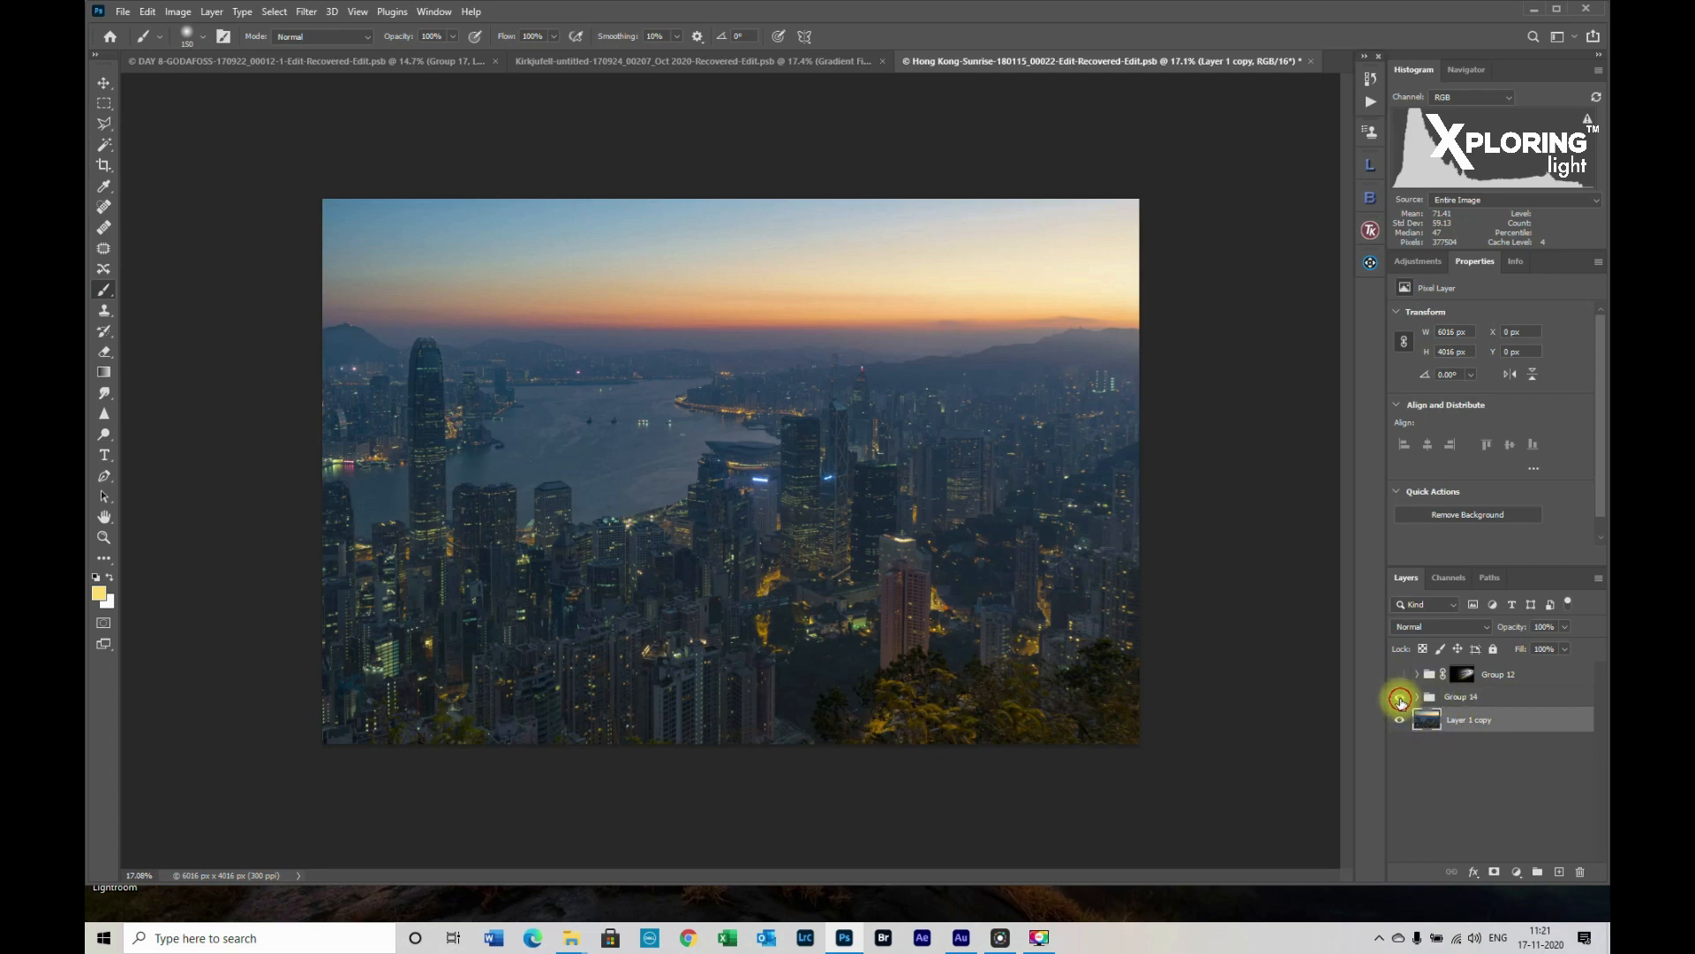
{"action": "left_click", "coordinate": [1400, 696]}
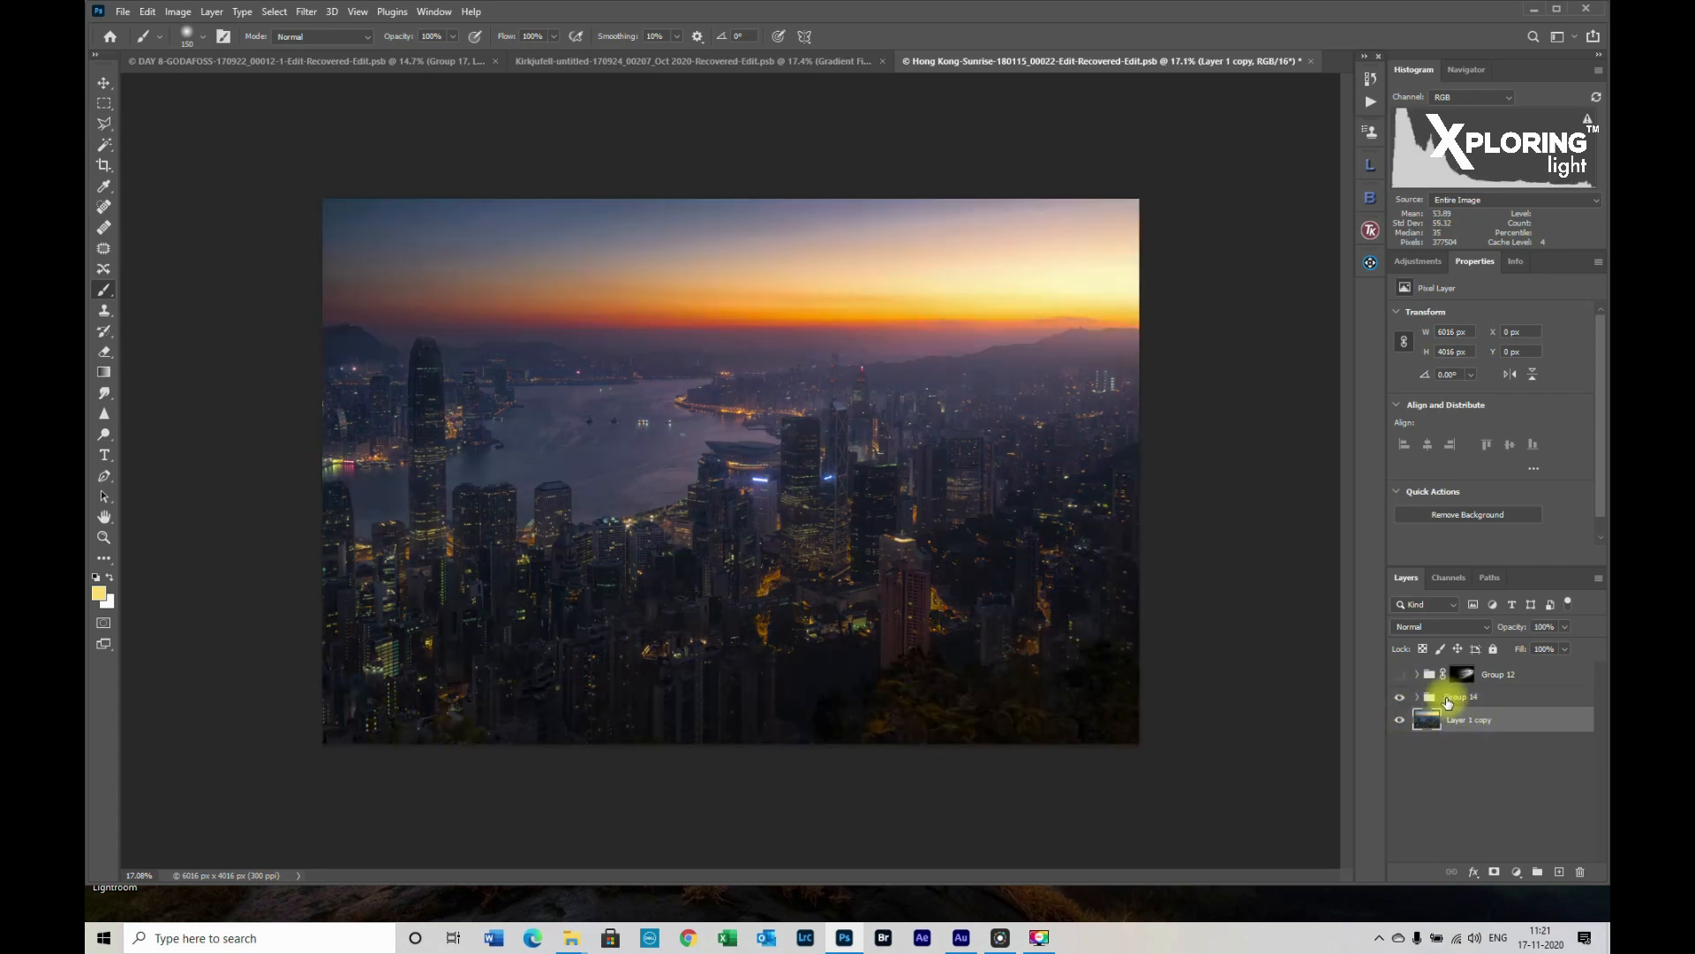
{"action": "left_click", "coordinate": [1400, 697]}
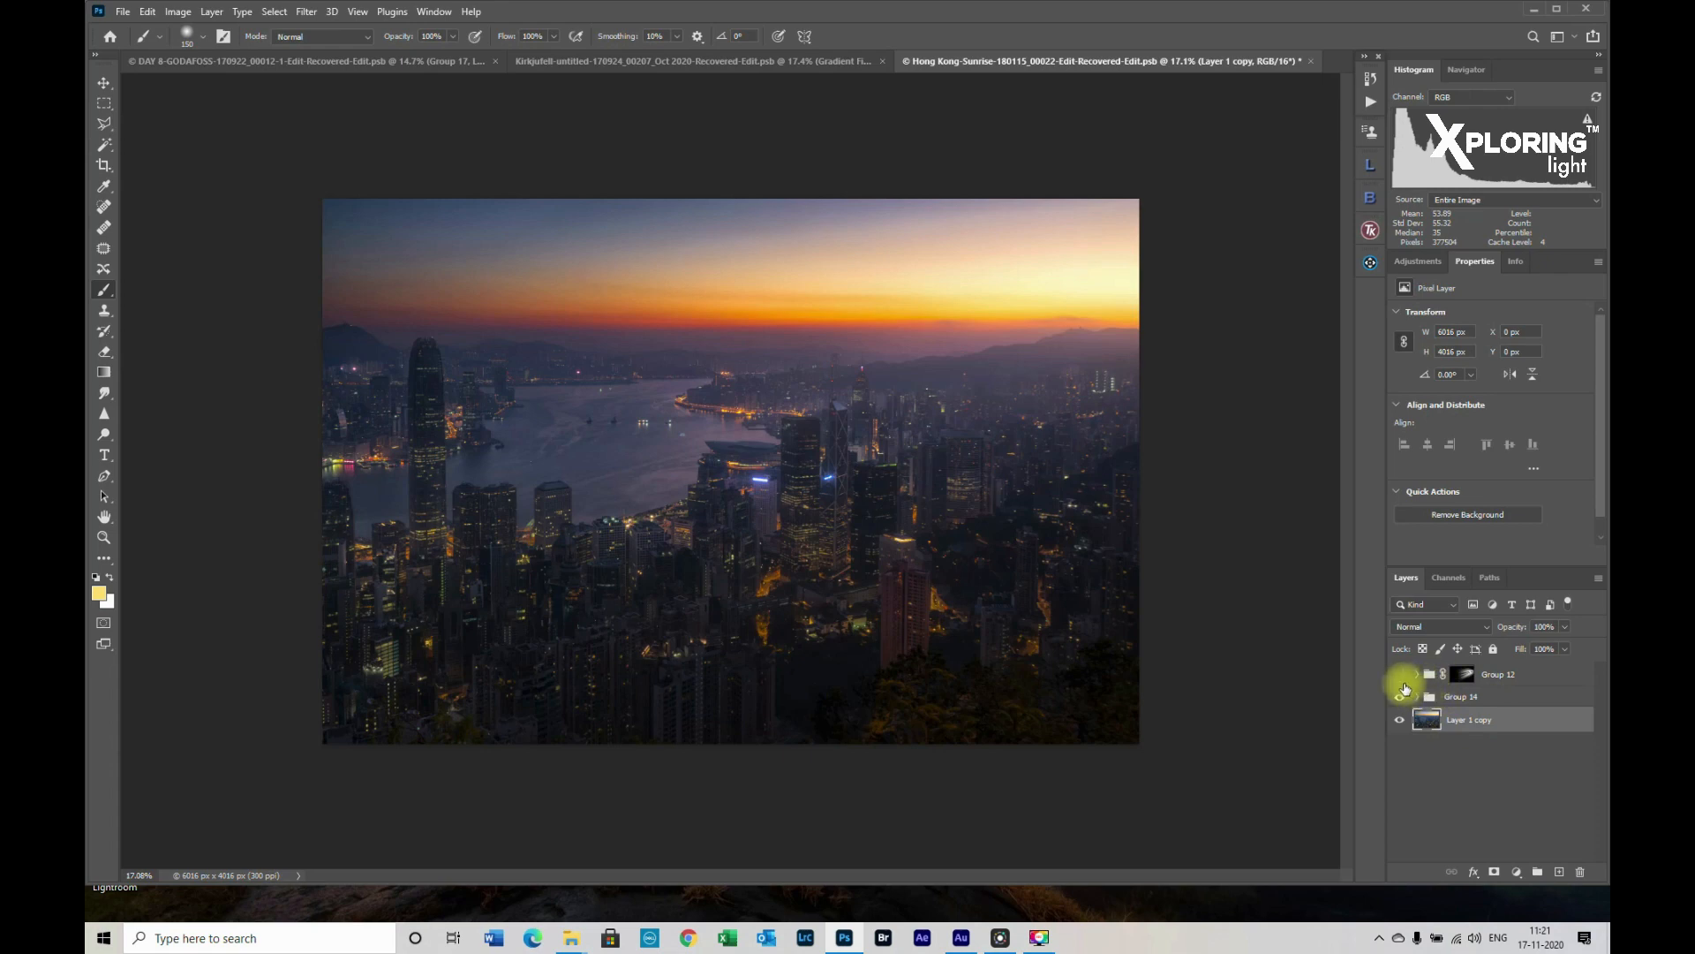
{"action": "left_click", "coordinate": [1399, 678]}
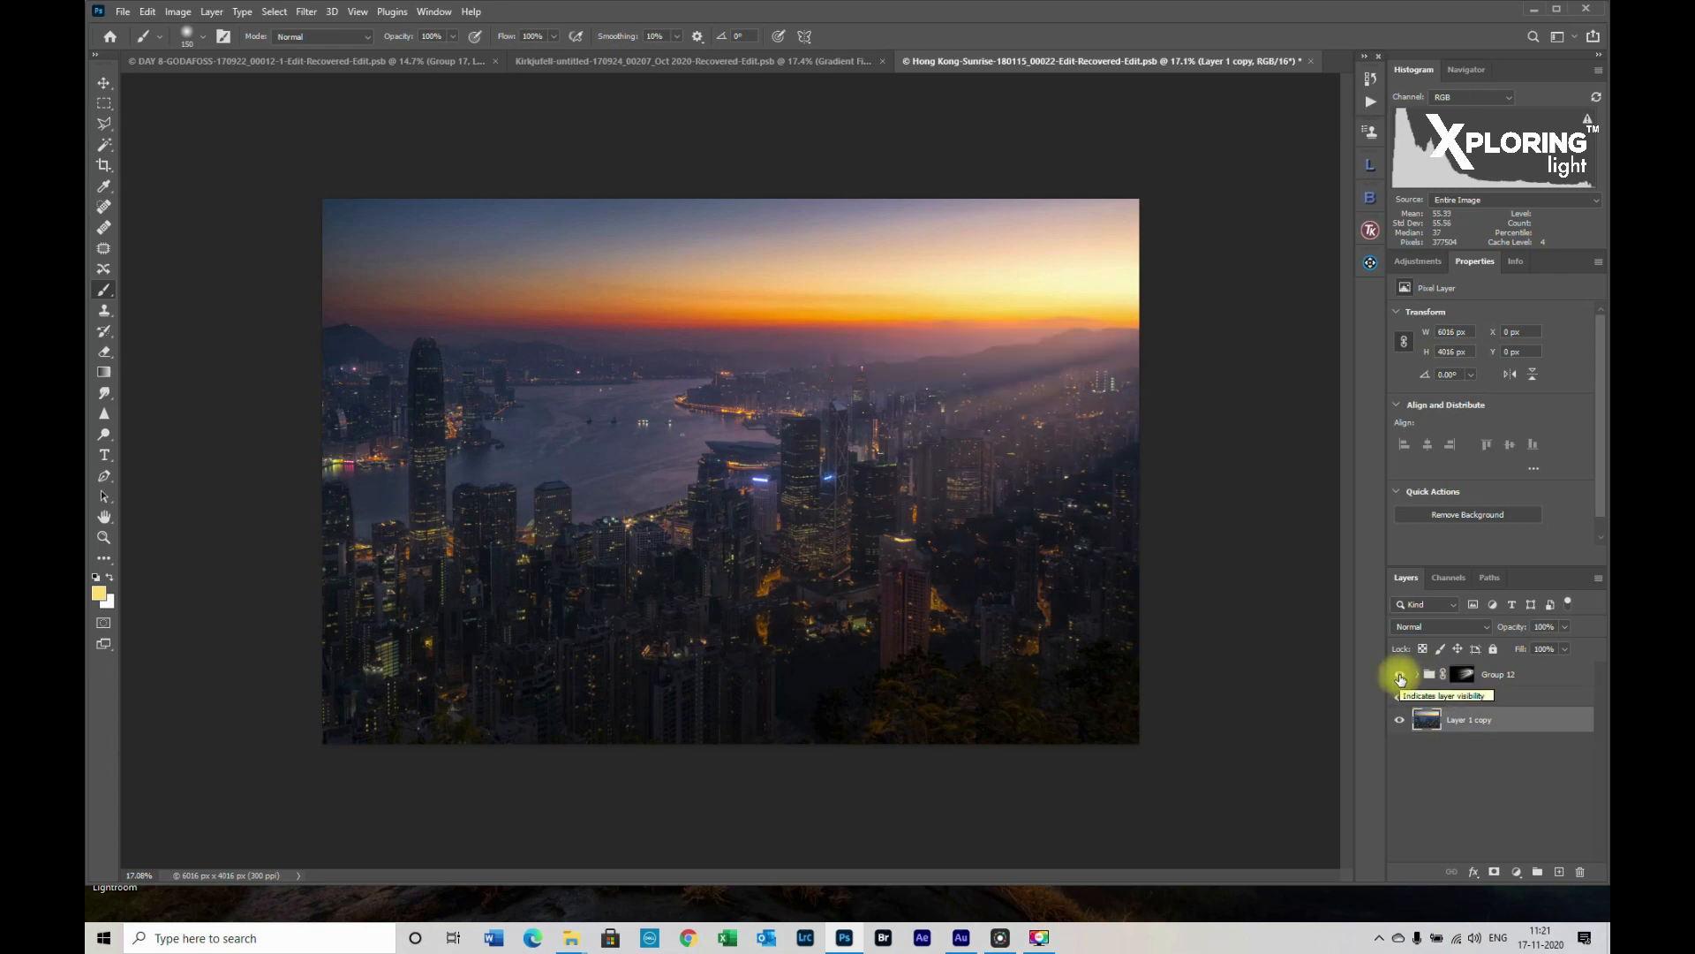
{"action": "left_click", "coordinate": [1399, 679]}
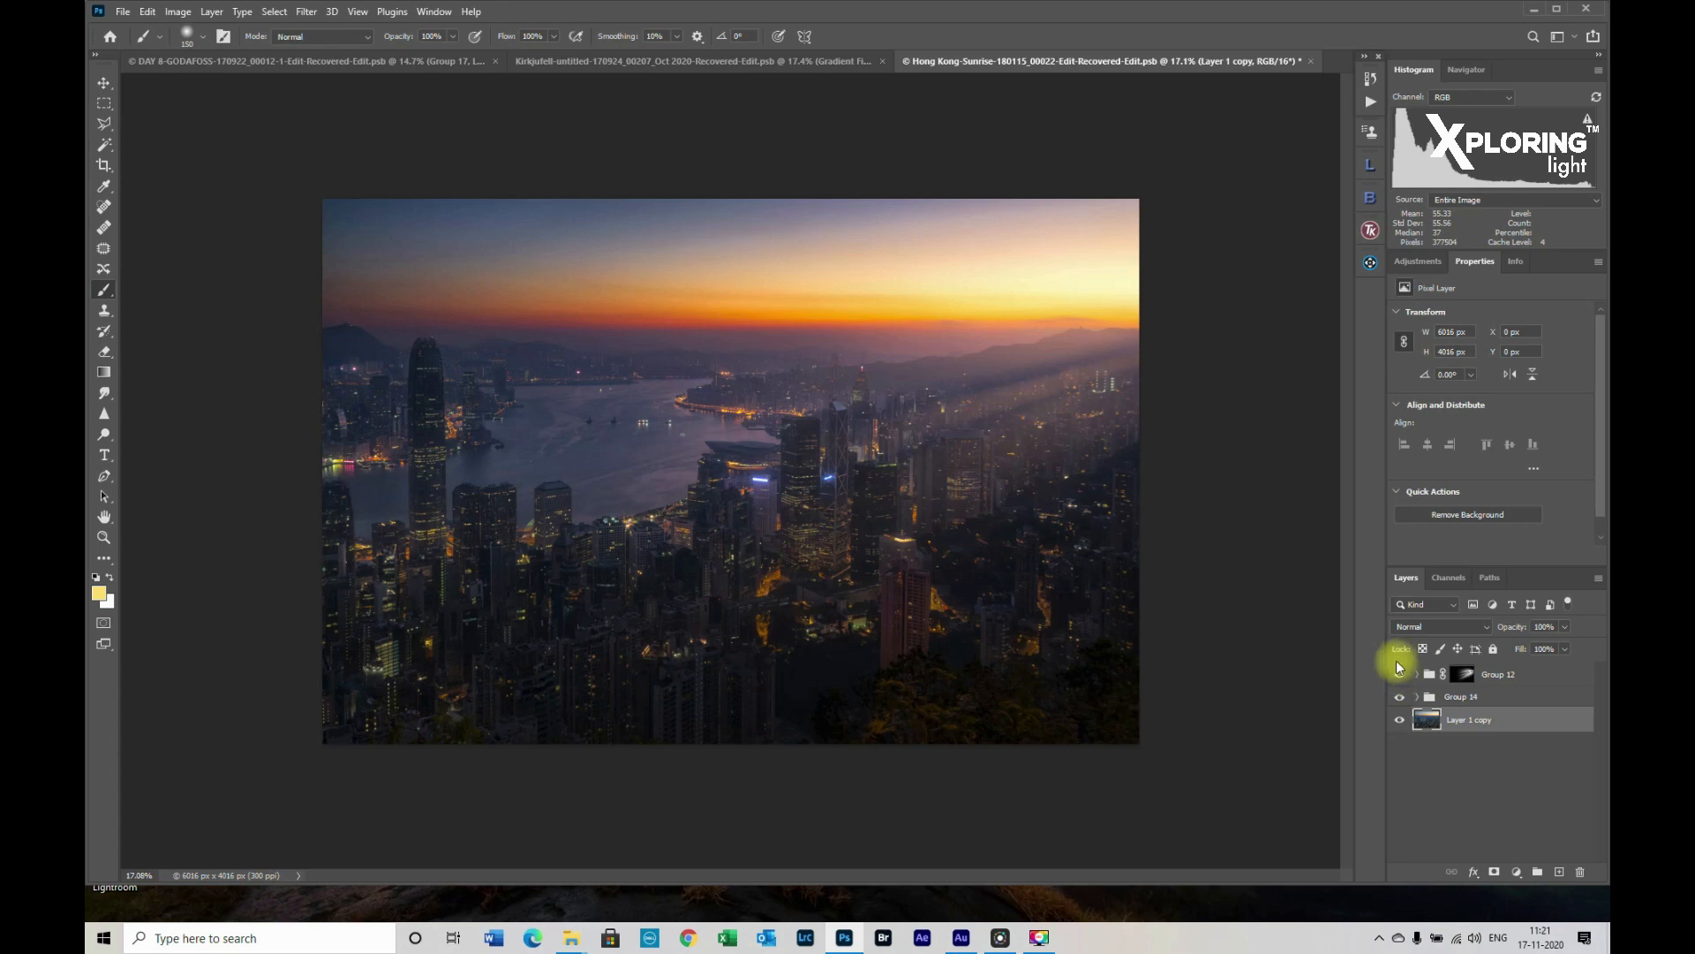
{"action": "mouse_move", "coordinate": [1402, 660]}
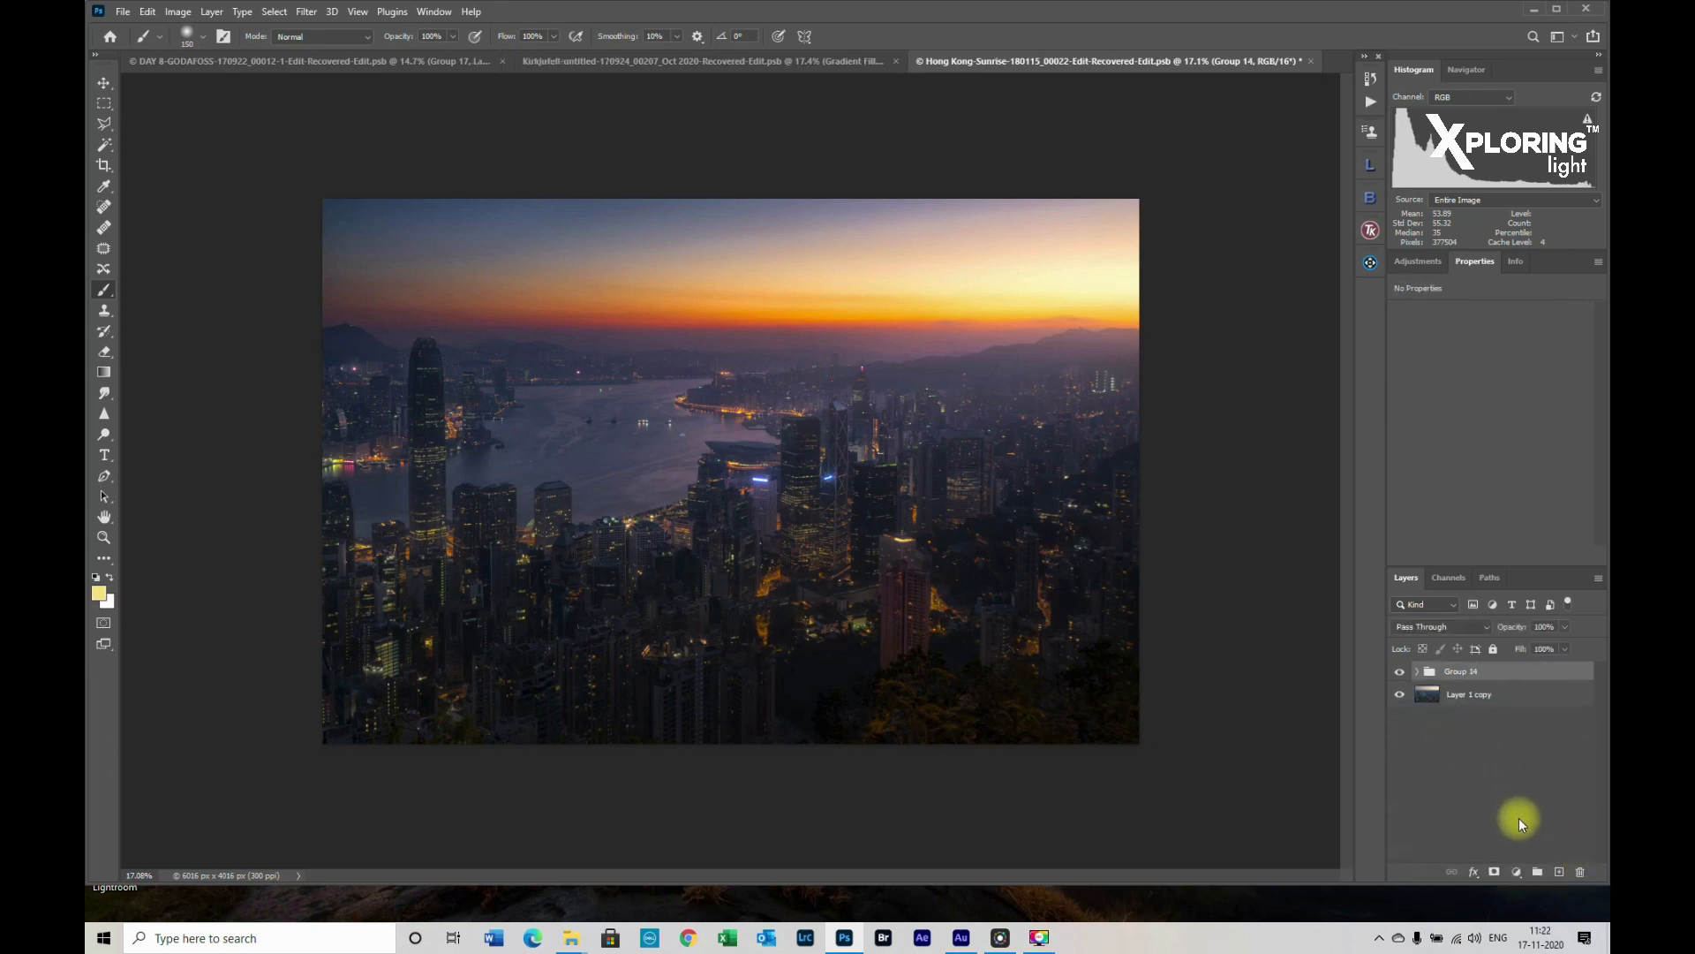
Add empty Layer 8 above Group 14 and sample pale gold from the sunrise sky
{"action": "left_click", "coordinate": [1537, 872]}
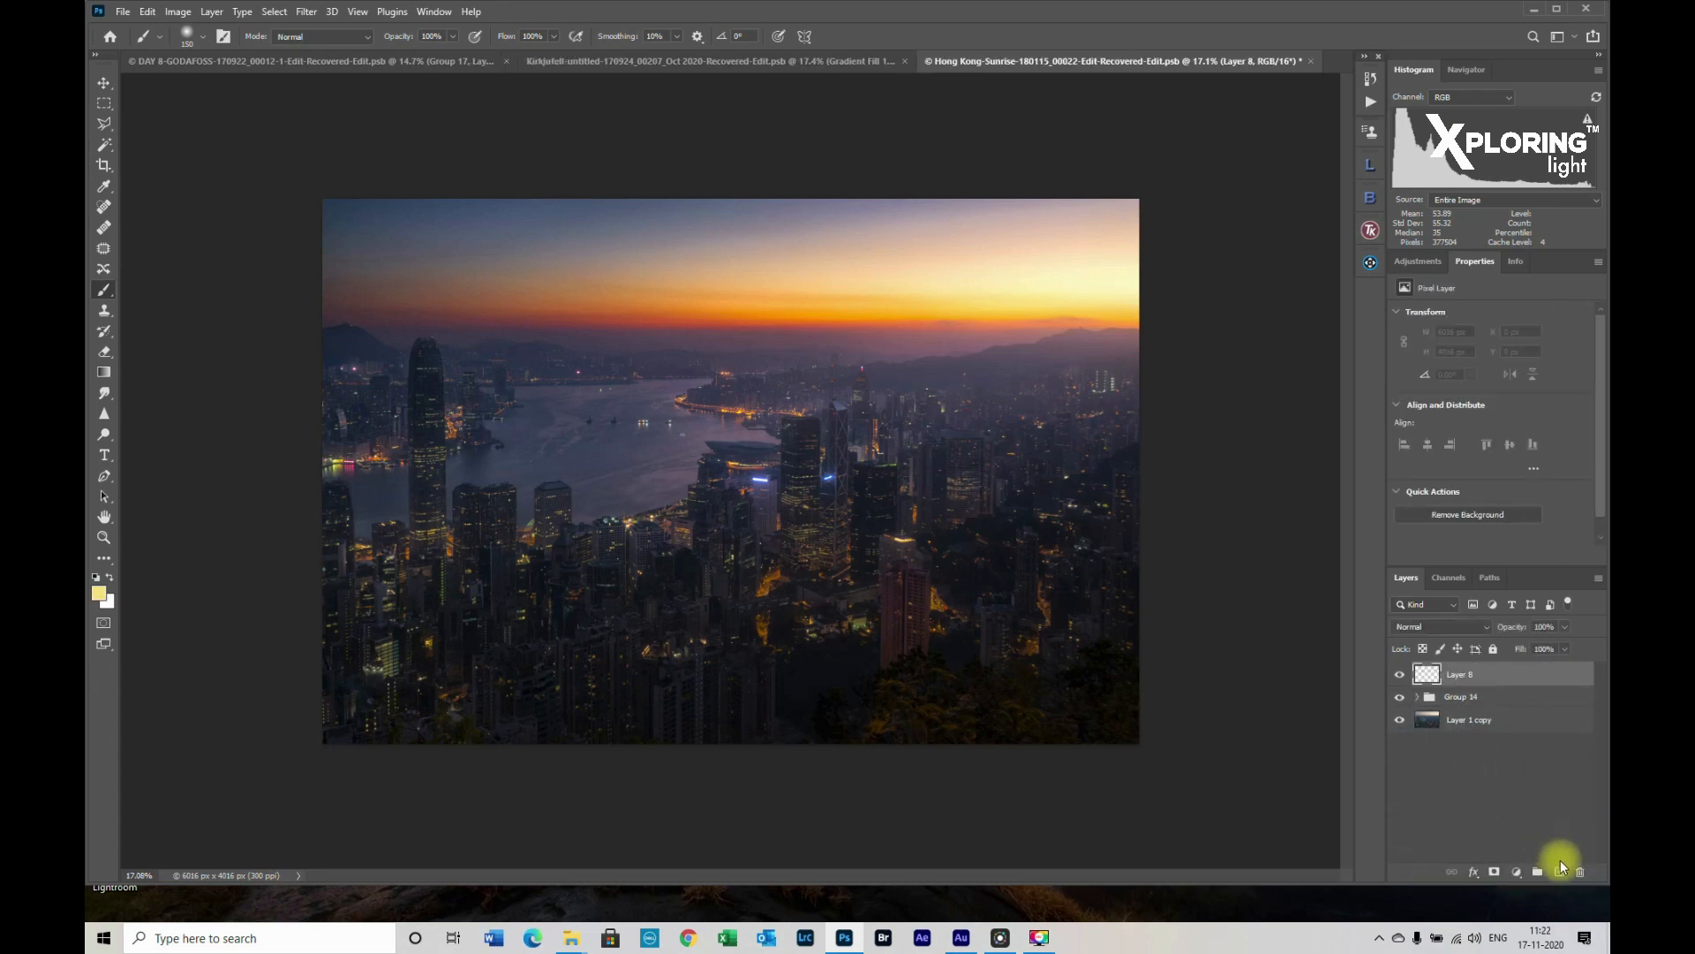
{"action": "key", "text": "b"}
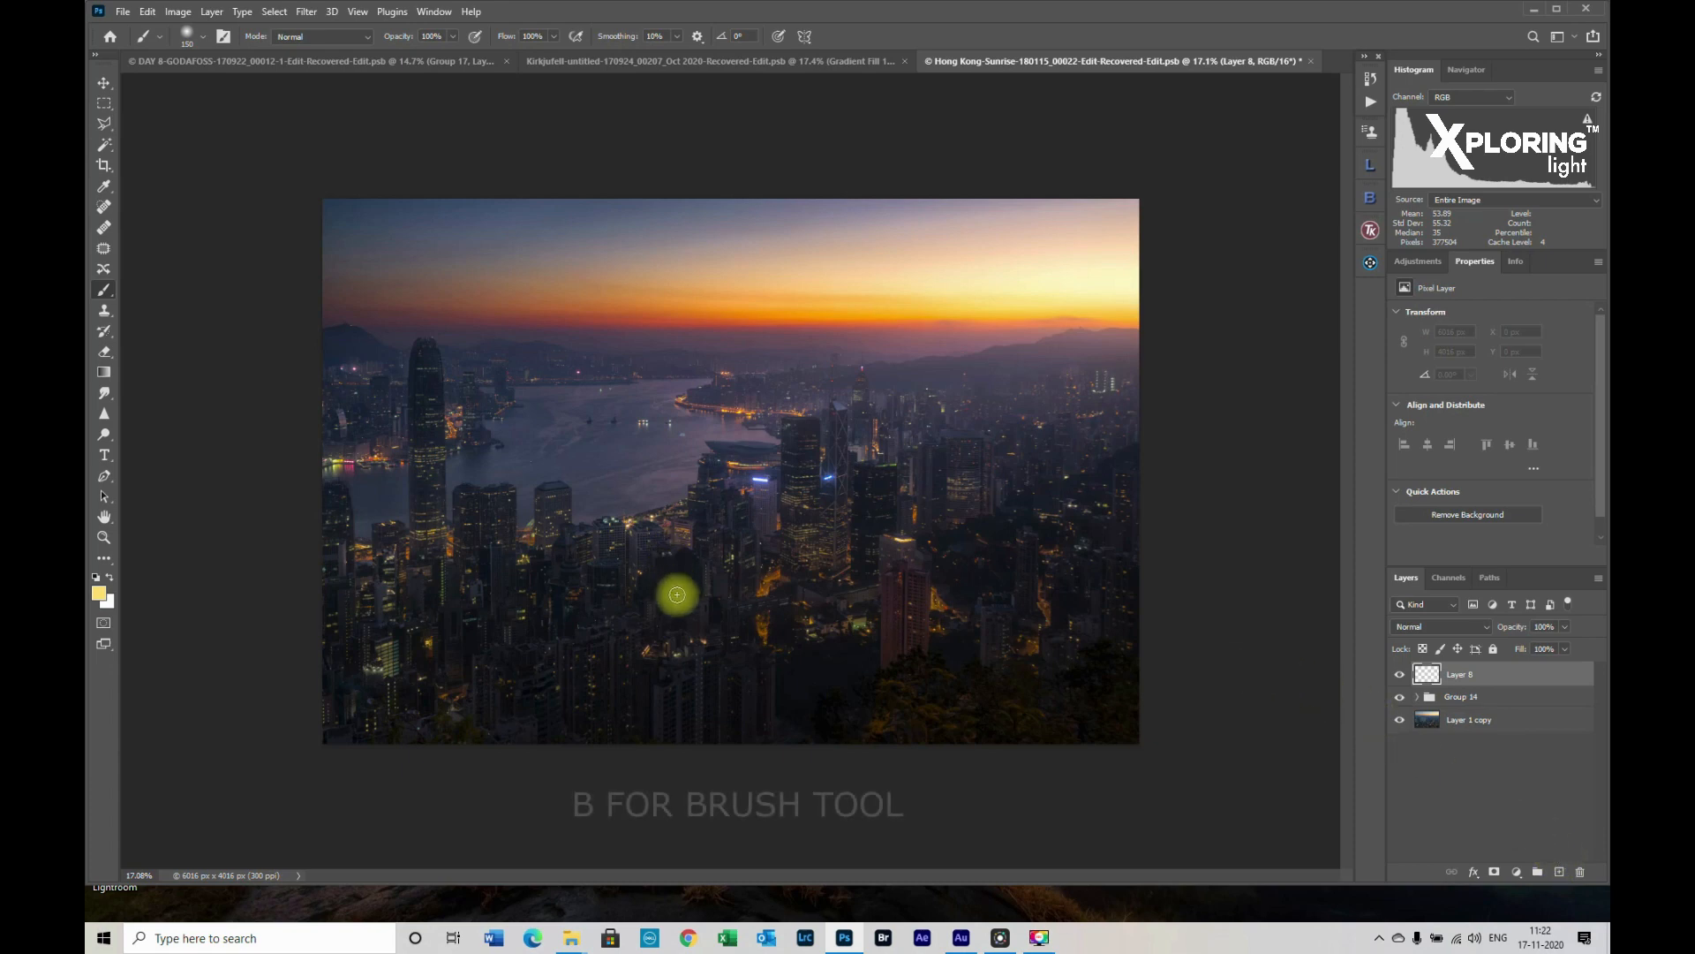
{"action": "mouse_move", "coordinate": [120, 422]}
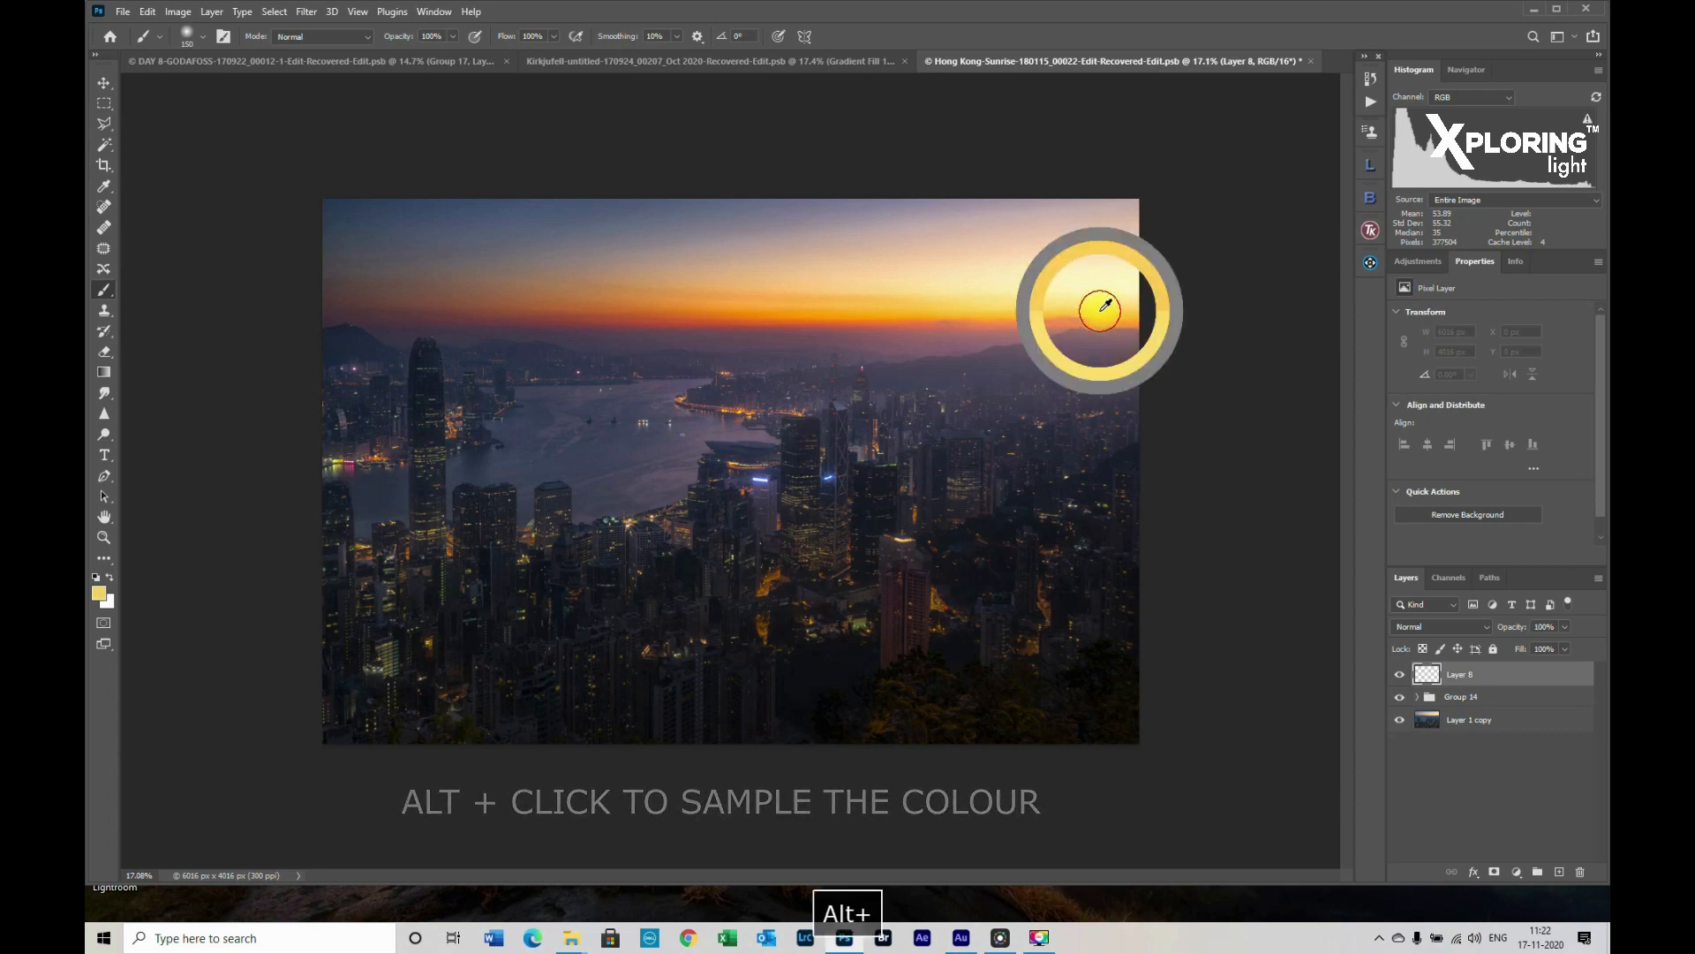
{"action": "left_click", "coordinate": [1099, 308]}
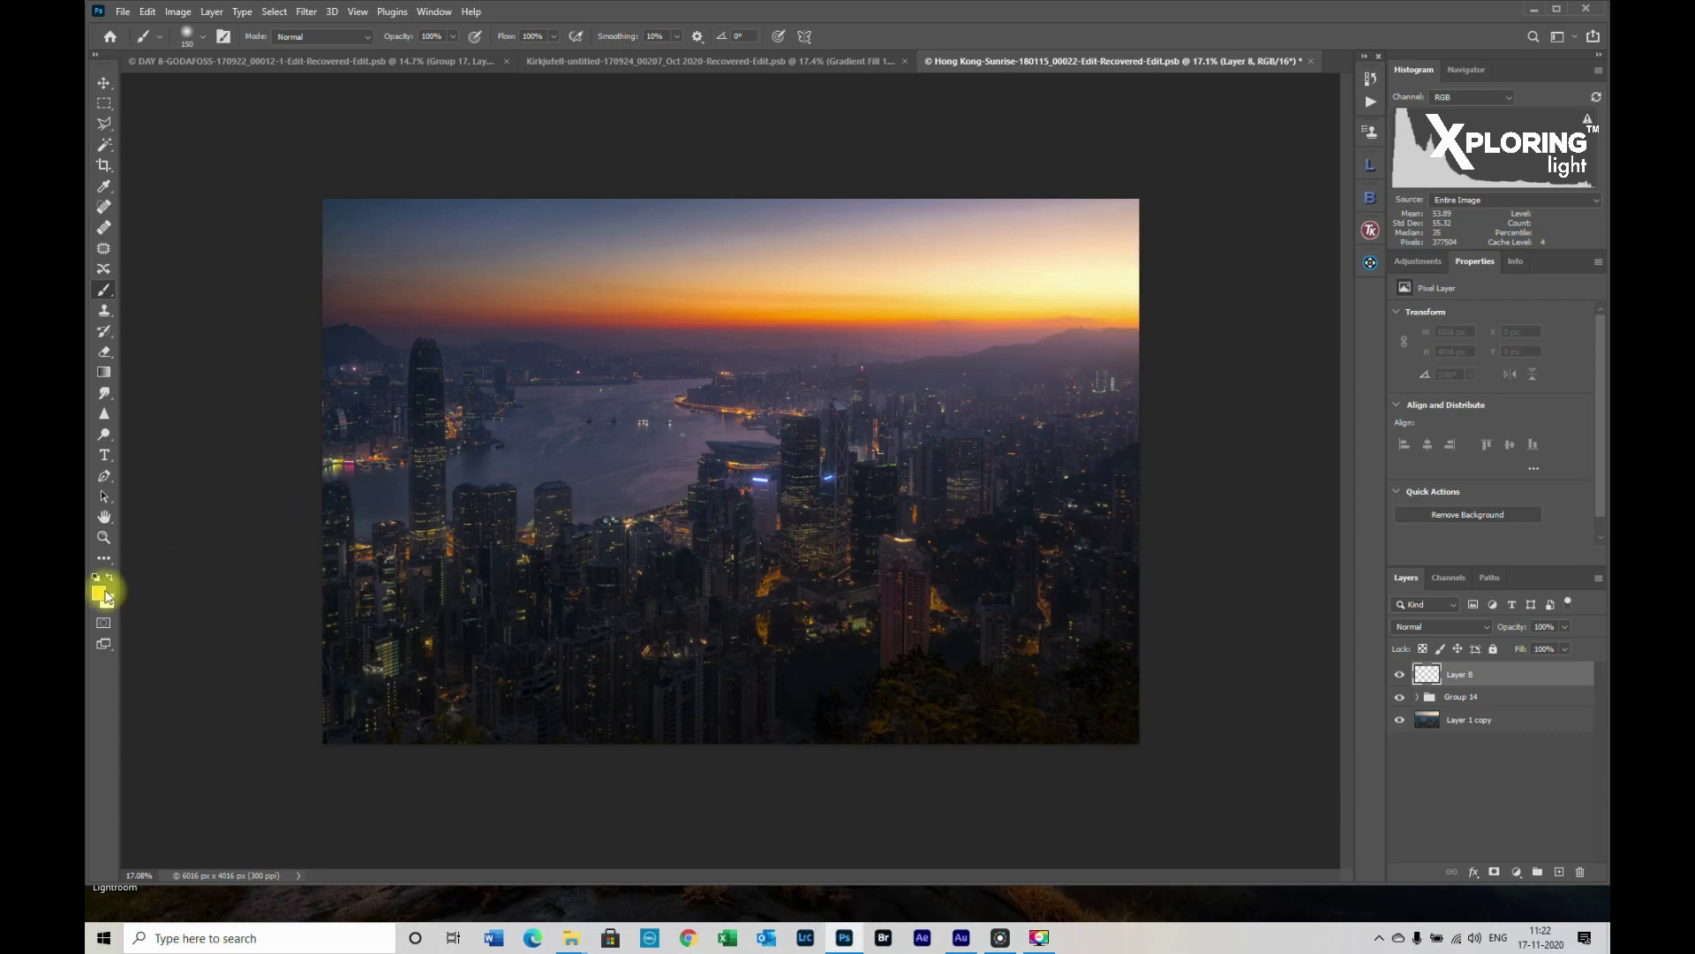
{"action": "left_click", "coordinate": [96, 589]}
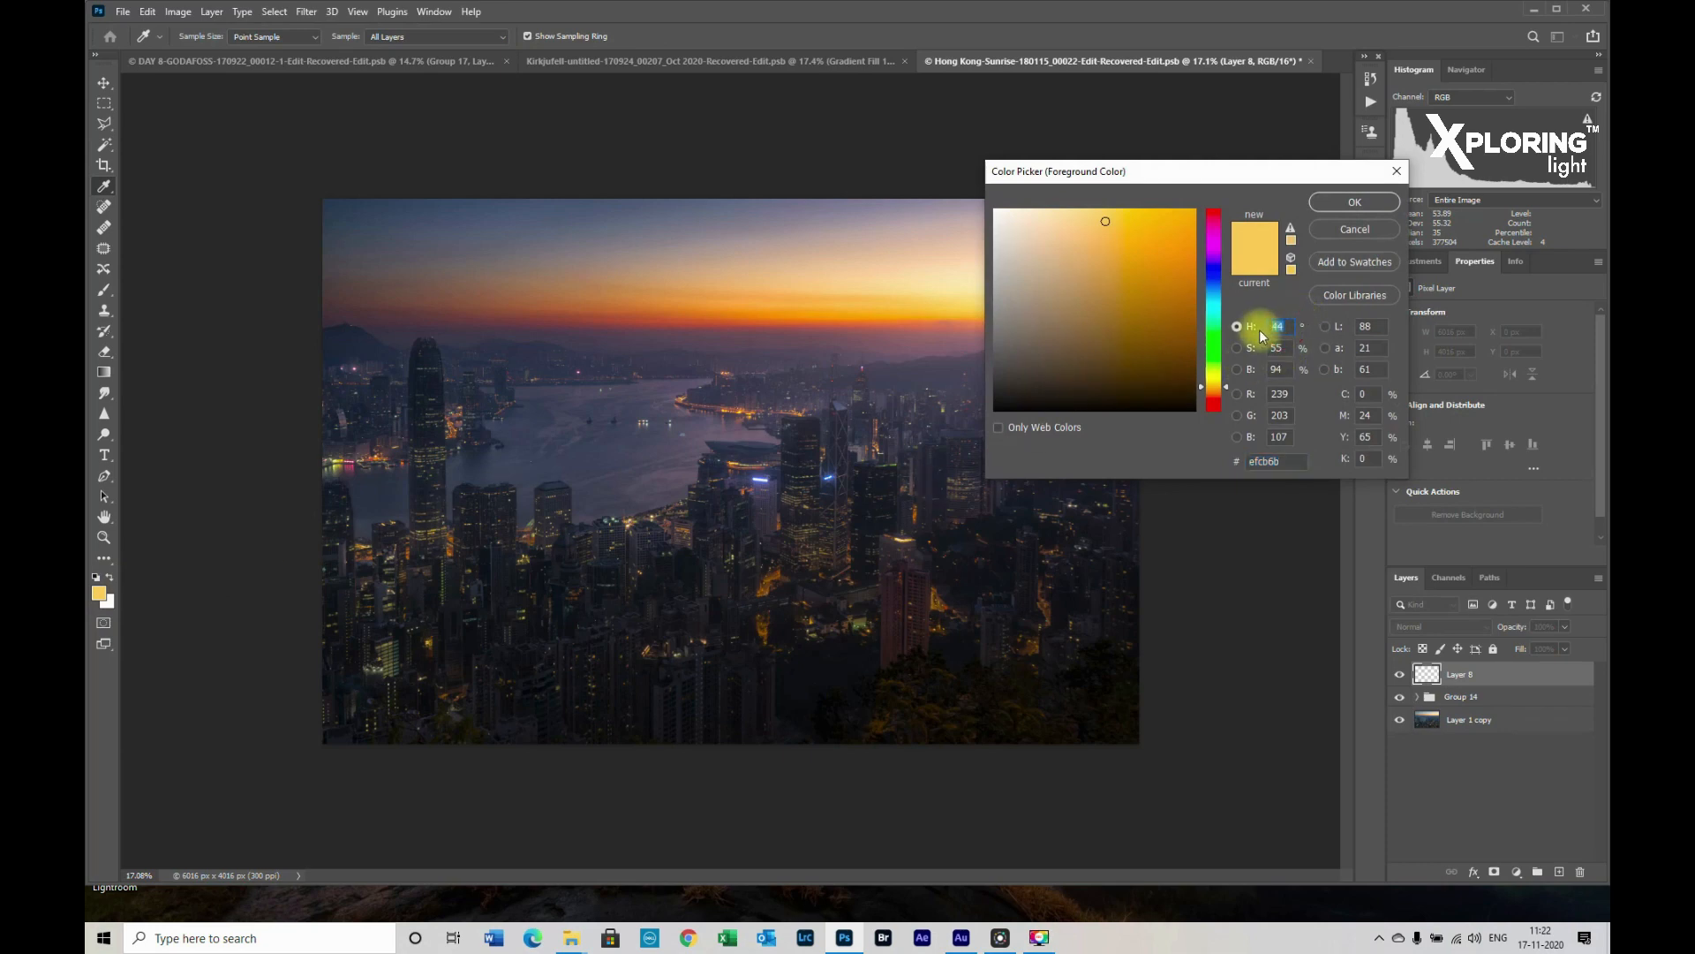
{"action": "key", "text": "Tab"}
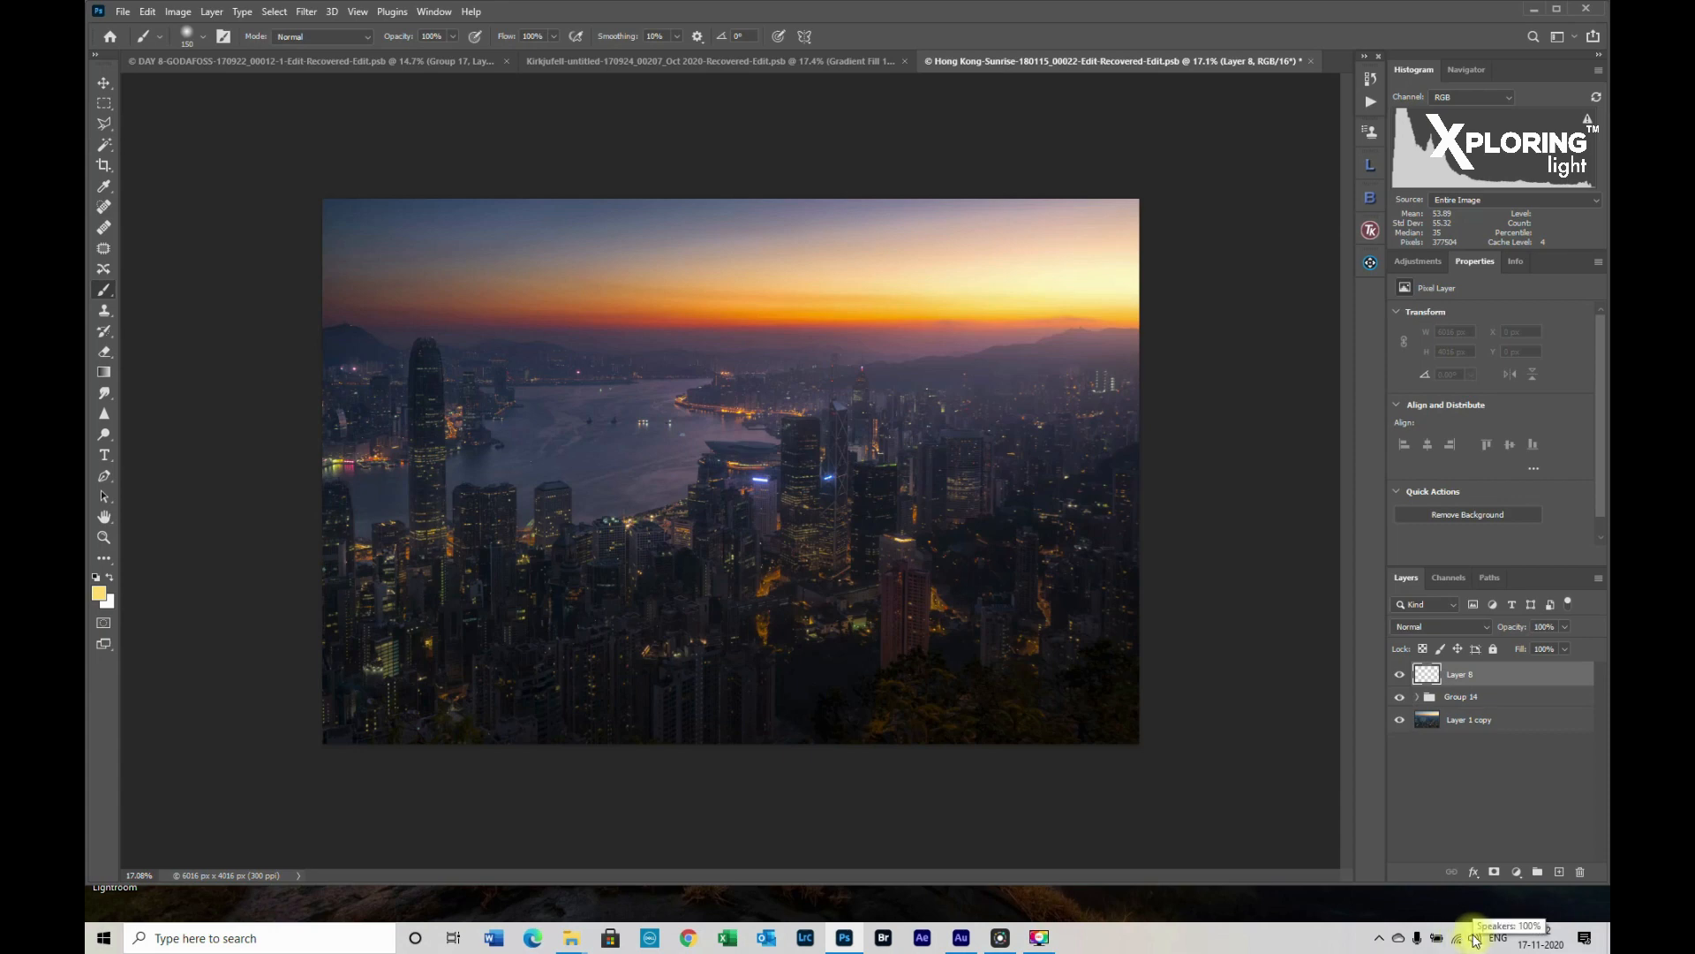
{"action": "left_click", "coordinate": [1474, 938]}
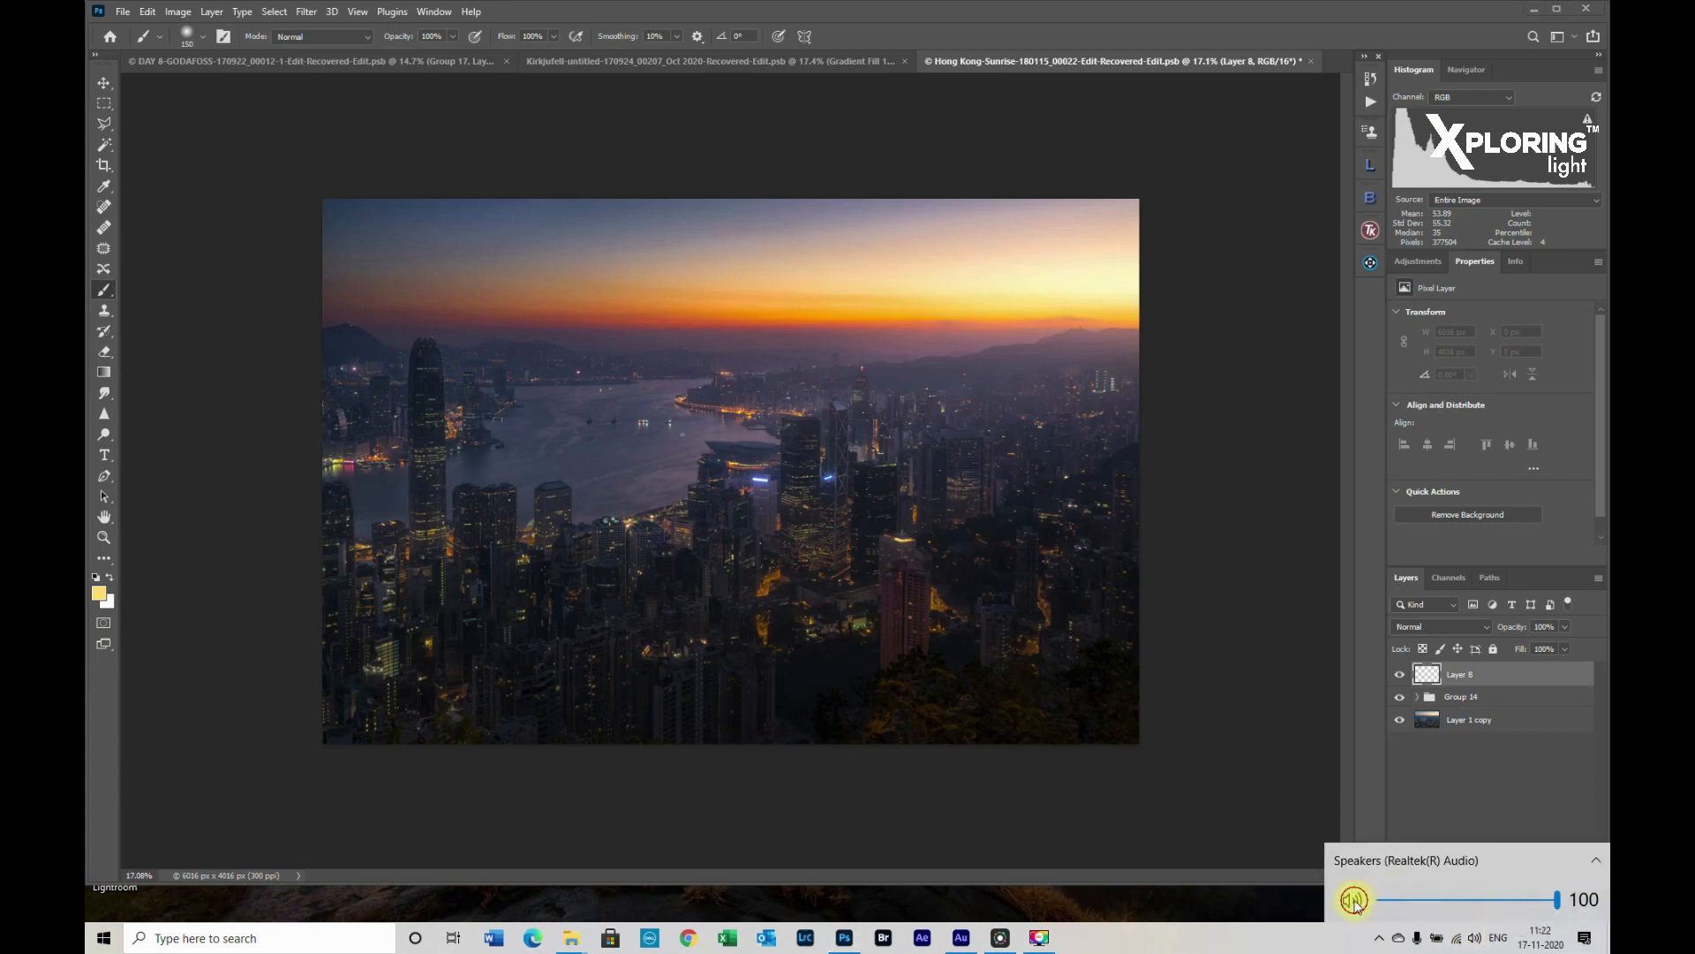
{"action": "key", "text": "space"}
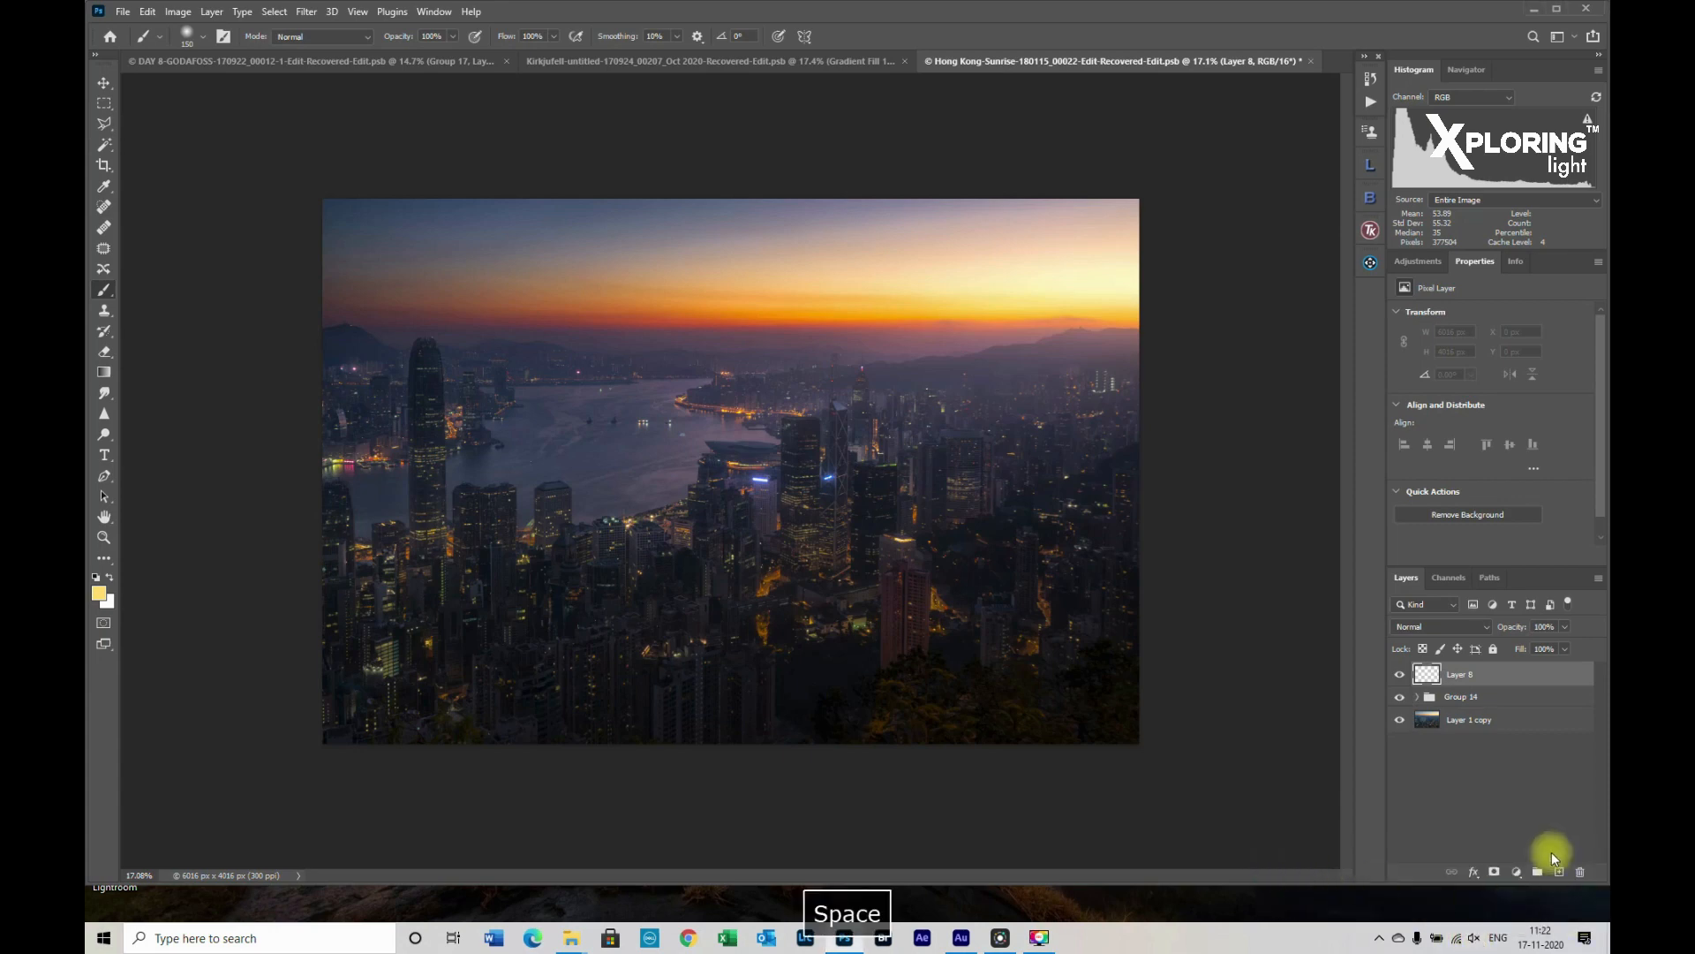
Select the Gradient tool with the Basics Foreground to Transparent preset
{"action": "left_click", "coordinate": [102, 372]}
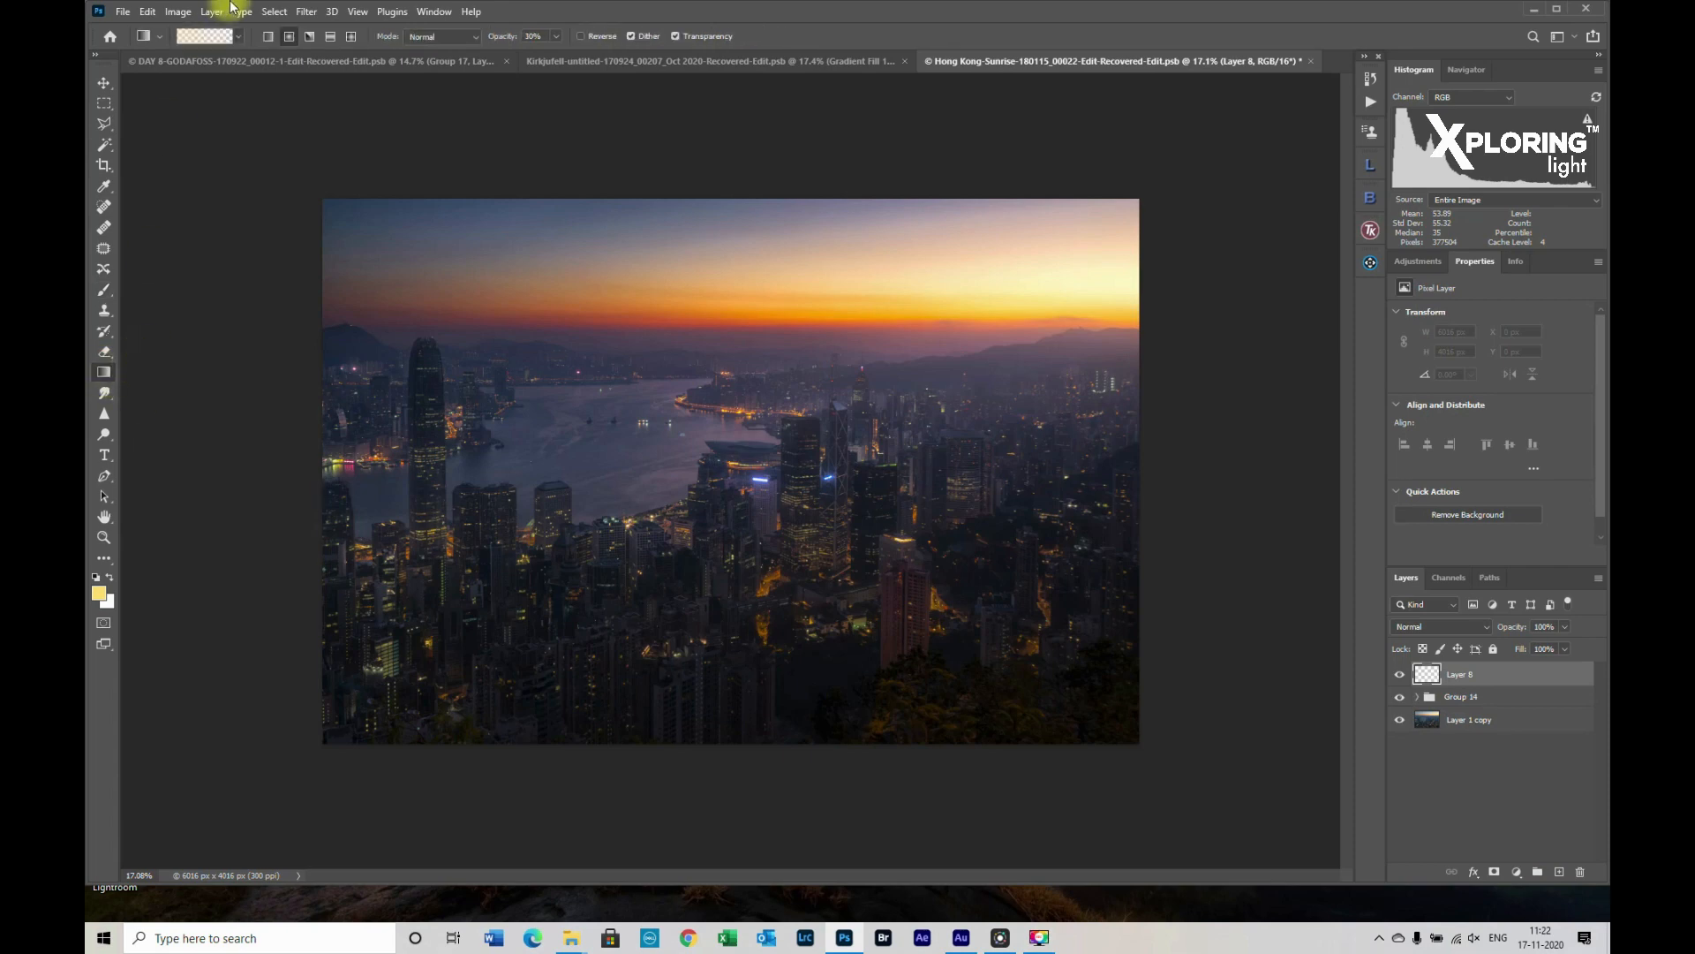
{"action": "left_click", "coordinate": [205, 35]}
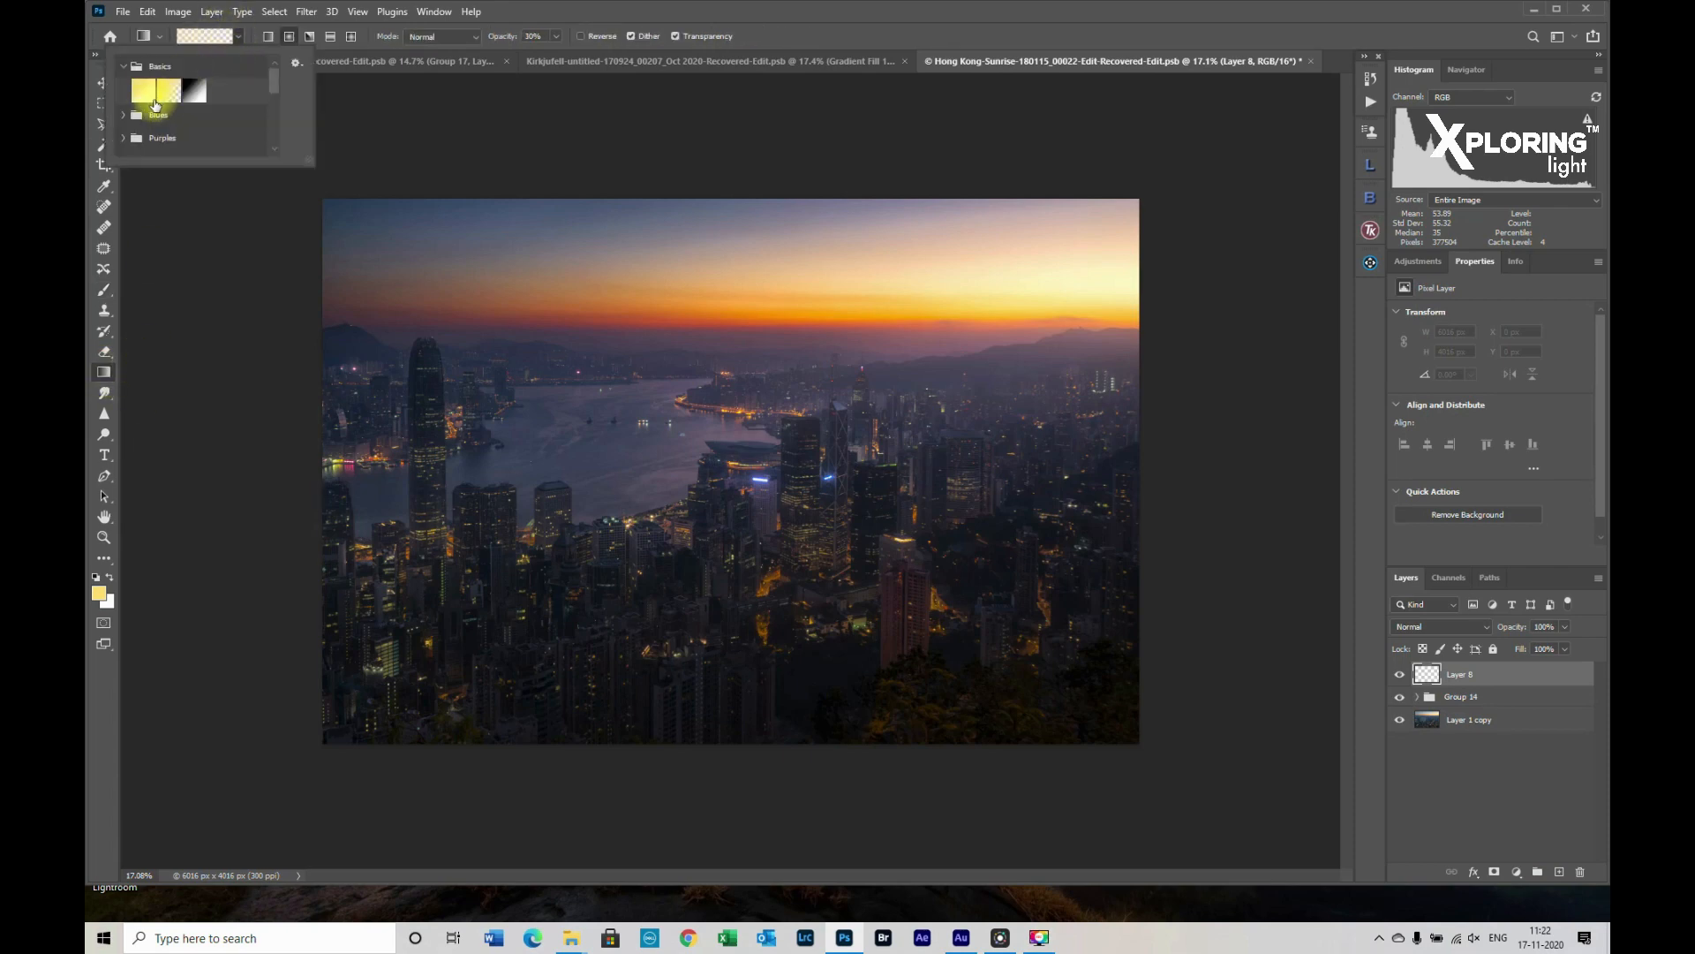
{"action": "left_click", "coordinate": [159, 67]}
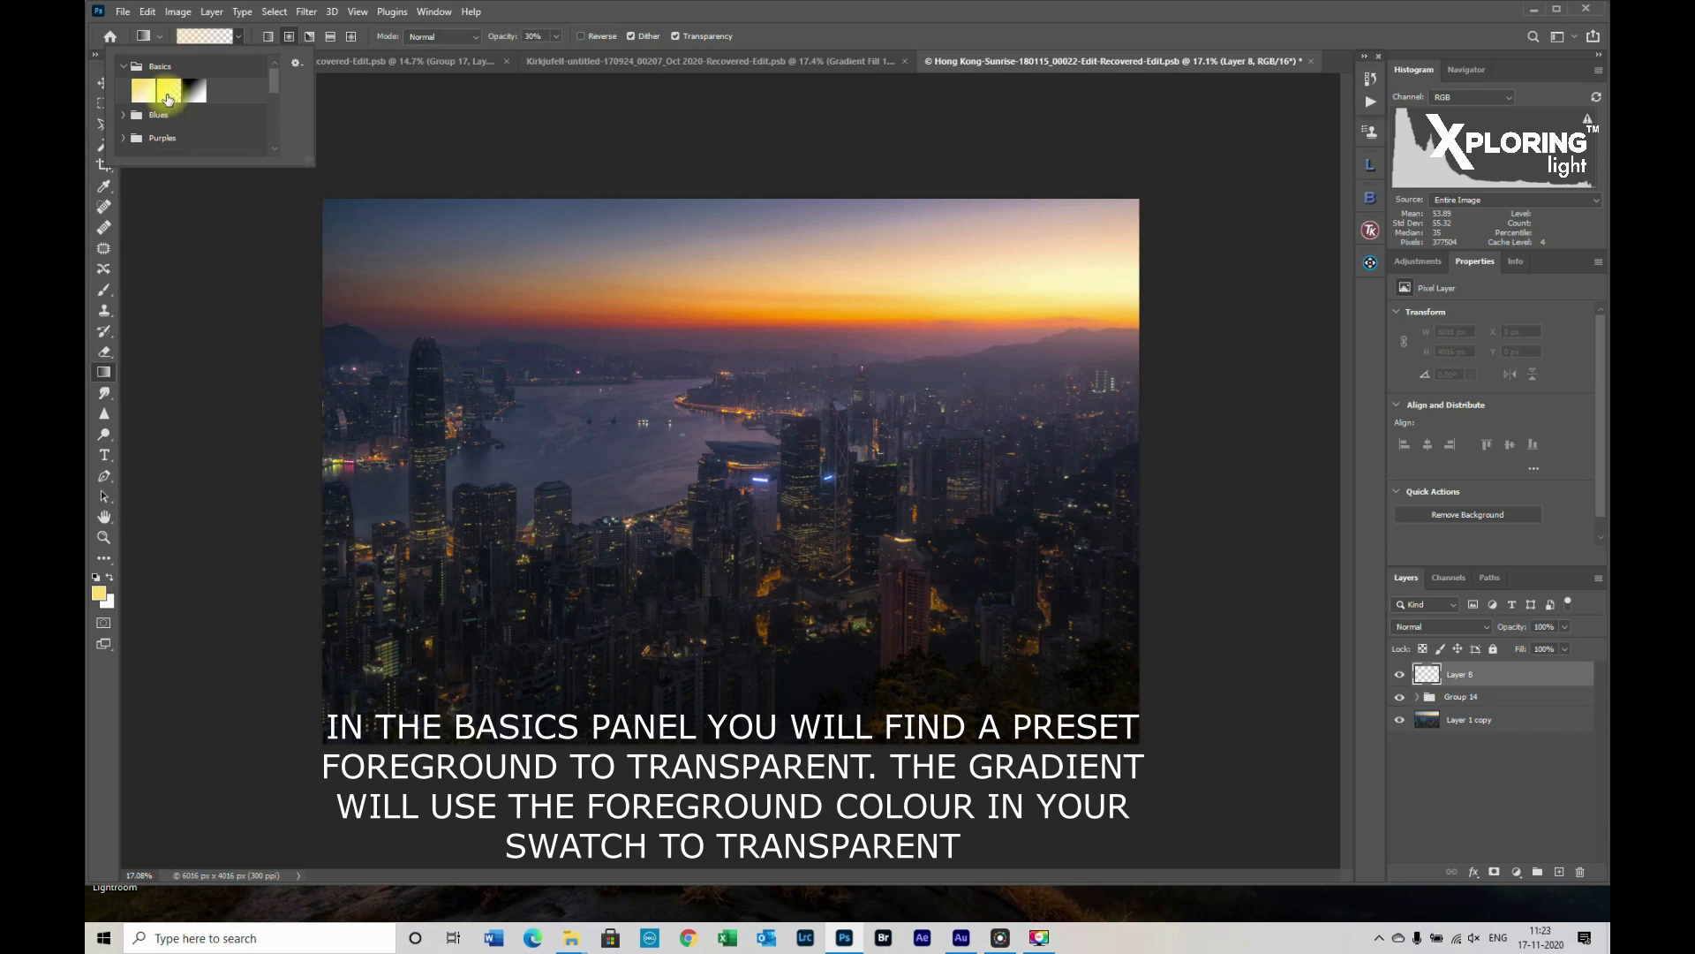
{"action": "mouse_move", "coordinate": [165, 92]}
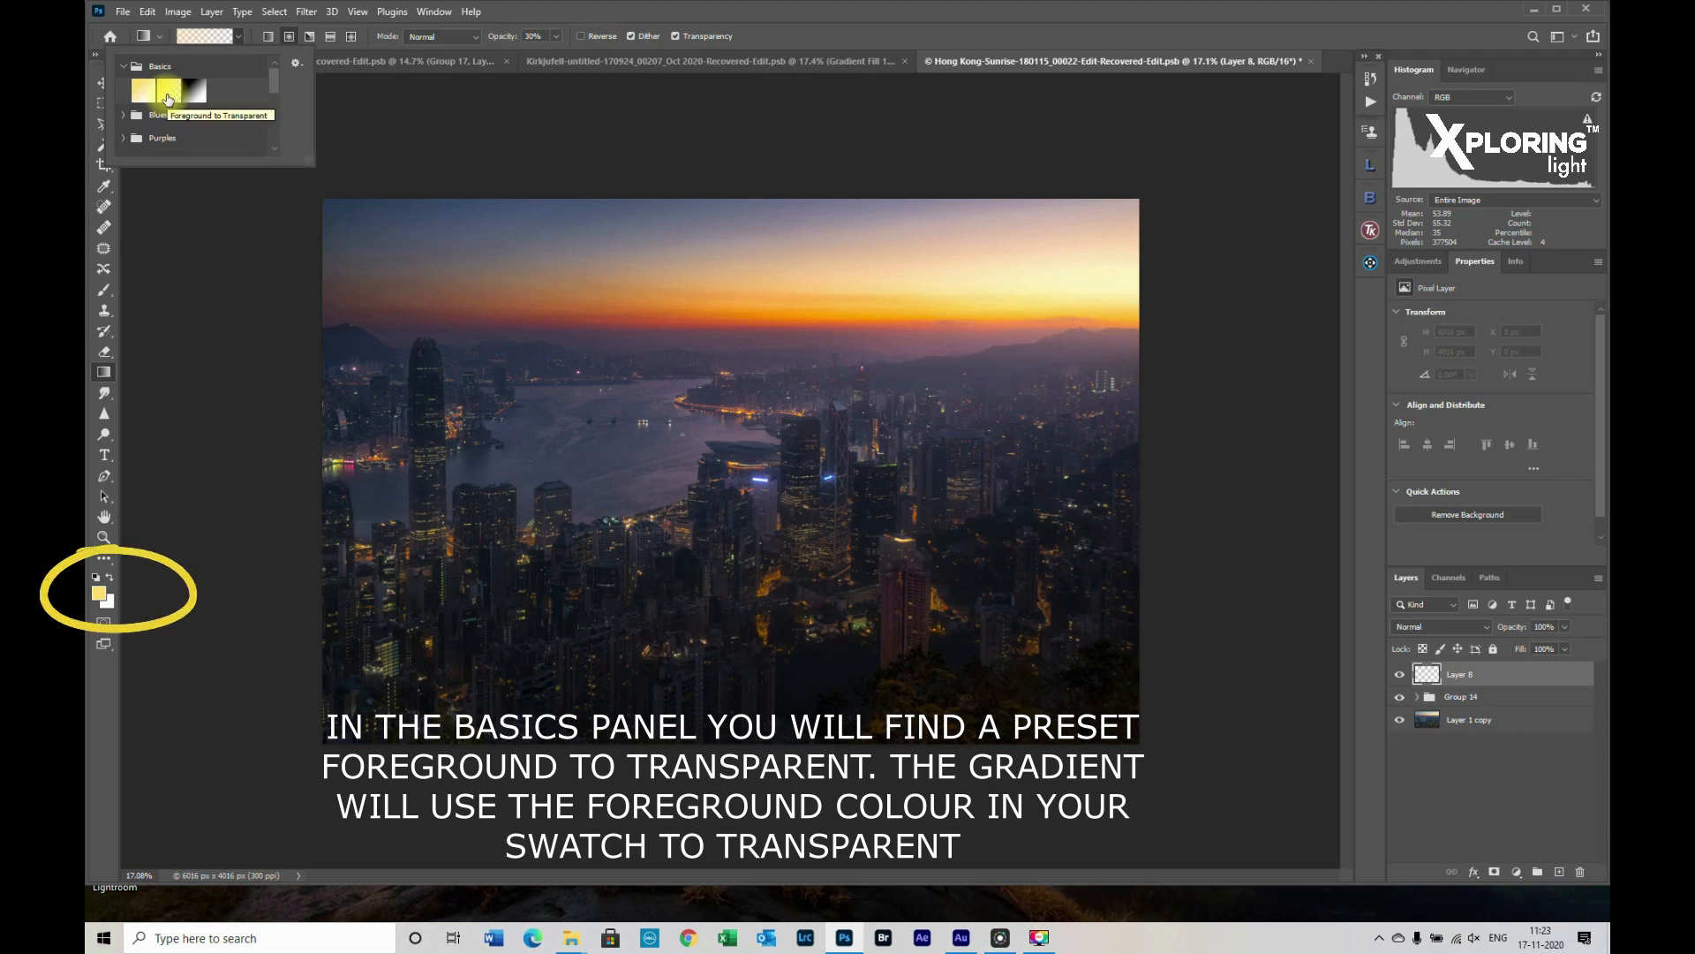
{"action": "mouse_move", "coordinate": [700, 98]}
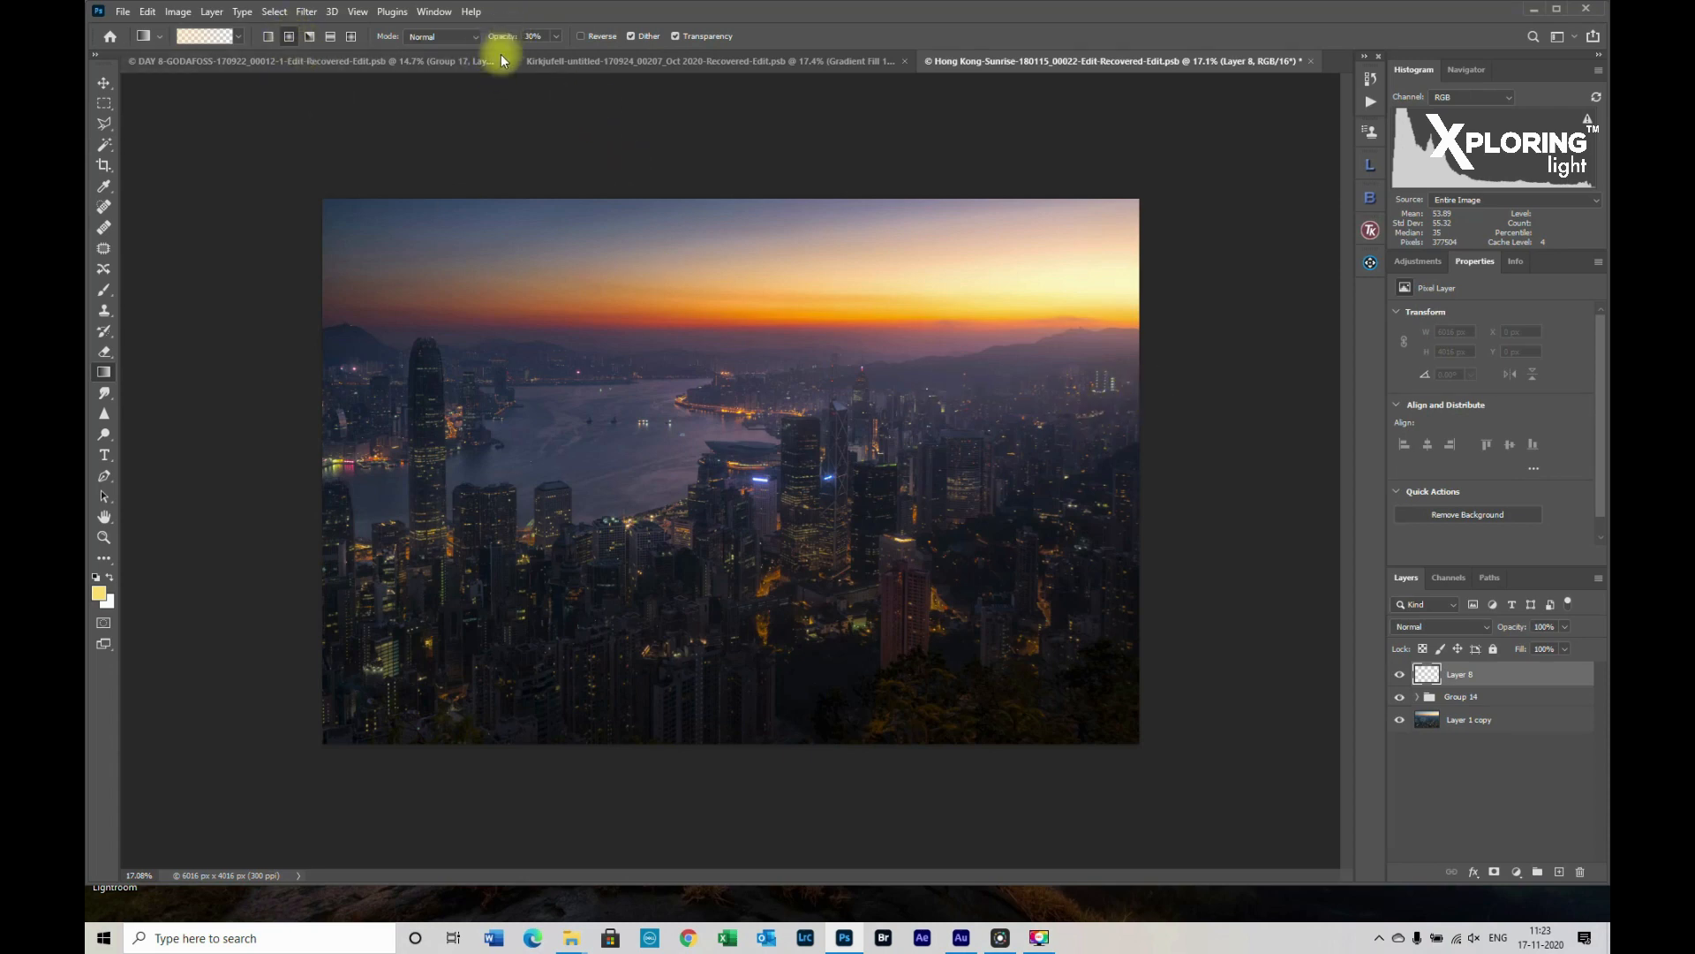
{"action": "mouse_move", "coordinate": [1127, 305]}
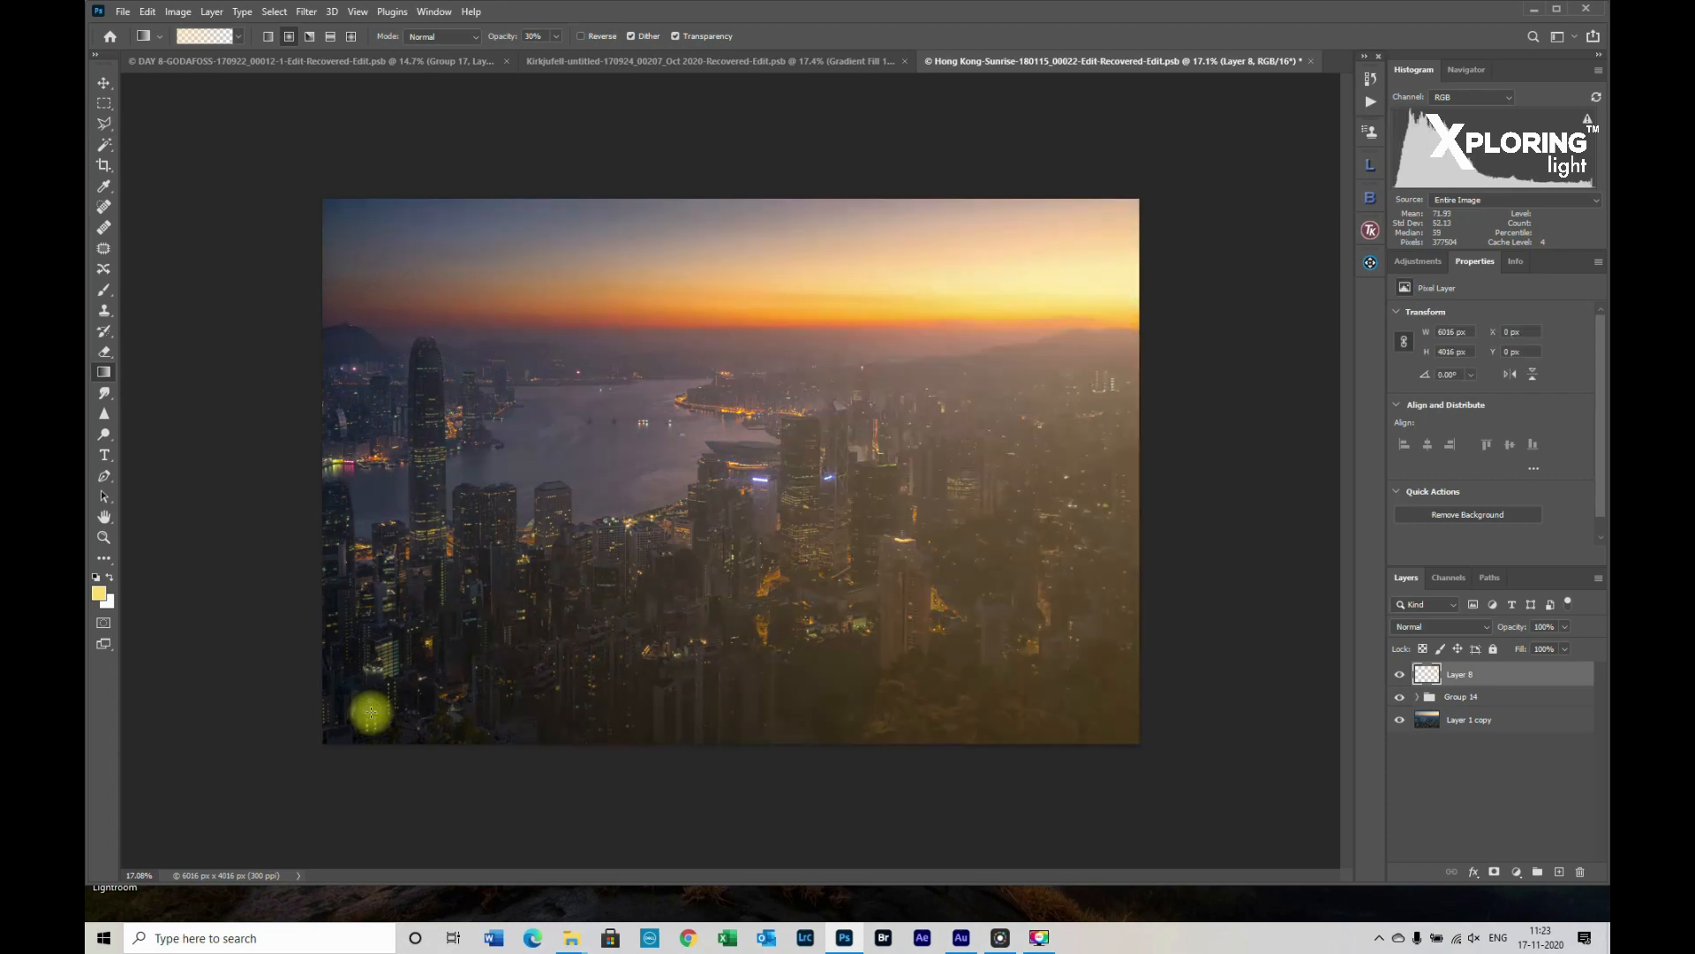
{"action": "mouse_move", "coordinate": [1260, 598]}
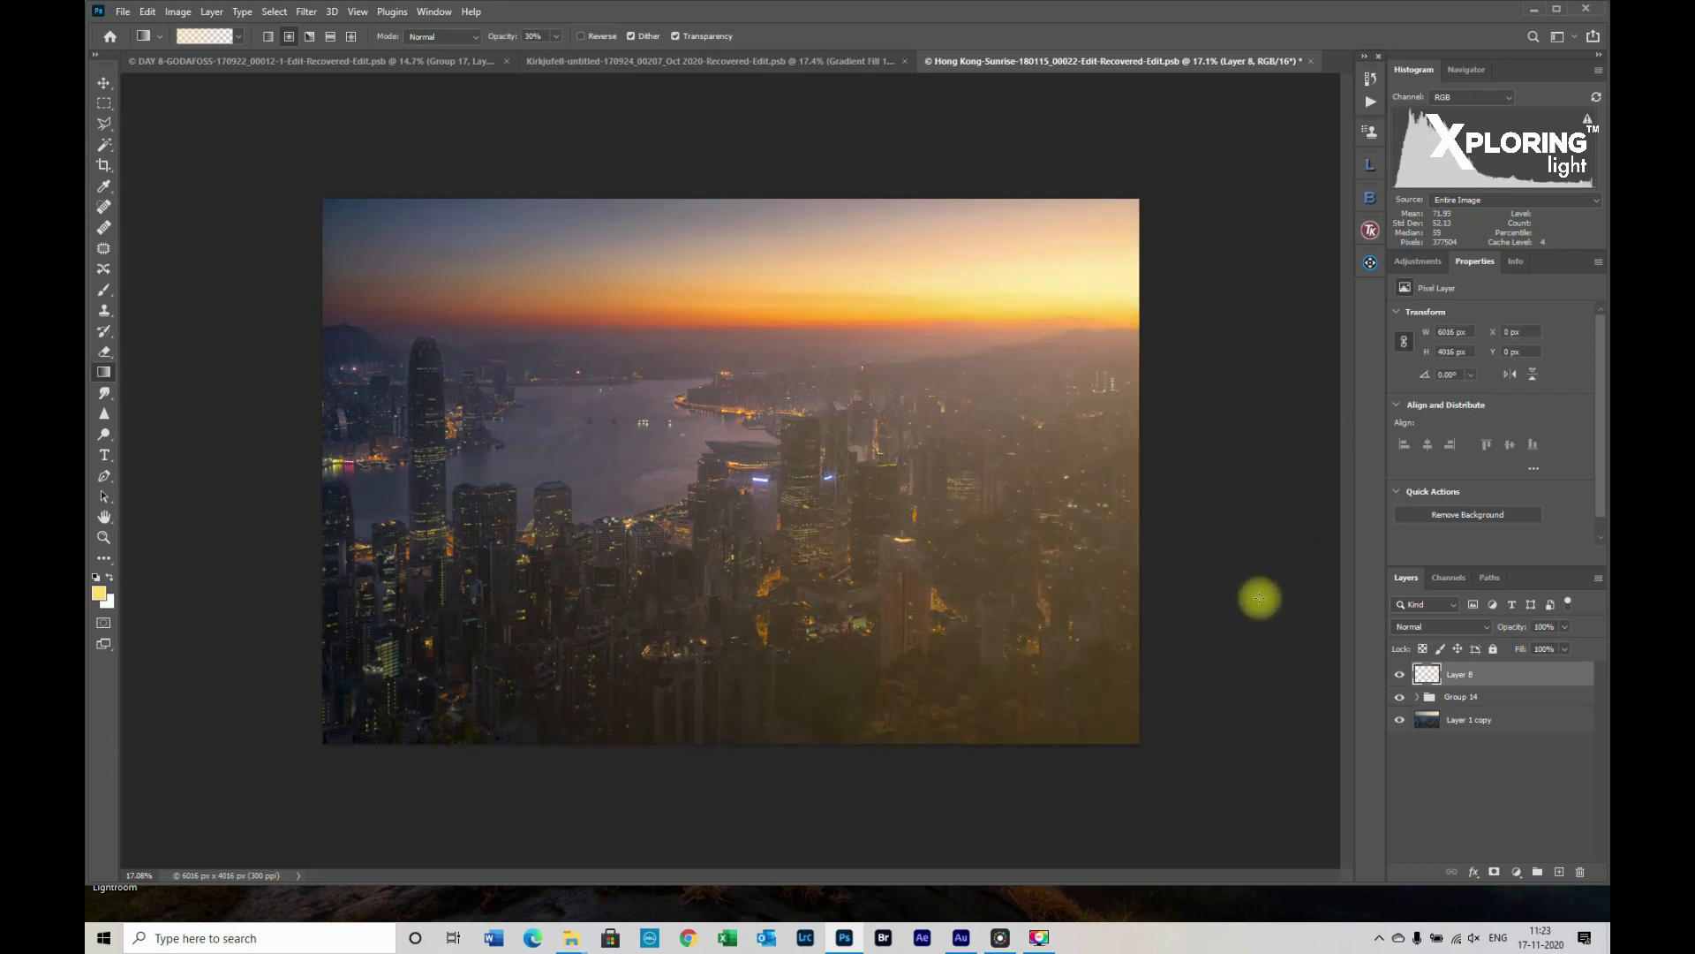
Duplicate the glow layer, blend the copy as Overlay, and lower Layer 8's opacity
{"action": "key", "text": "Ctrl+j"}
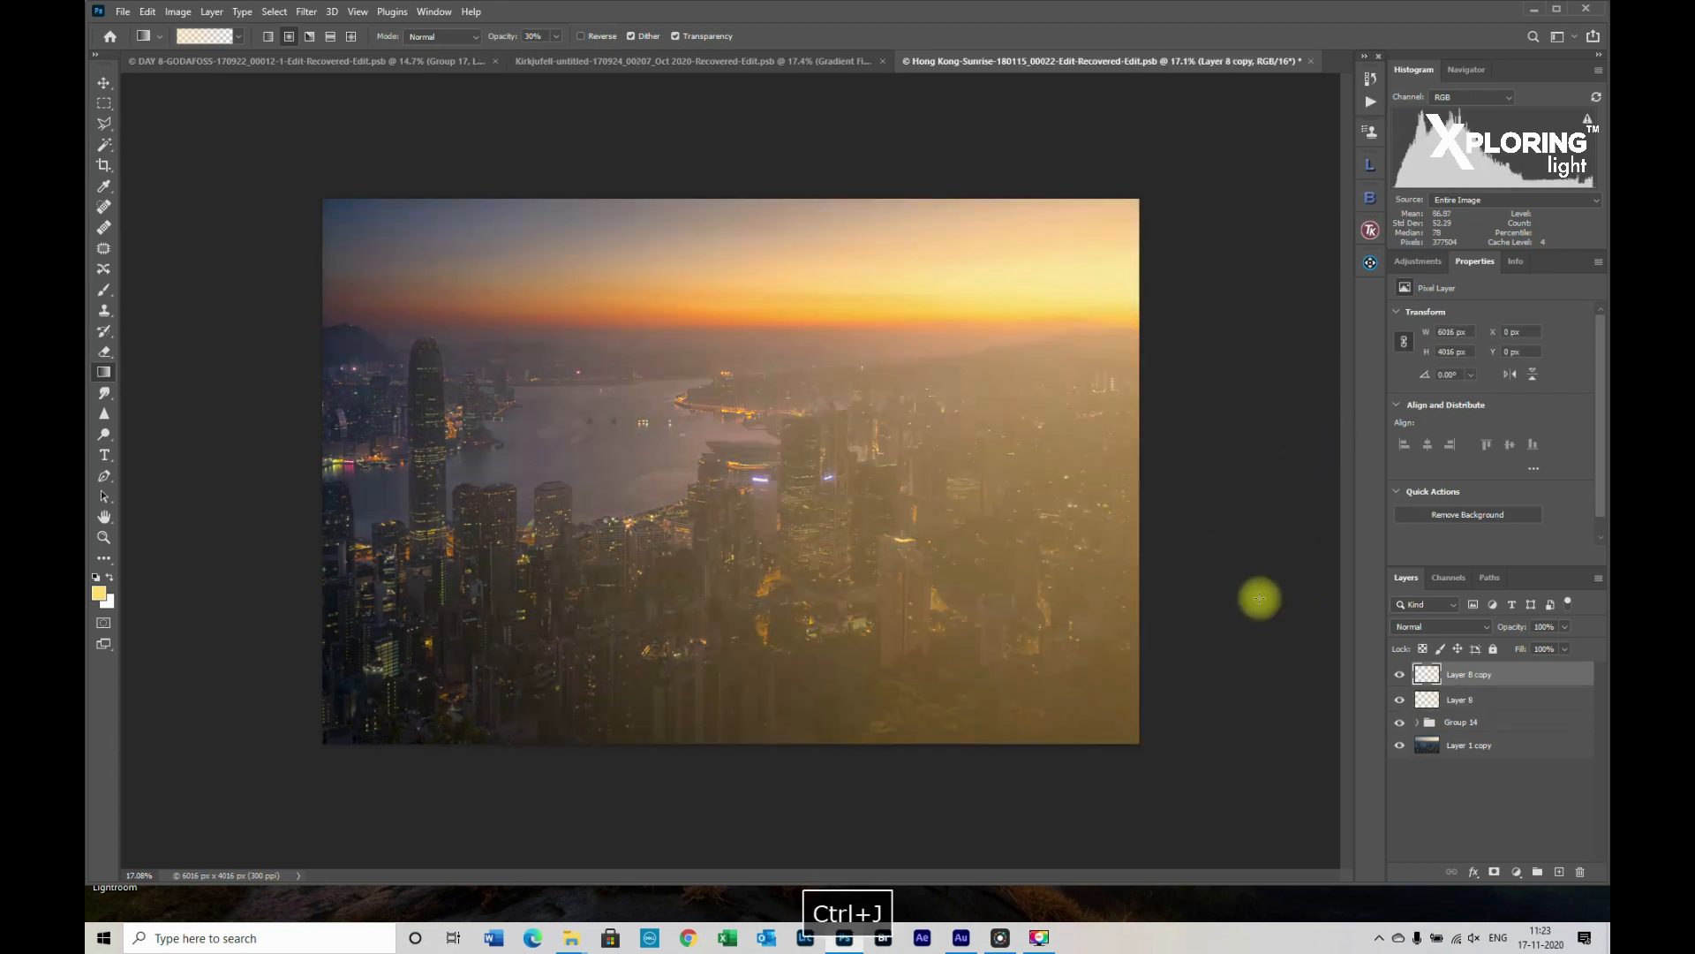
{"action": "left_click", "coordinate": [1444, 626]}
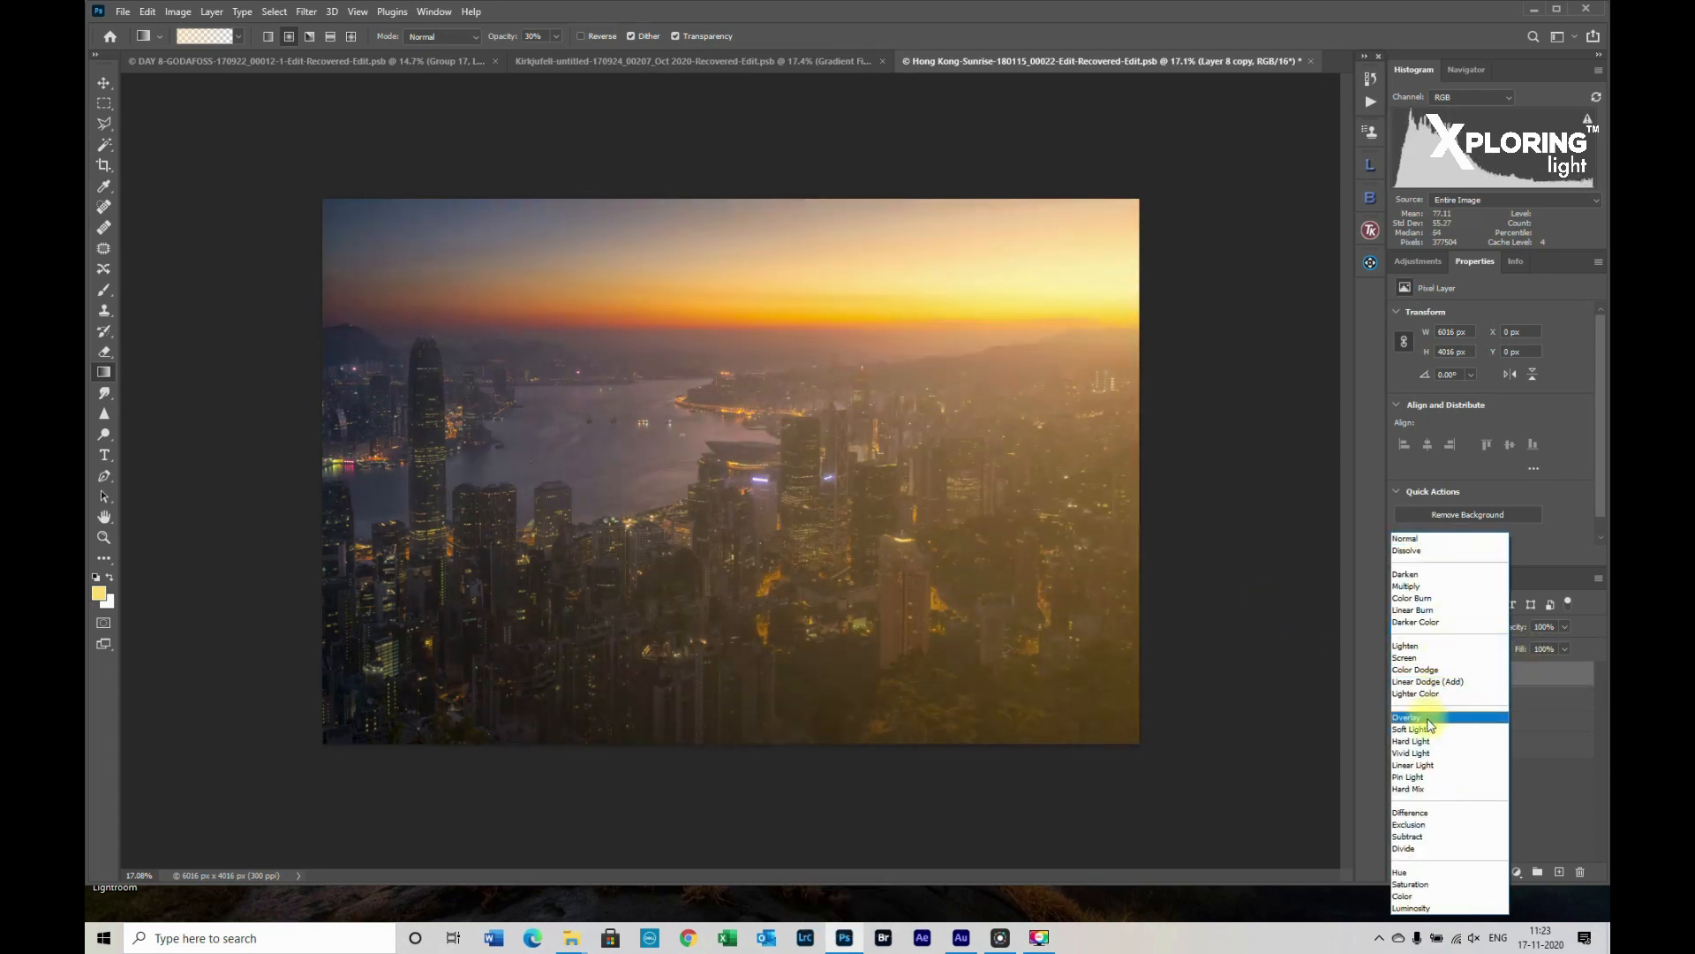
{"action": "left_click", "coordinate": [1406, 717]}
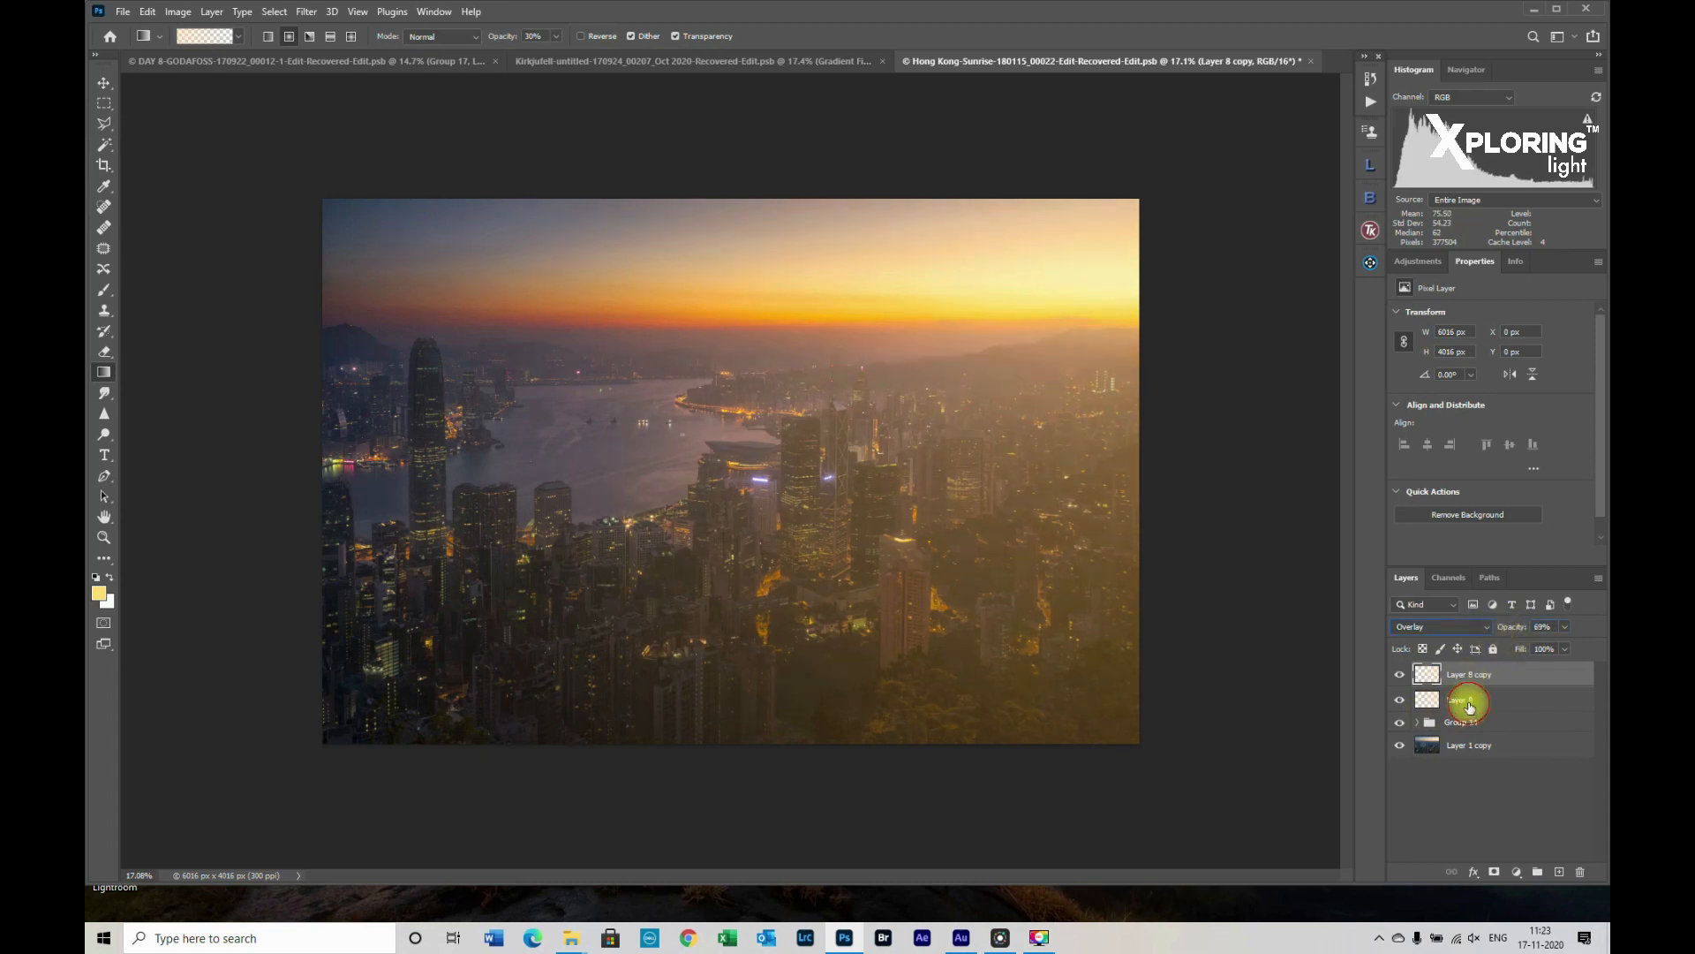
{"action": "left_click", "coordinate": [1467, 699]}
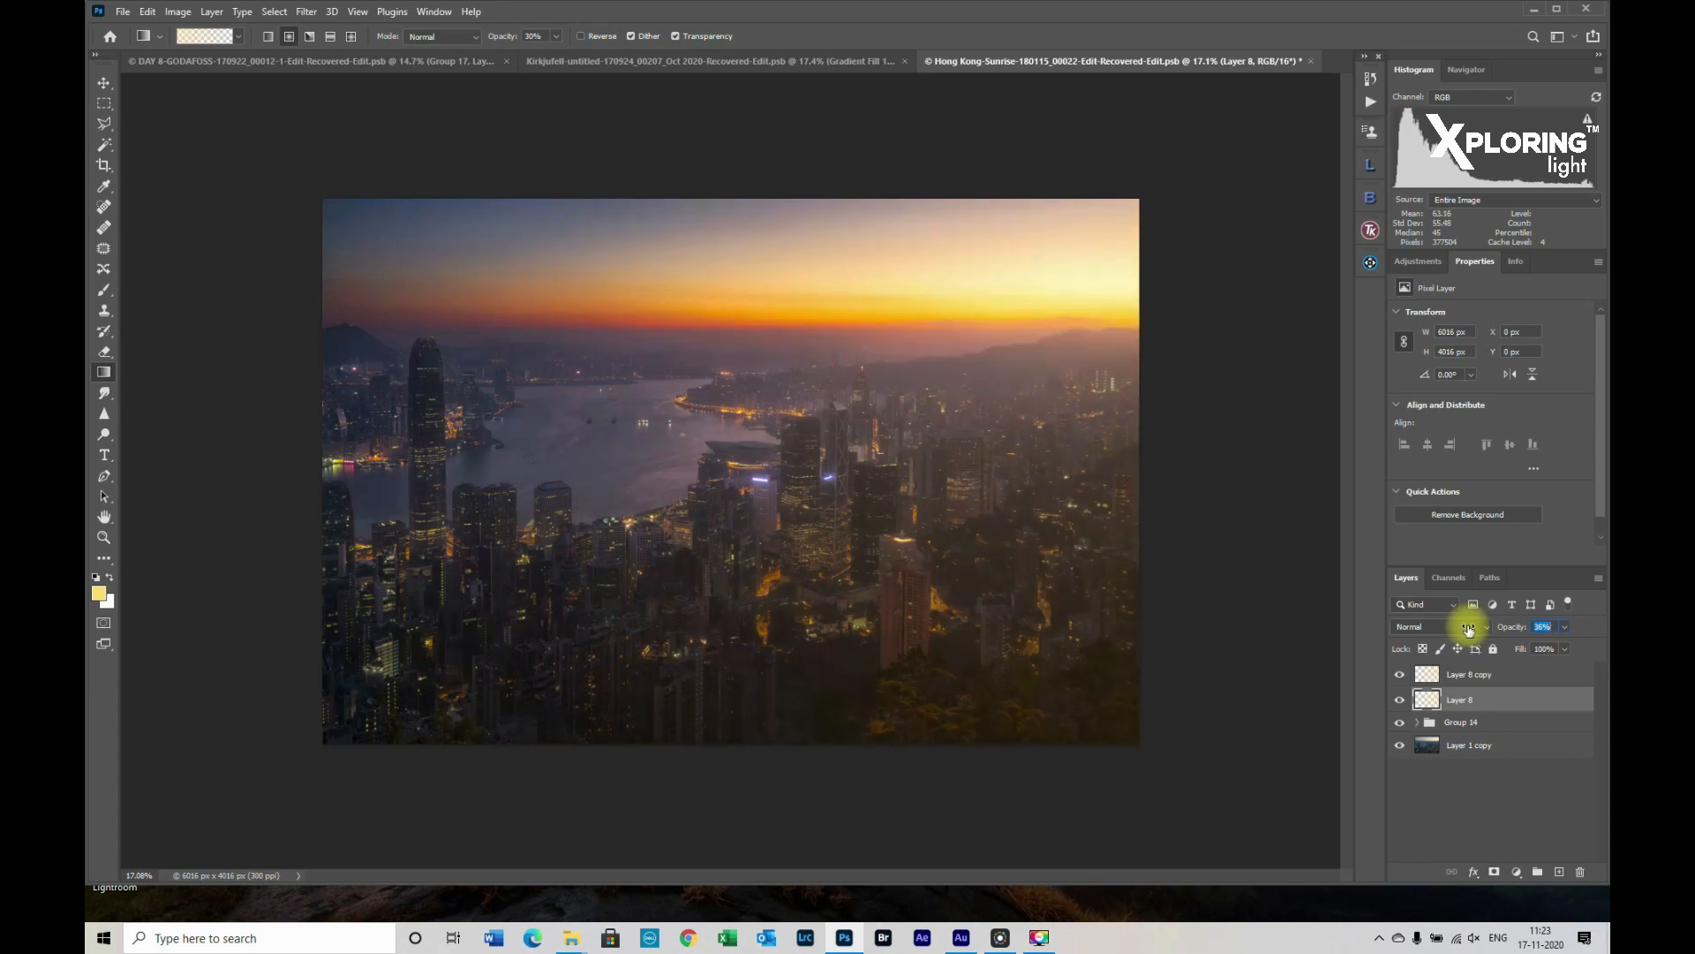
{"action": "left_click", "coordinate": [1470, 674]}
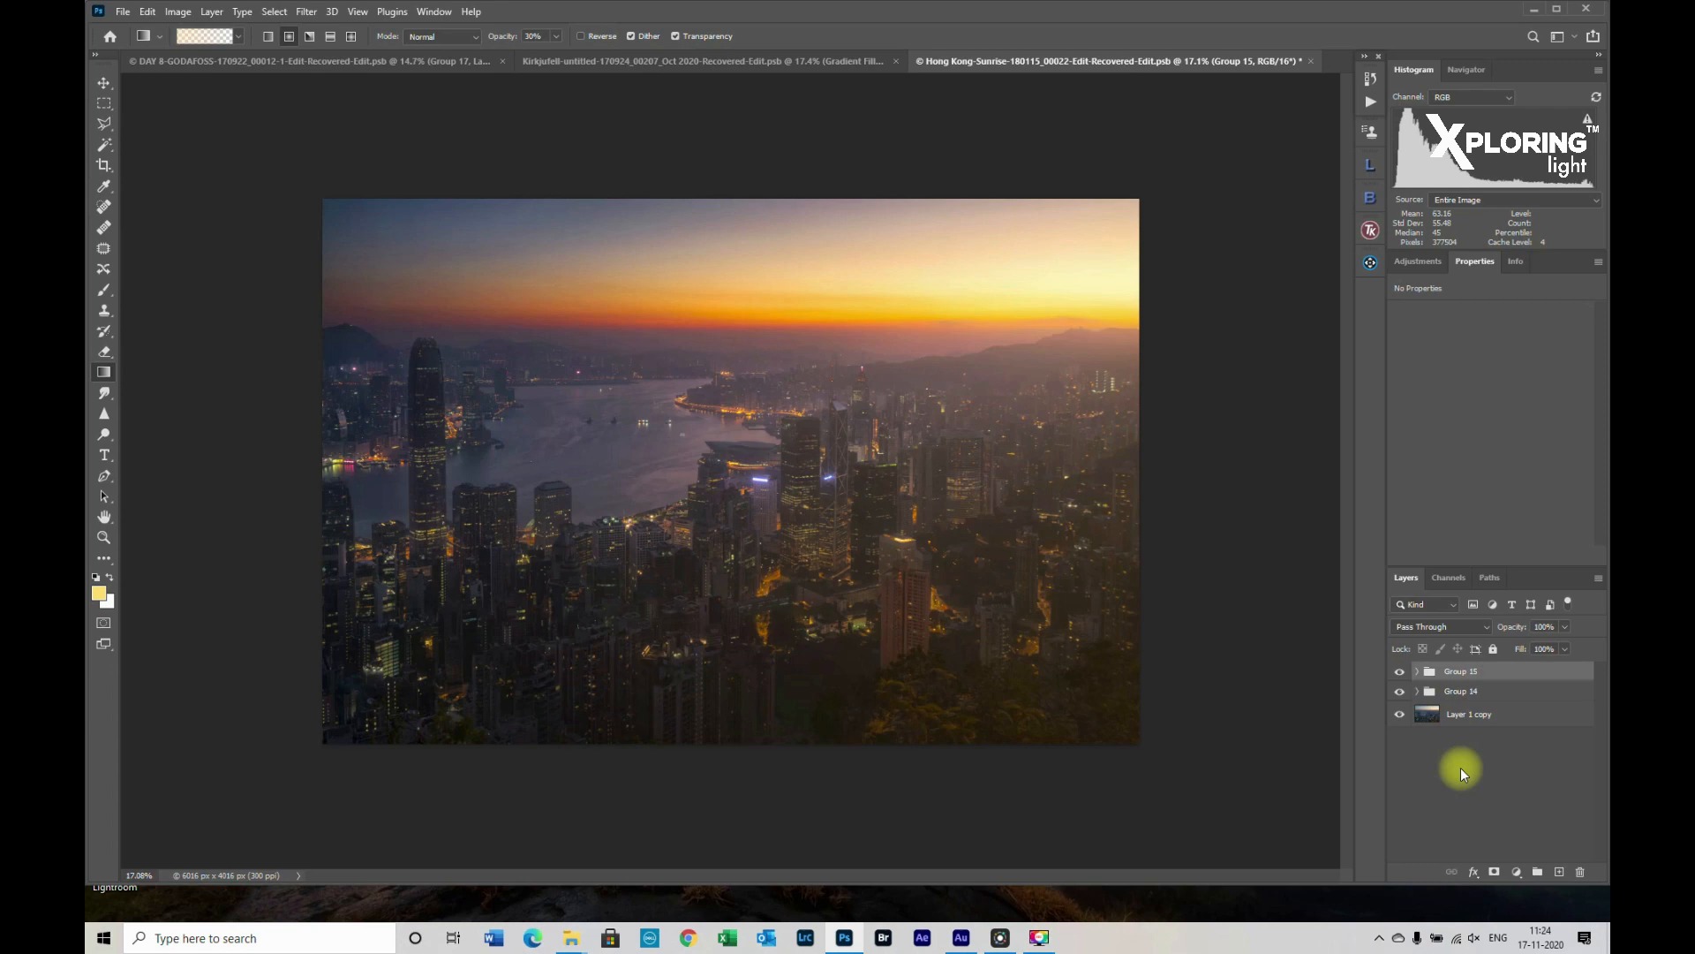
{"action": "mouse_move", "coordinate": [1497, 871]}
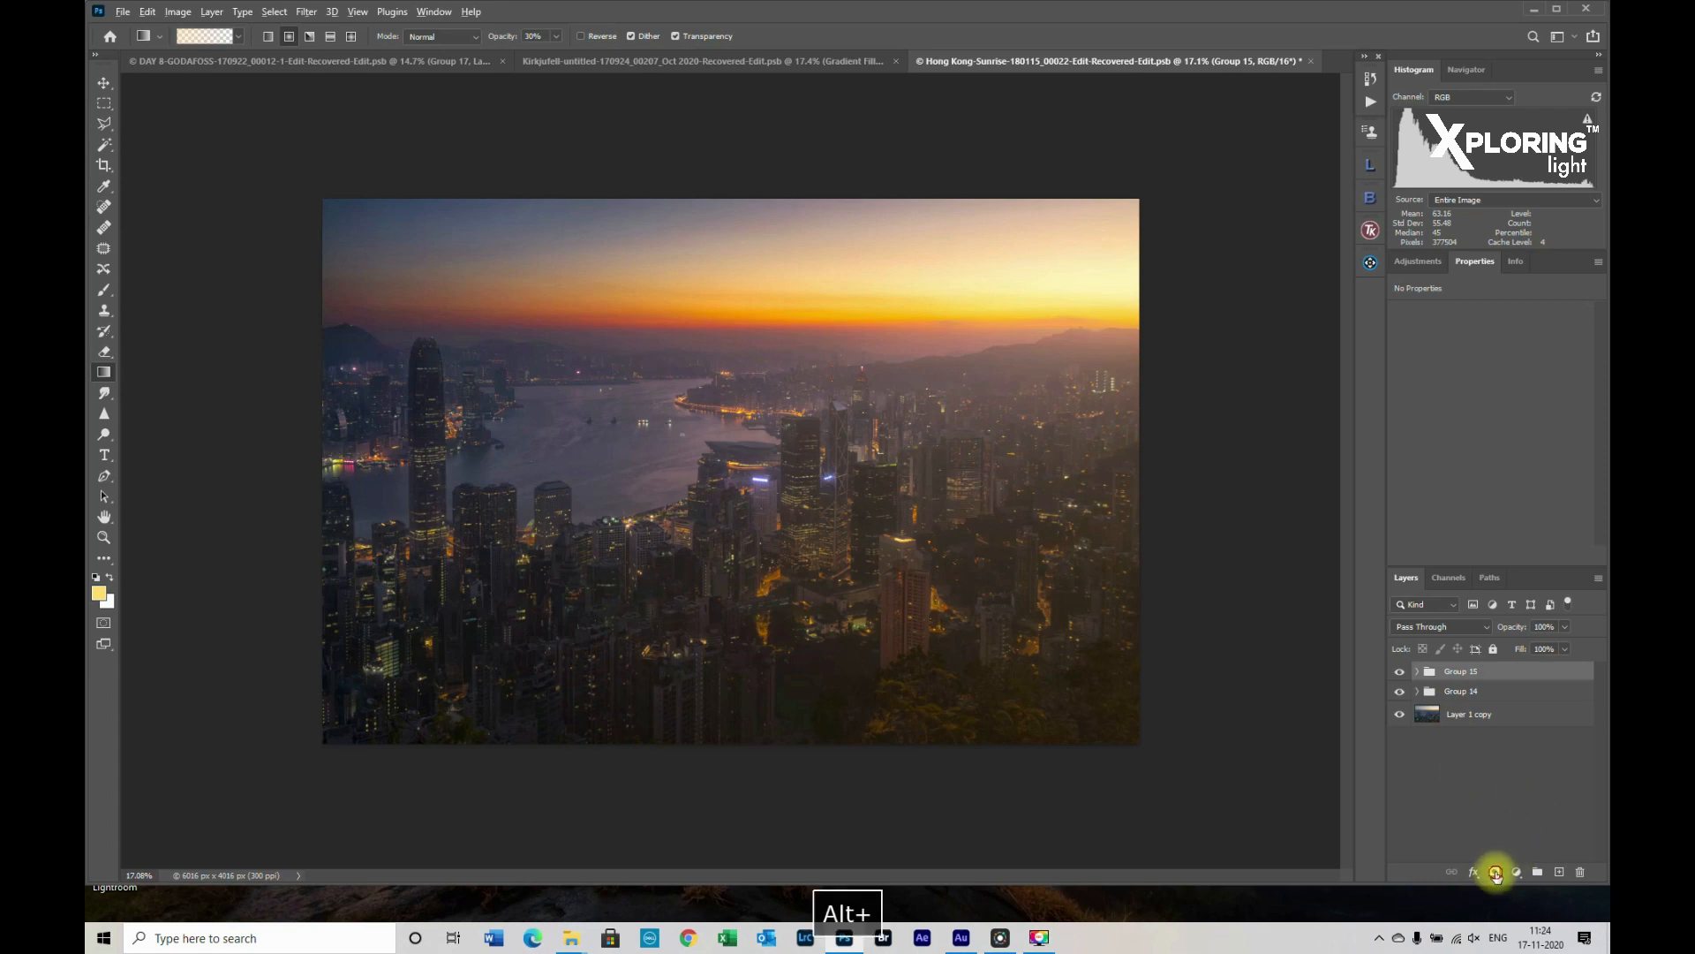
Give Group 15 a black mask and load the 4610 px Light Rays brush tip
{"action": "left_click", "coordinate": [1495, 872]}
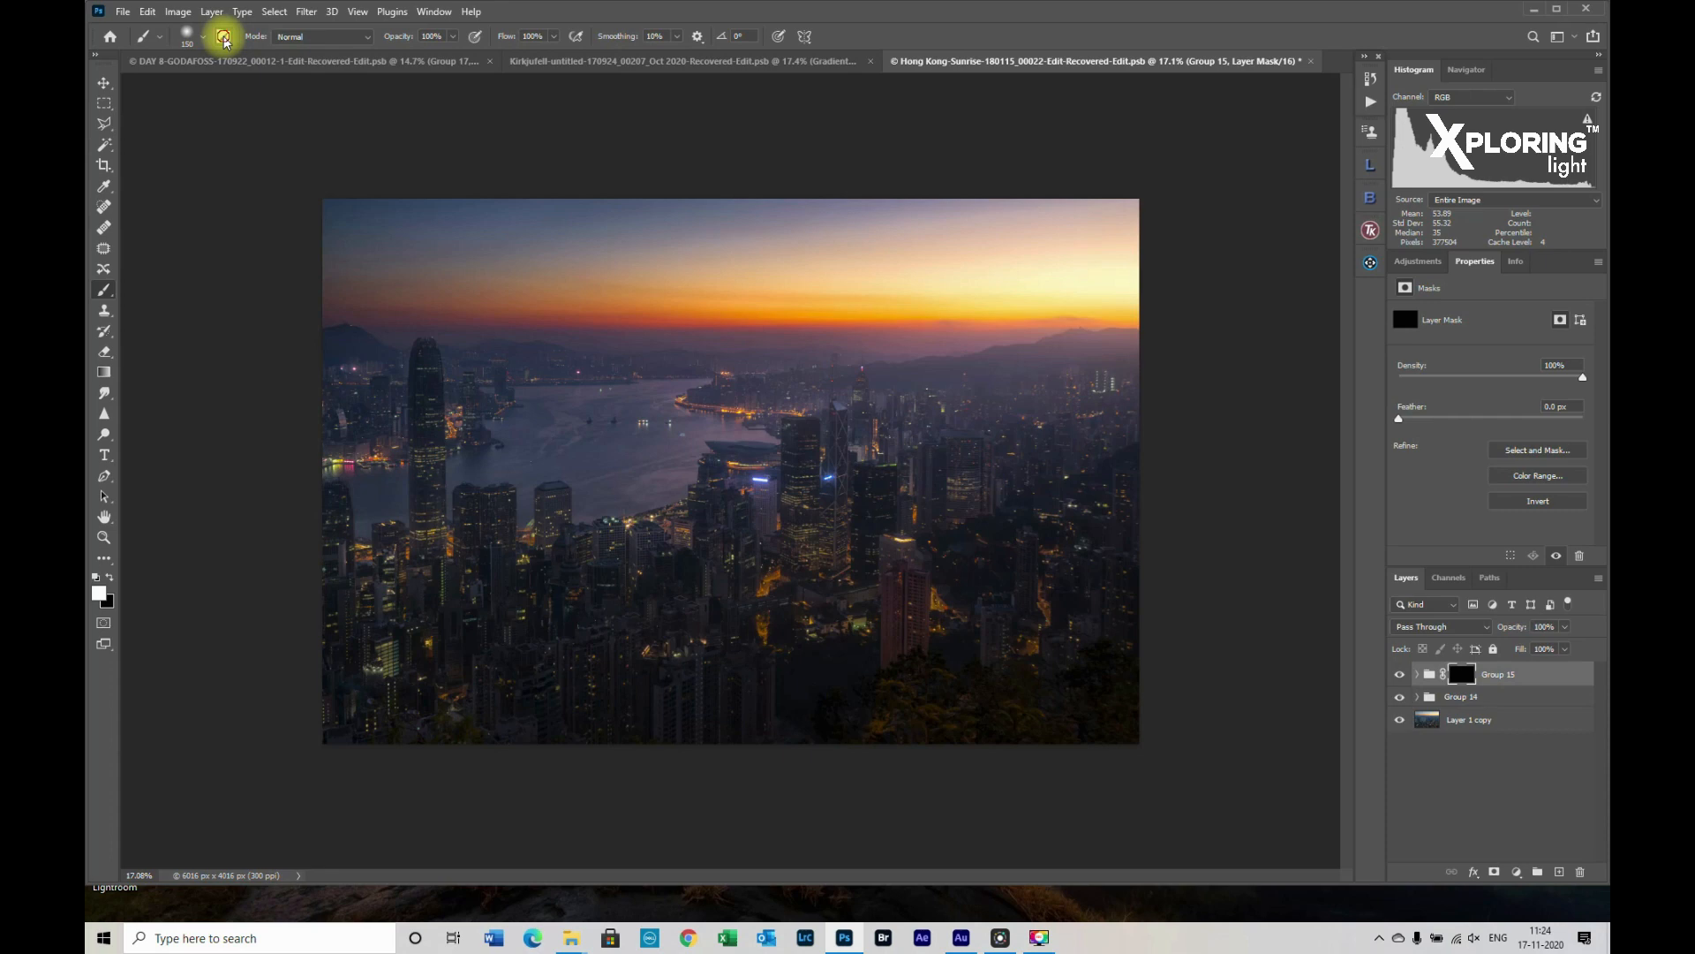
{"action": "left_click", "coordinate": [222, 36]}
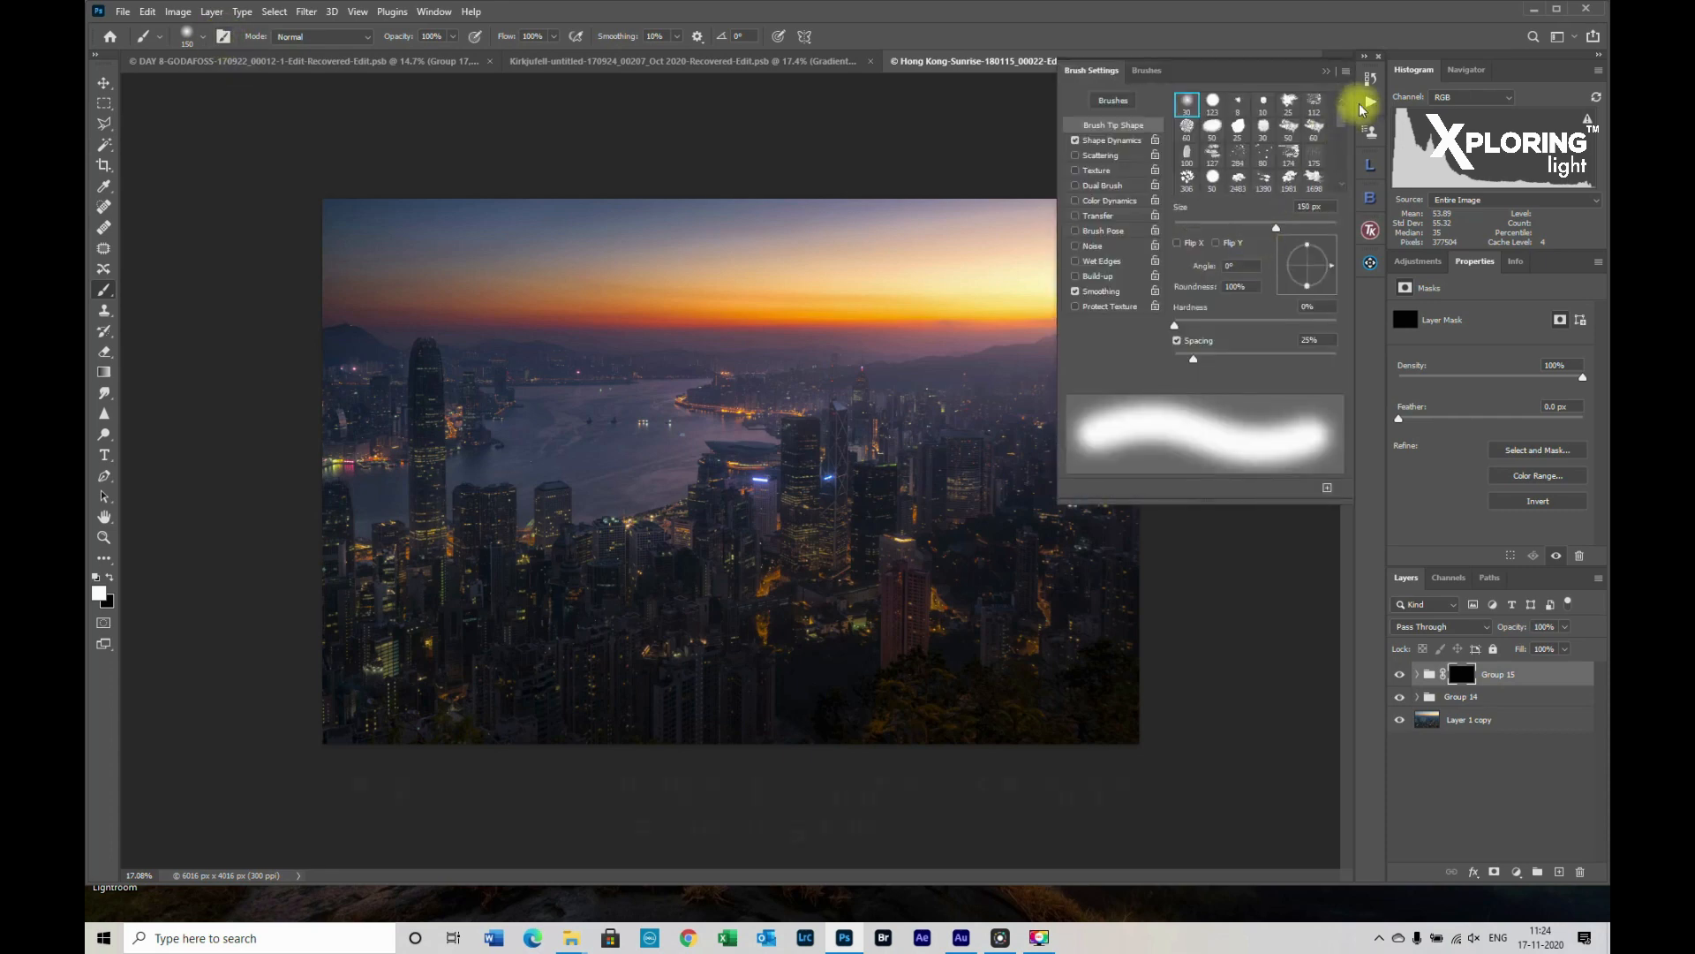
{"action": "scroll", "scroll_direction": "down", "scroll_amount": 3}
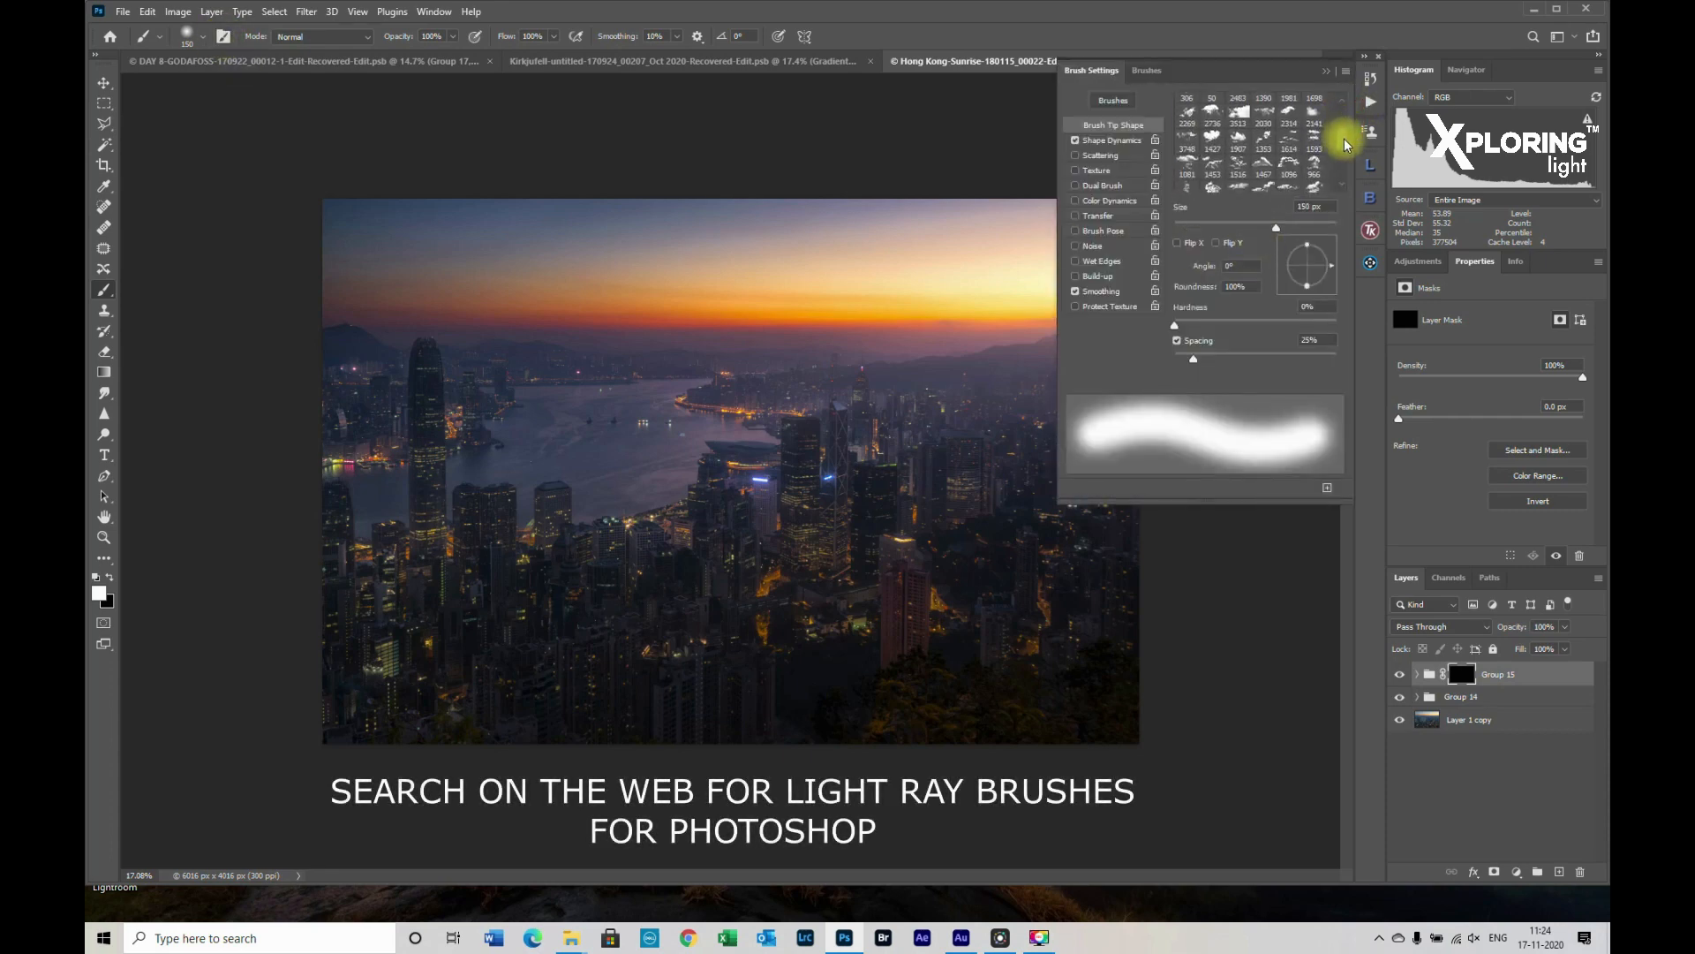
{"action": "scroll", "scroll_direction": "down", "scroll_amount": 3}
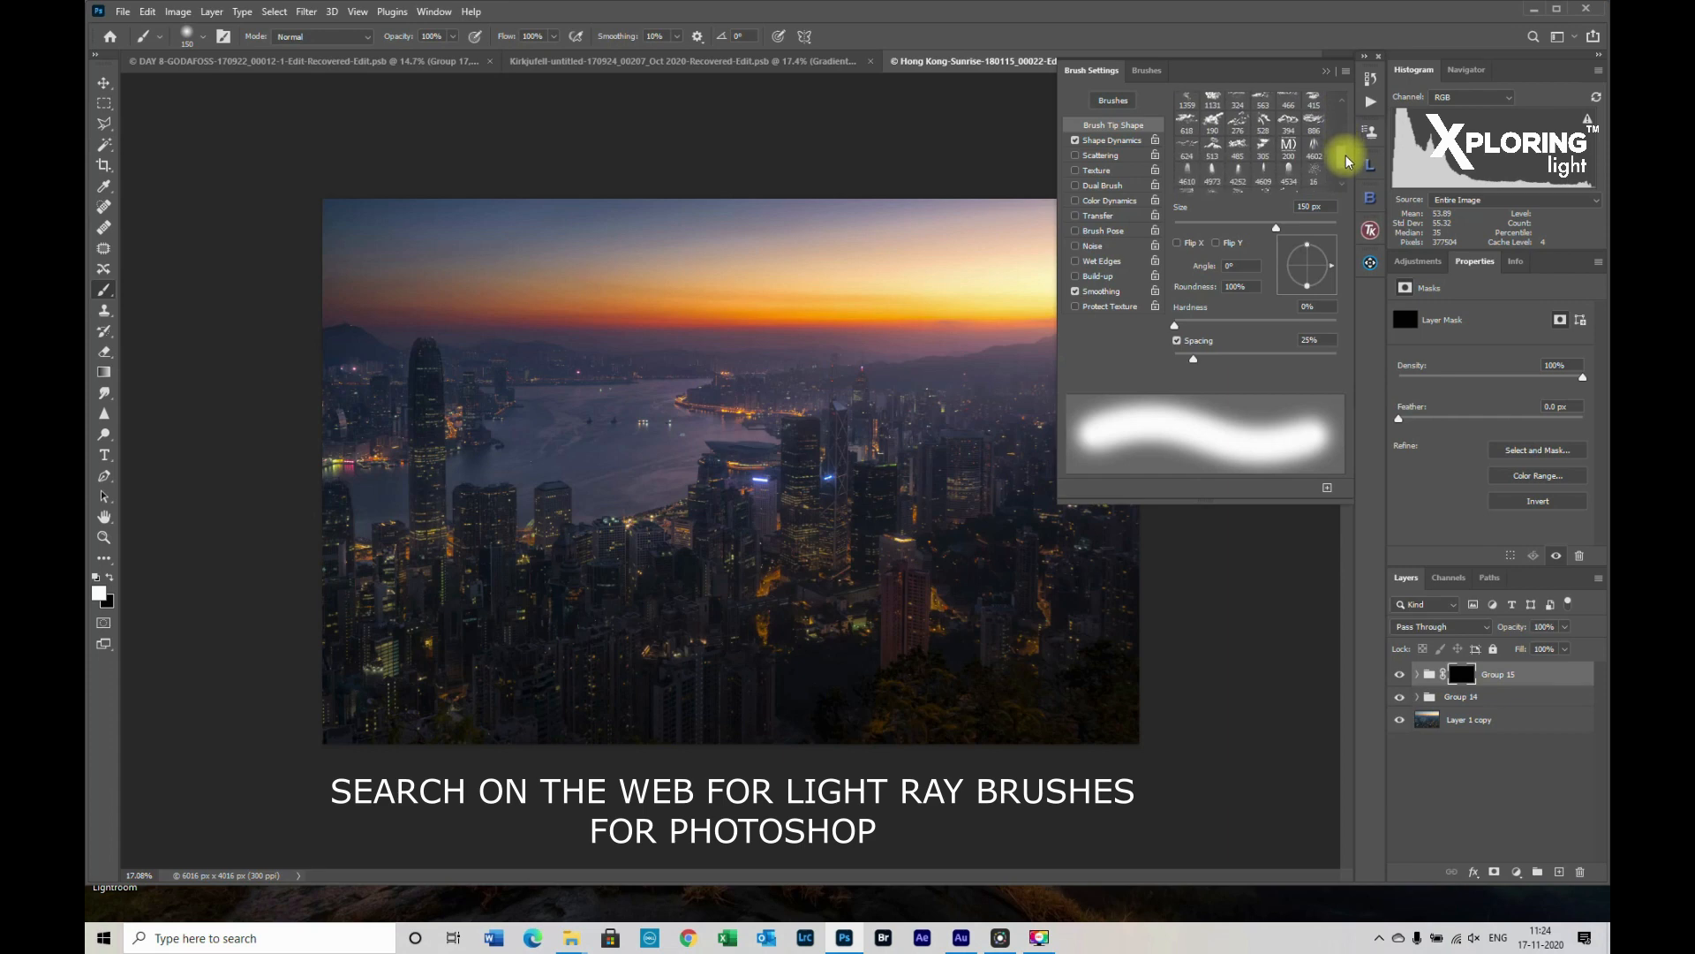
{"action": "mouse_move", "coordinate": [1222, 173]}
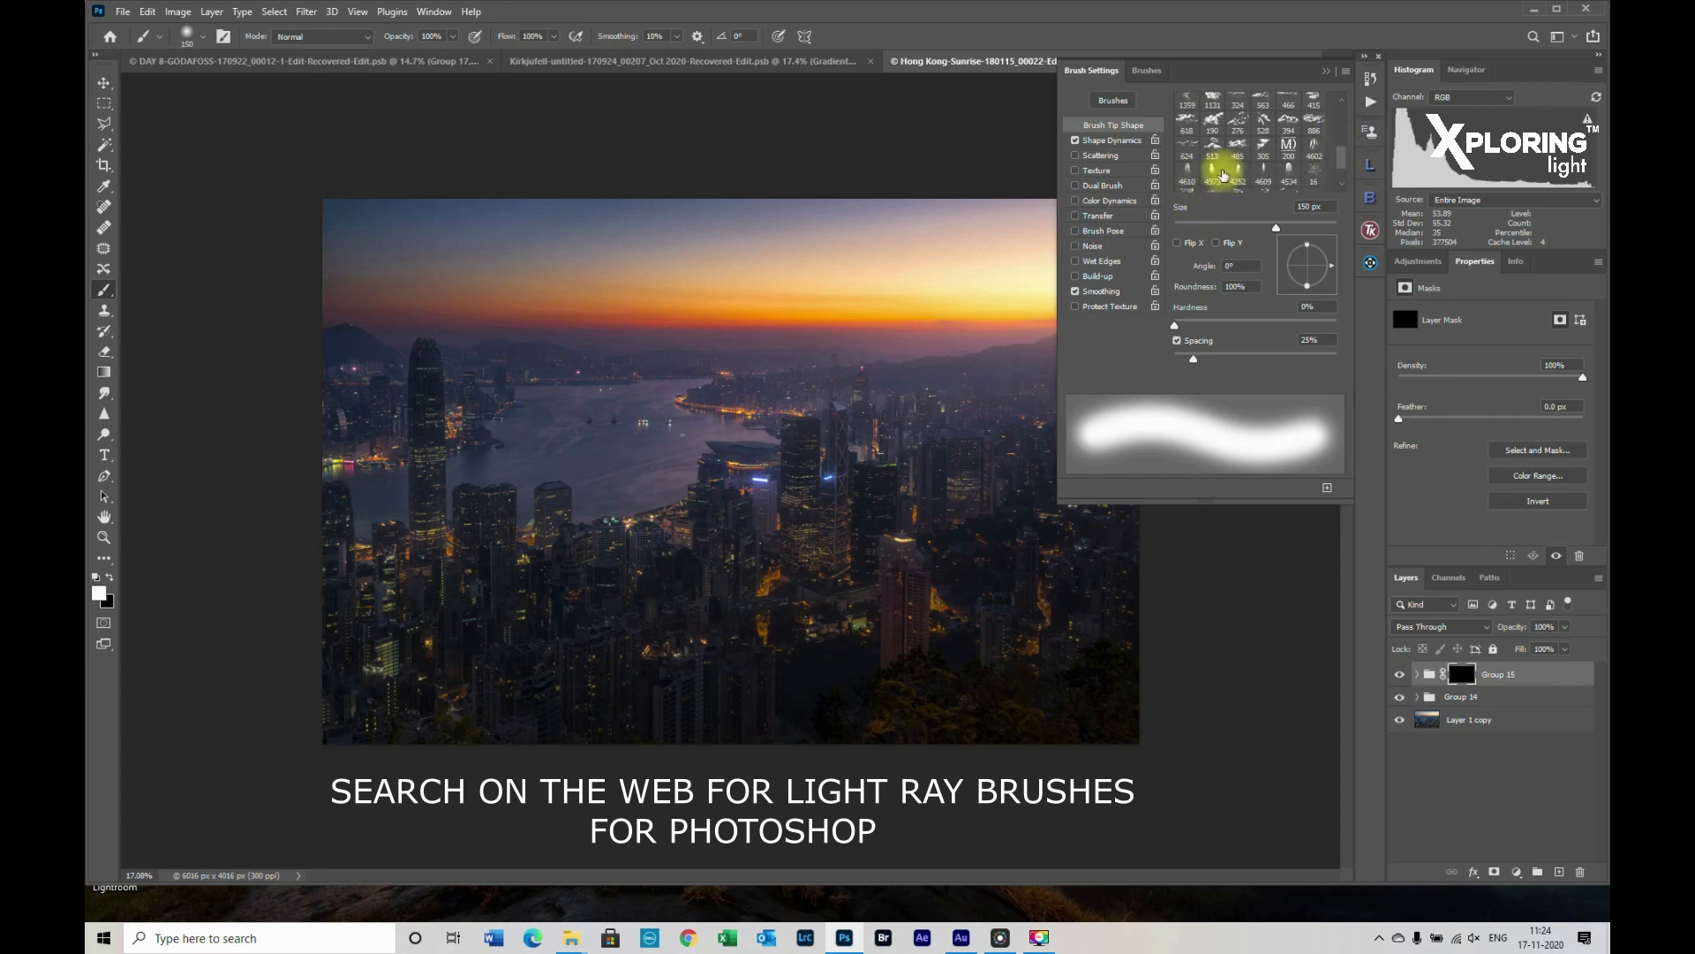
{"action": "mouse_move", "coordinate": [1214, 173]}
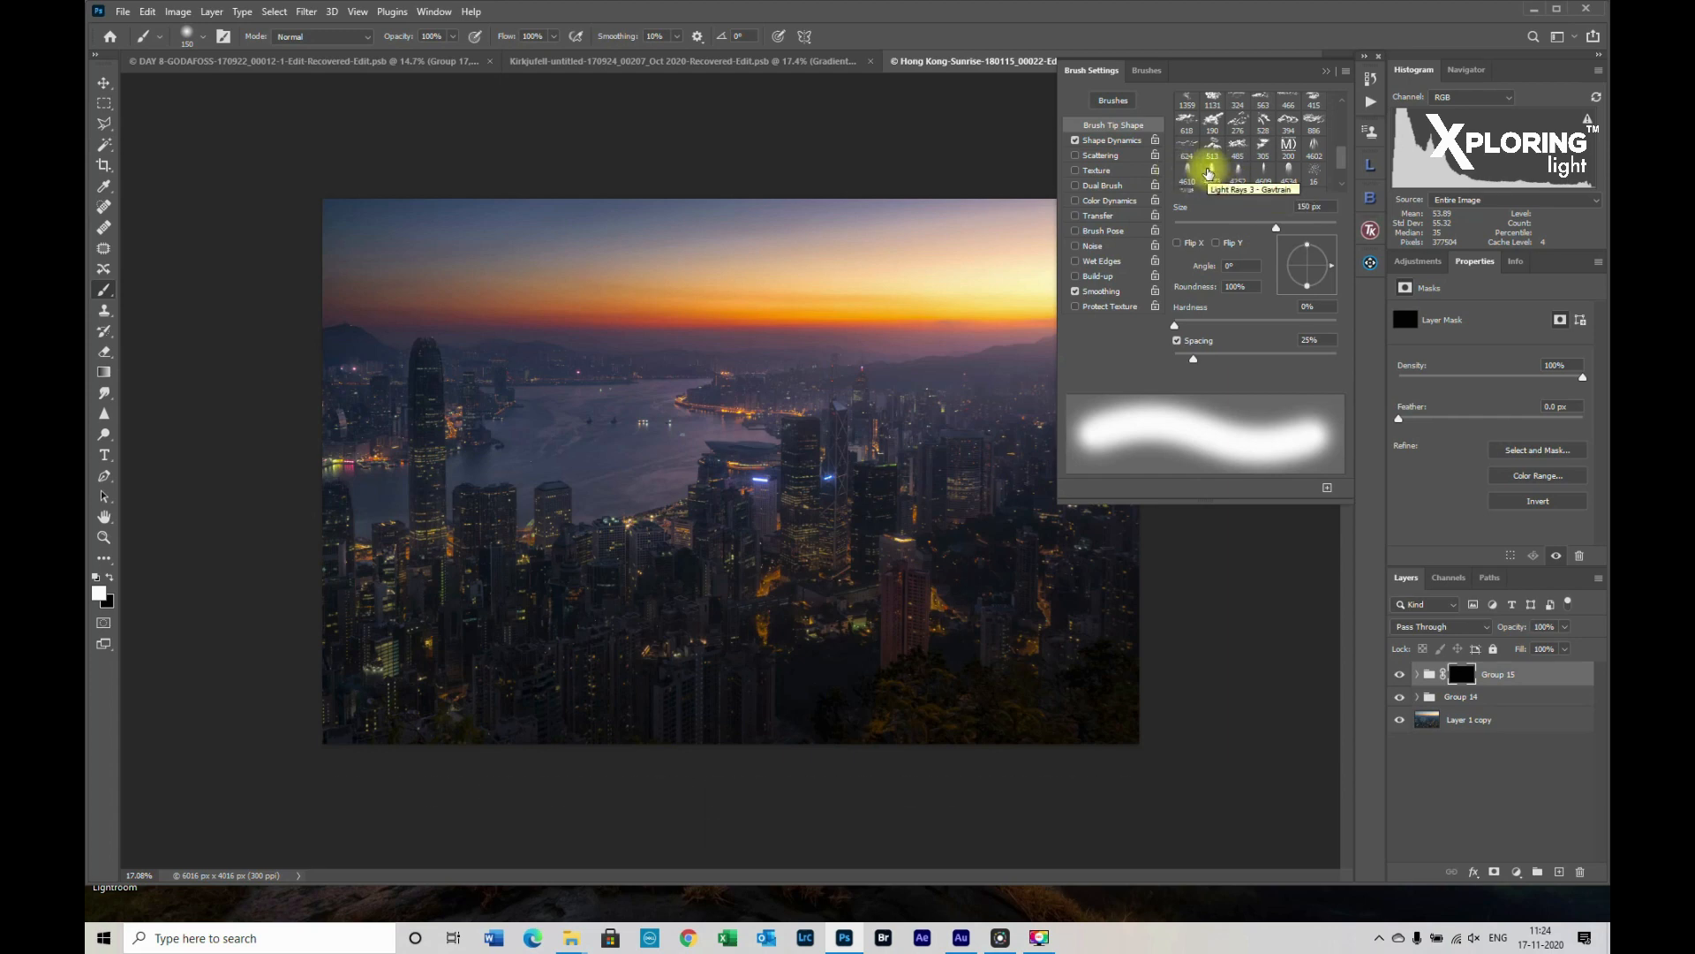
{"action": "mouse_move", "coordinate": [1211, 154]}
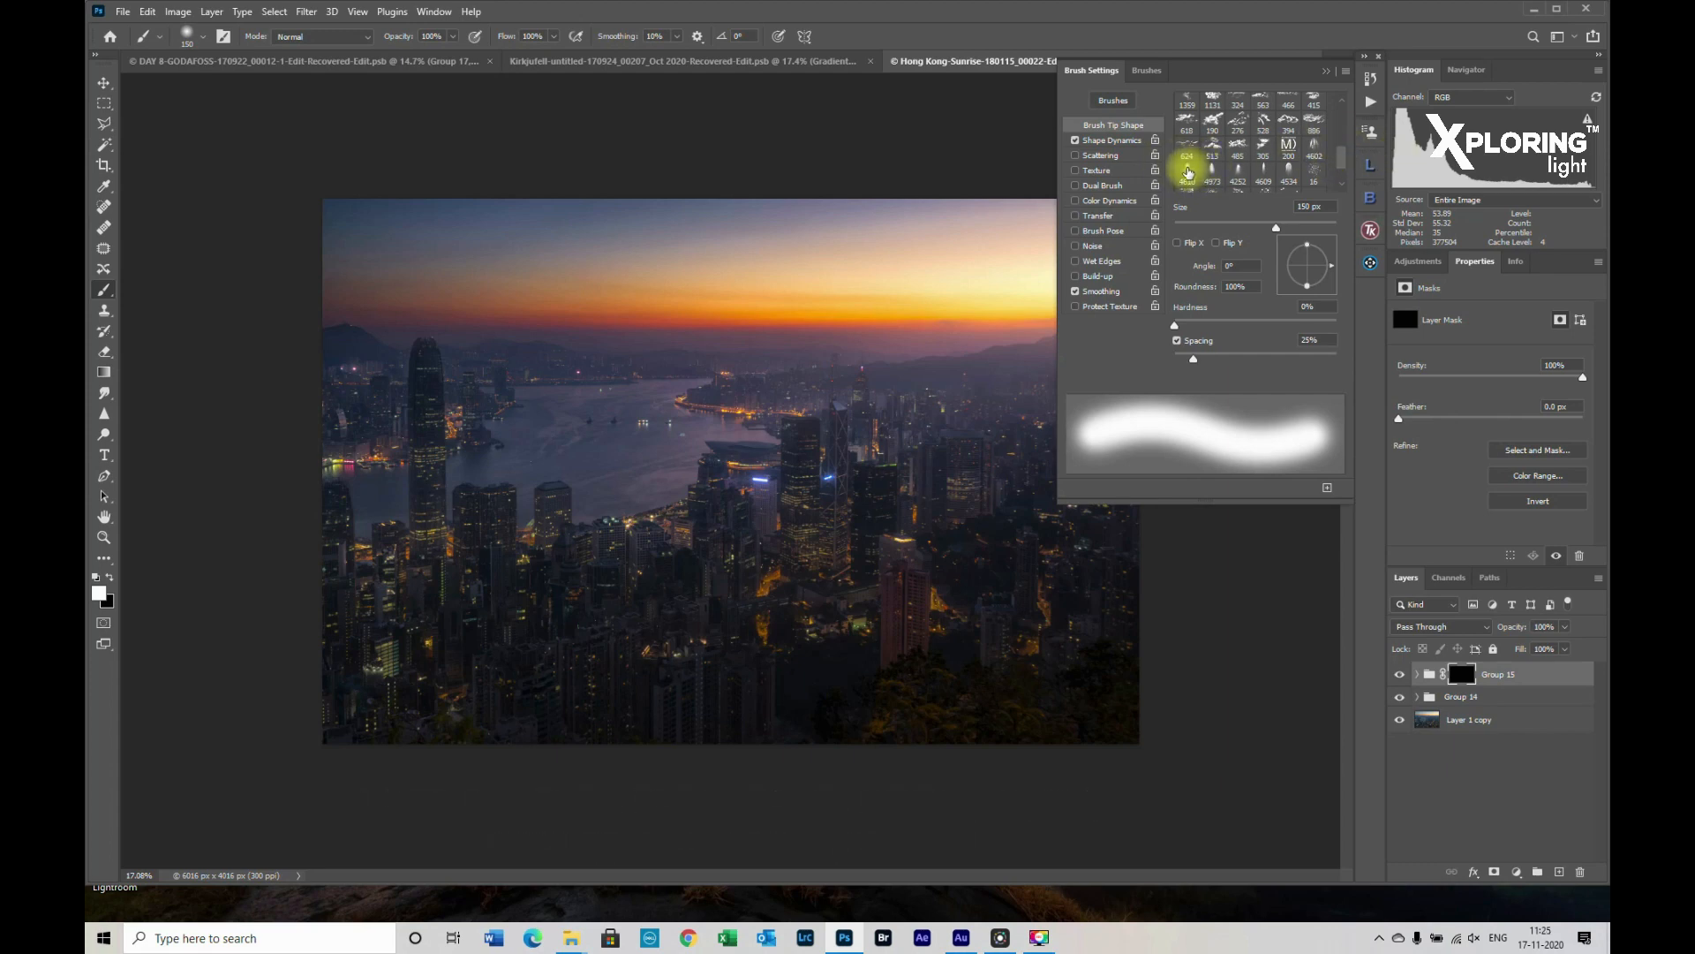
{"action": "left_click", "coordinate": [1186, 173]}
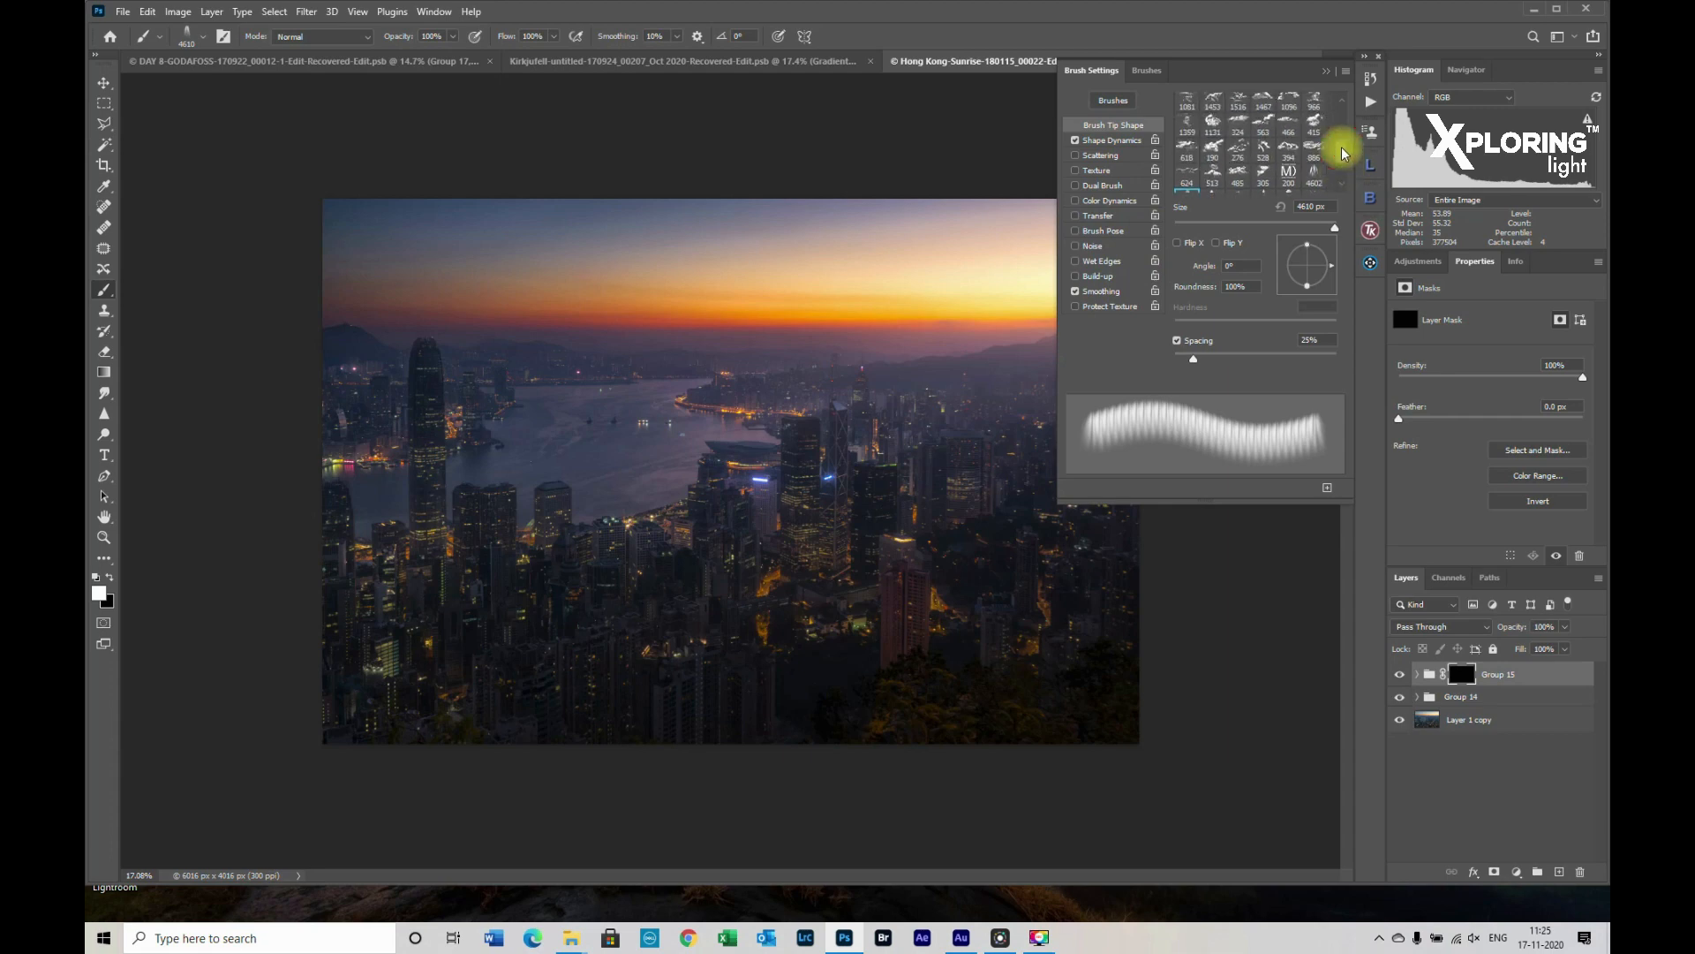
Undo a ray stamp to adjust the light-ray brush angle on Group 15's mask
{"action": "scroll", "scroll_direction": "down", "scroll_amount": 3}
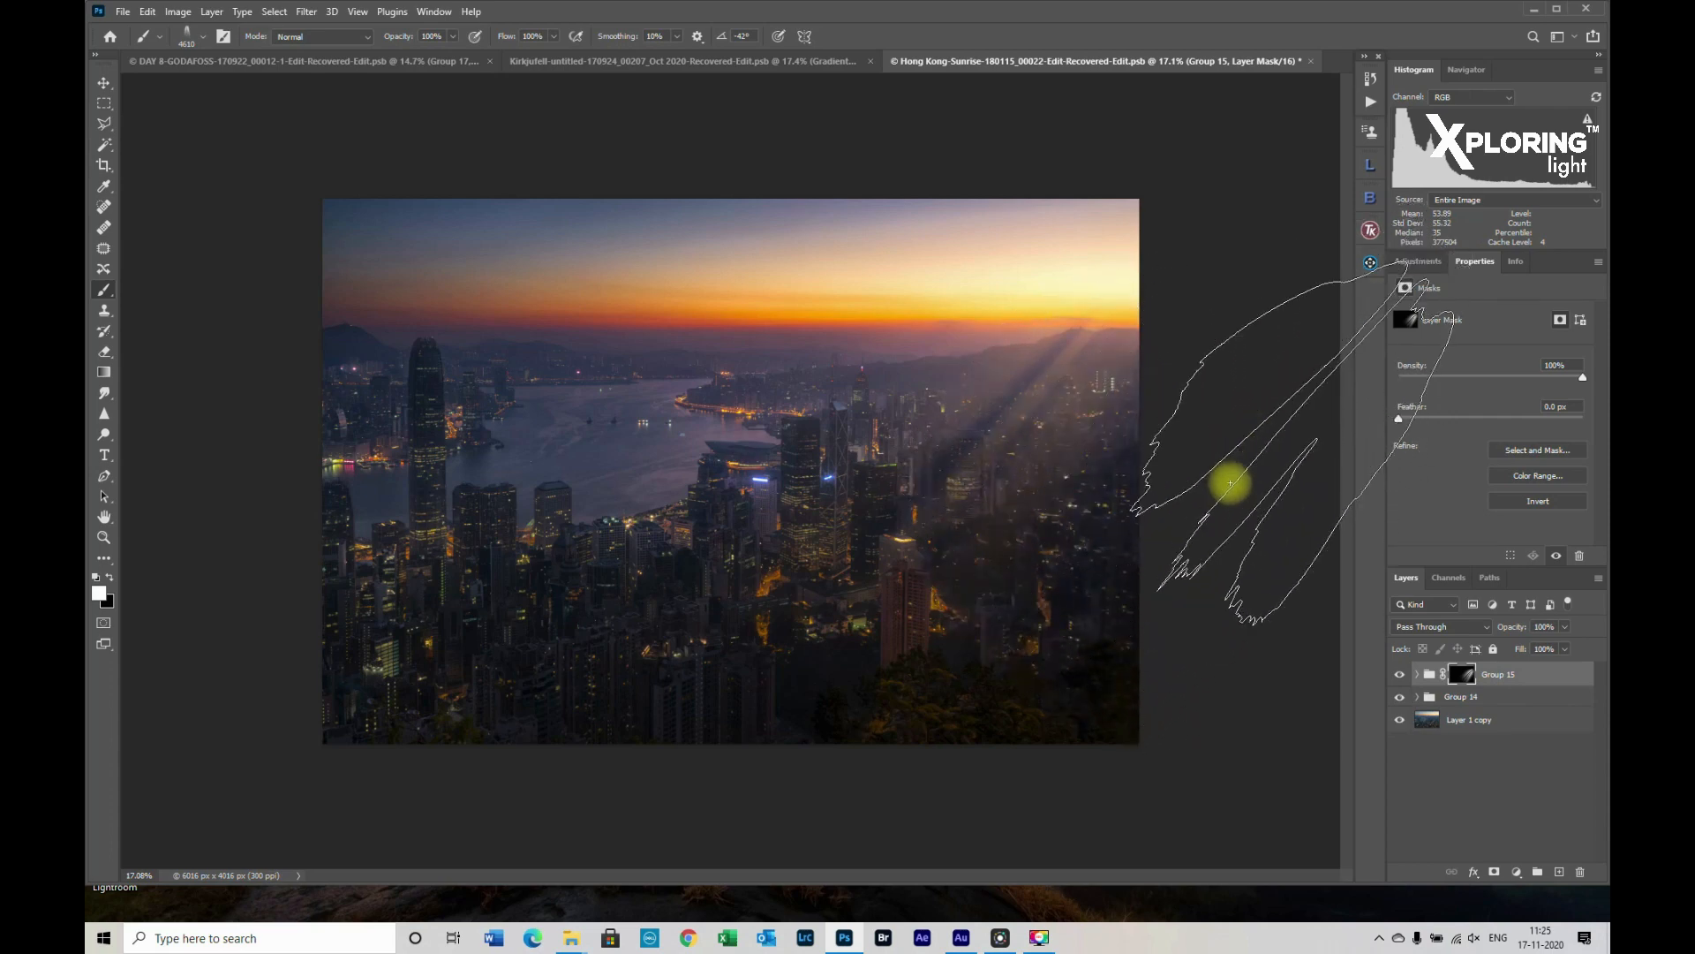
{"action": "key", "text": "ctrl+z"}
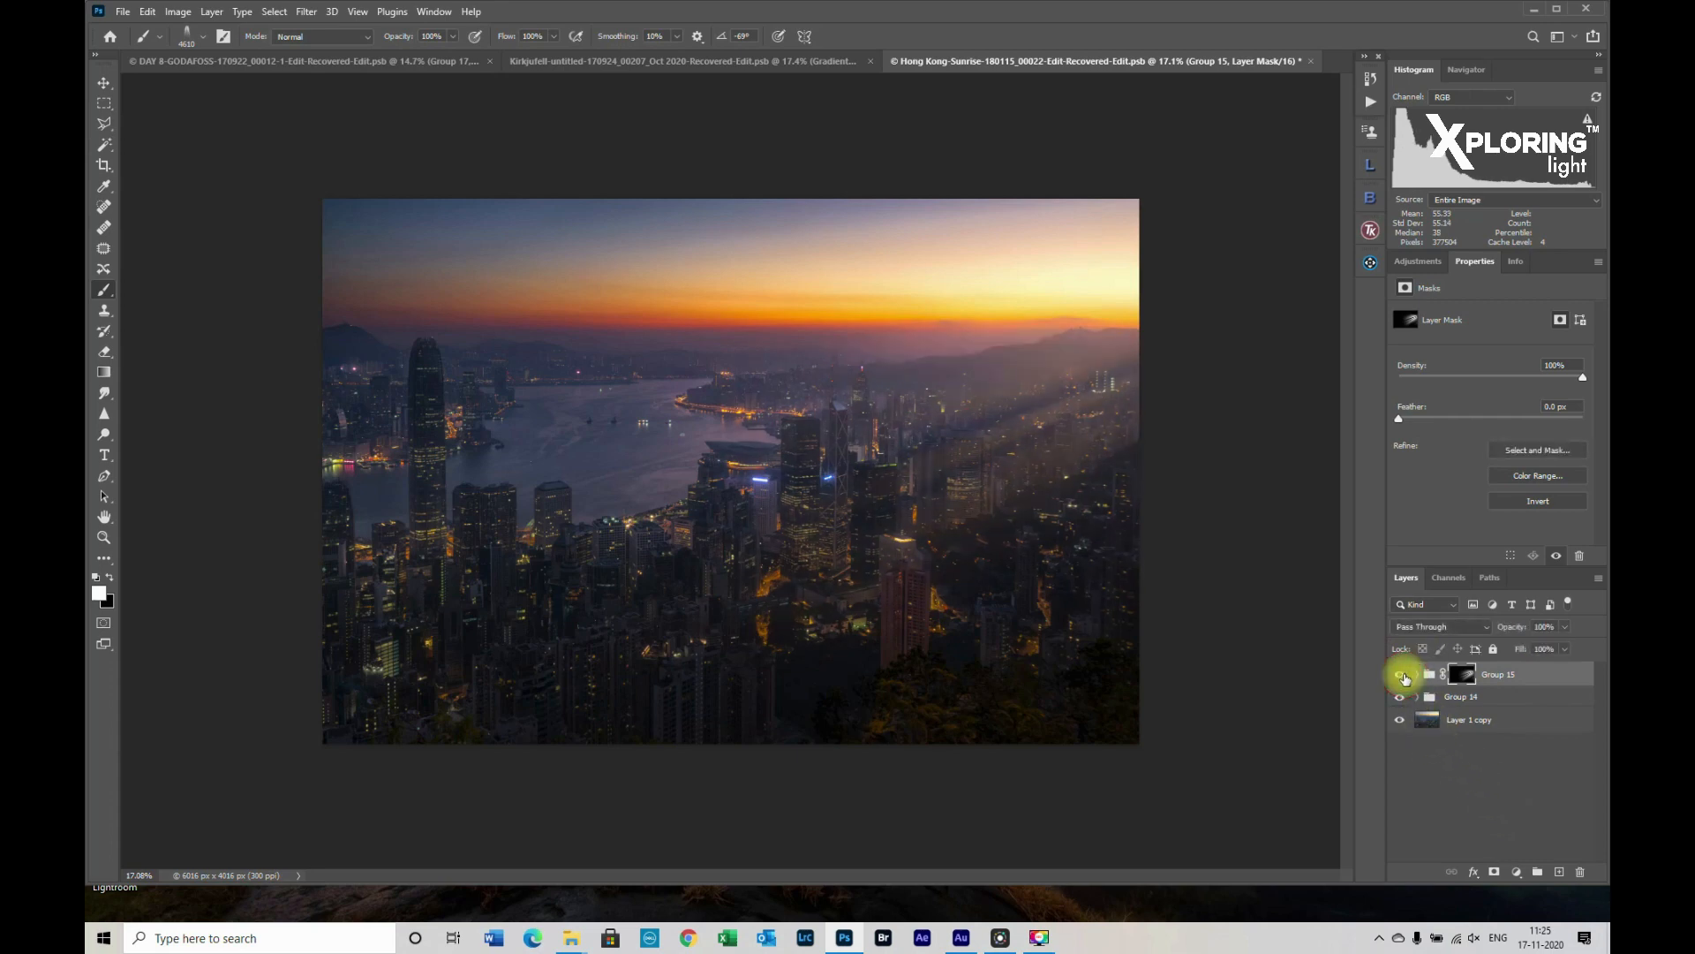
{"action": "mouse_move", "coordinate": [1400, 673]}
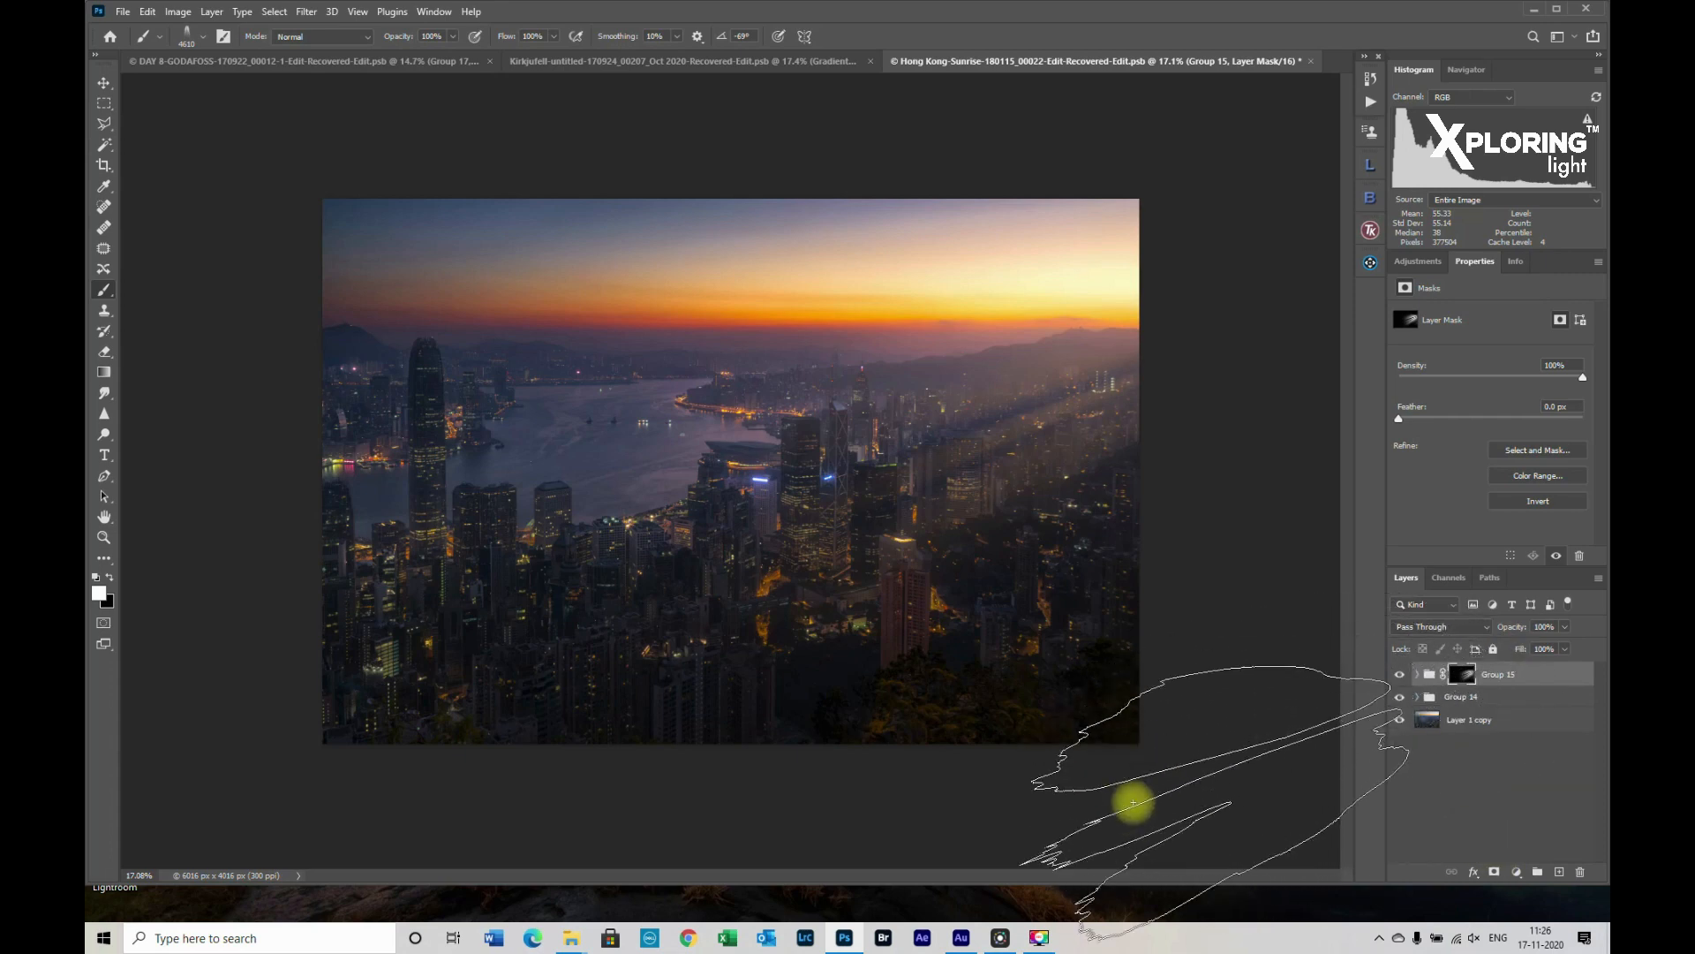
{"action": "left_click", "coordinate": [1399, 674]}
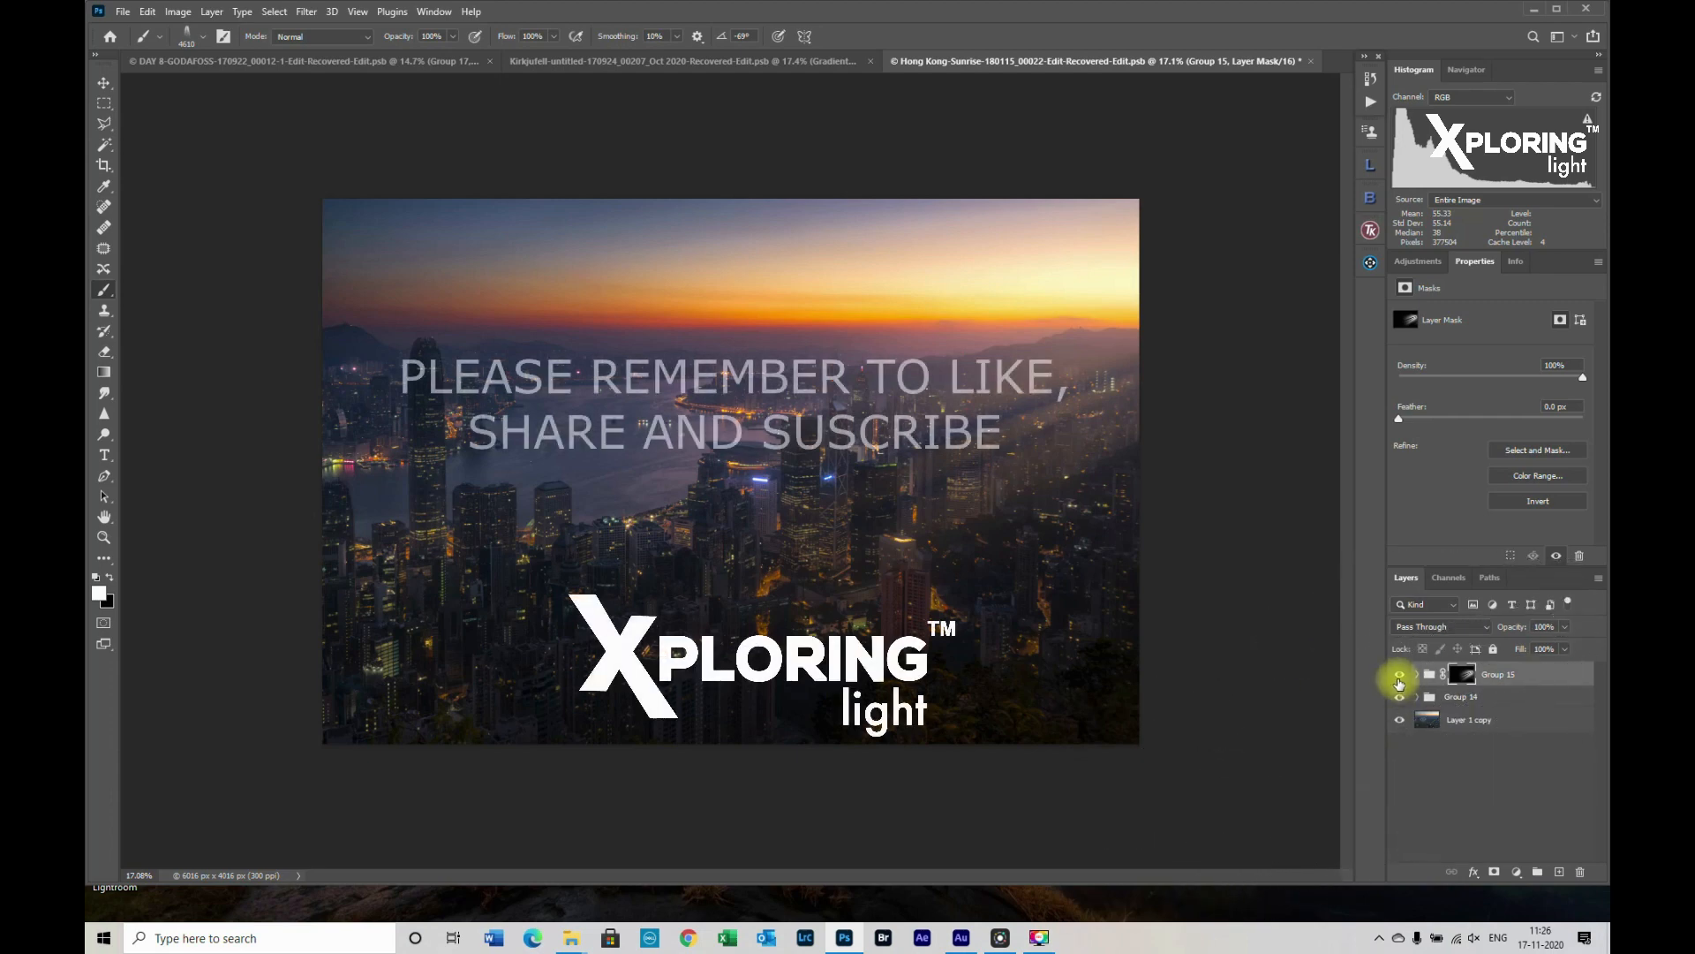
{"action": "left_click", "coordinate": [1399, 673]}
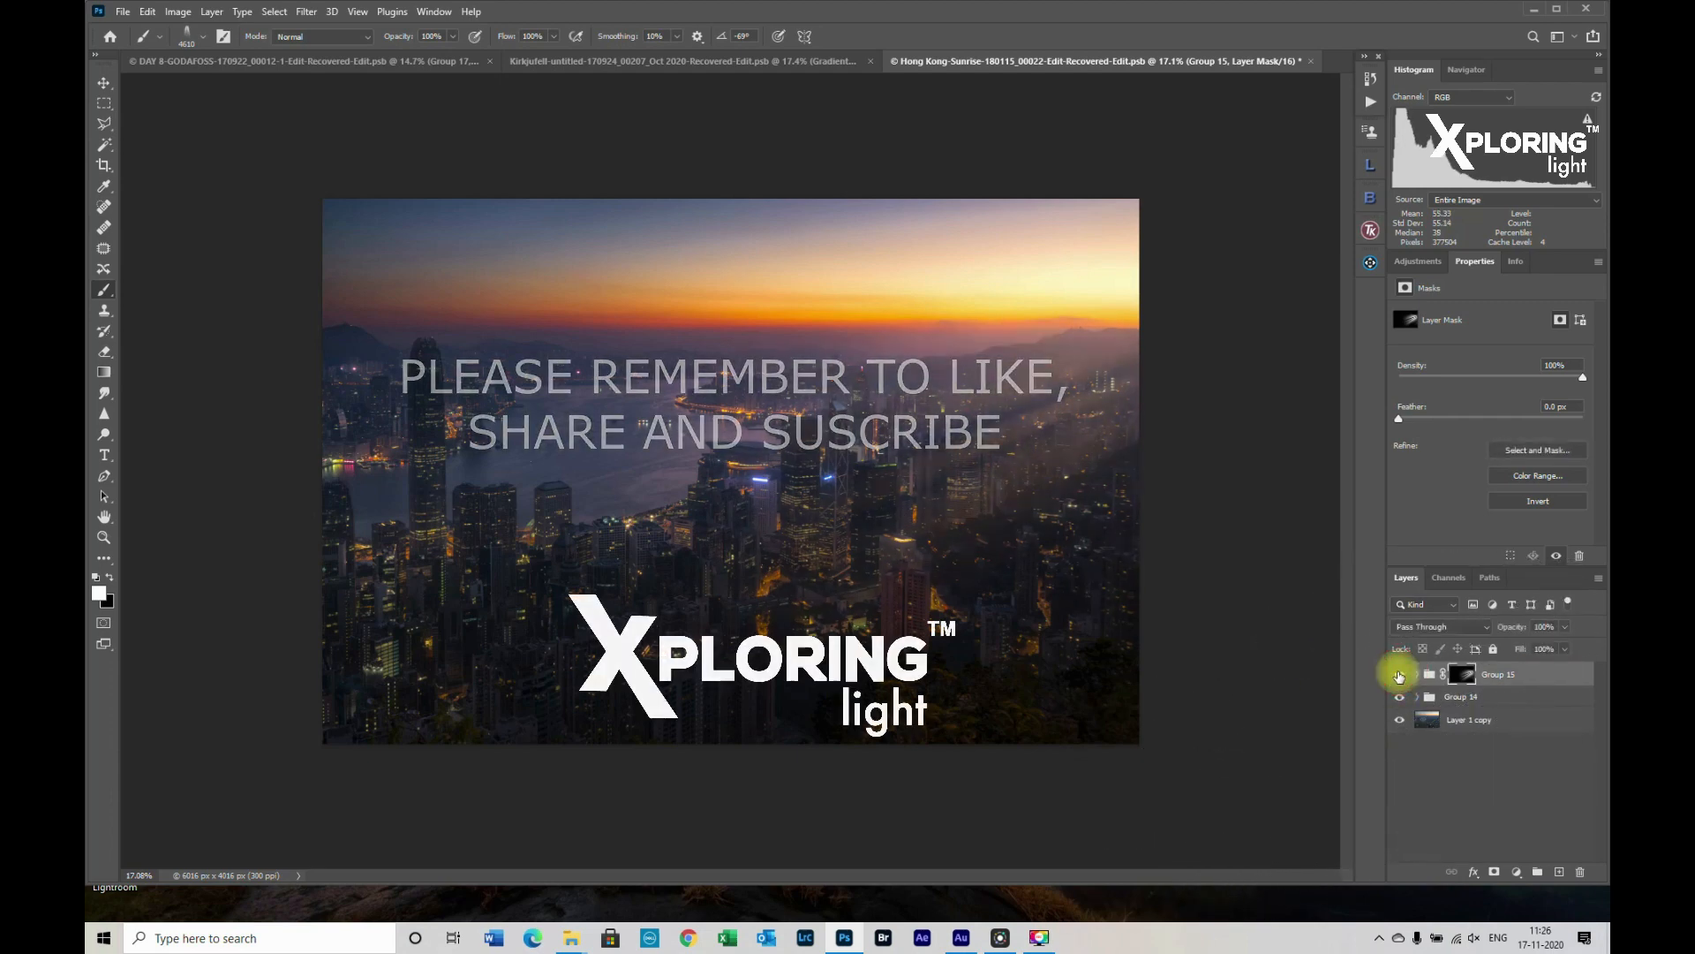
{"action": "left_click", "coordinate": [1398, 674]}
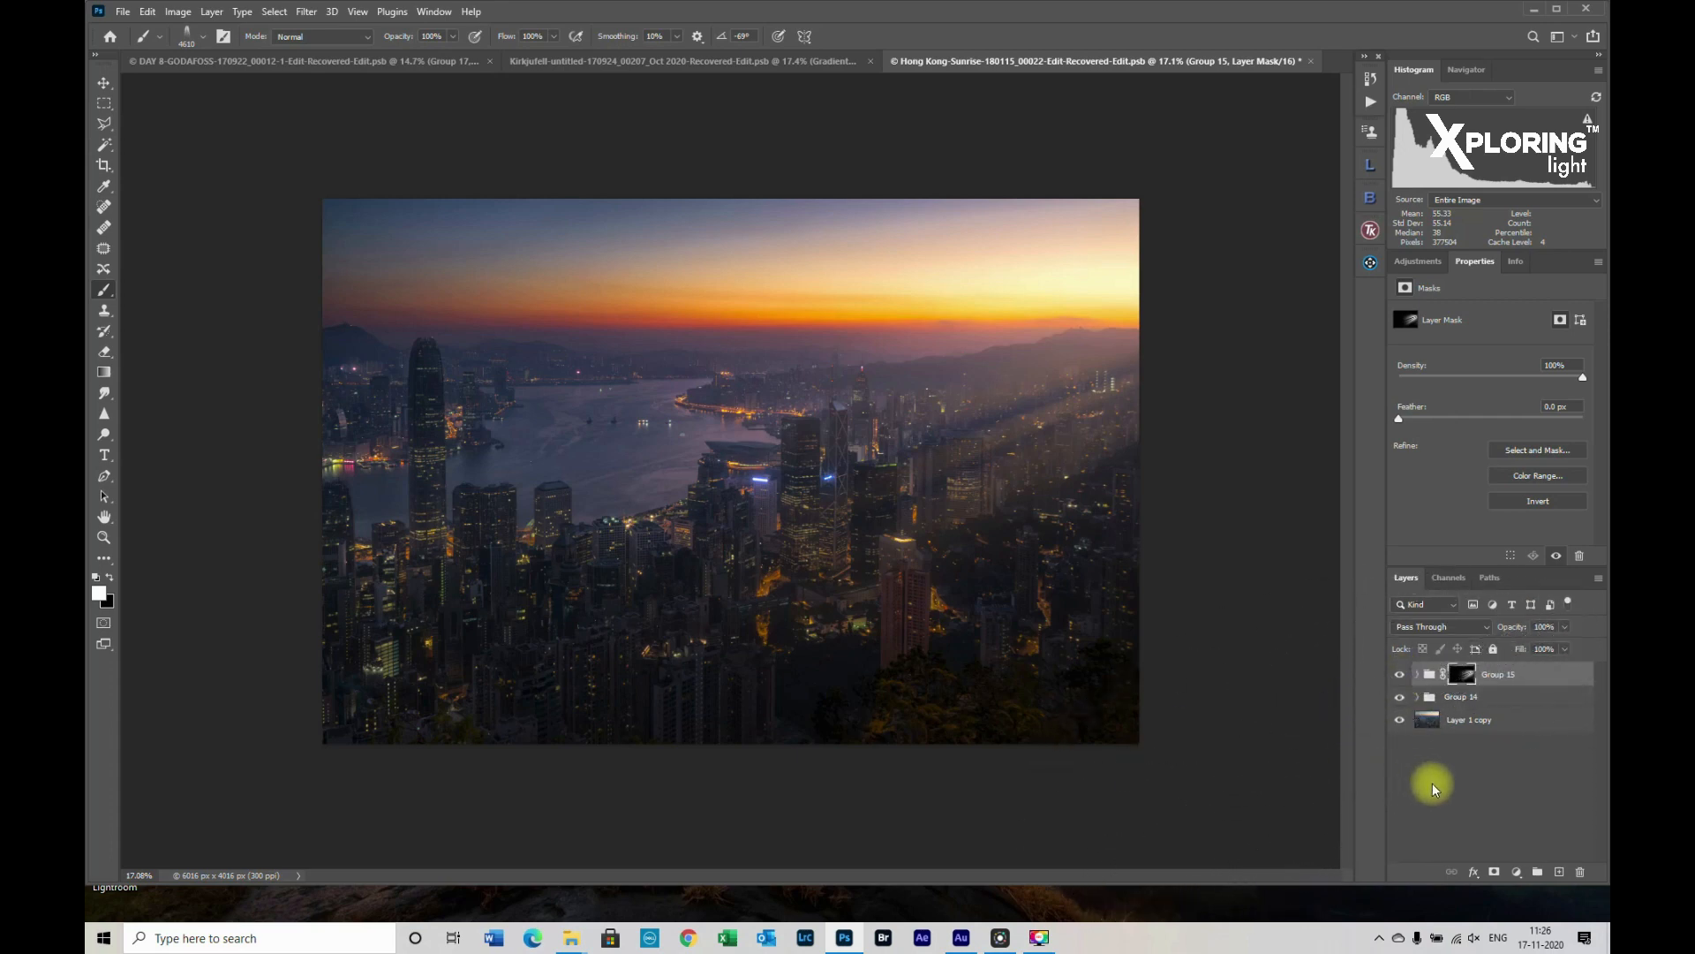
{"action": "mouse_move", "coordinate": [1430, 798]}
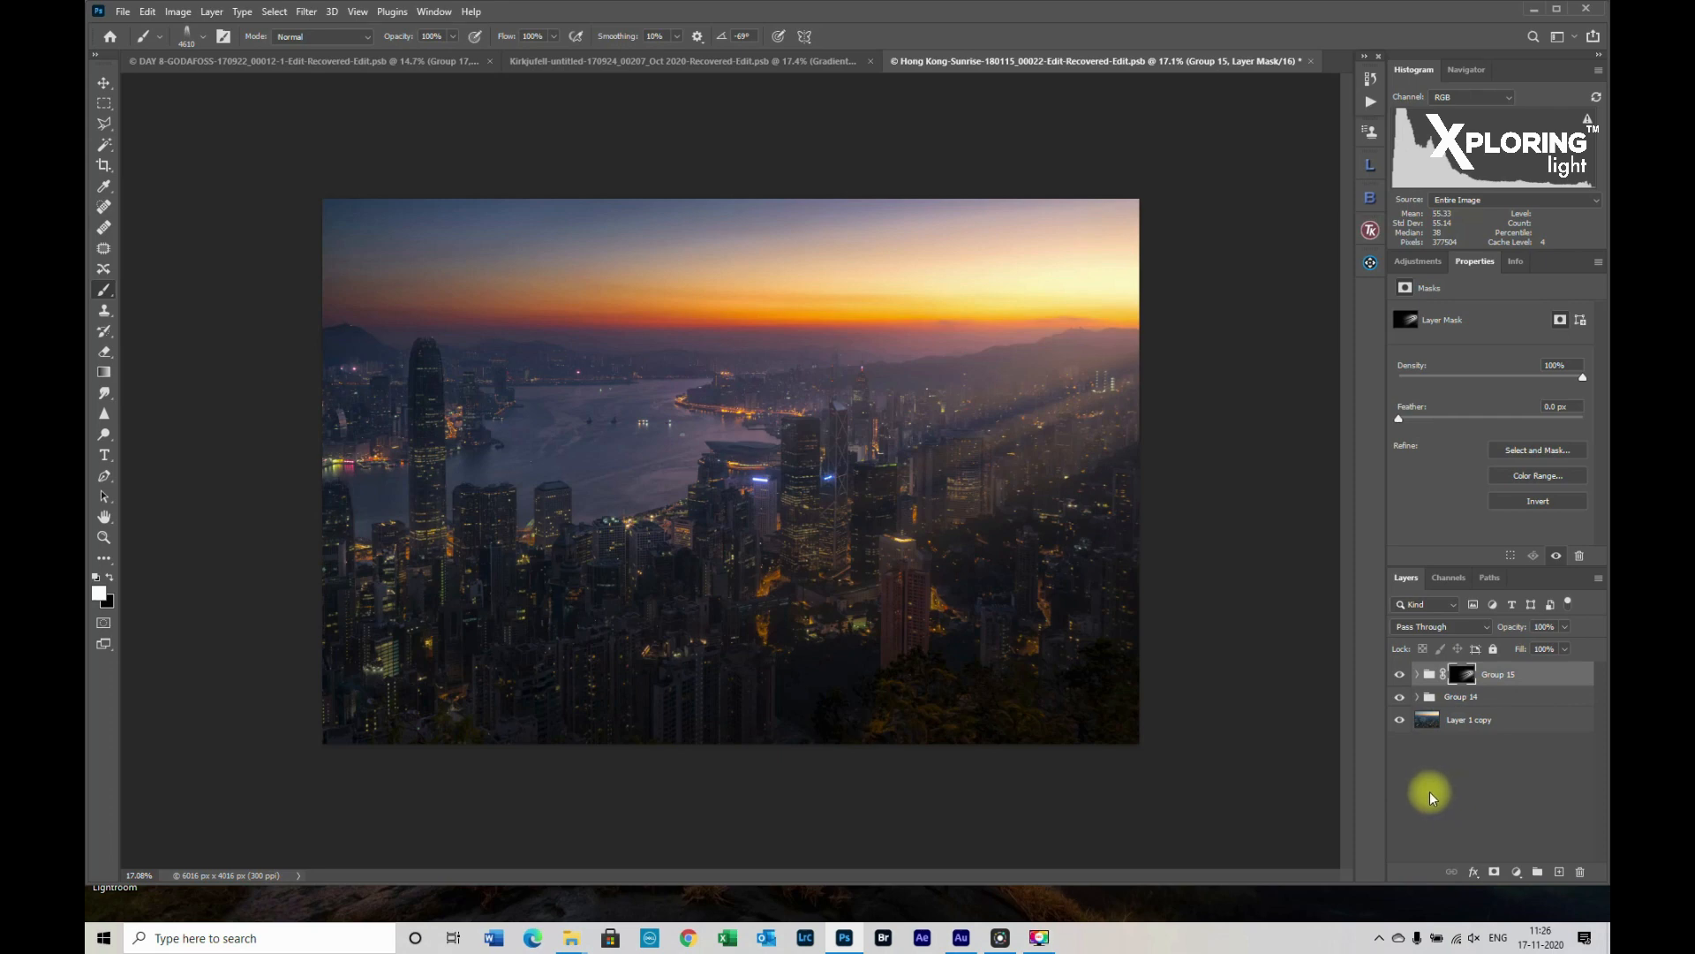